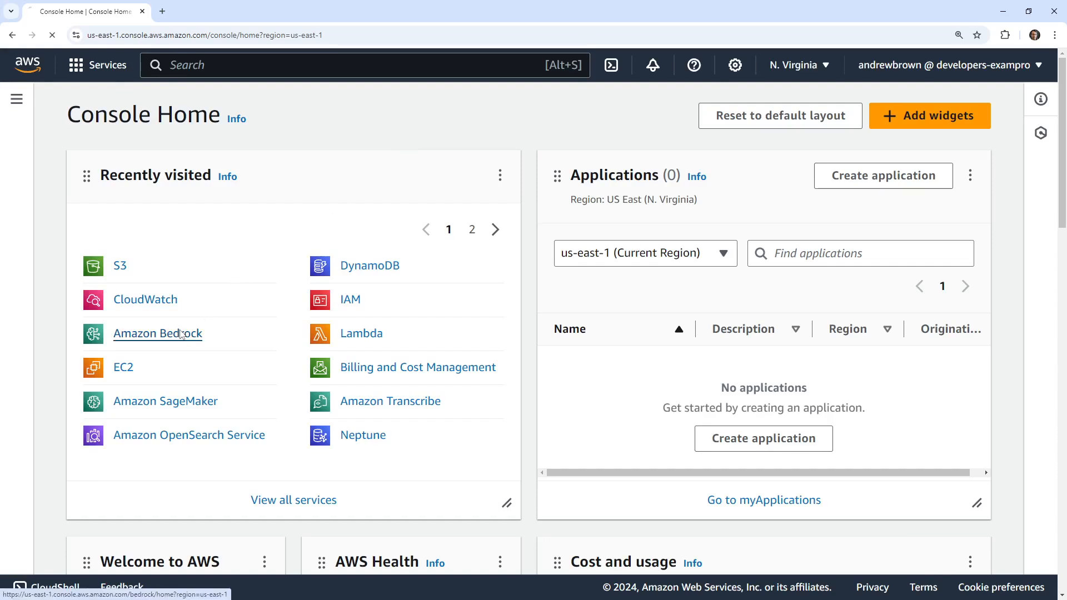
Open Bedrock's Model evaluation page and search for the evaluation library in a new tab.
{"action": "left_click", "coordinate": [157, 334]}
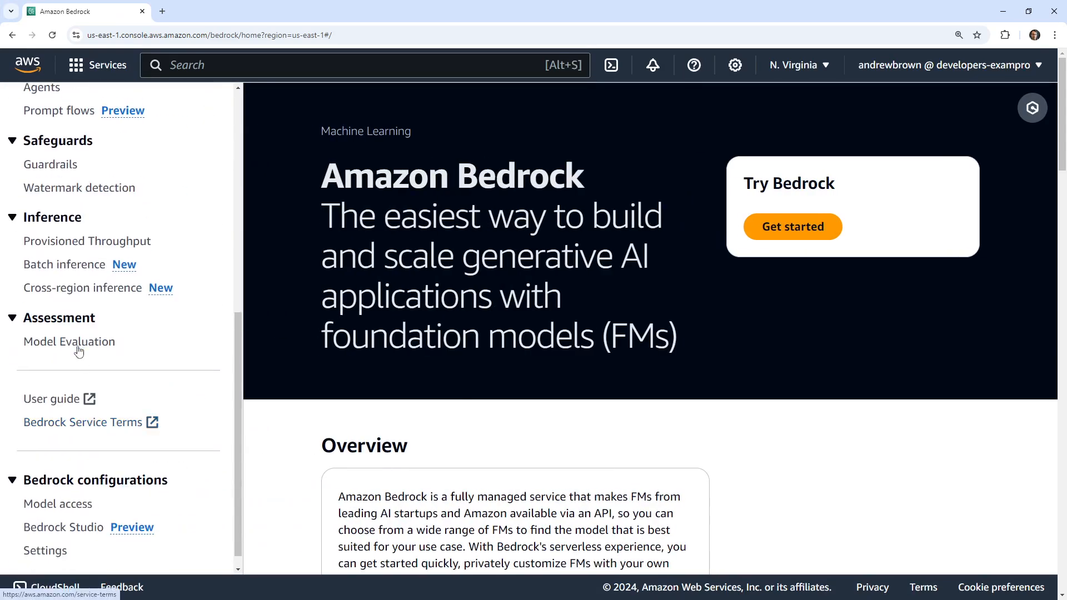
{"action": "left_click", "coordinate": [68, 341]}
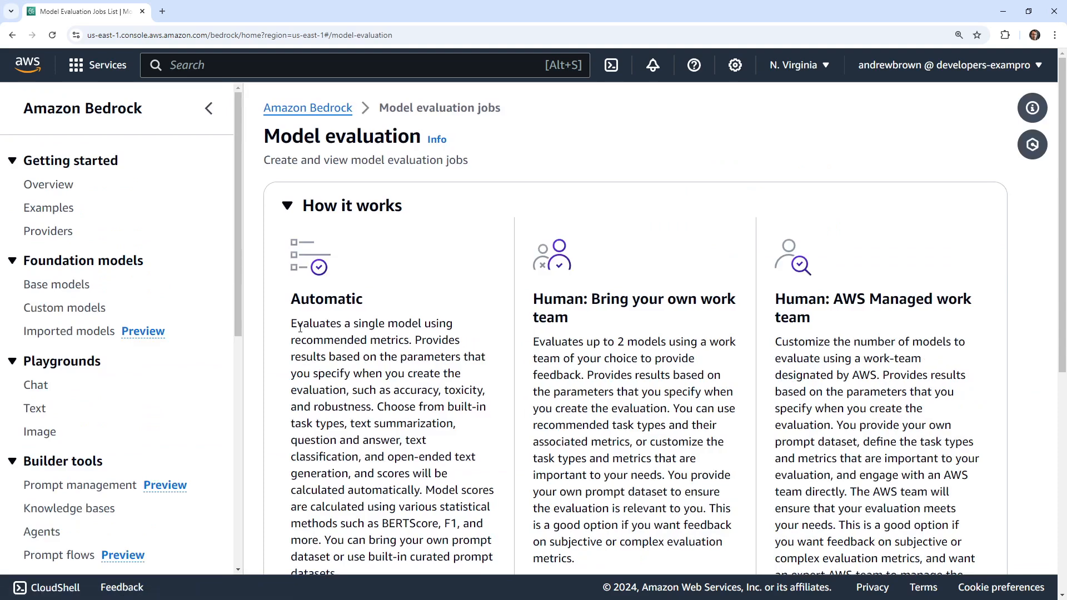
{"action": "left_click", "coordinate": [161, 11]}
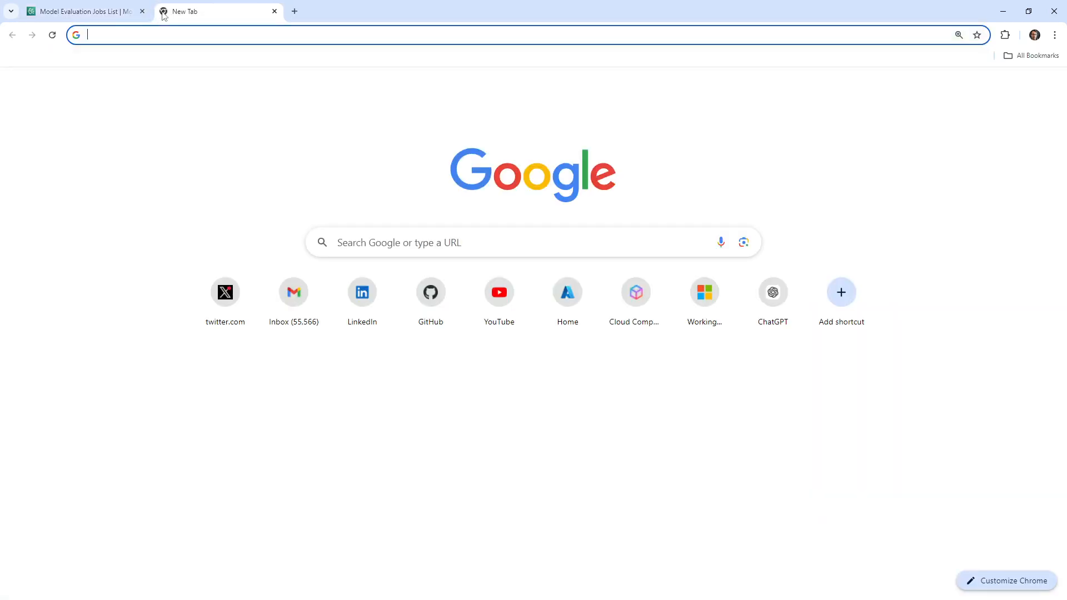
{"action": "type", "text": "amazon evaluation model git"}
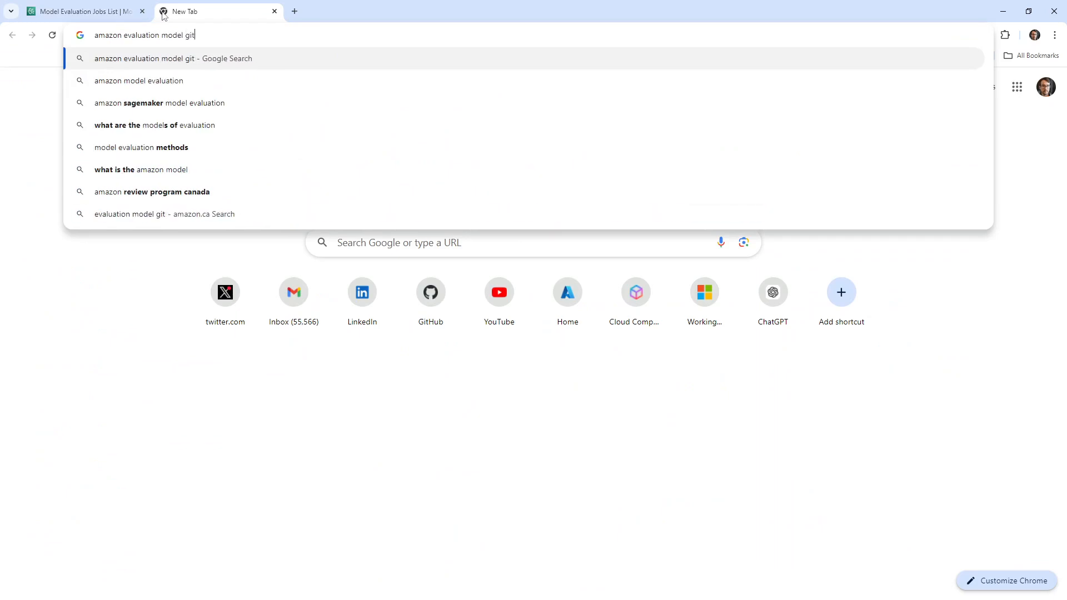
{"action": "key", "text": "Enter"}
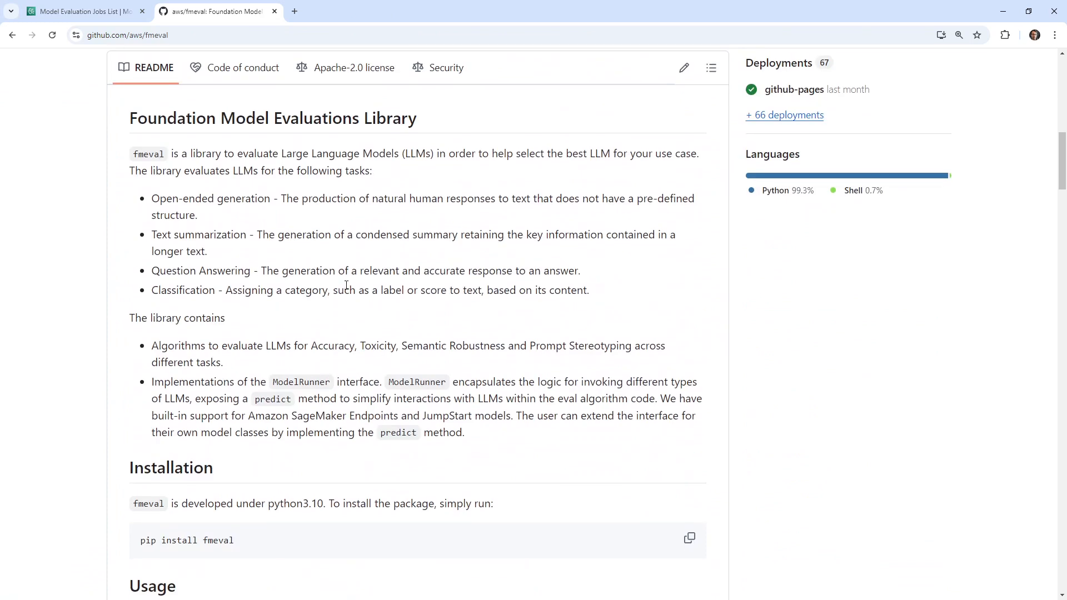
{"action": "mouse_move", "coordinate": [171, 111]}
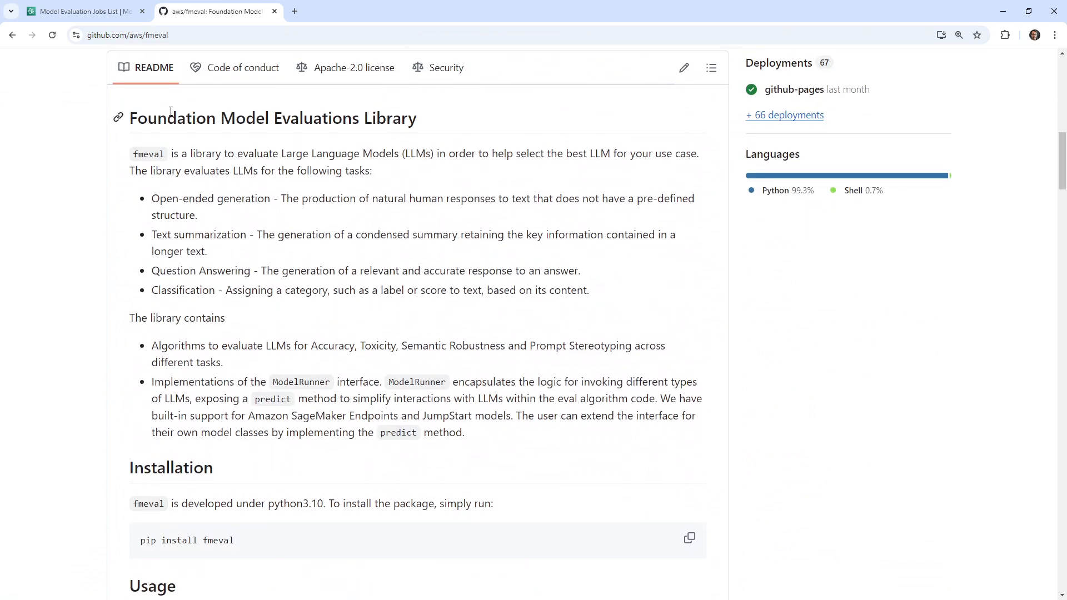
{"action": "left_click", "coordinate": [83, 11]}
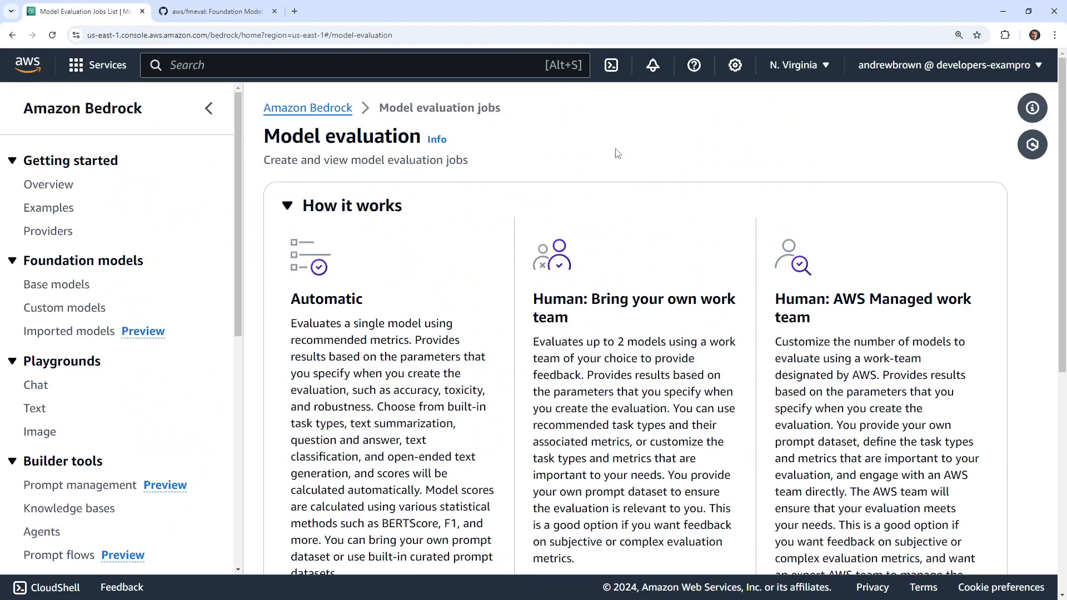
{"action": "scroll", "scroll_direction": "down", "scroll_amount": 3}
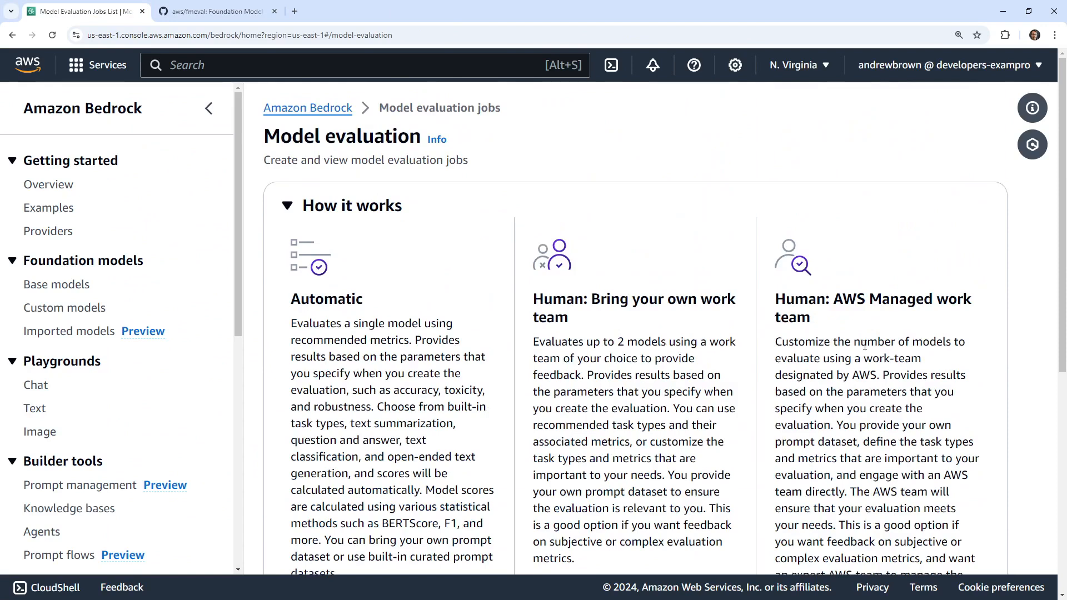
{"action": "mouse_move", "coordinate": [294, 11]}
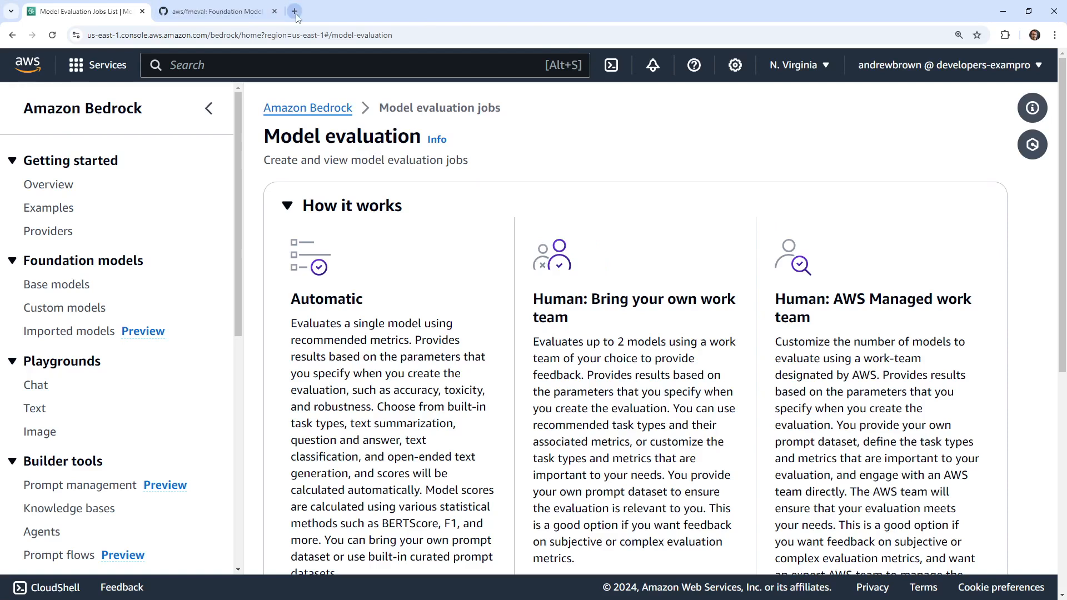
{"action": "type", "text": "RHLF learning"}
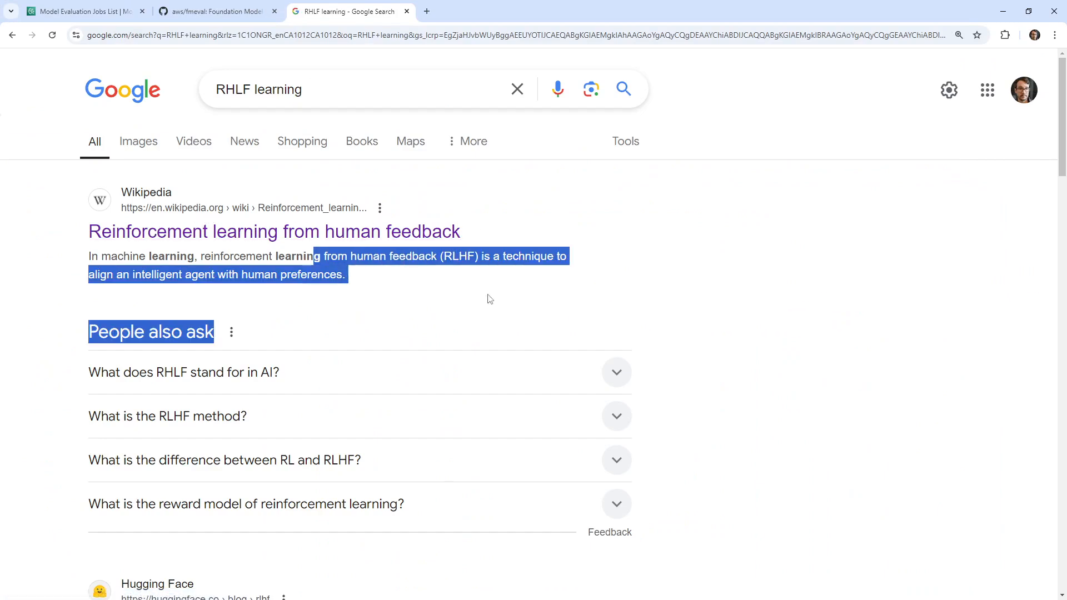
{"action": "left_click", "coordinate": [83, 11]}
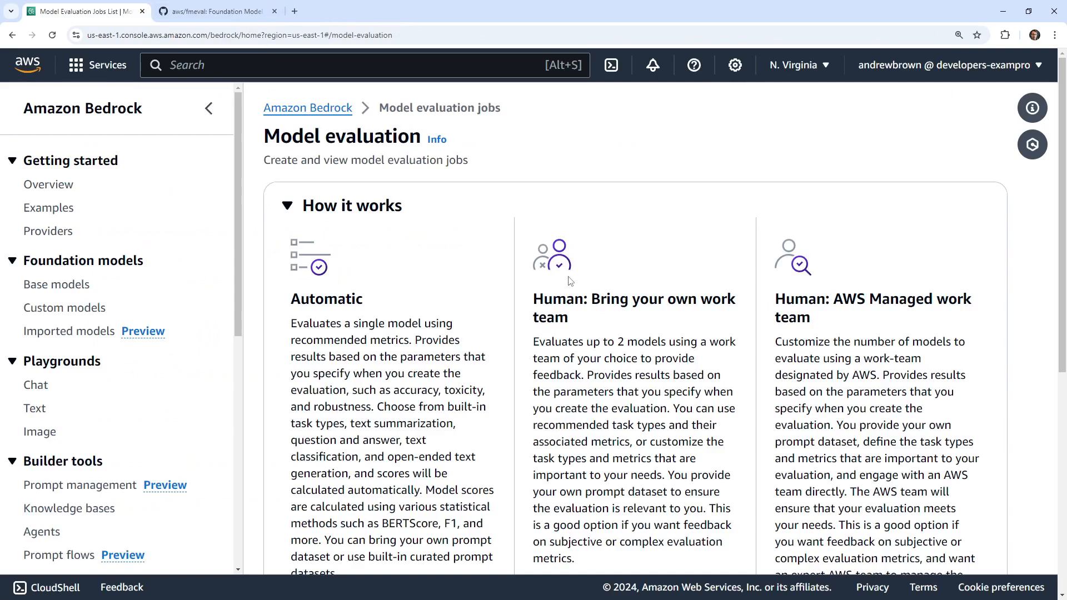
{"action": "mouse_move", "coordinate": [643, 373]}
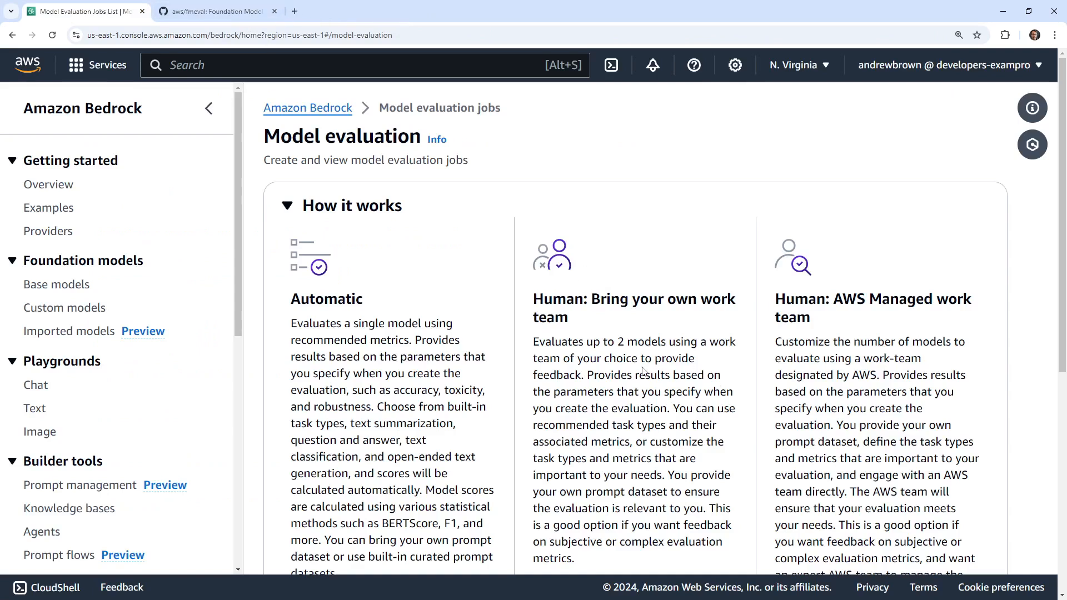
{"action": "mouse_move", "coordinate": [655, 360]}
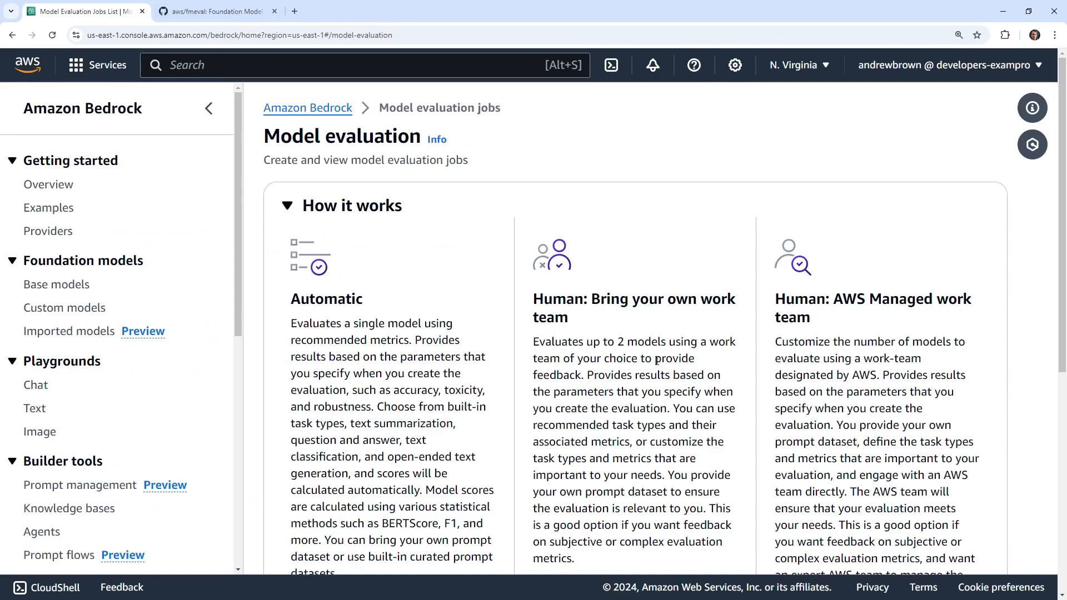
{"action": "scroll", "scroll_direction": "down", "scroll_amount": 3}
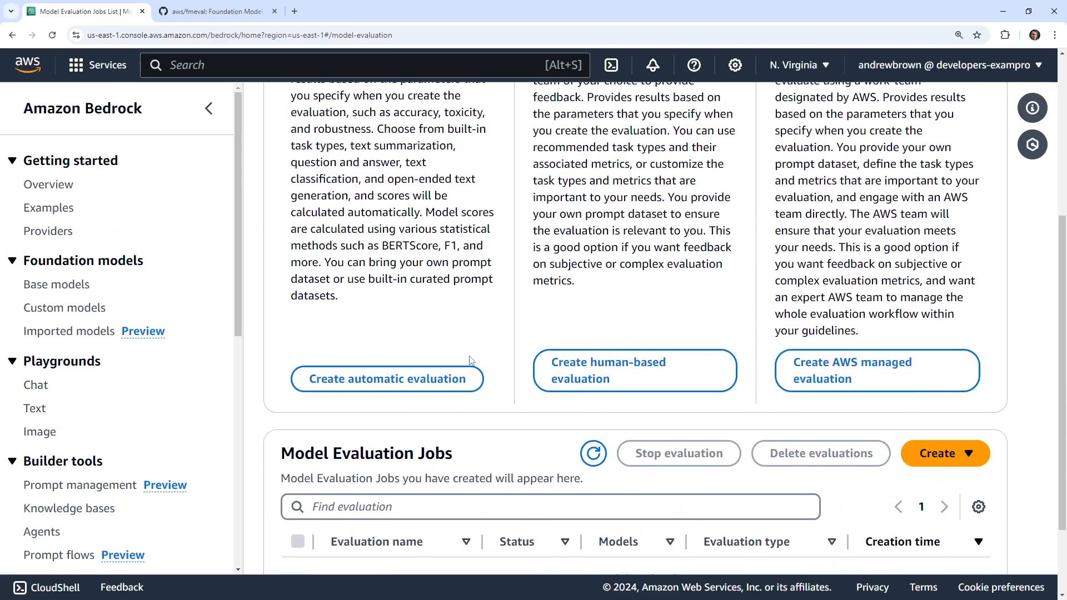
Start a new automatic evaluation named MyGen.
{"action": "left_click", "coordinate": [386, 379]}
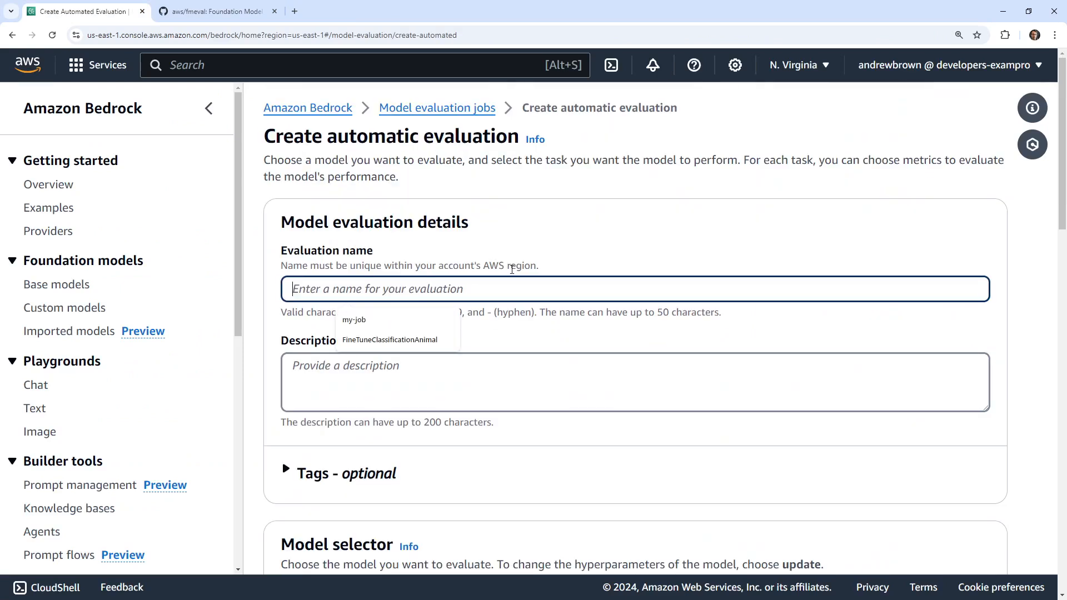
{"action": "type", "text": "MyGen"}
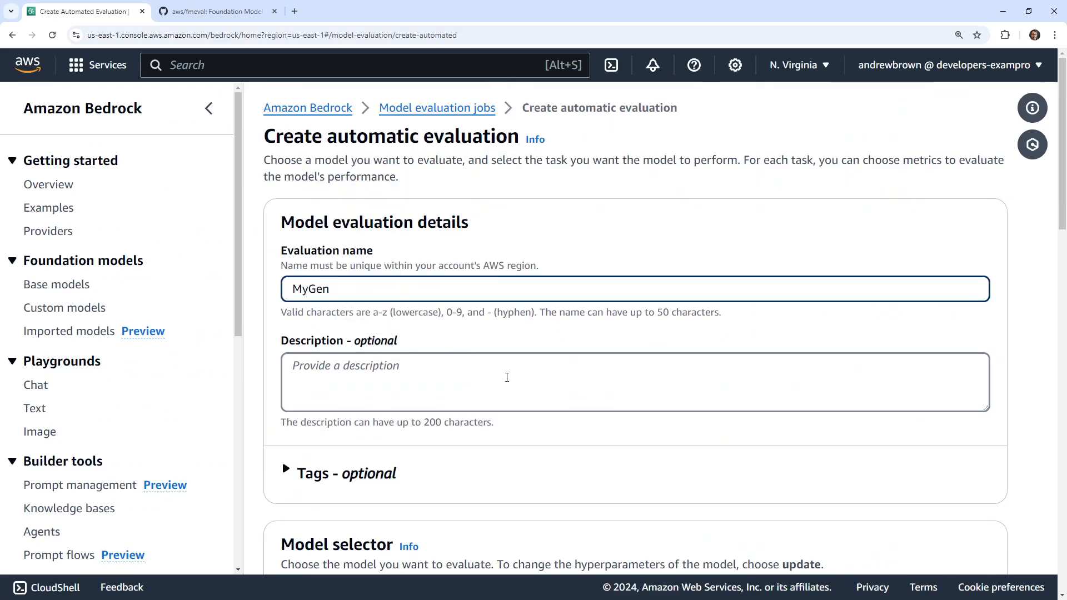
{"action": "scroll", "scroll_direction": "down", "scroll_amount": 3}
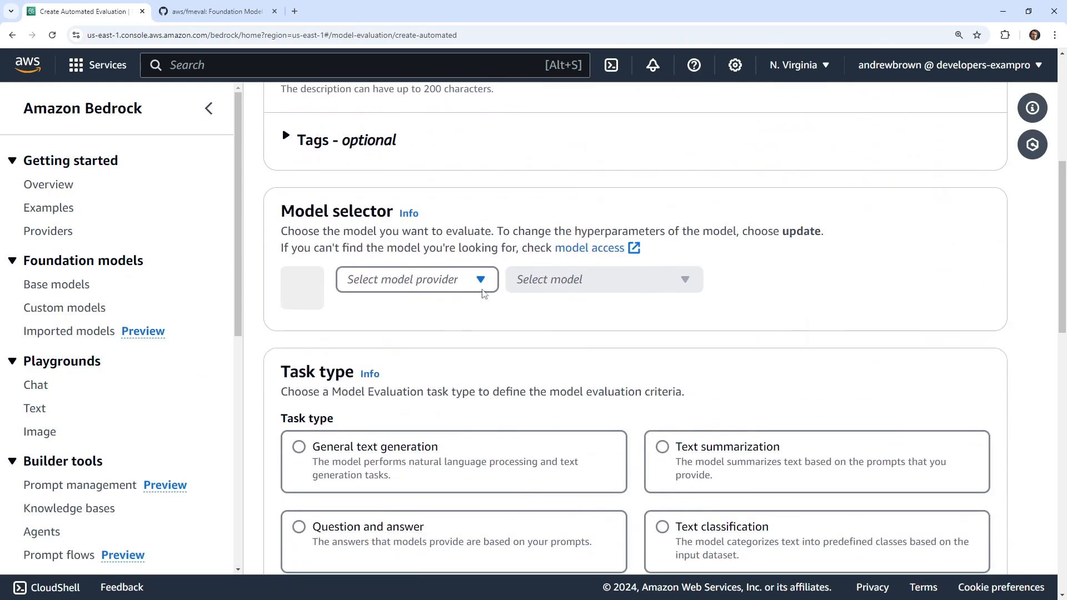
Choose Cohere Command Light with the Text classification task and review the metrics.
{"action": "left_click", "coordinate": [417, 280]}
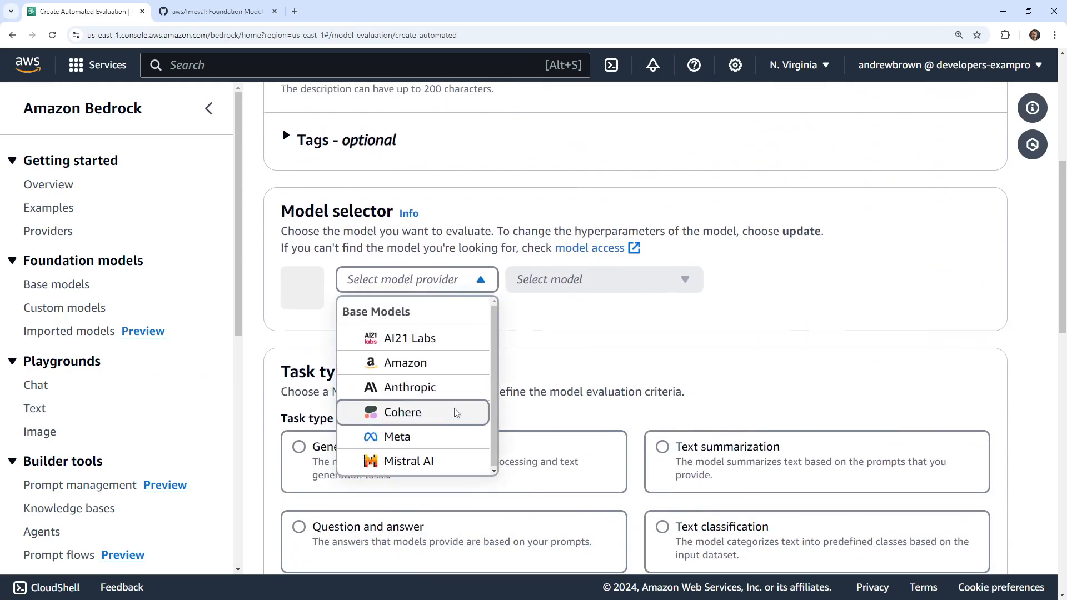
{"action": "left_click", "coordinate": [402, 413]}
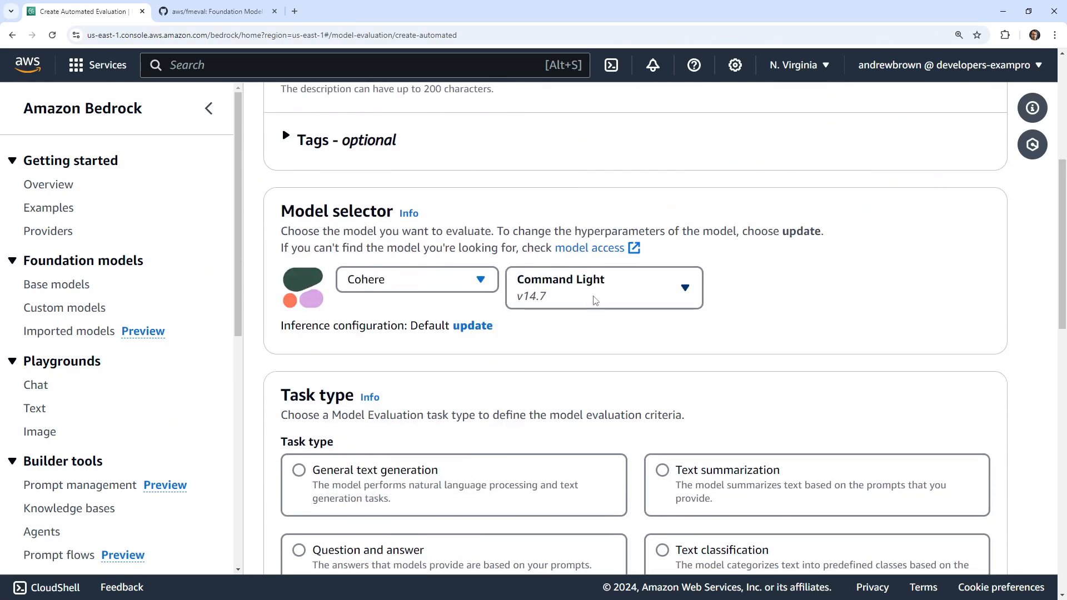
{"action": "scroll", "scroll_direction": "down", "scroll_amount": 3}
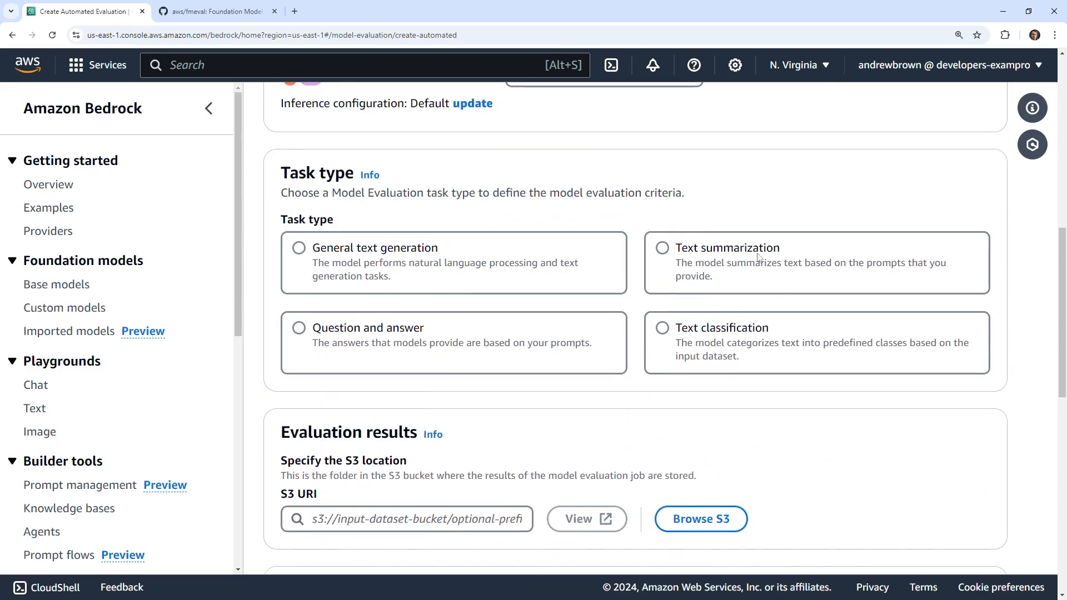
{"action": "left_click", "coordinate": [661, 327]}
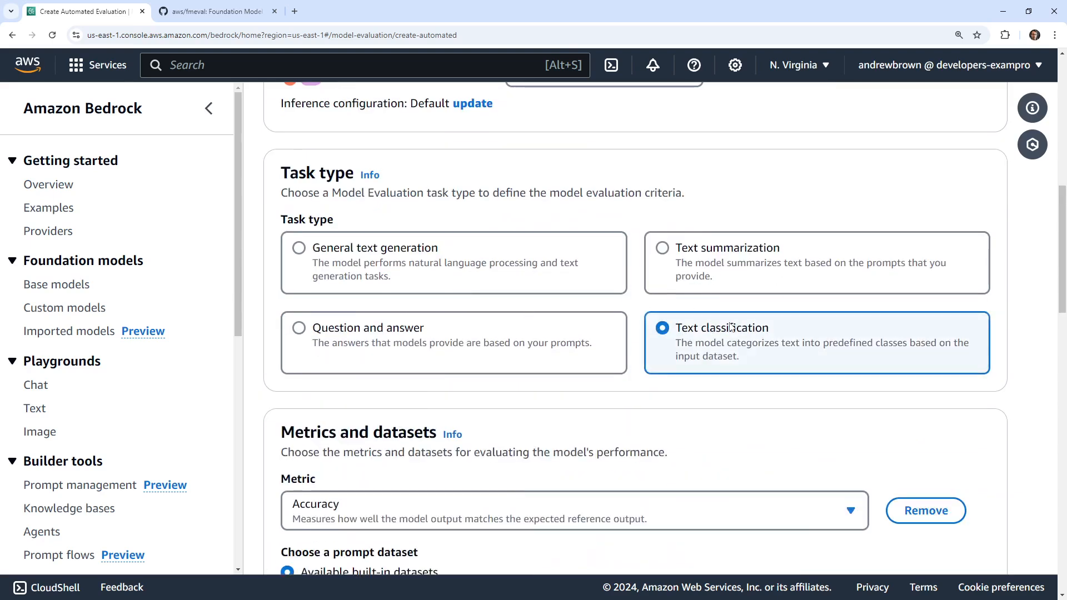
{"action": "scroll", "scroll_direction": "down", "scroll_amount": 3}
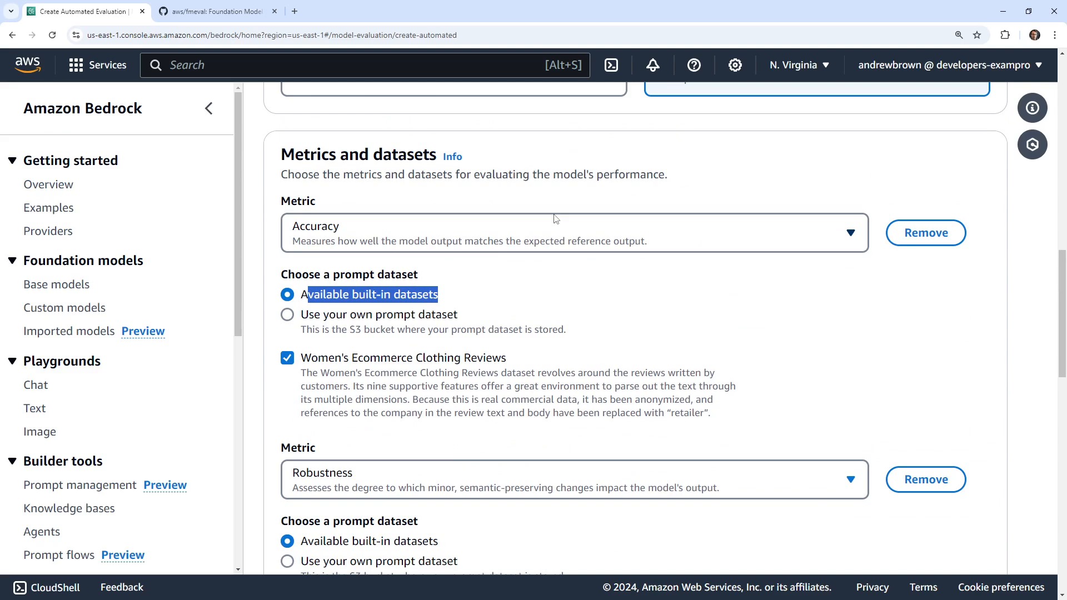
{"action": "scroll", "scroll_direction": "down", "scroll_amount": 3}
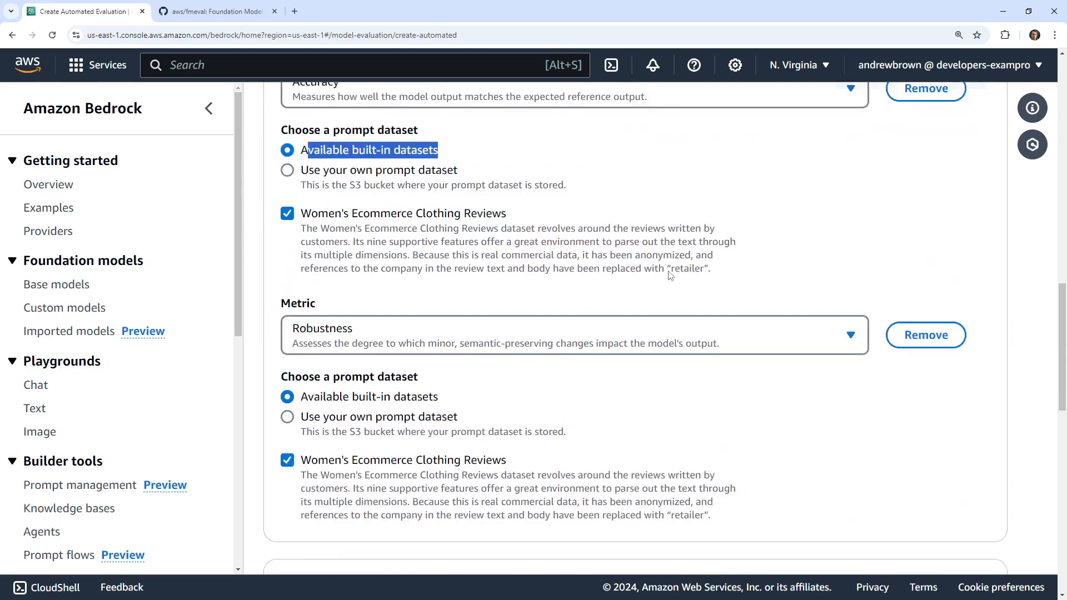
{"action": "scroll", "scroll_direction": "down", "scroll_amount": 3}
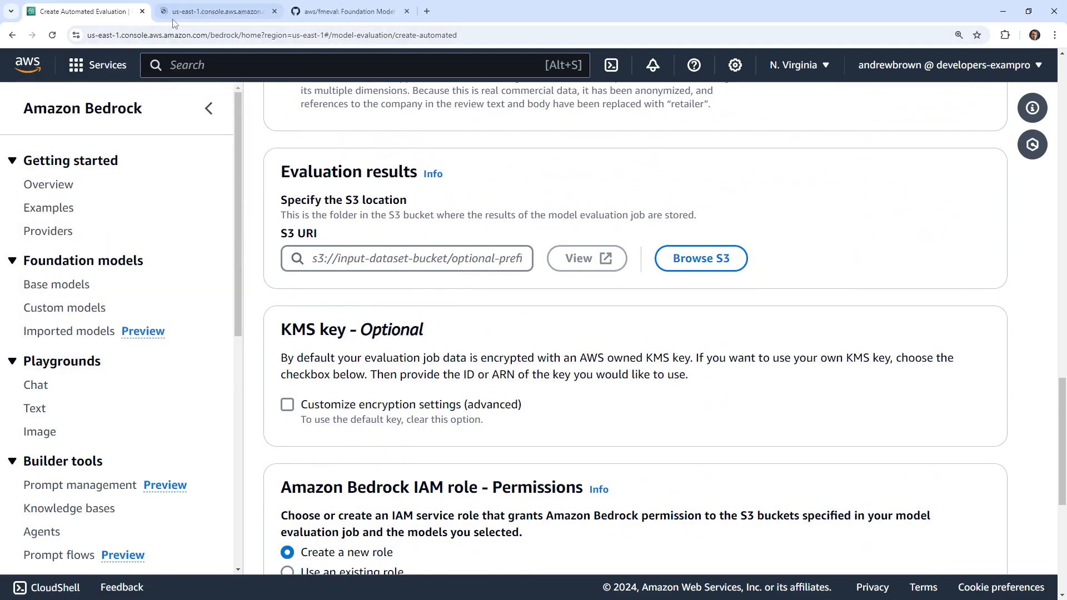
Open the my-eval-1232131 bucket in S3 in another tab, then return to Bedrock.
{"action": "left_click", "coordinate": [212, 11]}
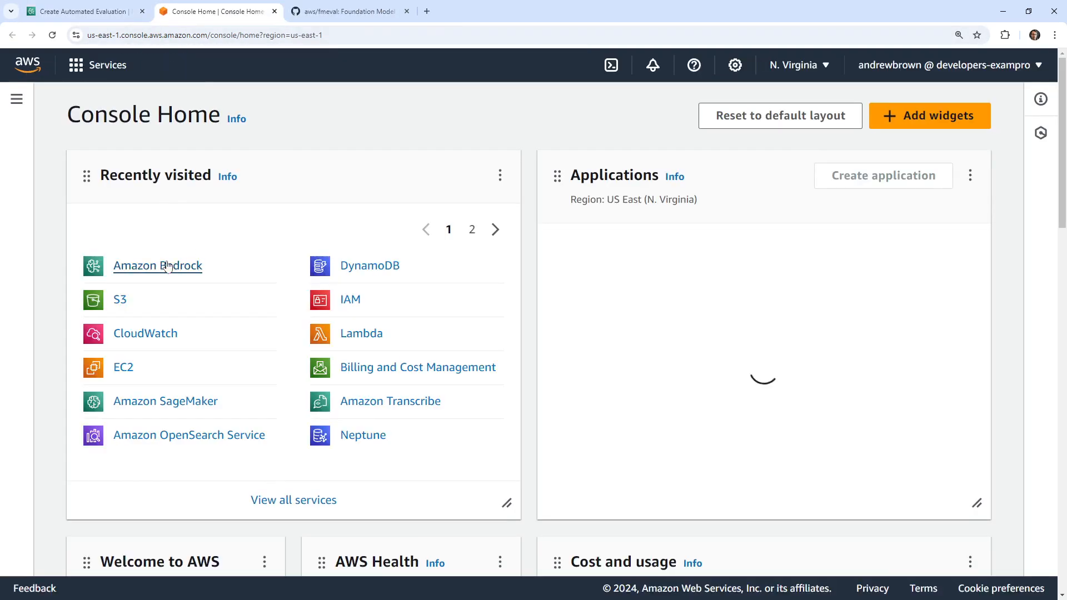
{"action": "left_click", "coordinate": [120, 300]}
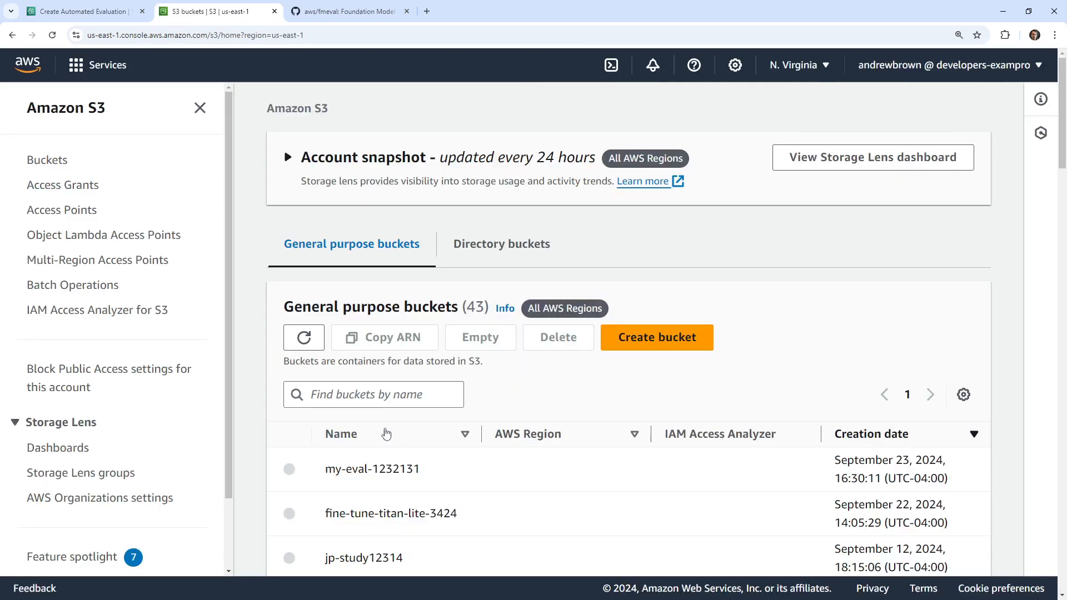
{"action": "left_click", "coordinate": [372, 469]}
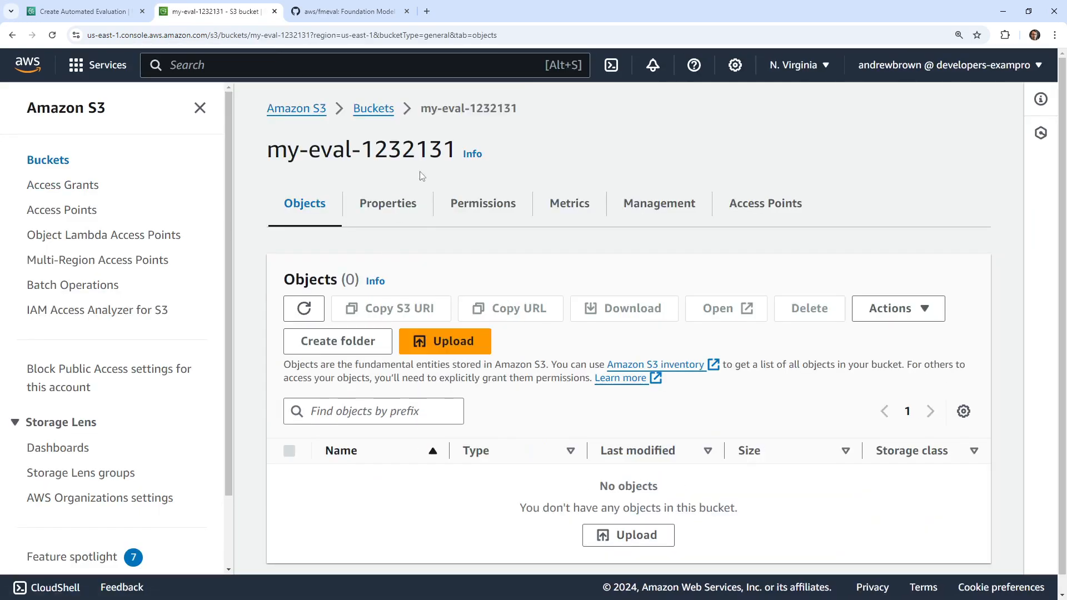
{"action": "mouse_move", "coordinate": [460, 158]}
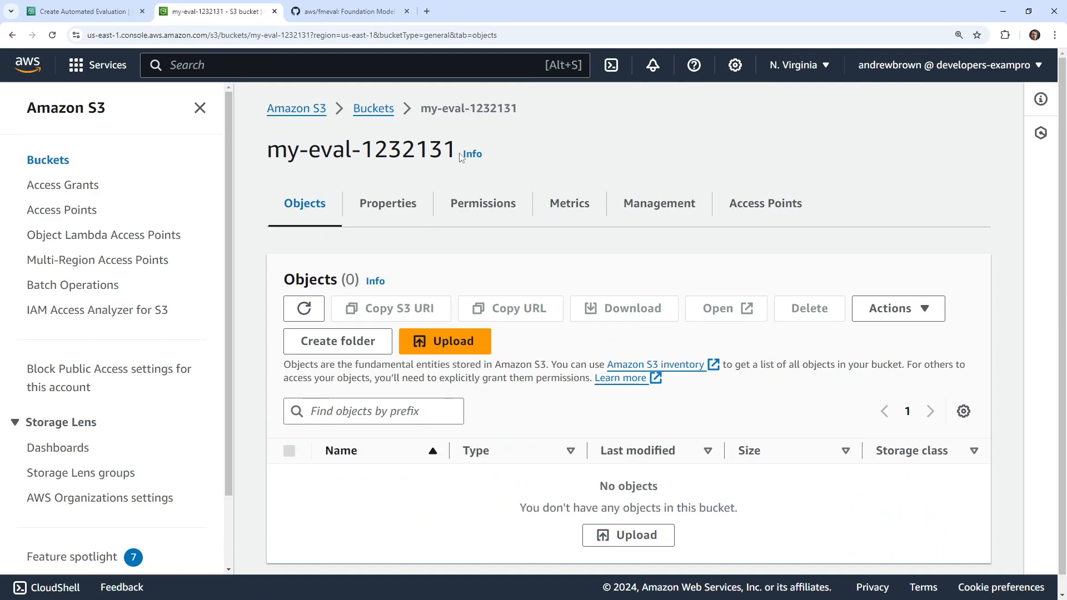
{"action": "left_click", "coordinate": [78, 11]}
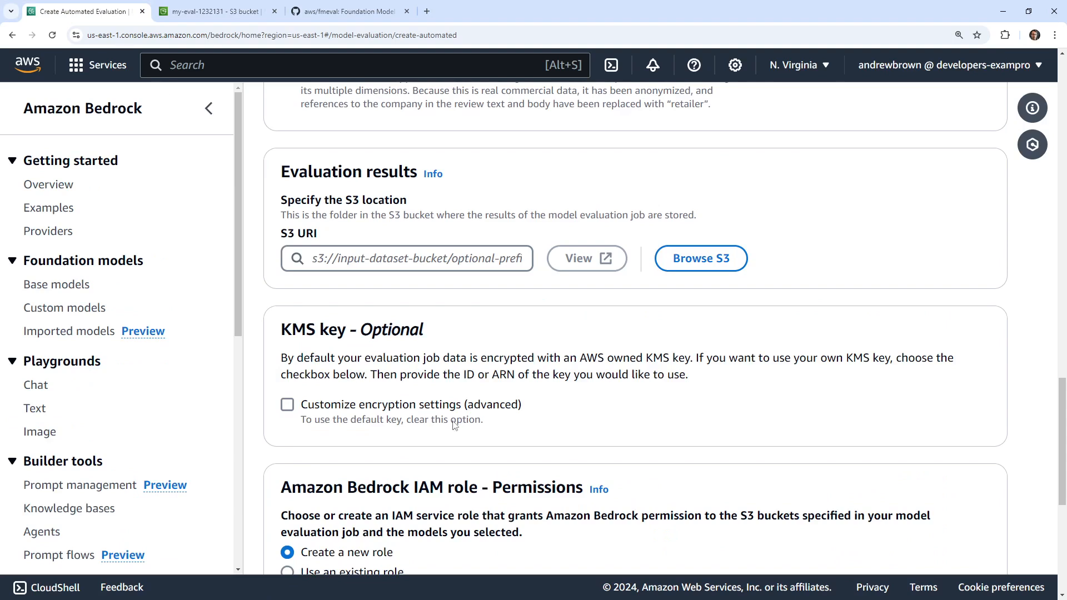
Enter 'output' in the evaluation results S3 location.
{"action": "left_click", "coordinate": [407, 258]}
{"action": "type", "text": "s3://my-eval-1232131/"}
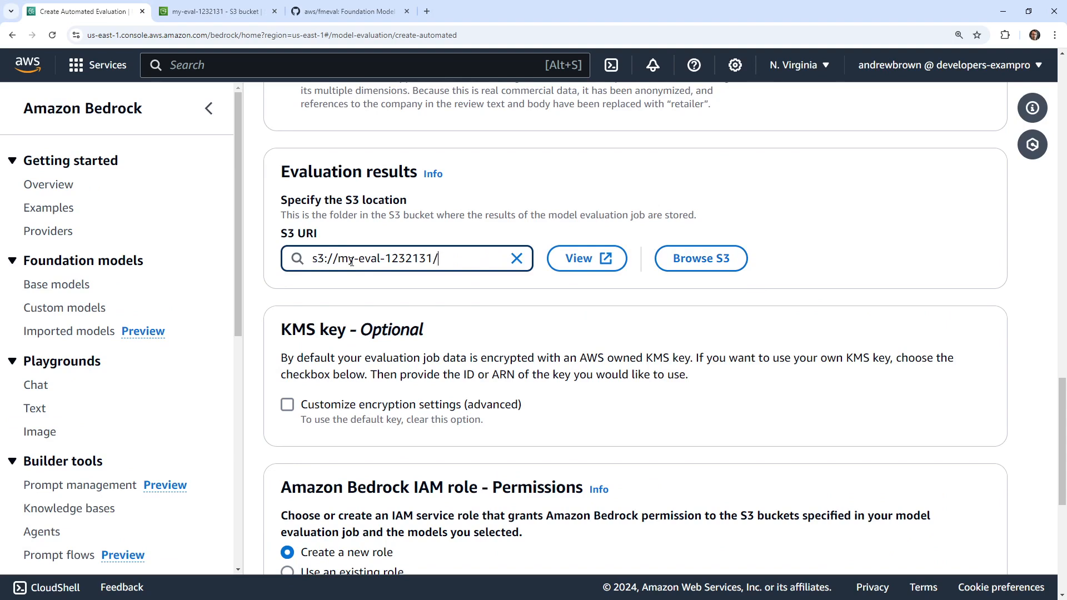
{"action": "type", "text": "output"}
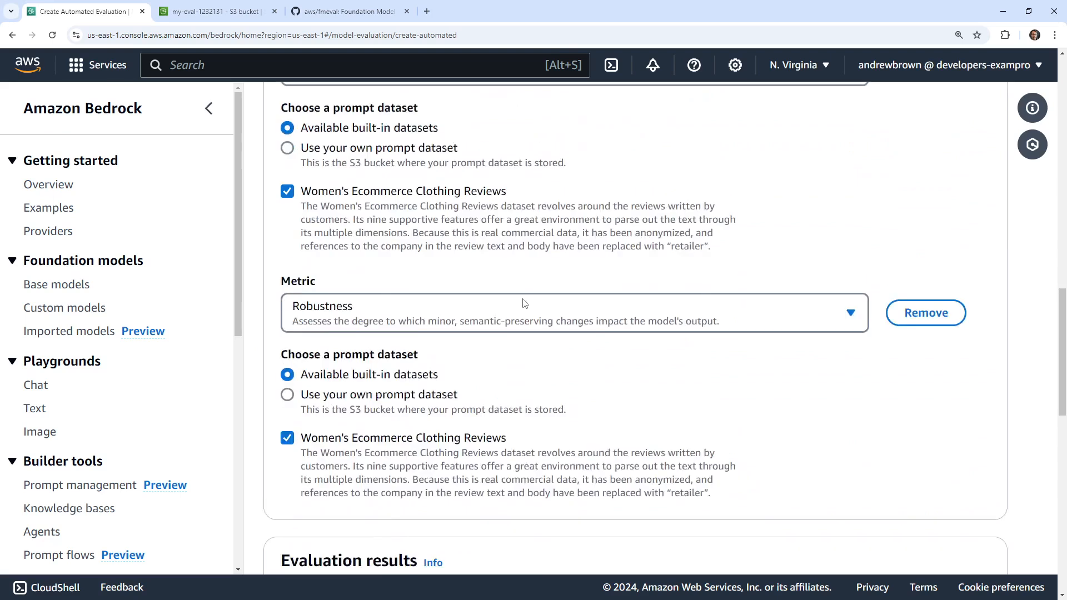
{"action": "scroll", "scroll_direction": "down", "scroll_amount": 3}
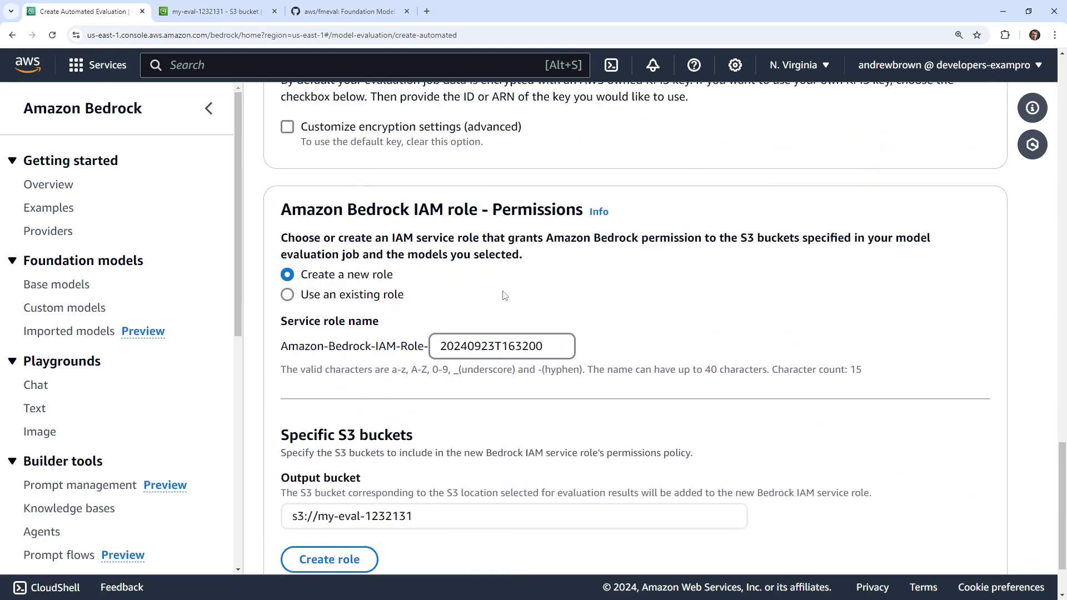
{"action": "scroll", "scroll_direction": "down", "scroll_amount": 3}
{"action": "type", "text": "MyGen"}
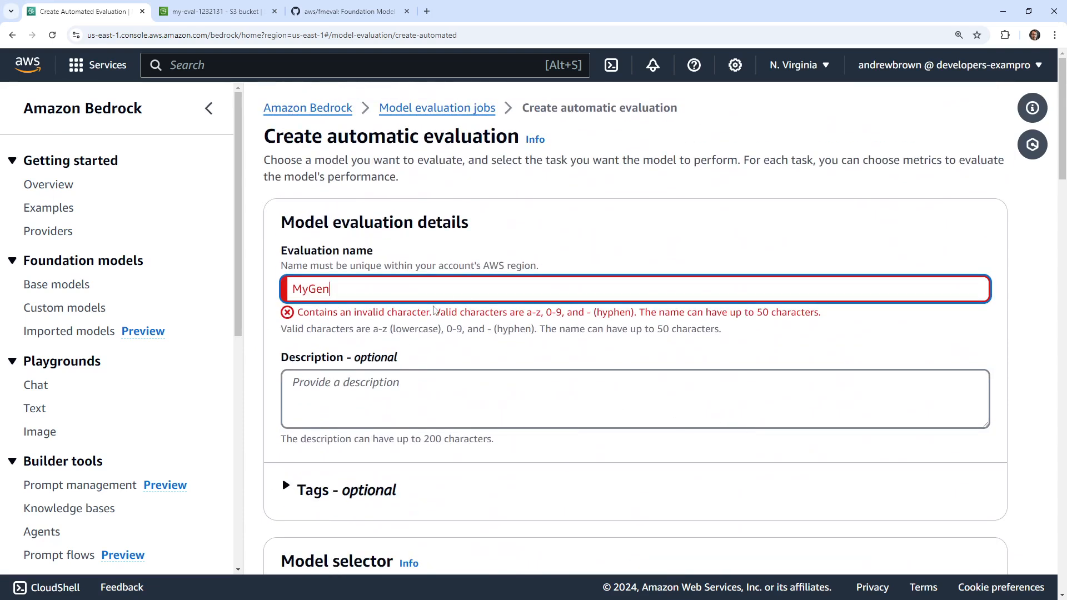
{"action": "mouse_move", "coordinate": [440, 293]}
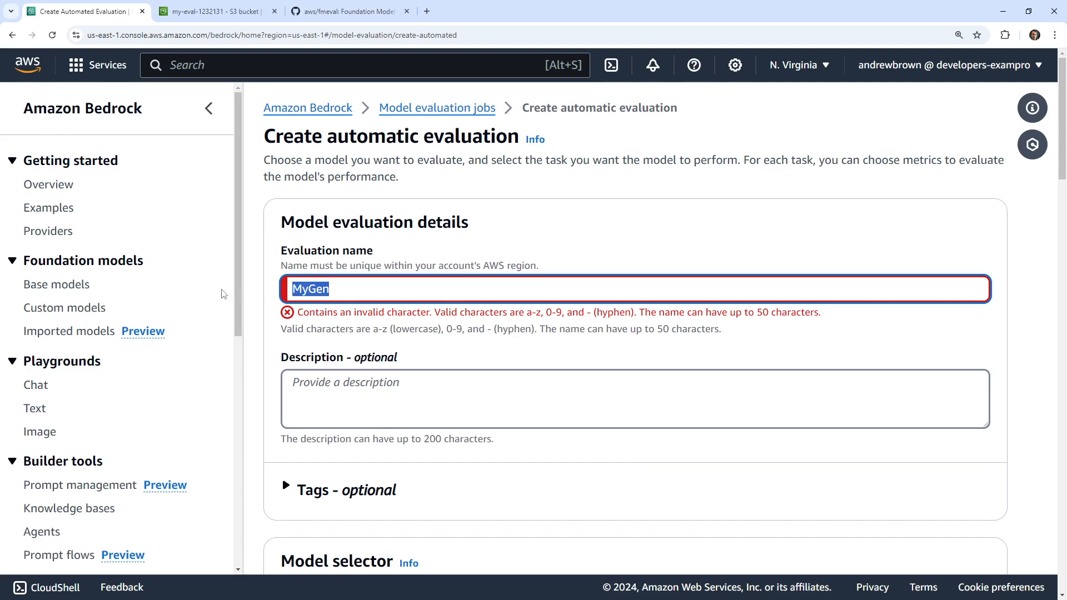
Rename the evaluation to mygenev and bring up the CORS help link's menu.
{"action": "type", "text": "mygenev"}
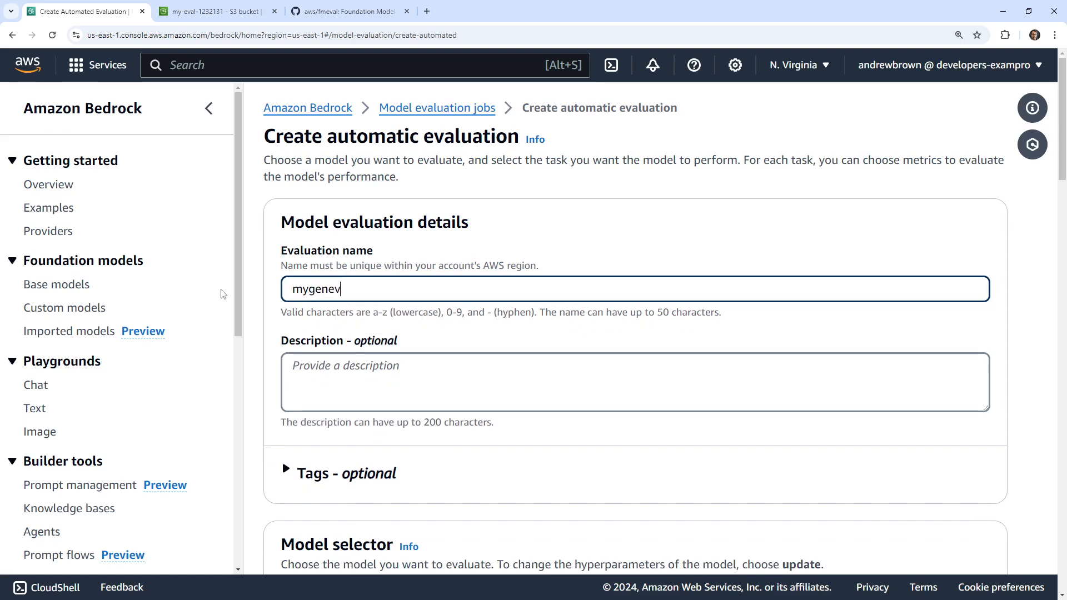
{"action": "scroll", "scroll_direction": "down", "scroll_amount": 3}
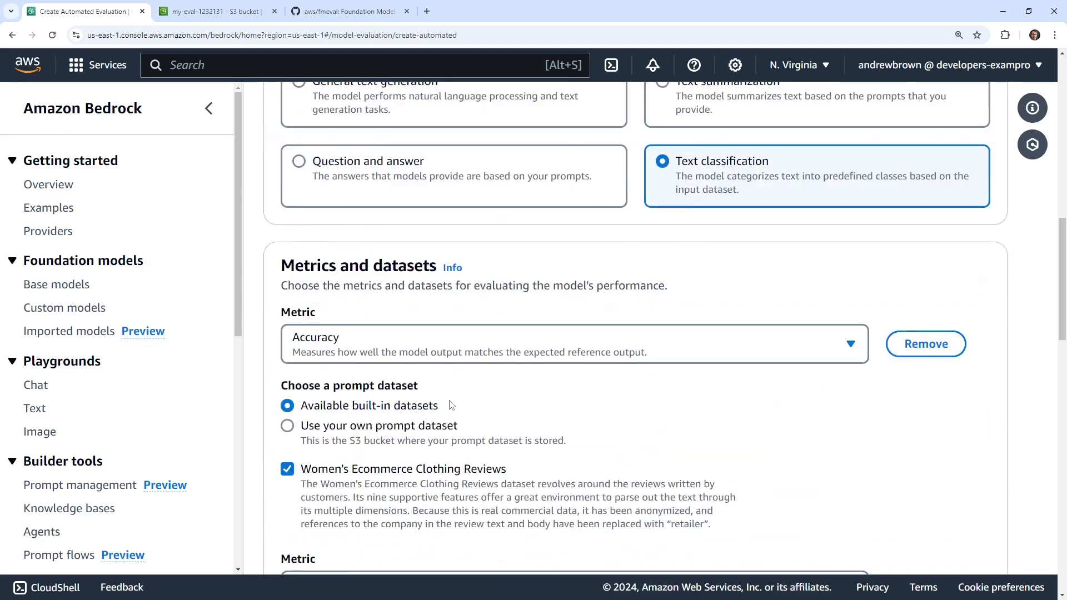
{"action": "scroll", "scroll_direction": "down", "scroll_amount": 3}
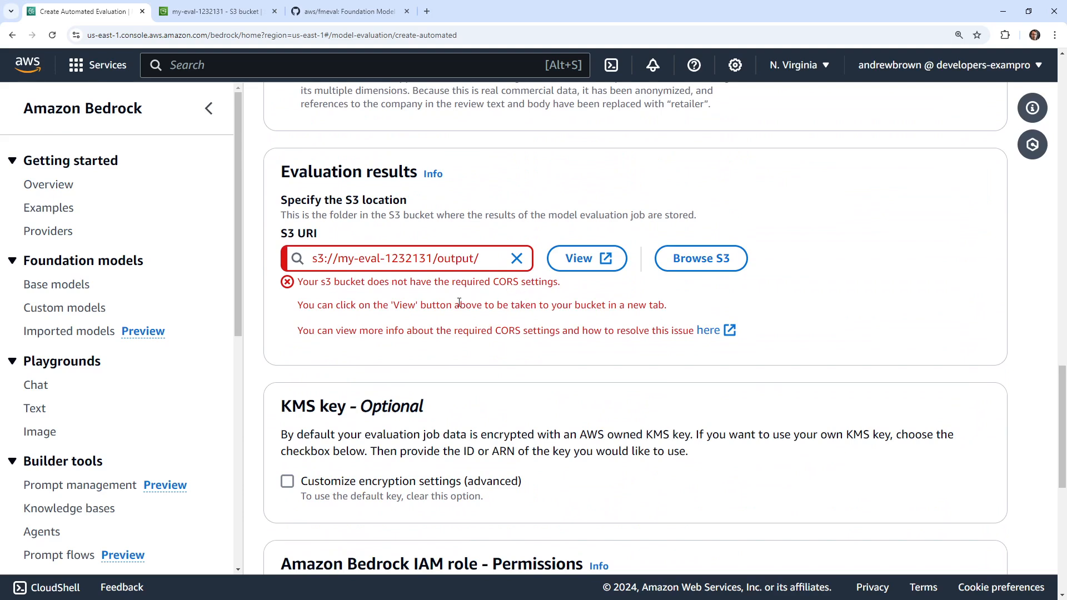
{"action": "right_click", "coordinate": [709, 330]}
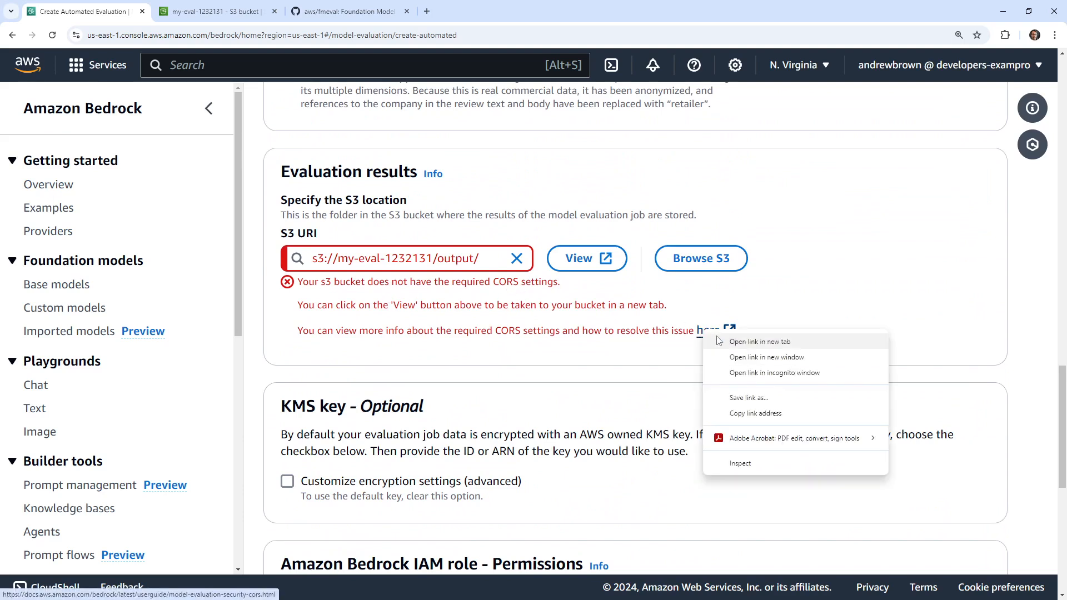
Open the CORS help page and ask Amazon Q which CORS settings Bedrock Model Evaluation needs.
{"action": "left_click", "coordinate": [759, 341]}
{"action": "type", "text": "CORS"}
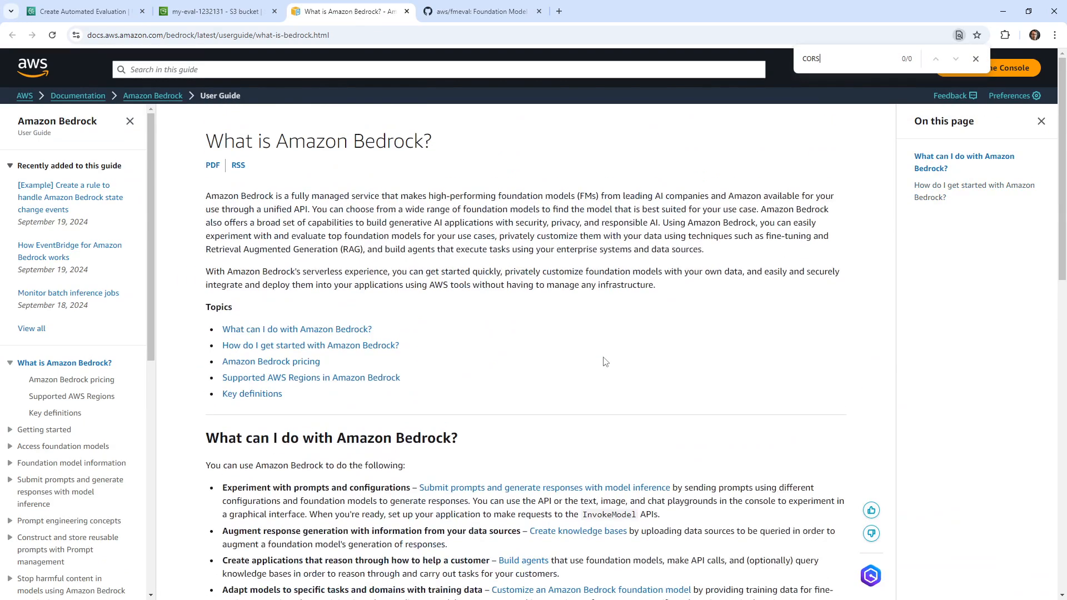
{"action": "scroll", "scroll_direction": "down", "scroll_amount": 3}
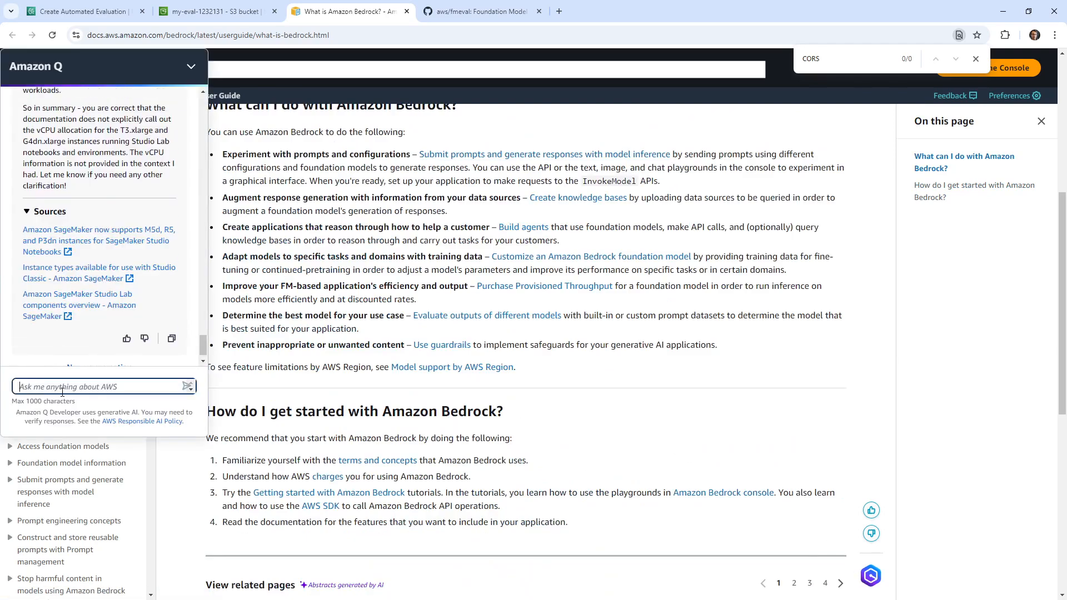
{"action": "type", "text": "What CORS settings does"}
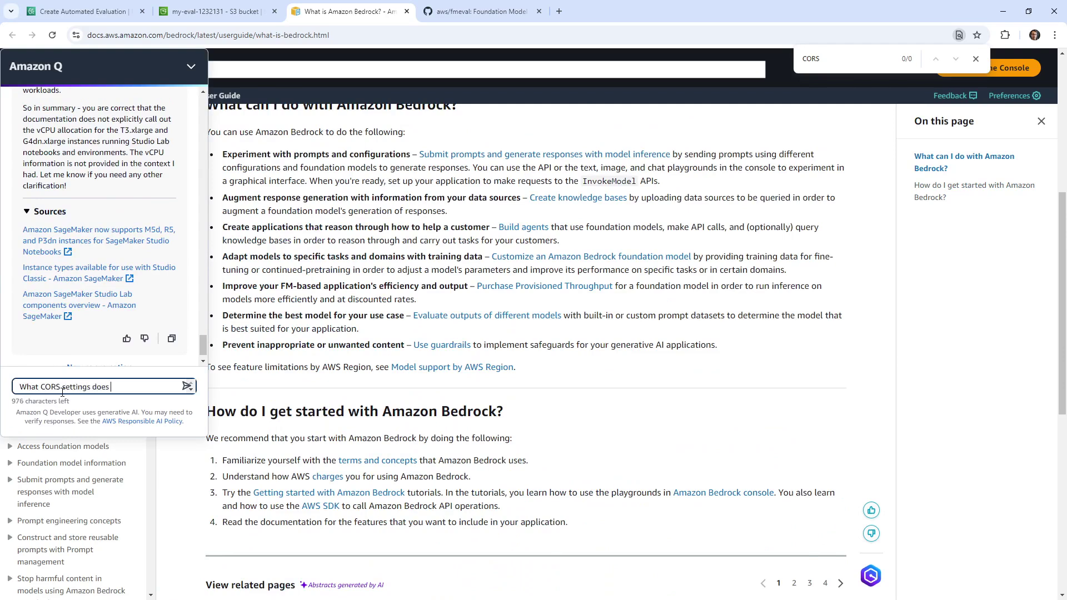
{"action": "type", "text": "my"}
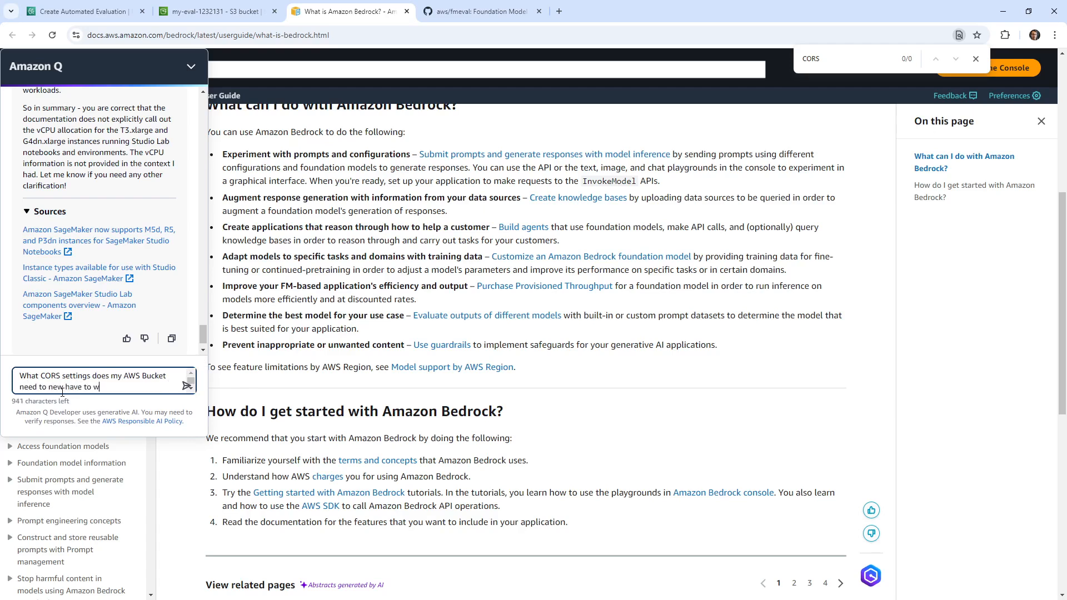
{"action": "type", "text": "ork with Amazon BE"}
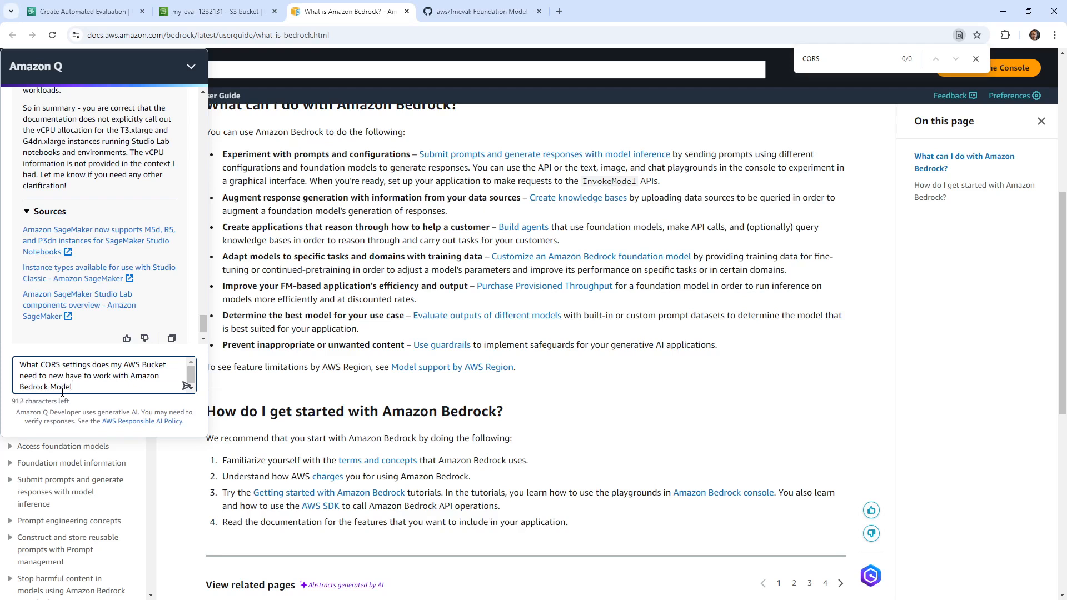
{"action": "type", "text": "Evaluation"}
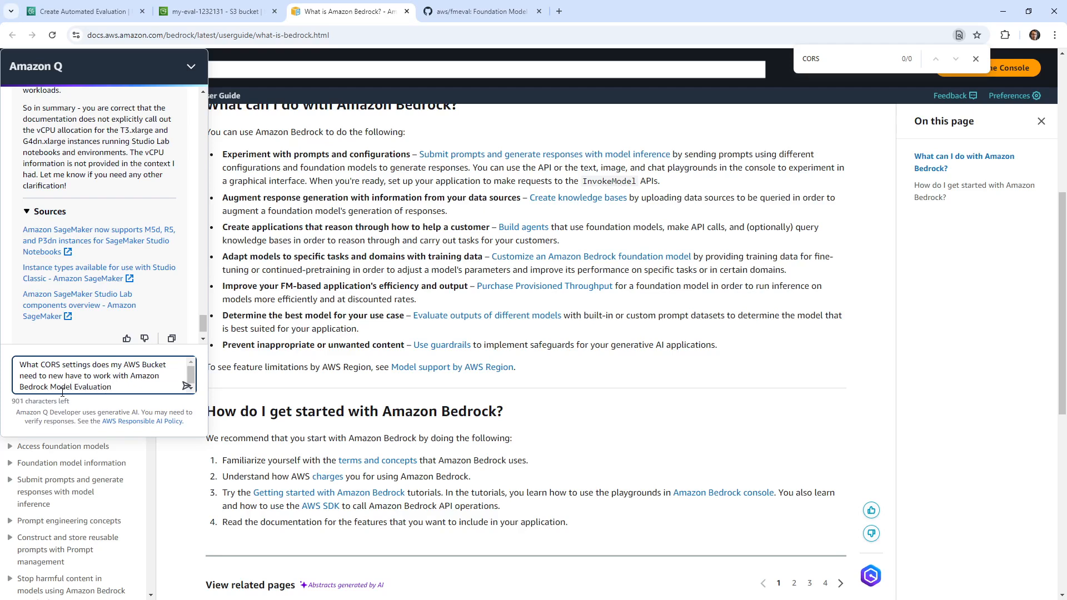
{"action": "left_click", "coordinate": [188, 380]}
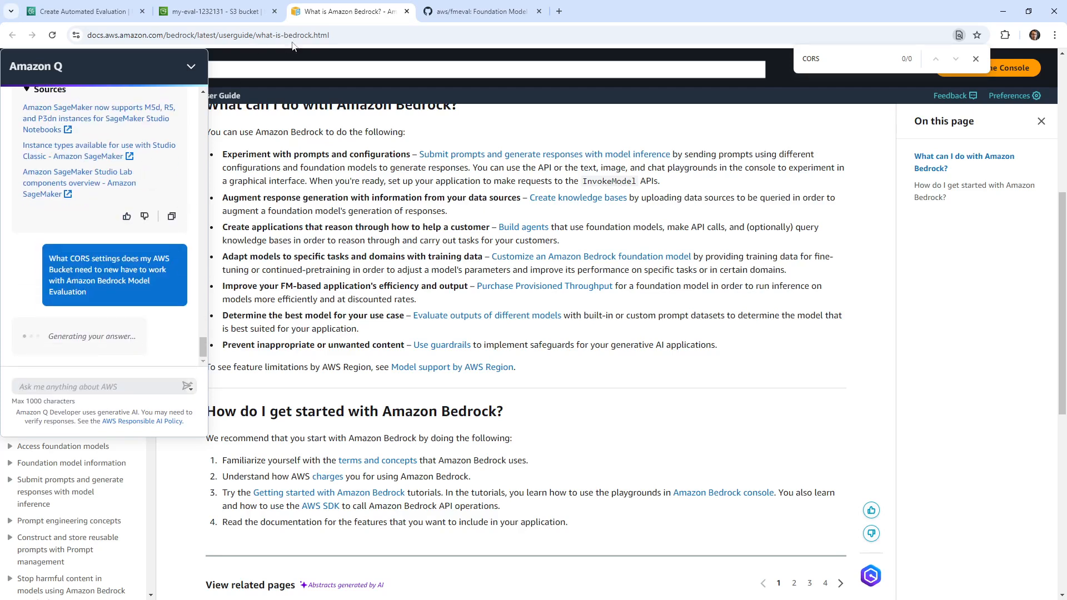
Check my-eval-1232131's Properties and Permissions, then edit its CORS configuration.
{"action": "left_click", "coordinate": [211, 11]}
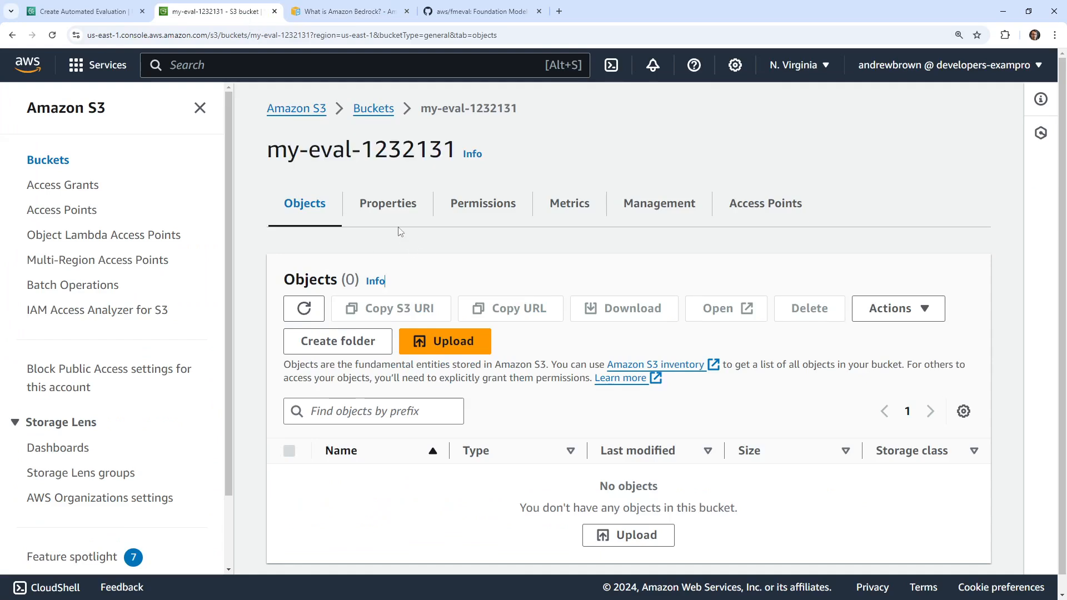
{"action": "left_click", "coordinate": [388, 202]}
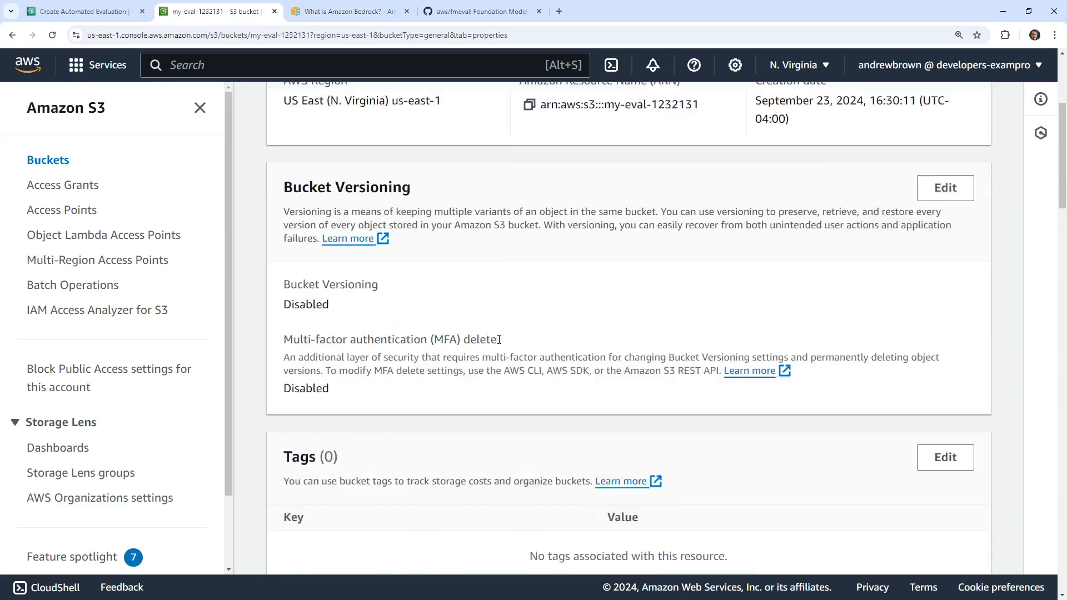
{"action": "scroll", "scroll_direction": "down", "scroll_amount": 3}
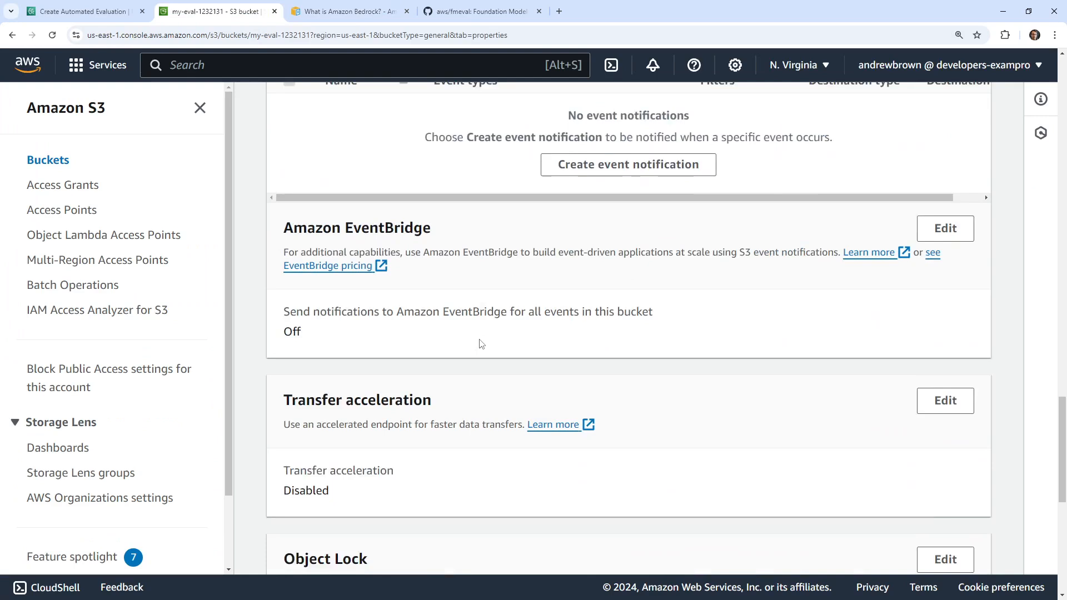
{"action": "scroll", "scroll_direction": "down", "scroll_amount": 3}
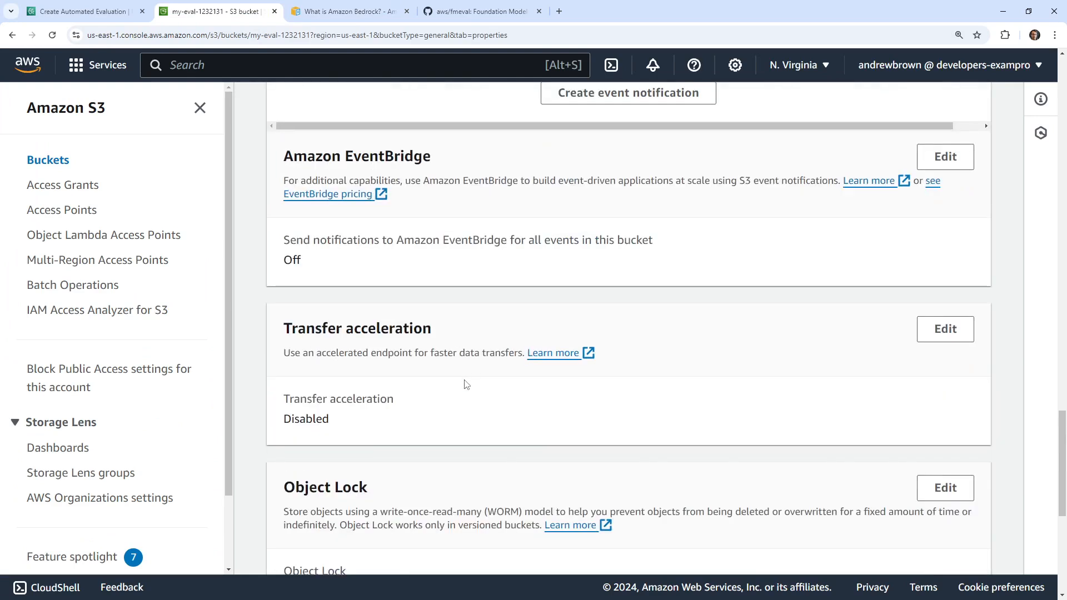
{"action": "scroll", "scroll_direction": "down", "scroll_amount": 3}
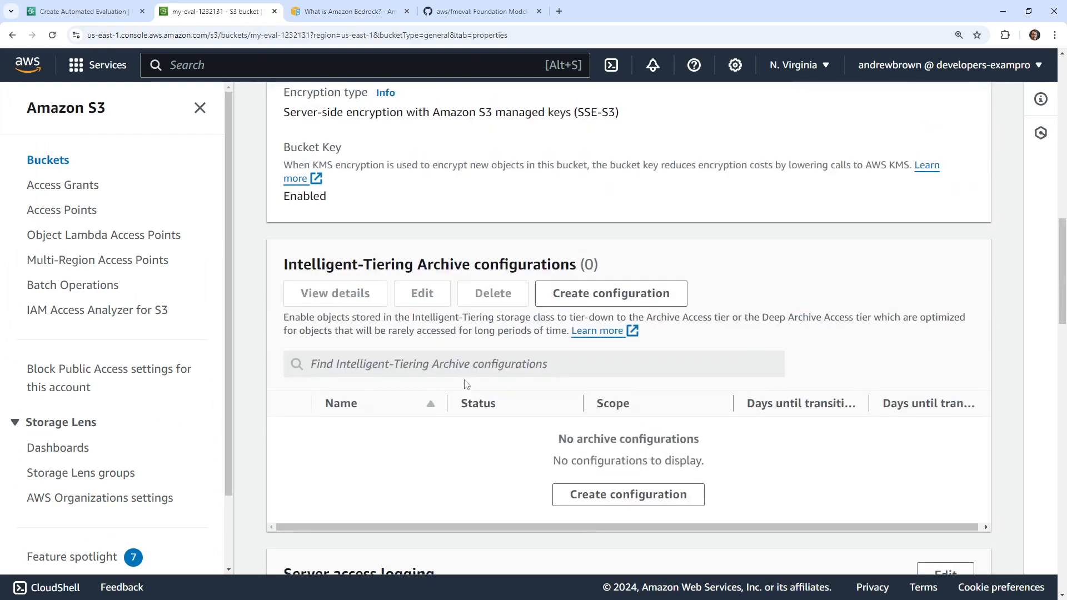
{"action": "left_click", "coordinate": [482, 203]}
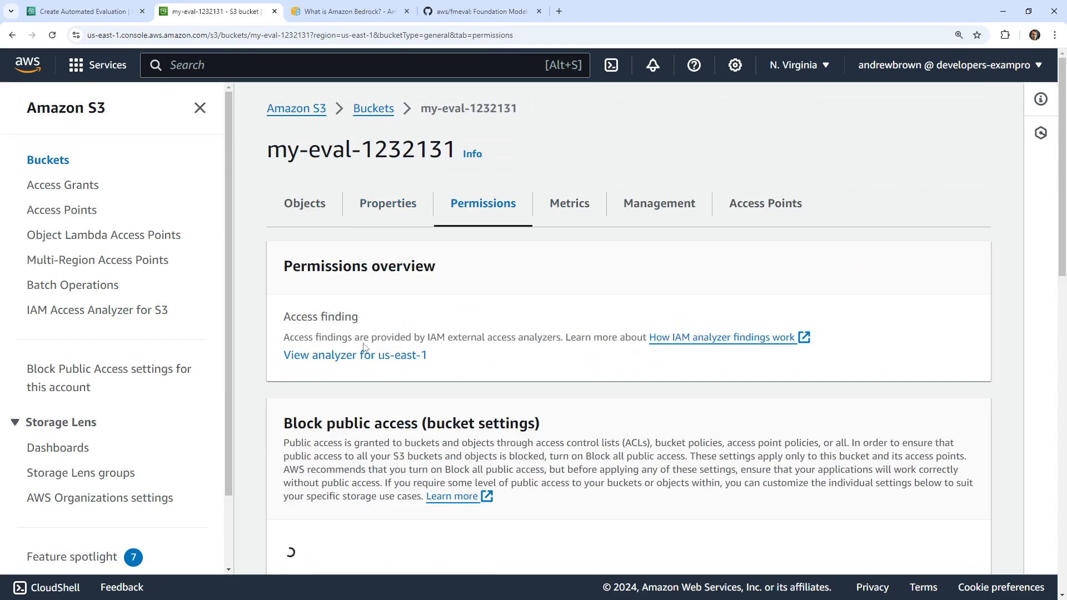
{"action": "scroll", "scroll_direction": "down", "scroll_amount": 3}
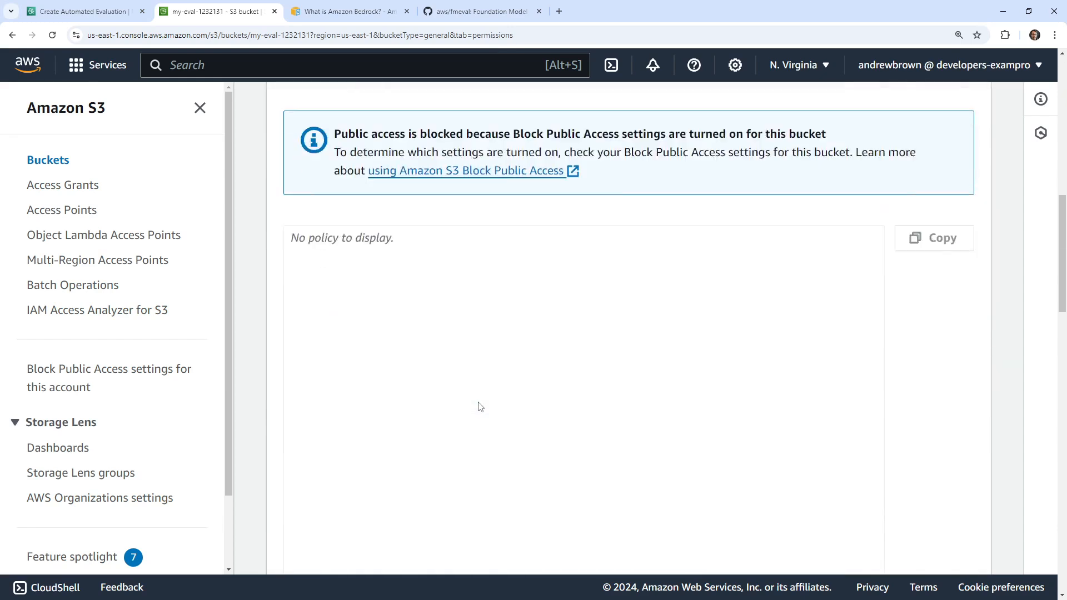
{"action": "scroll", "scroll_direction": "down", "scroll_amount": 3}
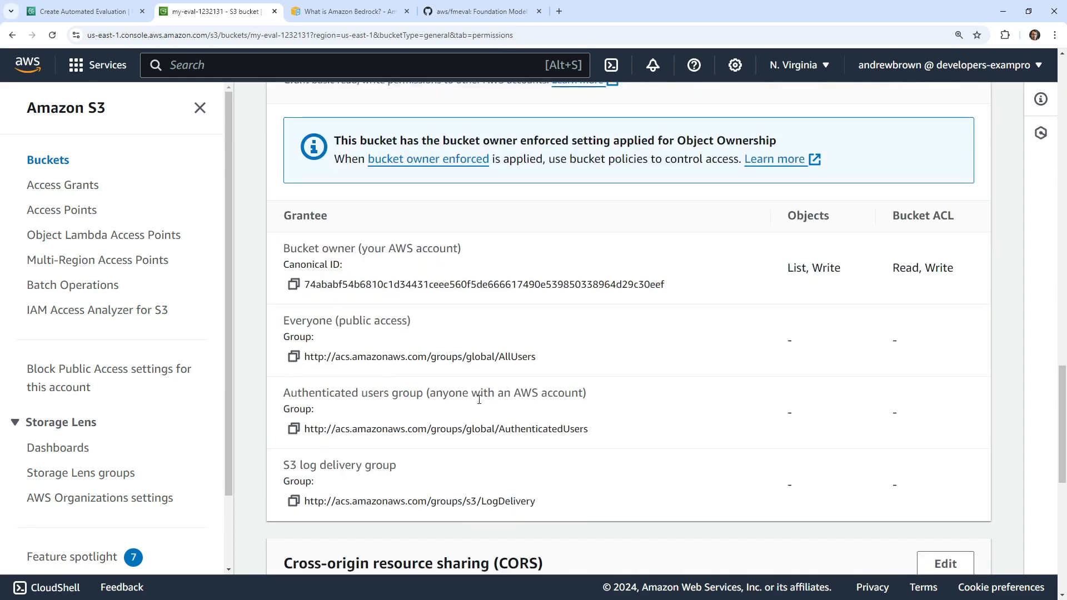
{"action": "left_click", "coordinate": [945, 563]}
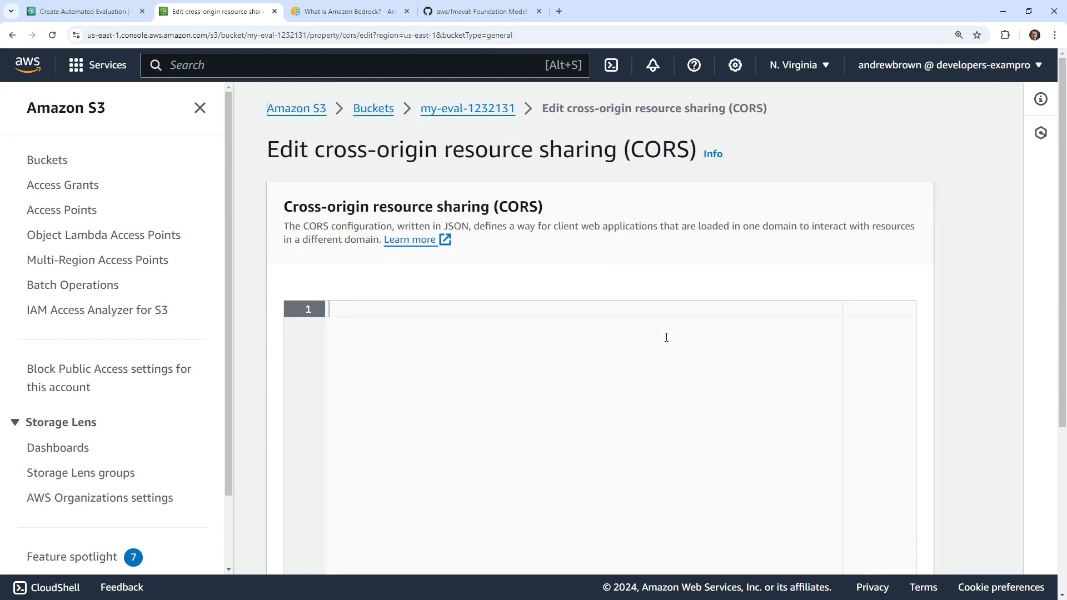
Get the CORS JSON from the model evaluation permissions docs into the bucket's editor.
{"action": "scroll", "scroll_direction": "down", "scroll_amount": 3}
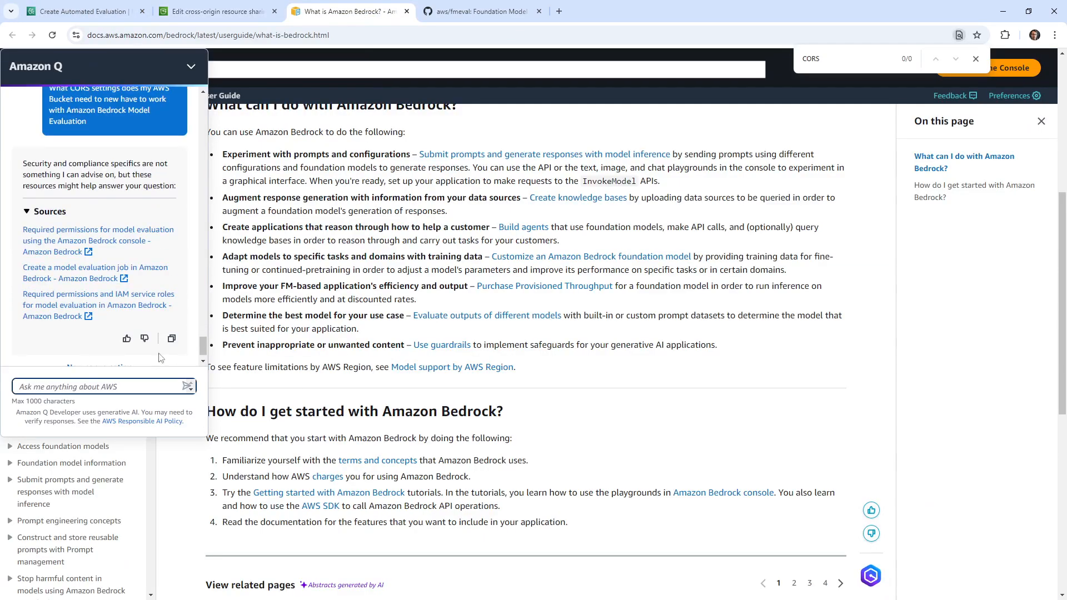
{"action": "scroll", "scroll_direction": "down", "scroll_amount": 3}
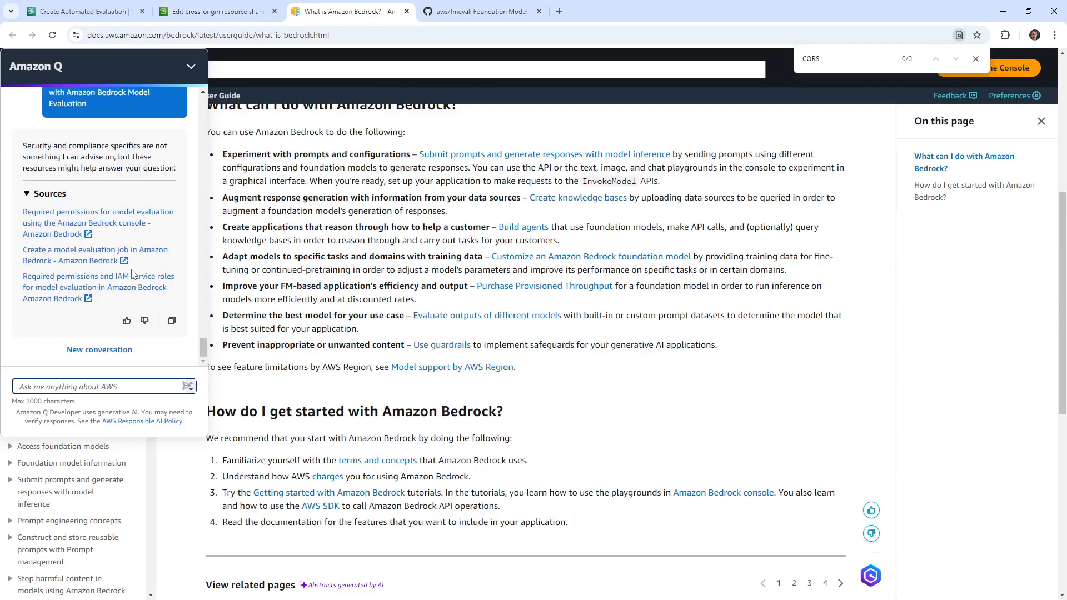
{"action": "mouse_move", "coordinate": [139, 224]}
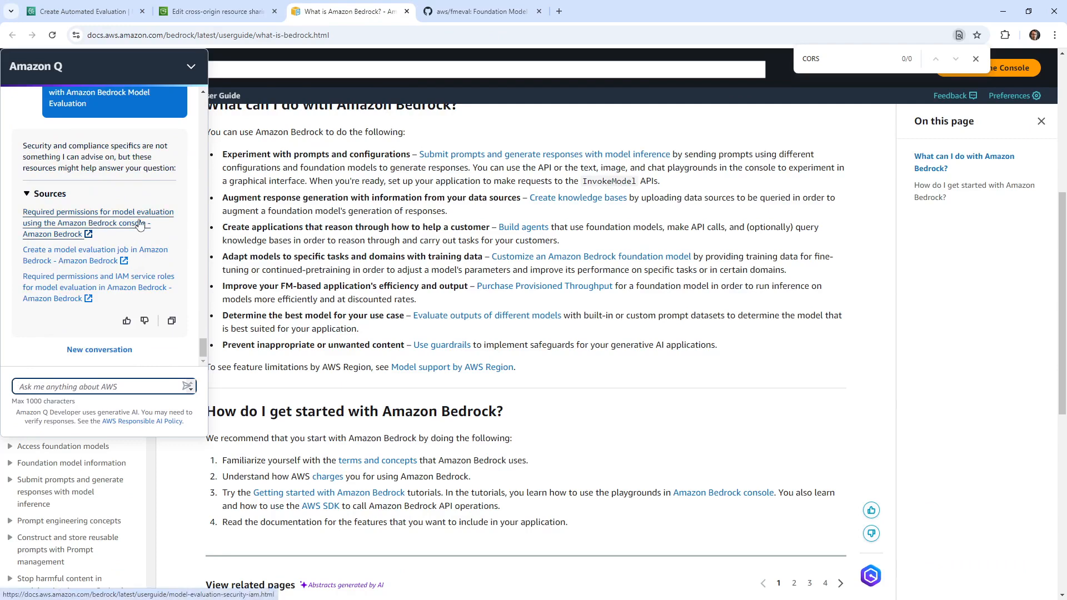
{"action": "mouse_move", "coordinate": [137, 228]}
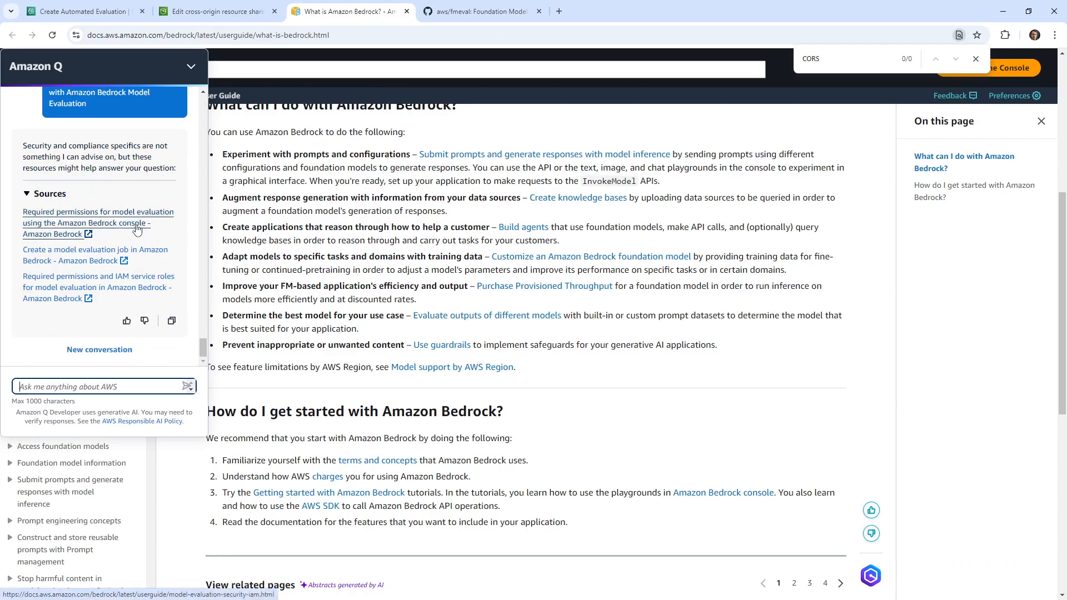
{"action": "left_click", "coordinate": [98, 217]}
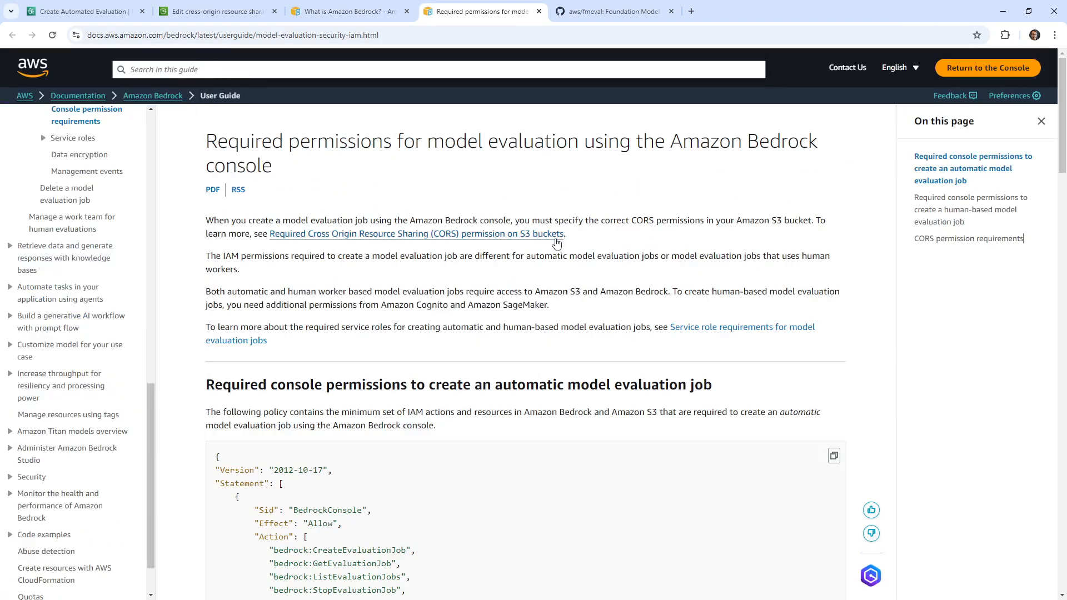
{"action": "mouse_move", "coordinate": [361, 220]}
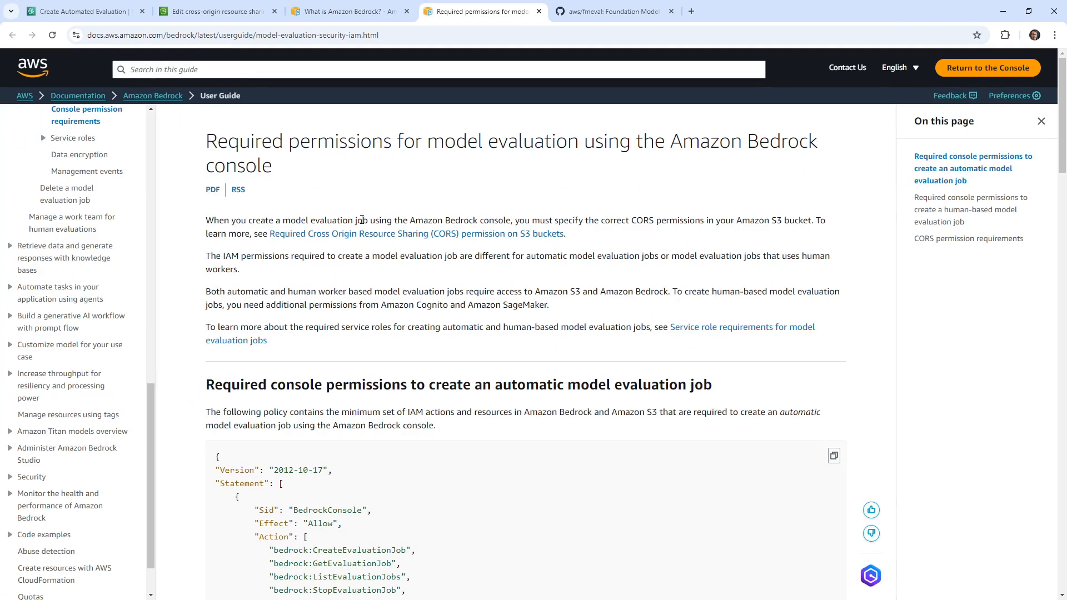
{"action": "mouse_move", "coordinate": [692, 214]}
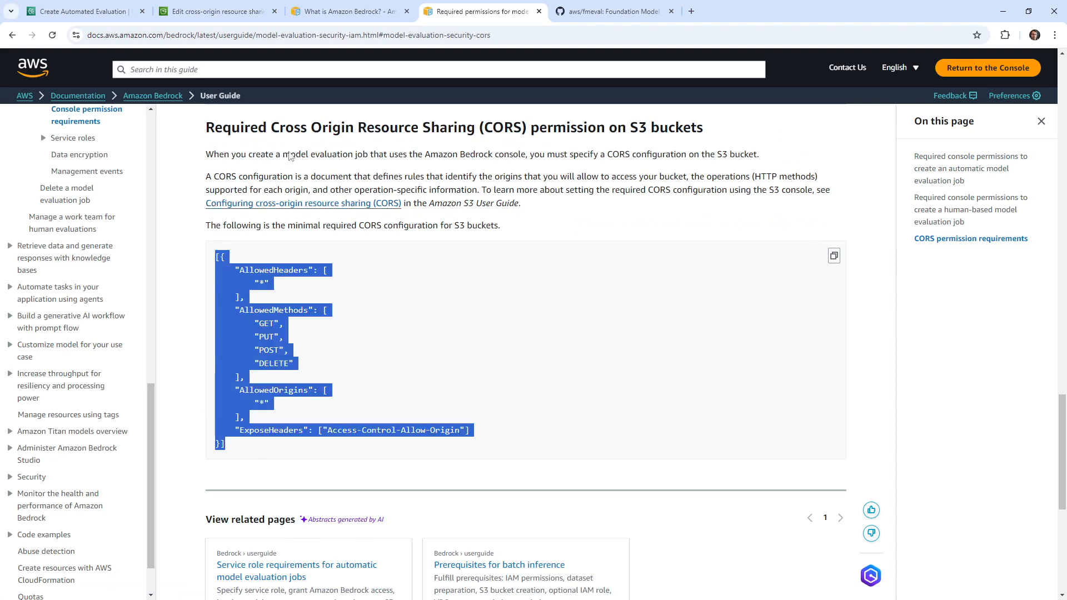
{"action": "left_click", "coordinate": [213, 12]}
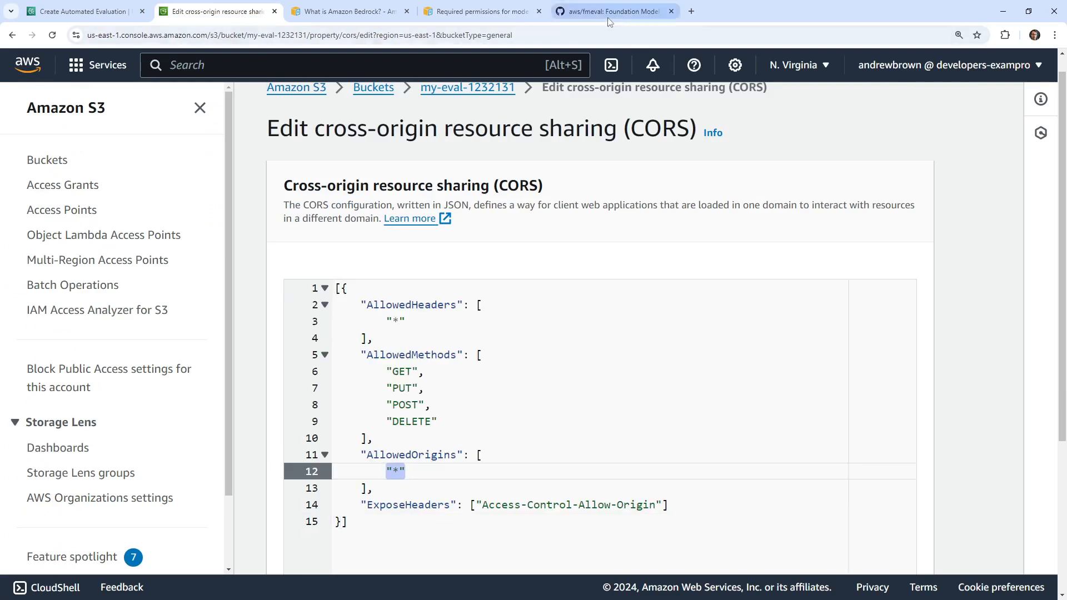
Review the documentation's note on minimum required CORS permissions.
{"action": "left_click", "coordinate": [480, 11]}
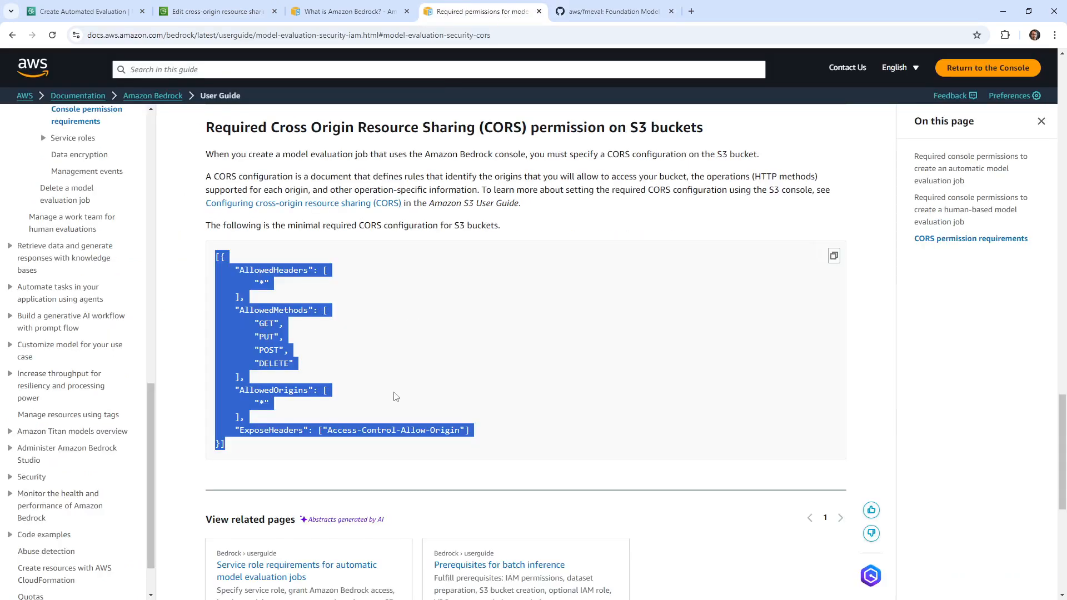
{"action": "scroll", "scroll_direction": "down", "scroll_amount": 3}
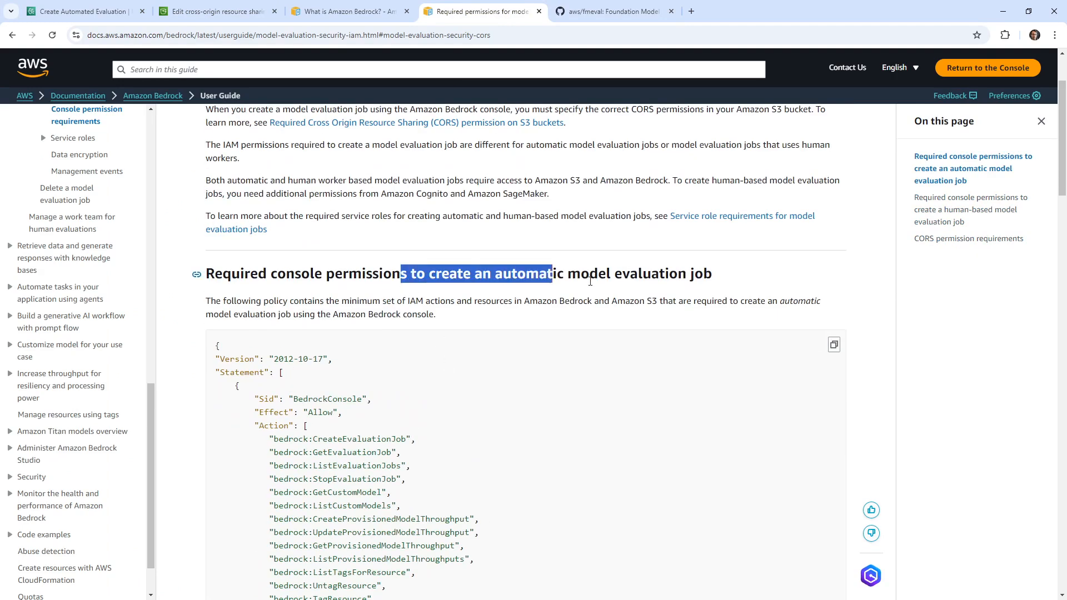
{"action": "left_click_drag", "start_coordinate": [267, 300], "coordinate": [661, 300]}
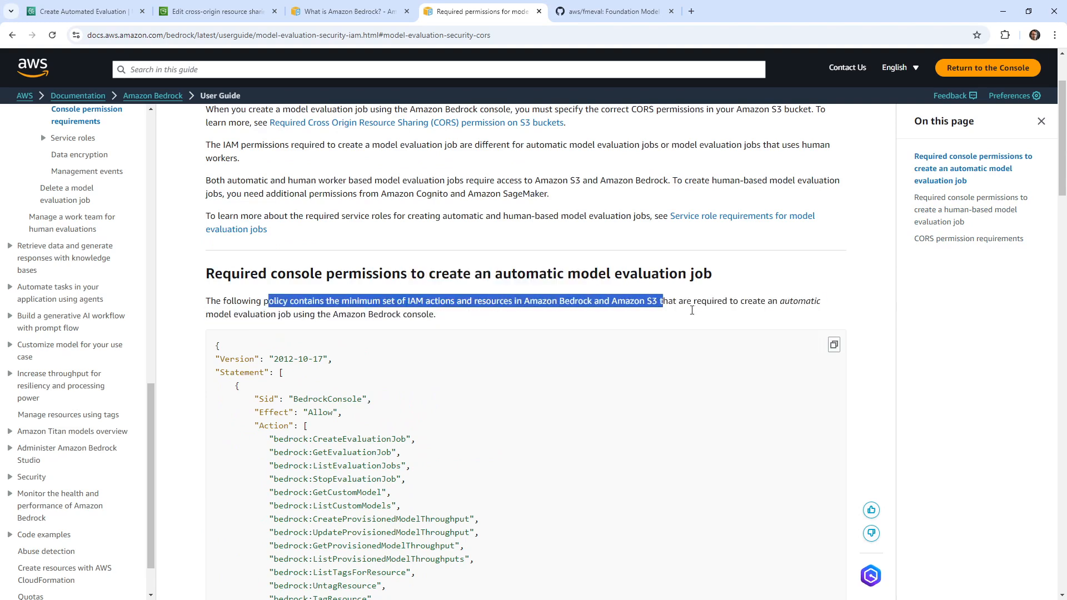
{"action": "scroll", "scroll_direction": "down", "scroll_amount": 3}
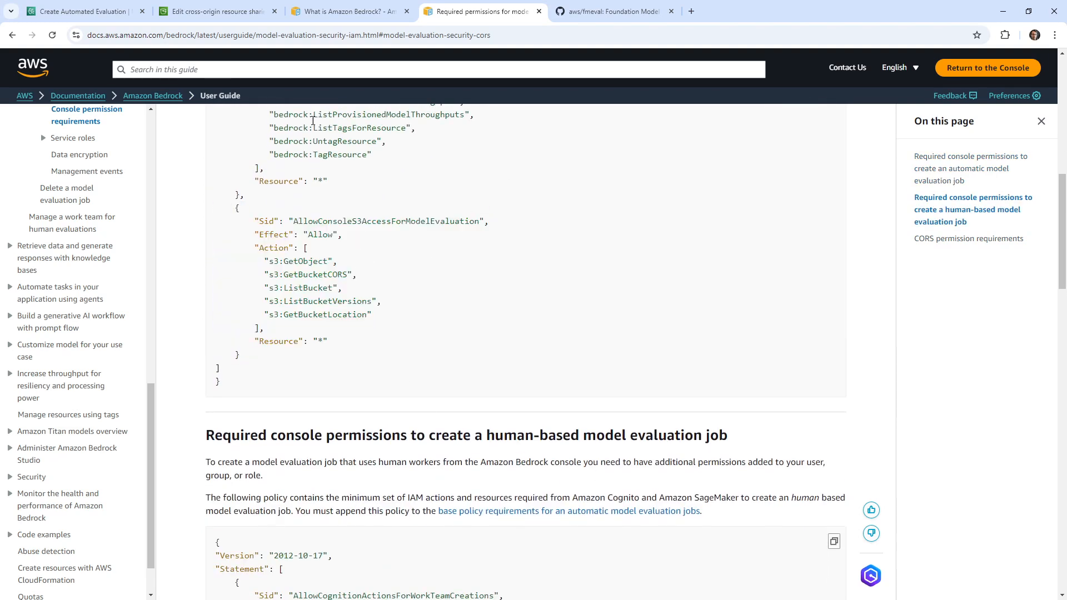
Save the bucket's CORS configuration and go back to the evaluation form.
{"action": "left_click", "coordinate": [208, 11]}
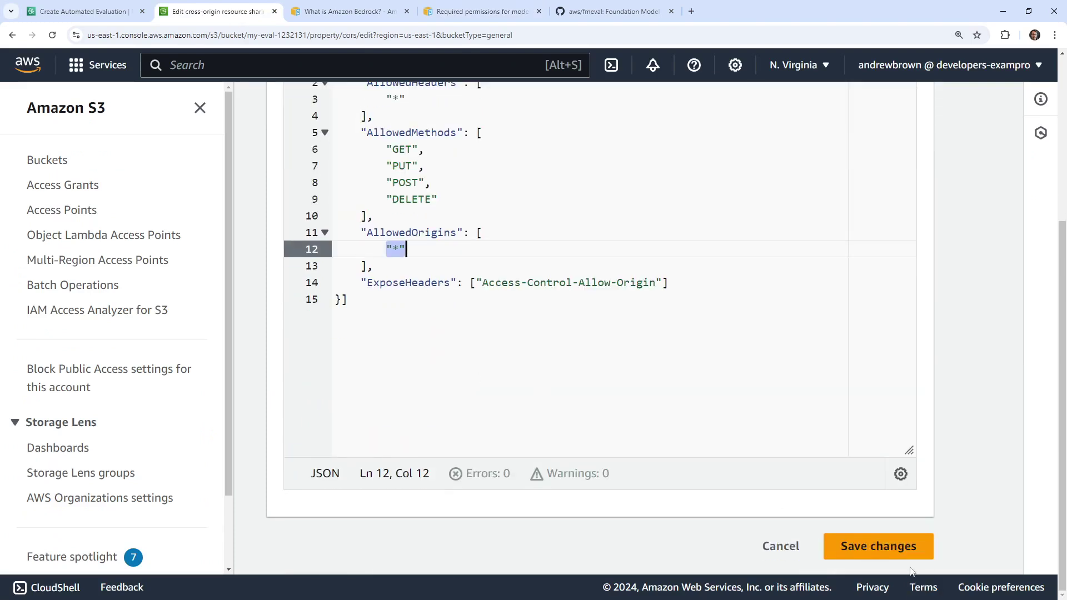
{"action": "left_click", "coordinate": [877, 546]}
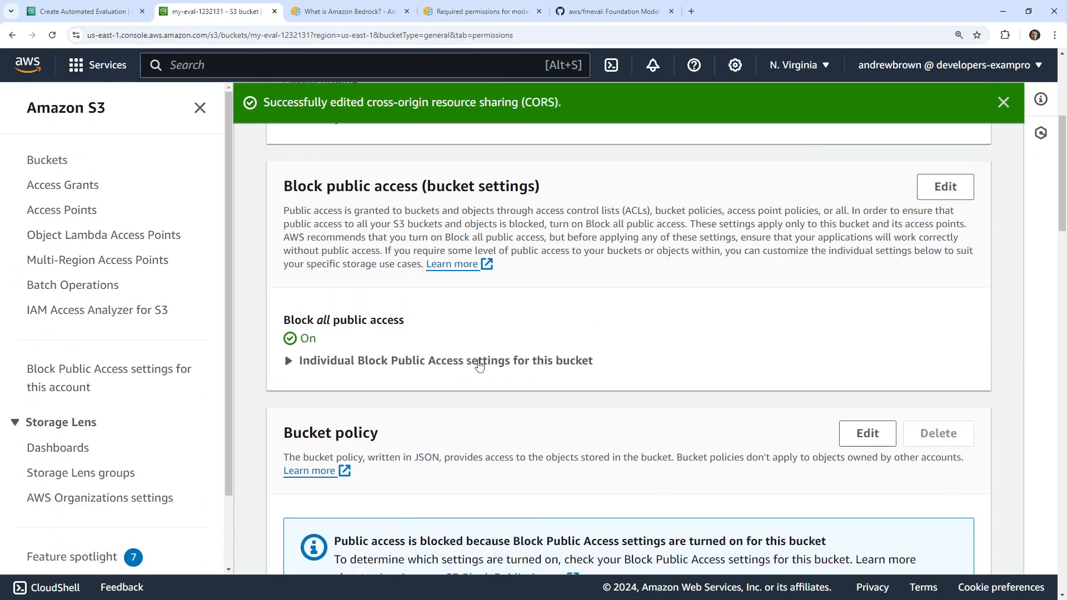
{"action": "left_click", "coordinate": [84, 12]}
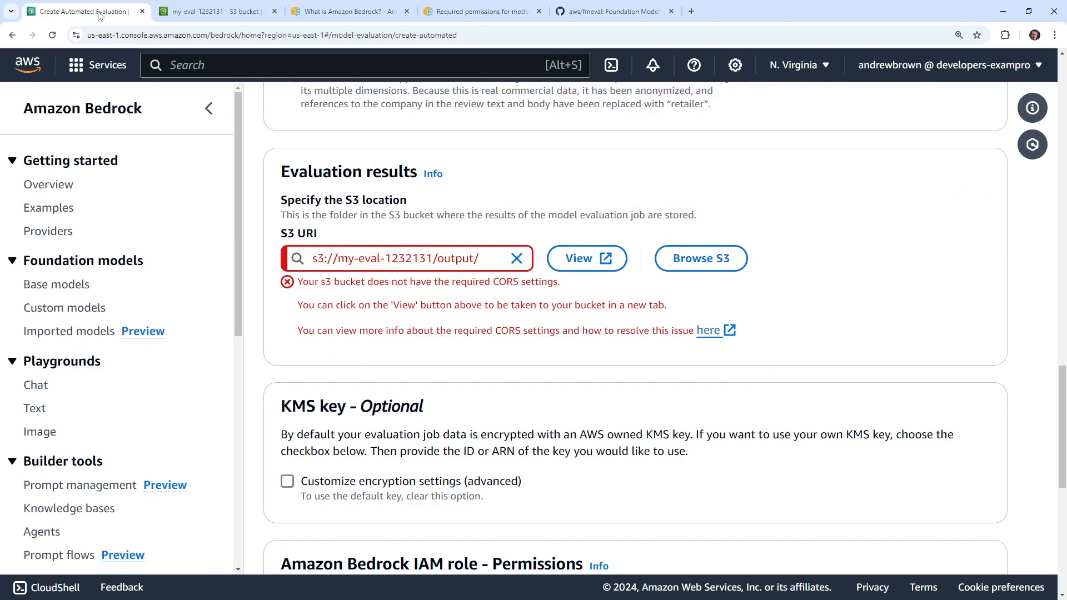
Toggle between creating a new role and using an existing role, clearing the role search.
{"action": "scroll", "scroll_direction": "down", "scroll_amount": 3}
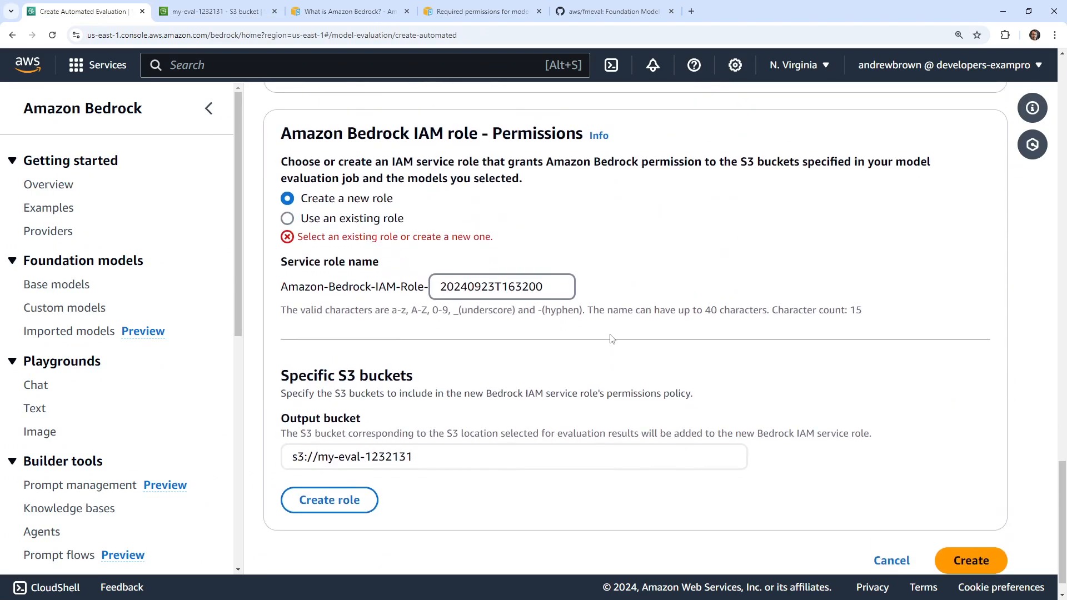
{"action": "scroll", "scroll_direction": "down", "scroll_amount": 3}
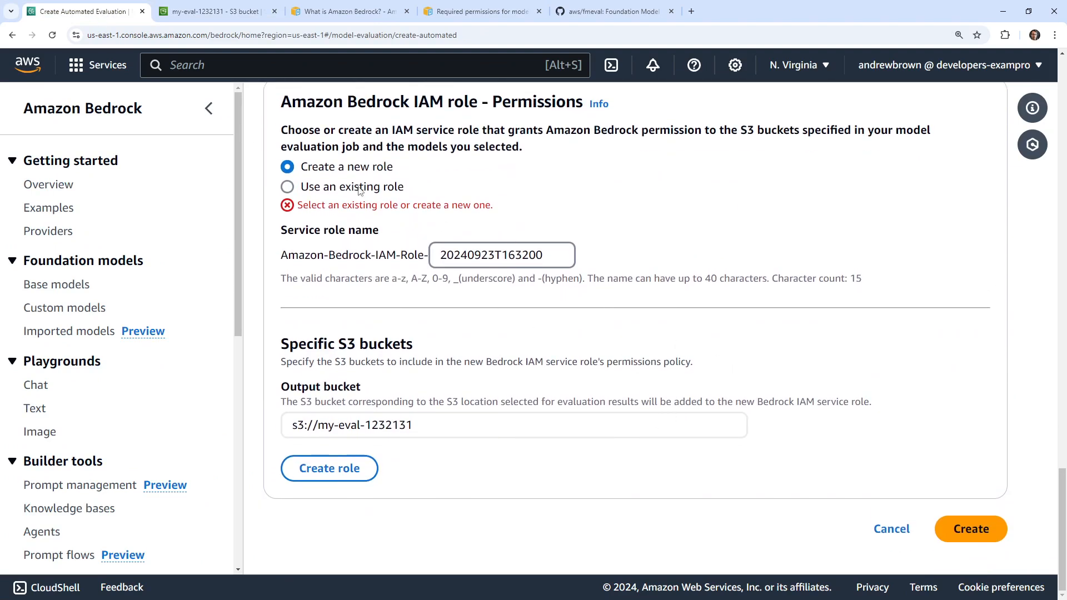
{"action": "mouse_move", "coordinate": [615, 454]}
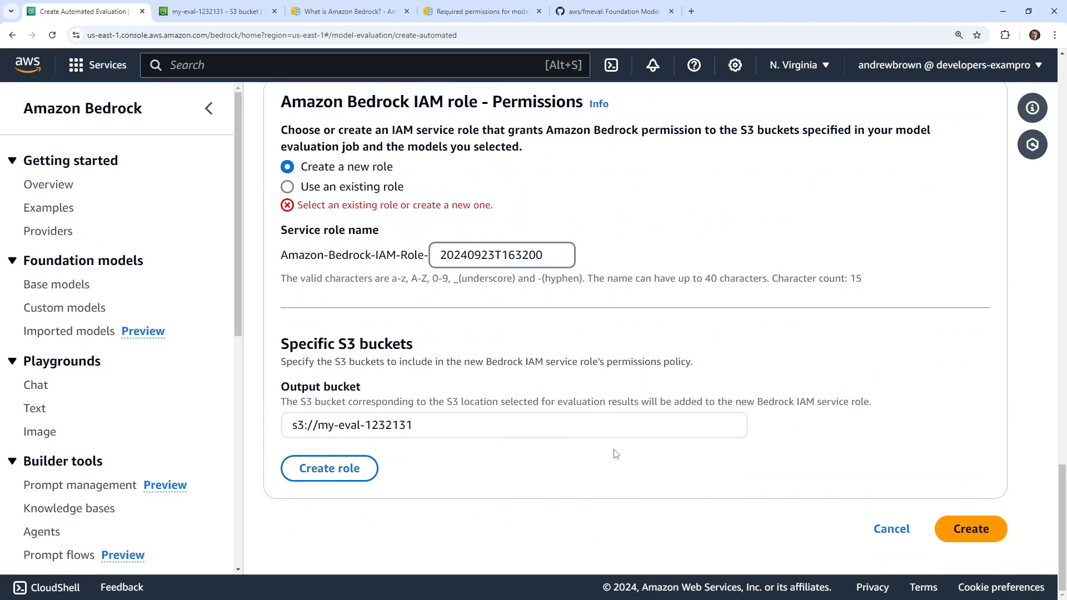
{"action": "mouse_move", "coordinate": [484, 339]}
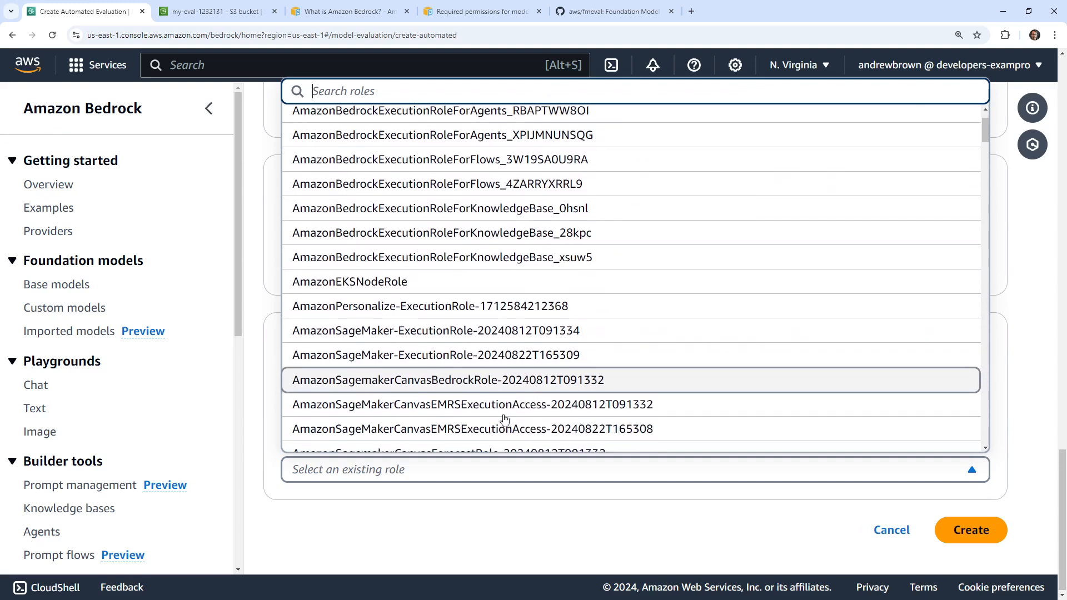
{"action": "scroll", "scroll_direction": "down", "scroll_amount": 3}
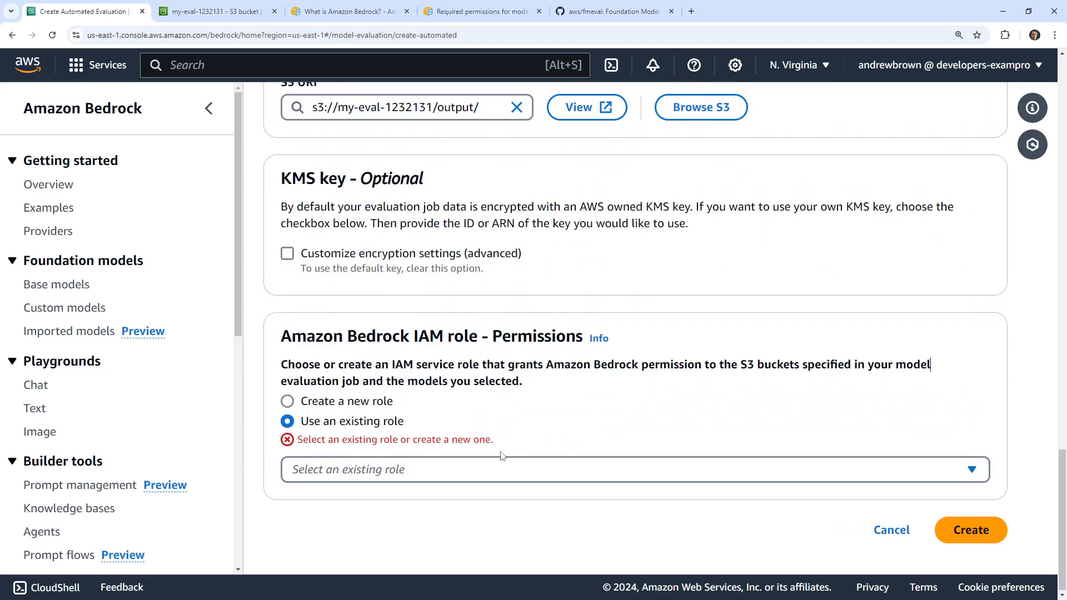
{"action": "left_click", "coordinate": [287, 401]}
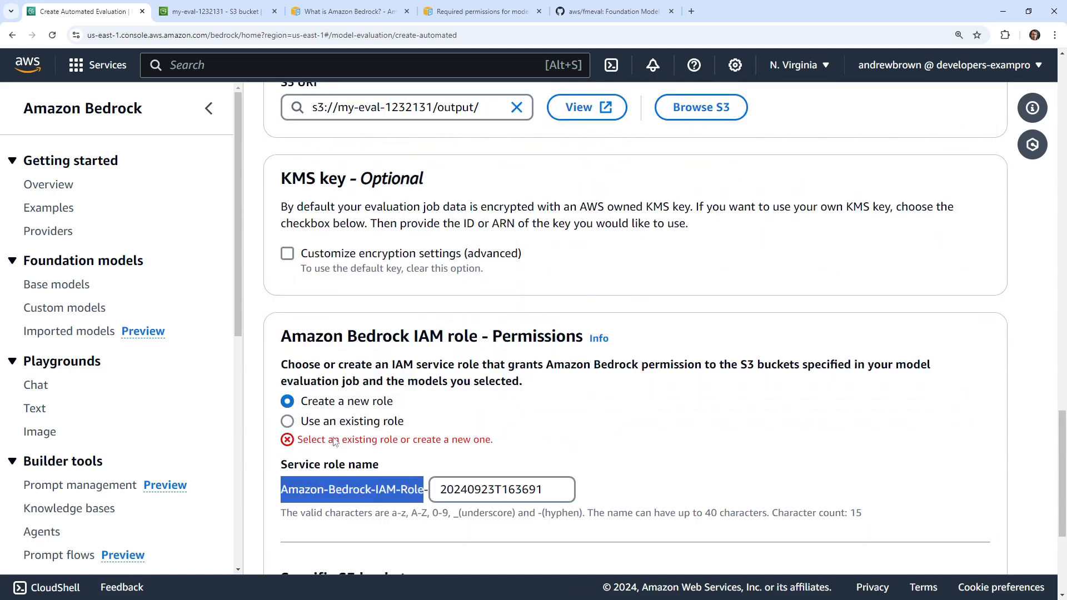
{"action": "left_click", "coordinate": [287, 421]}
{"action": "type", "text": "Amazon-Bedrock-IAM-R"}
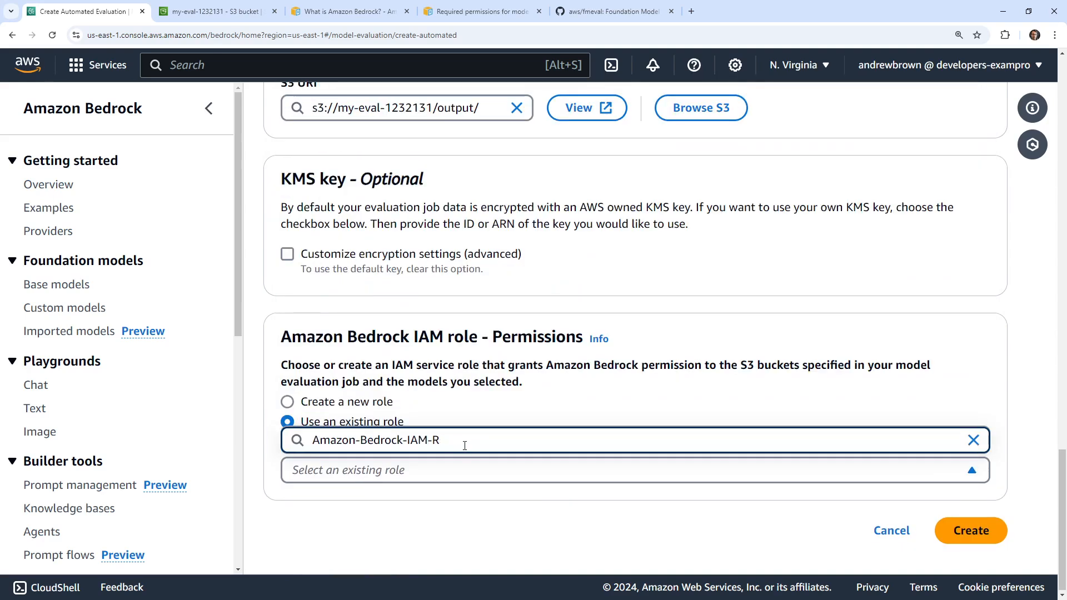
{"action": "key", "text": "Backspace"}
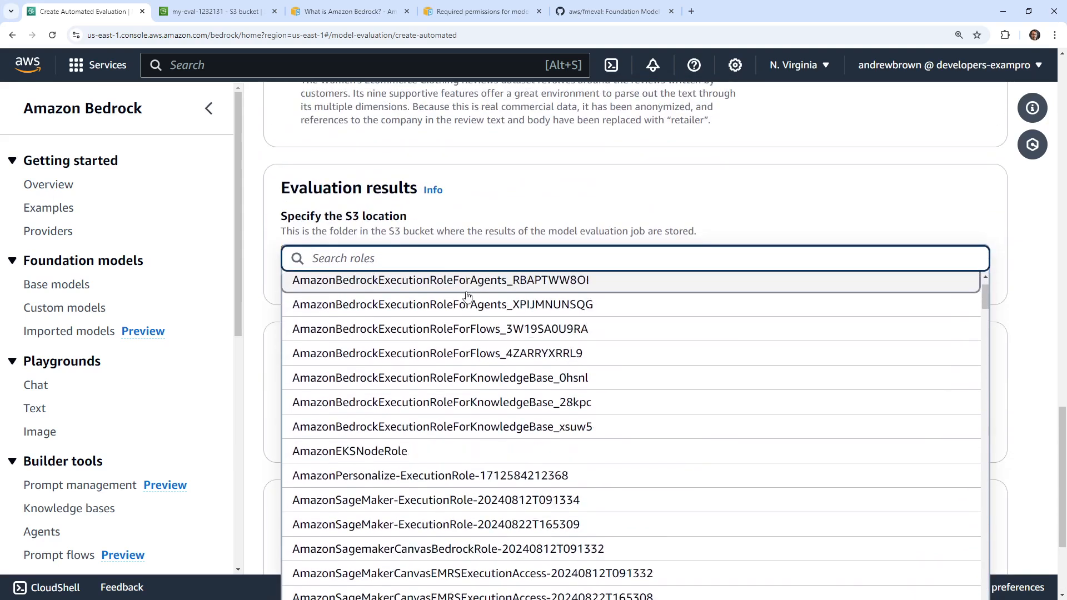
Switch back to creating a new role and change its name suffix to MyEVal.
{"action": "scroll", "scroll_direction": "down", "scroll_amount": 3}
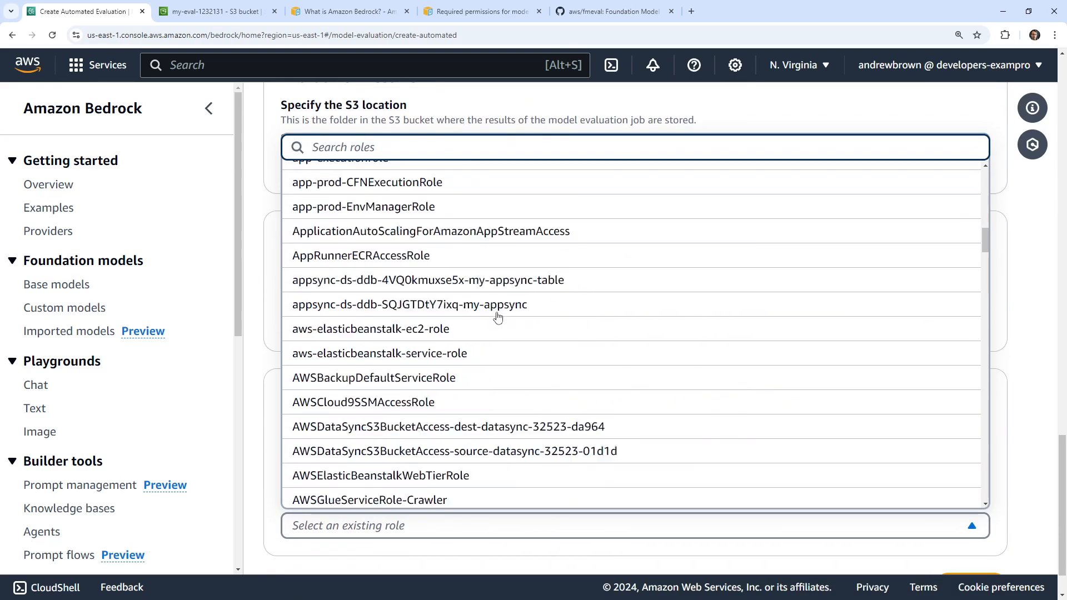
{"action": "scroll", "scroll_direction": "down", "scroll_amount": 3}
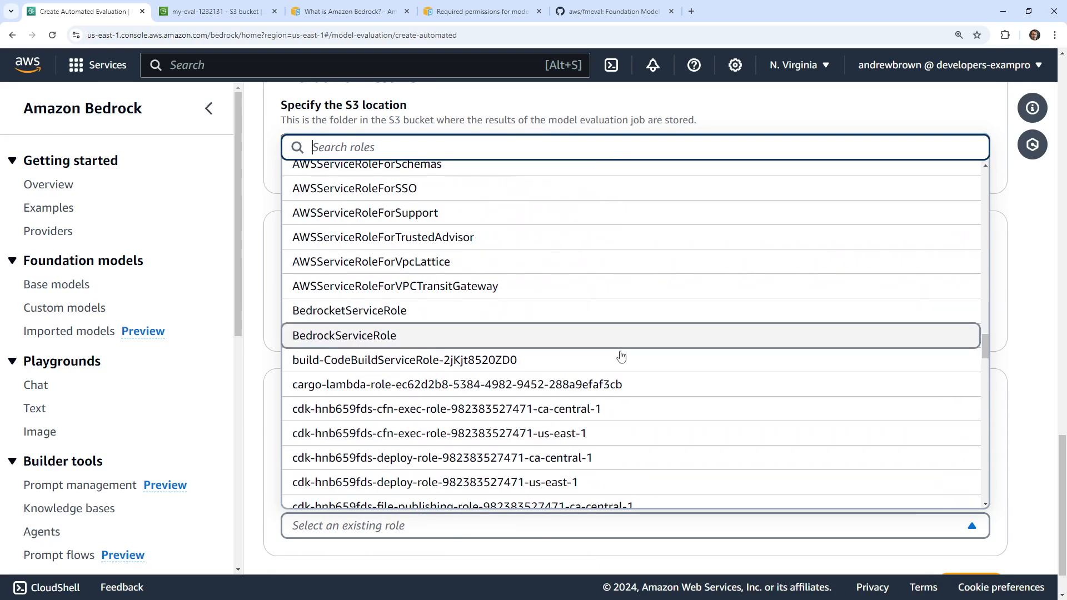
{"action": "scroll", "scroll_direction": "down", "scroll_amount": 3}
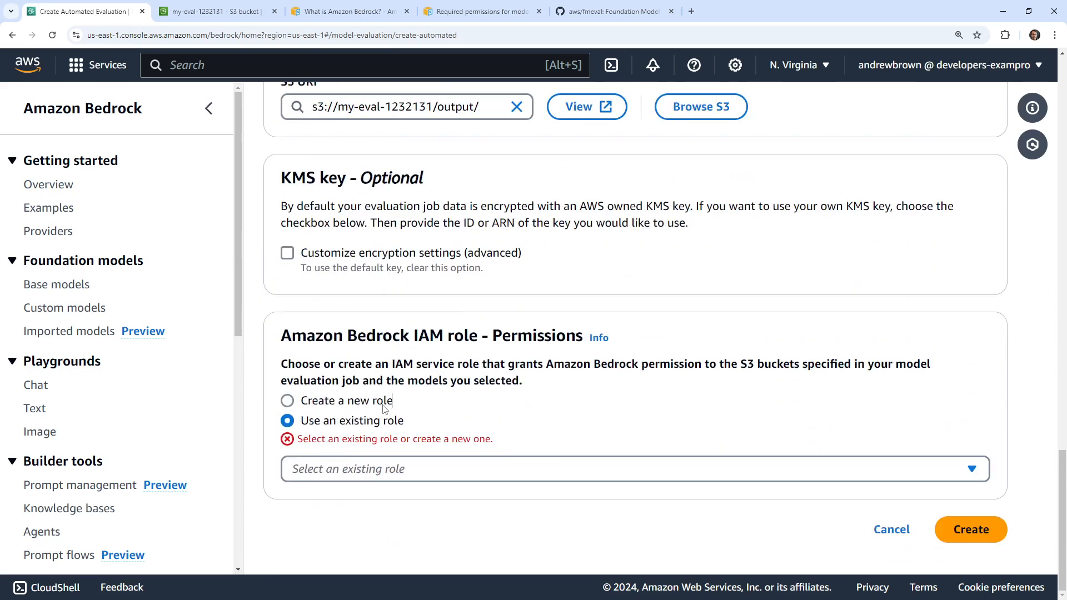
{"action": "left_click", "coordinate": [286, 400]}
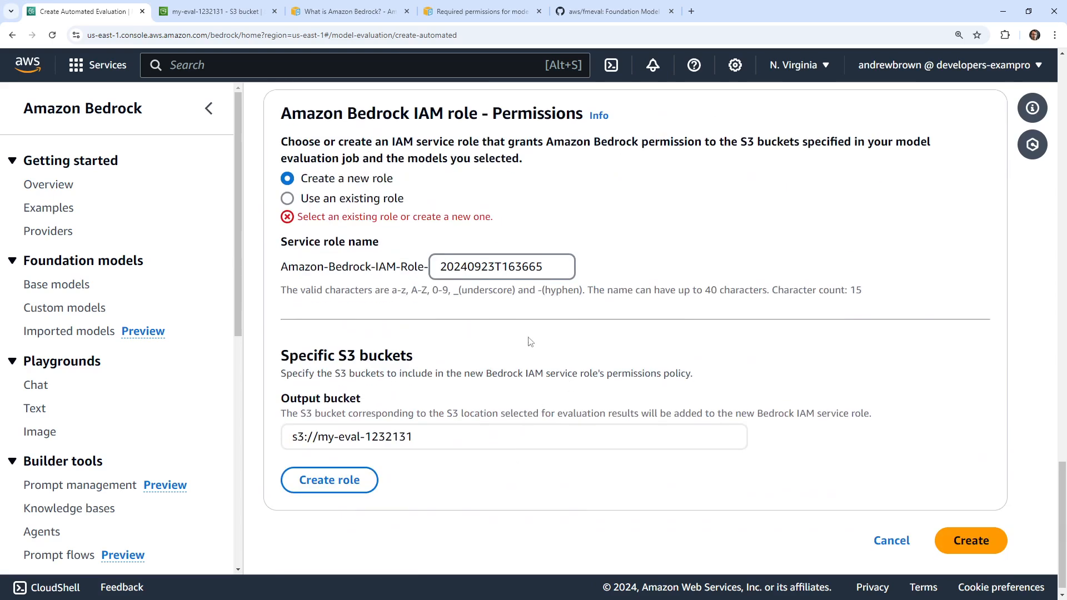
{"action": "double_click", "coordinate": [518, 266]}
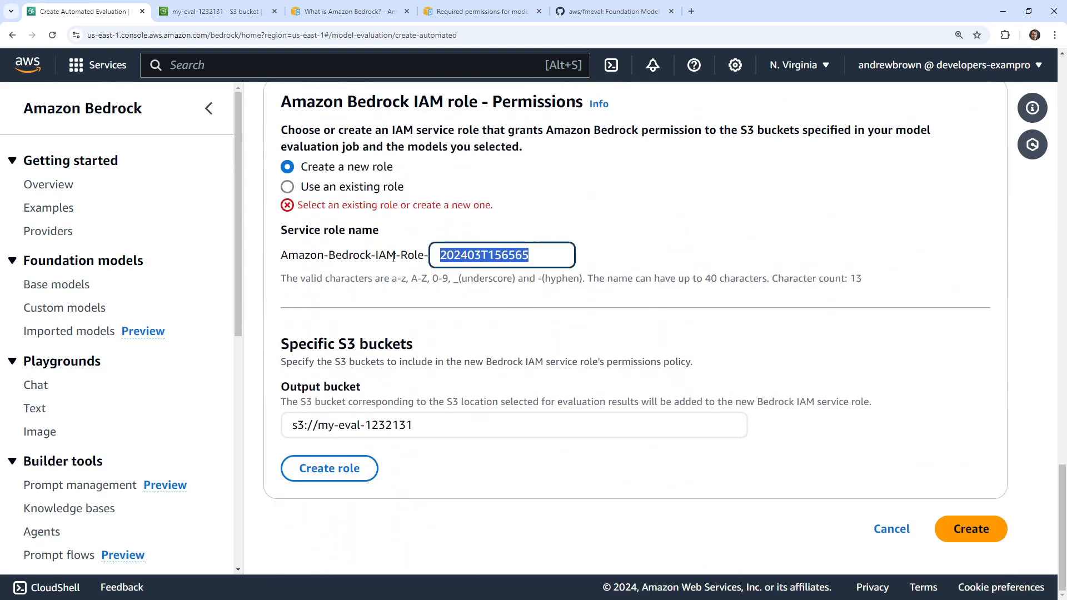
{"action": "type", "text": "MyEV"}
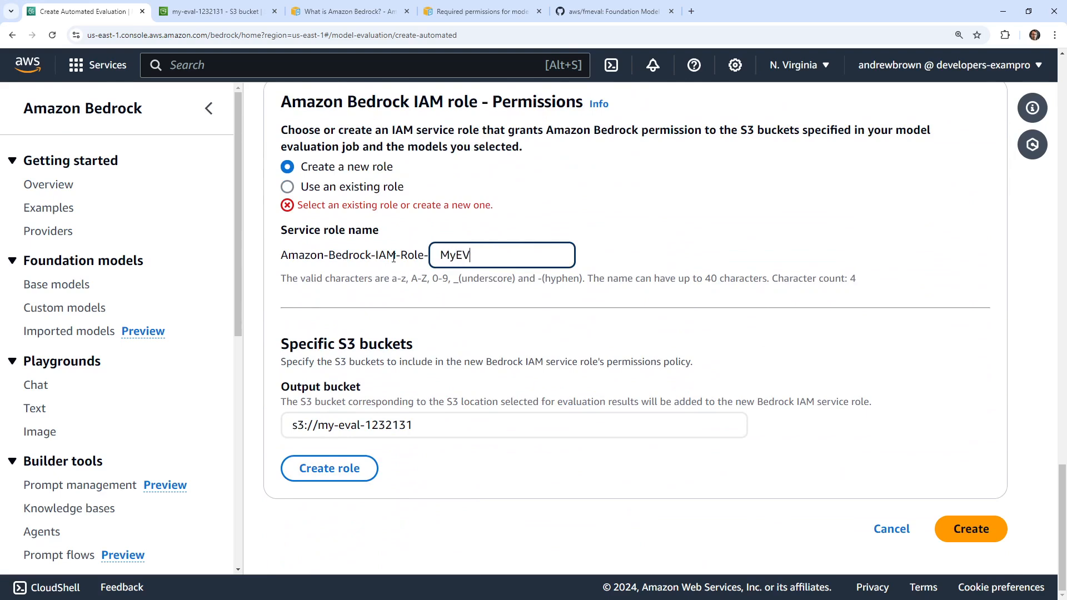
{"action": "type", "text": "al"}
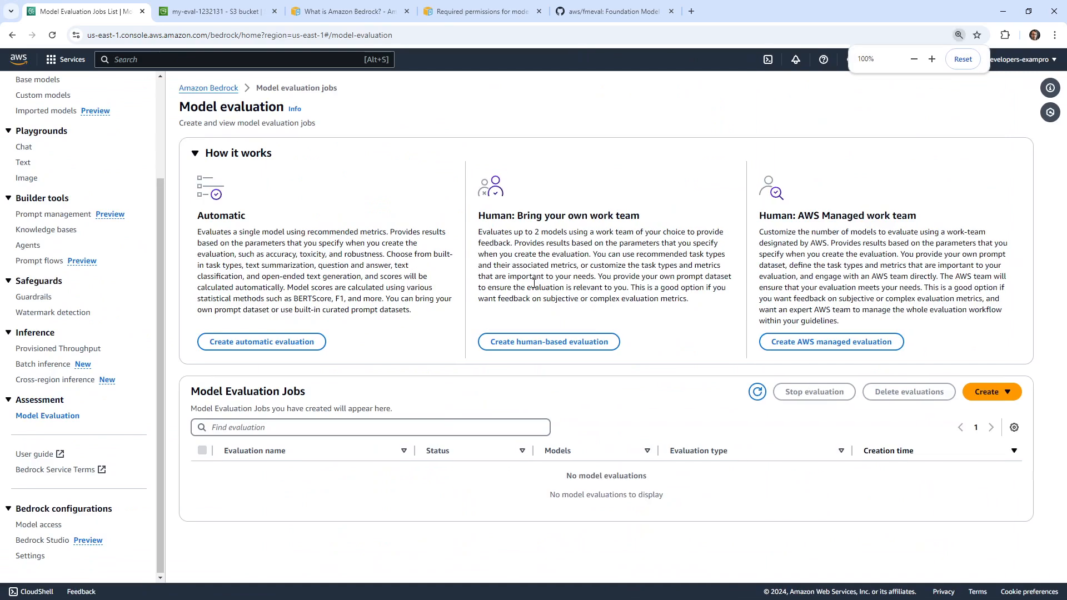
Create evaluation mygeneval: Cohere Command Light, Text classification, results at s3://my-eval-1232131/.
{"action": "left_click", "coordinate": [261, 341]}
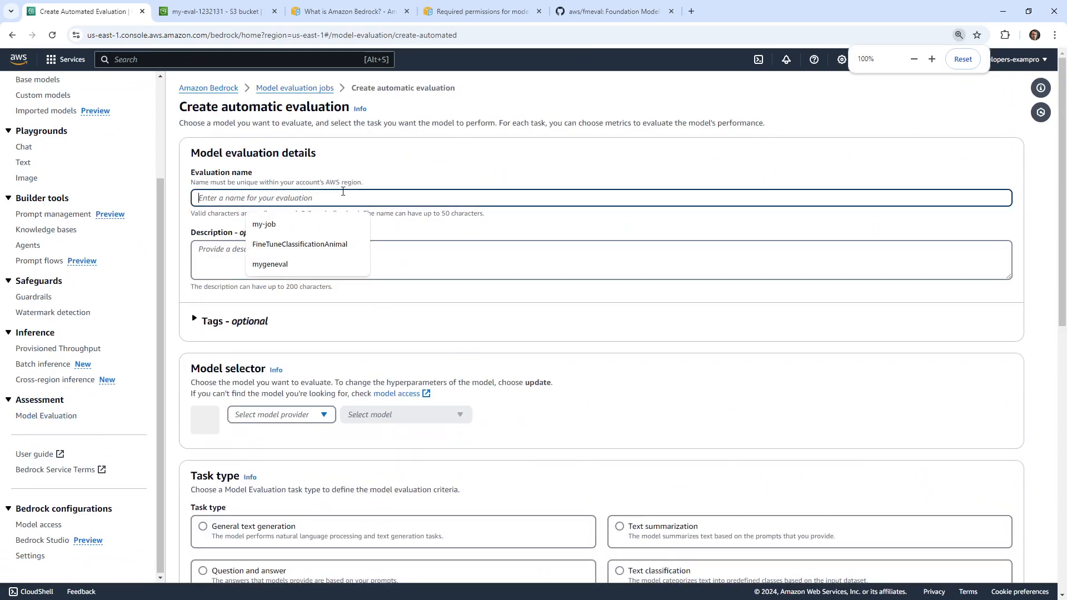
{"action": "type", "text": "mygene"}
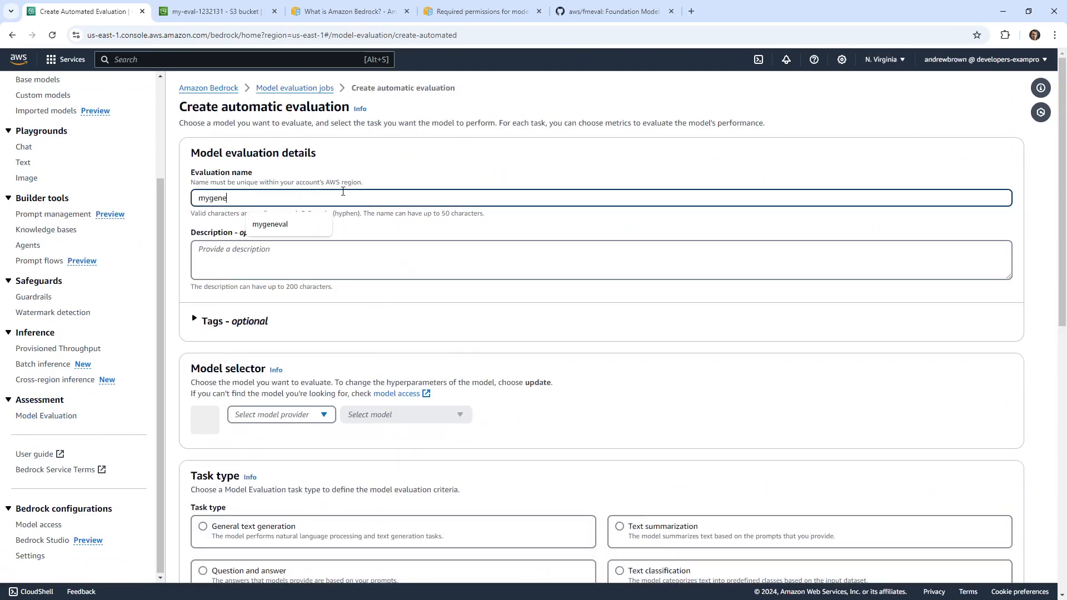
{"action": "left_click", "coordinate": [280, 248]}
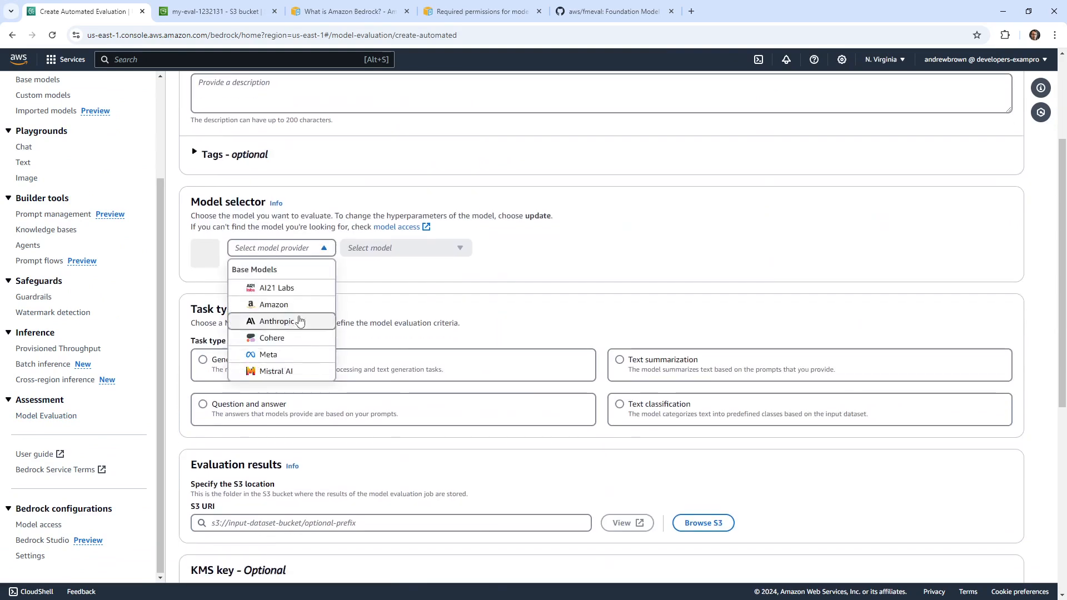
{"action": "left_click", "coordinate": [272, 338]}
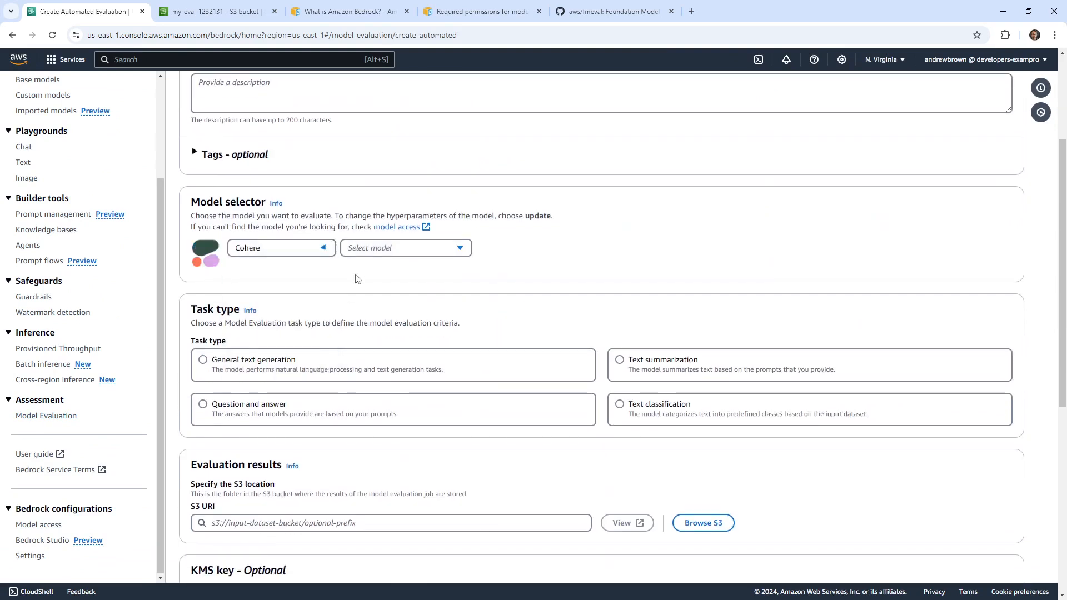
{"action": "left_click", "coordinate": [405, 247]}
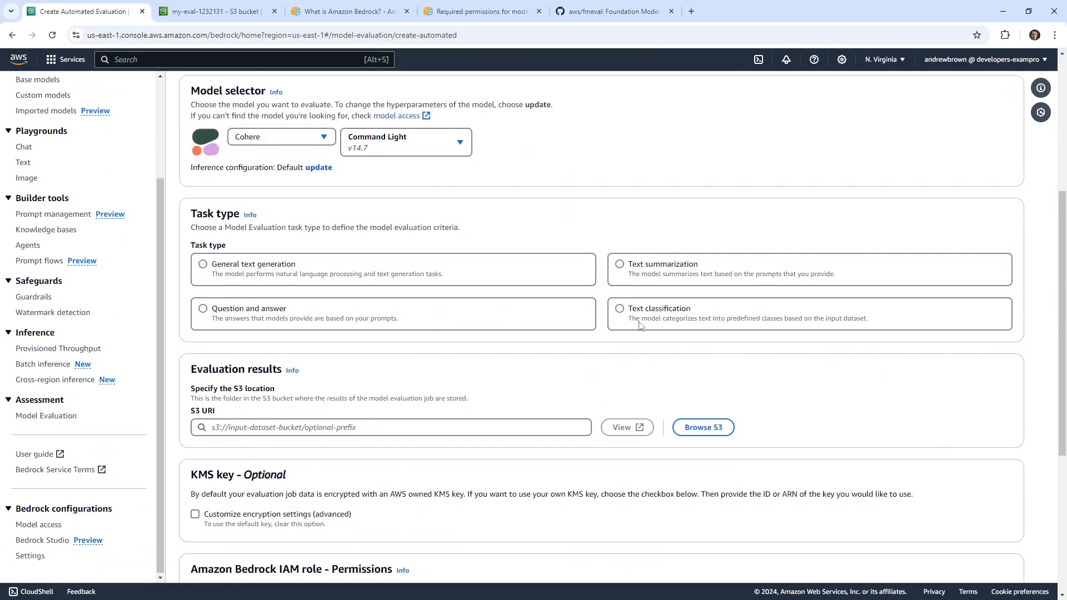
{"action": "left_click", "coordinate": [619, 309]}
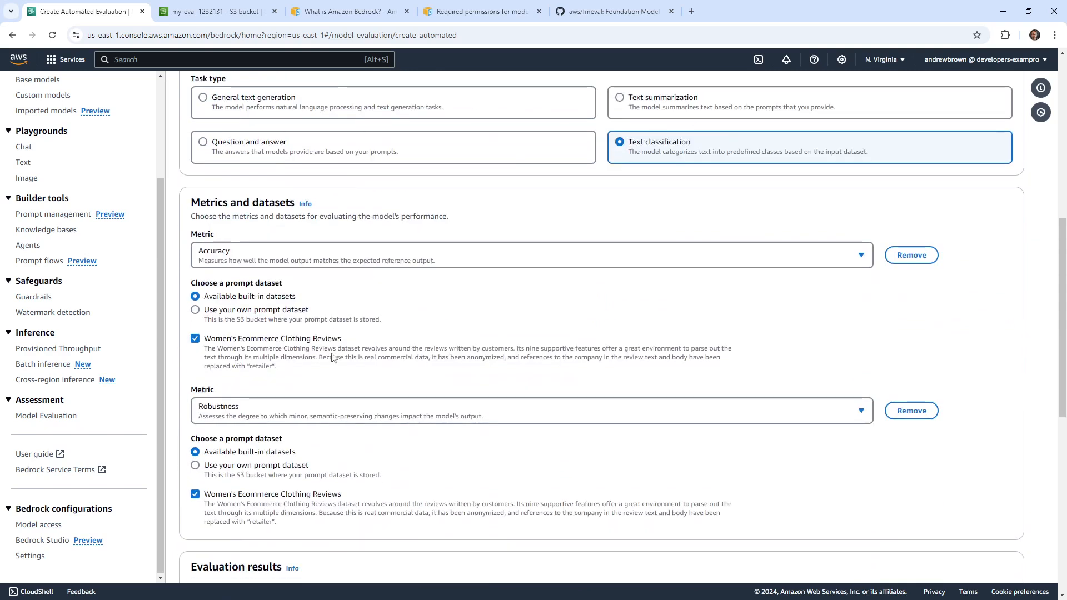
{"action": "left_click", "coordinate": [214, 12]}
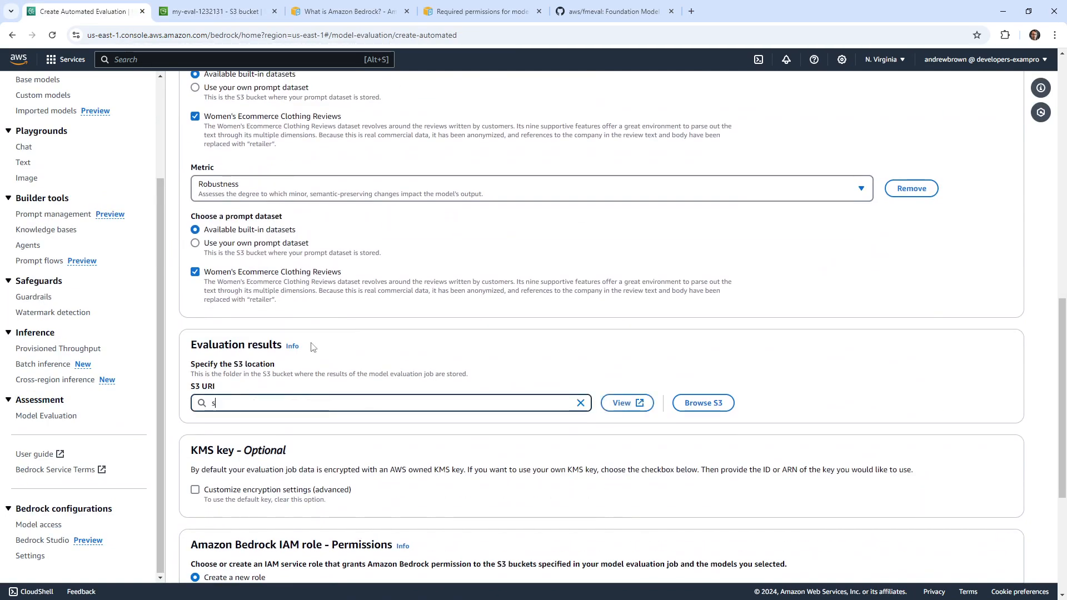
{"action": "type", "text": "s3://my-eval-1232131/outputs/"}
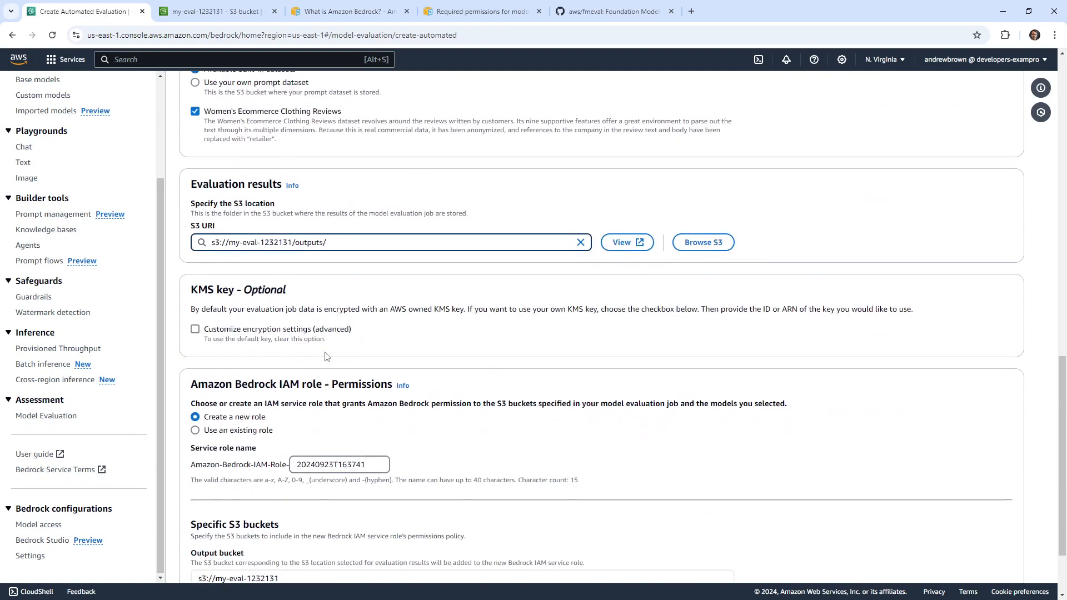
Submit the evaluation job form, which fails asking to select or create an IAM role.
{"action": "scroll", "scroll_direction": "down", "scroll_amount": 3}
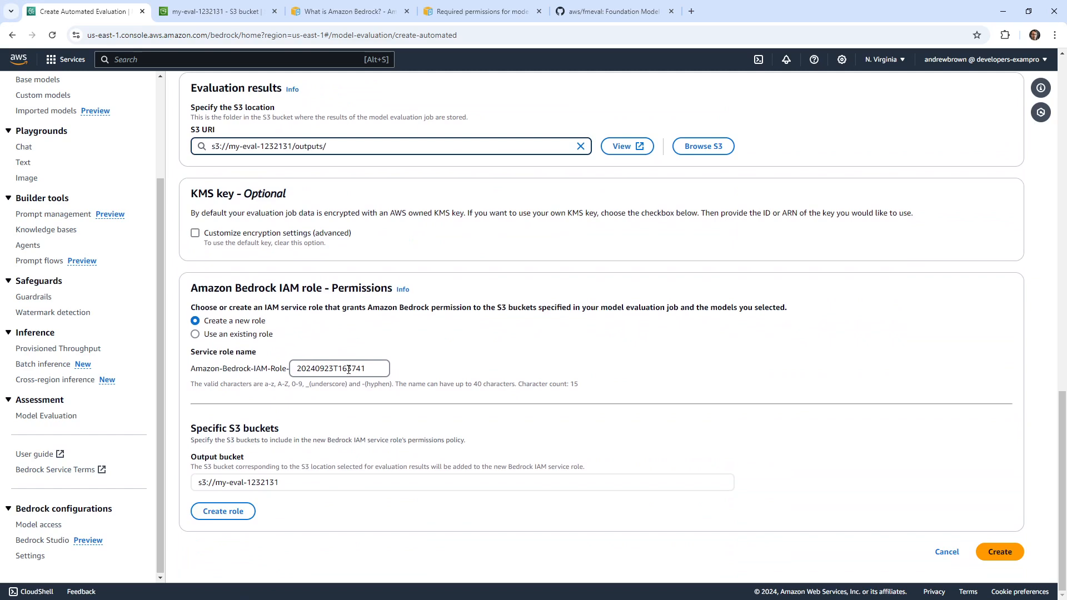
{"action": "left_click", "coordinate": [1002, 552]}
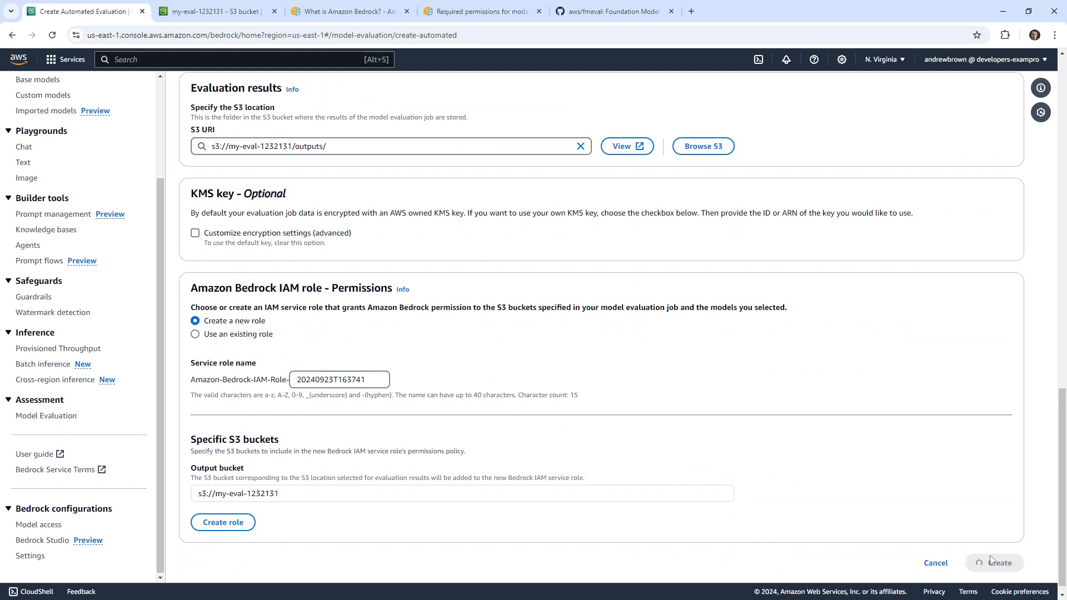
{"action": "left_click", "coordinate": [999, 563]}
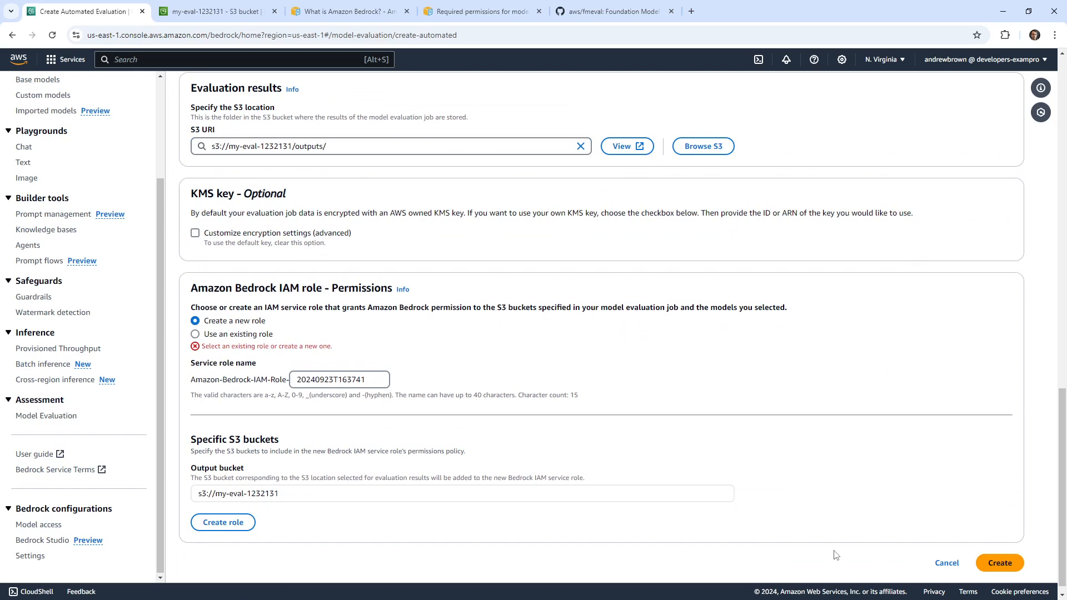
{"action": "mouse_move", "coordinate": [810, 522]}
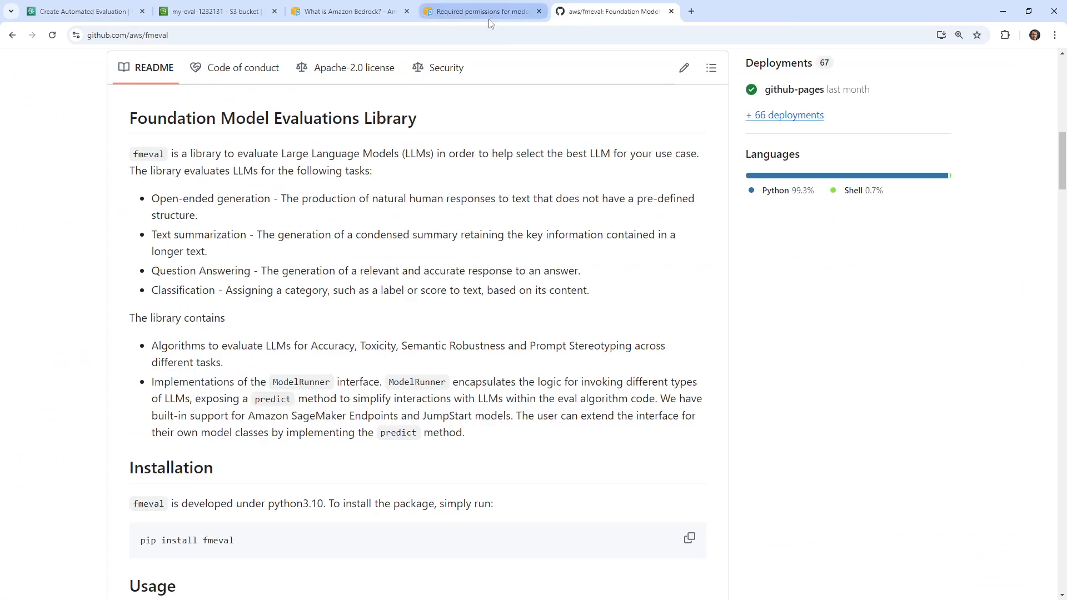
Review the documented console permissions policy for automatic model evaluation jobs.
{"action": "left_click", "coordinate": [484, 11]}
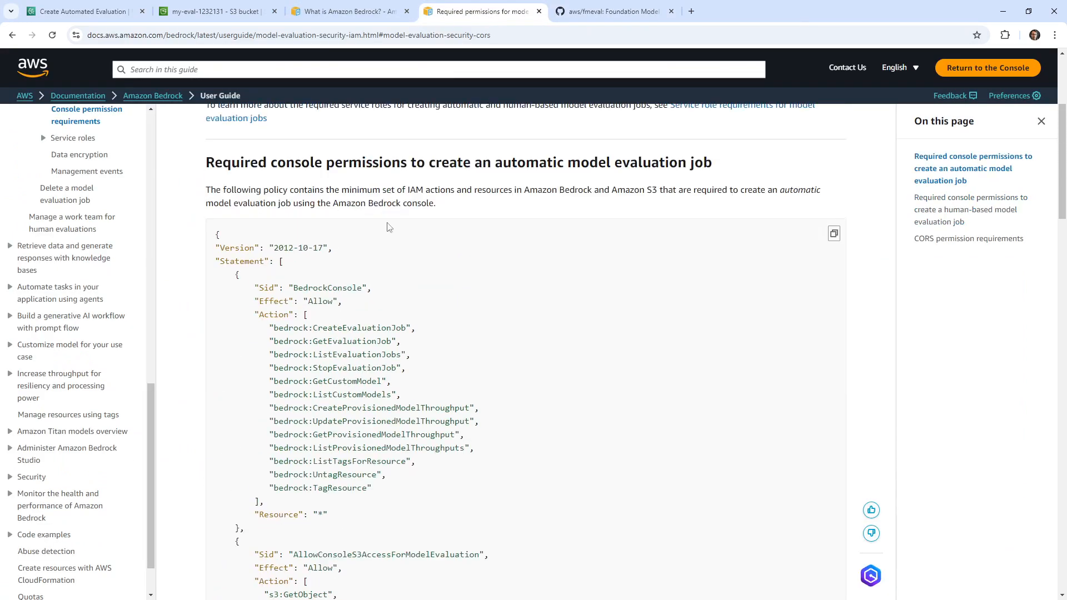
{"action": "scroll", "scroll_direction": "down", "scroll_amount": 3}
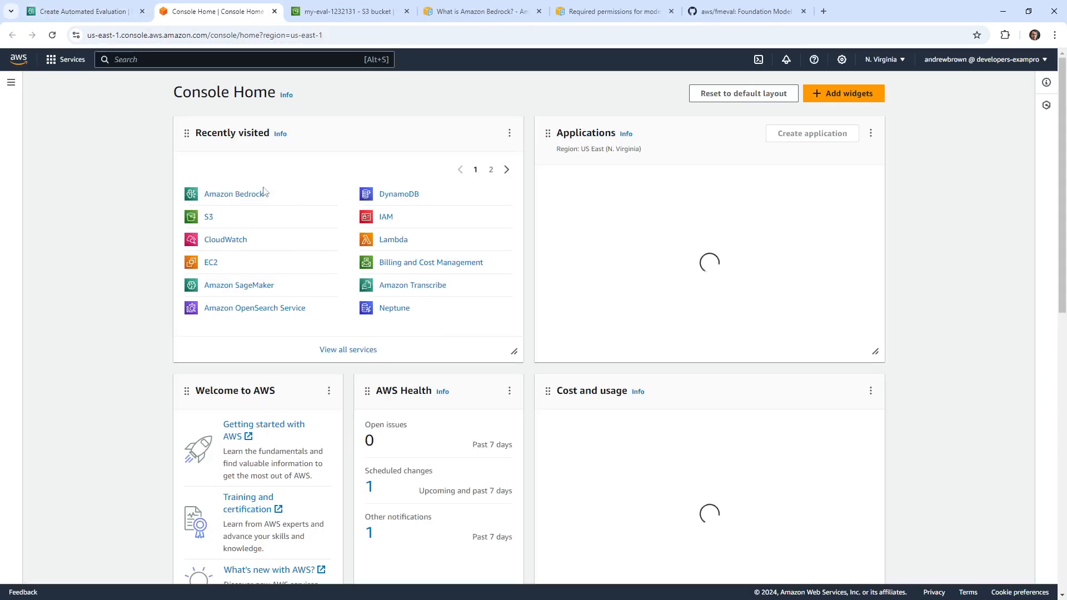
In IAM Policies, start a new policy using the JSON editor.
{"action": "type", "text": "iam"}
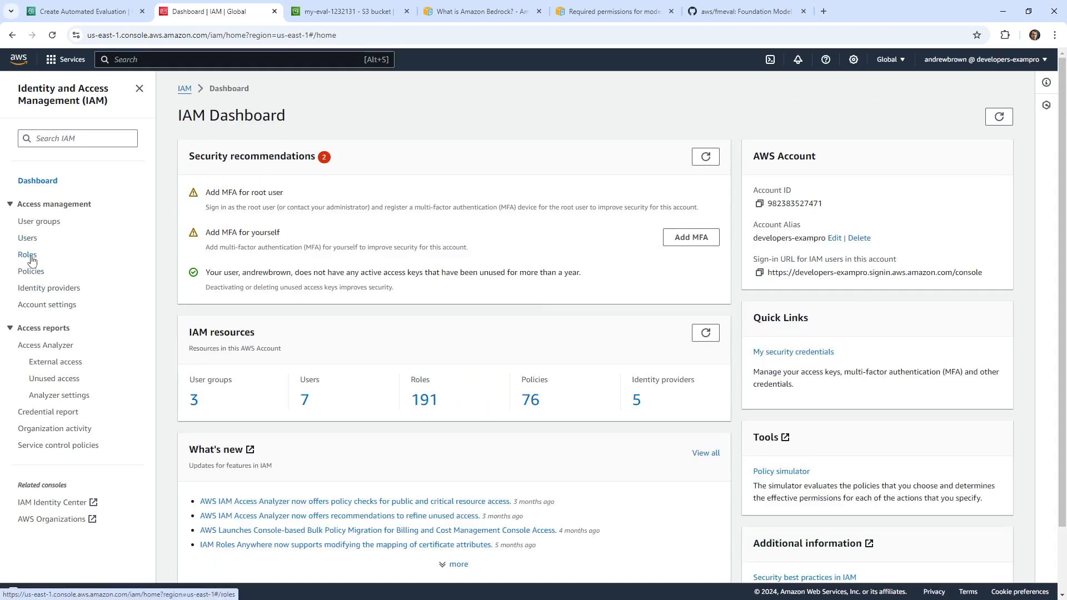
{"action": "left_click", "coordinate": [31, 271]}
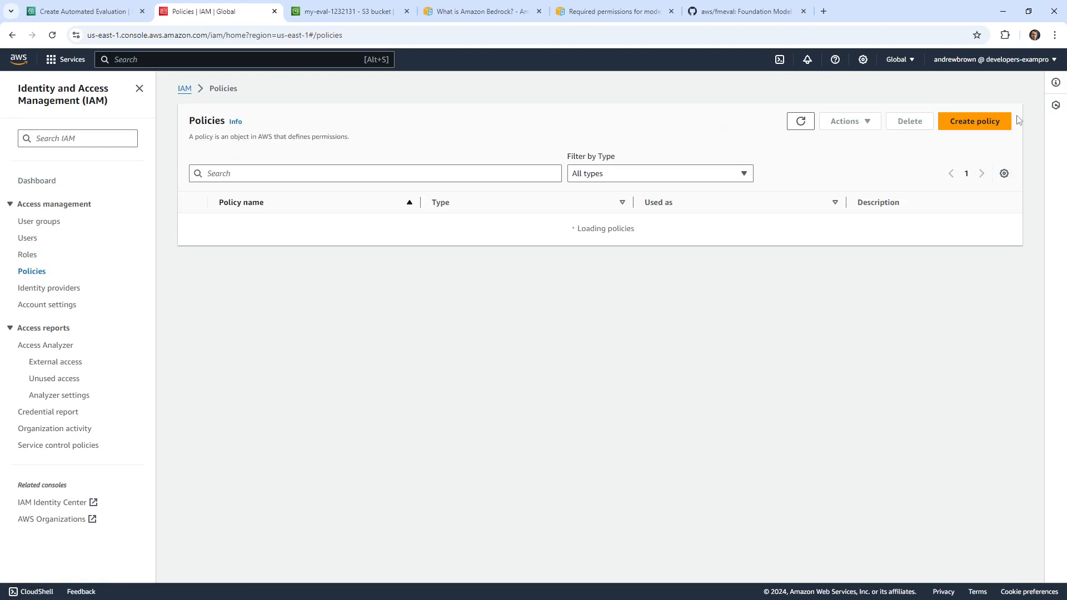
{"action": "left_click", "coordinate": [974, 122]}
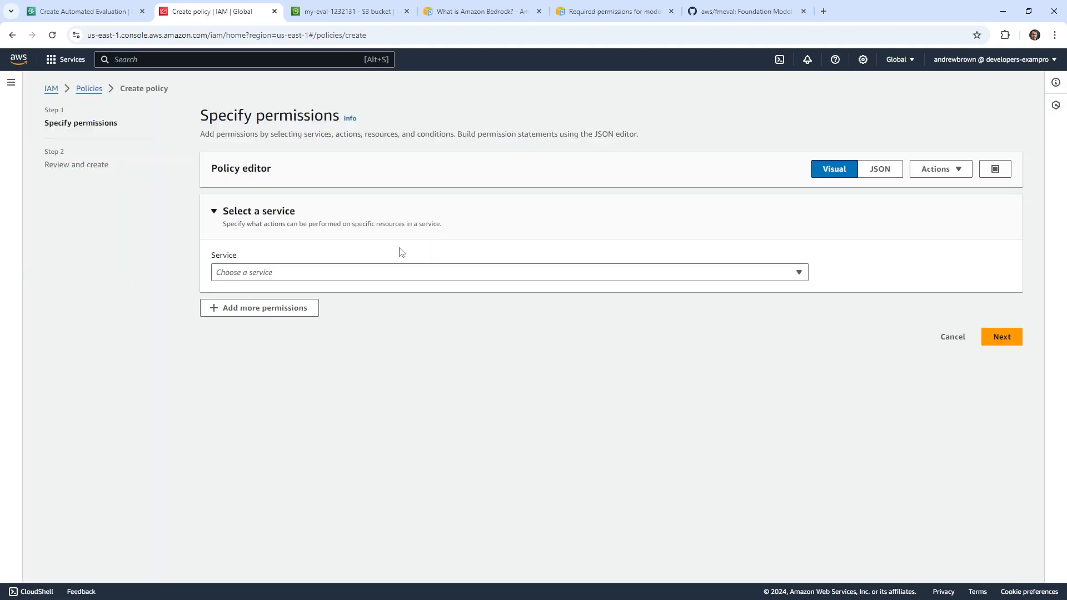
{"action": "left_click", "coordinate": [879, 168]}
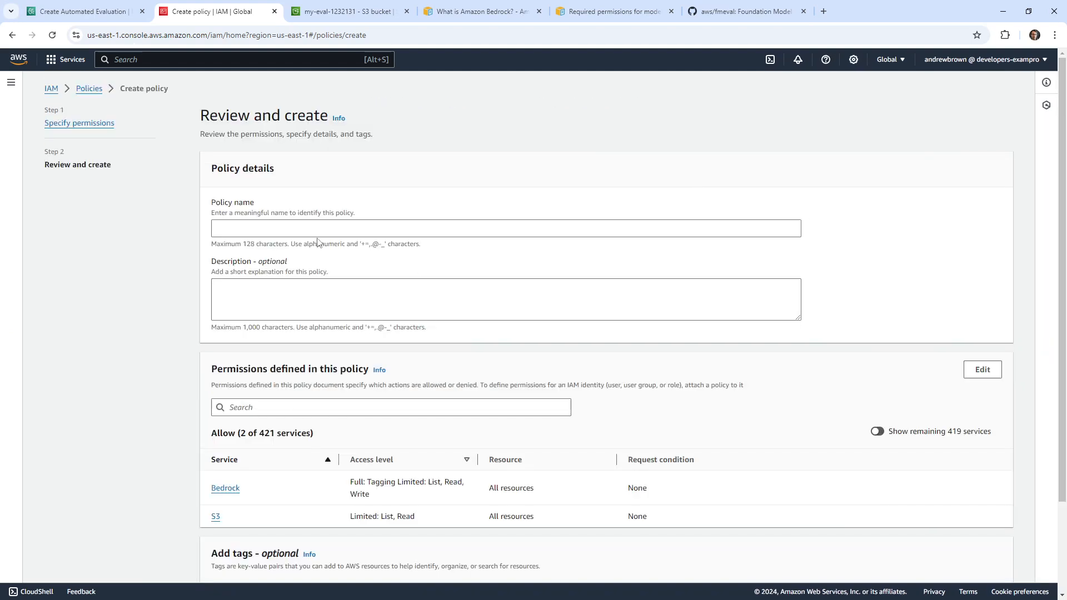
Name the policy BedRockEvalPolicy and create it.
{"action": "type", "text": "Bedr"}
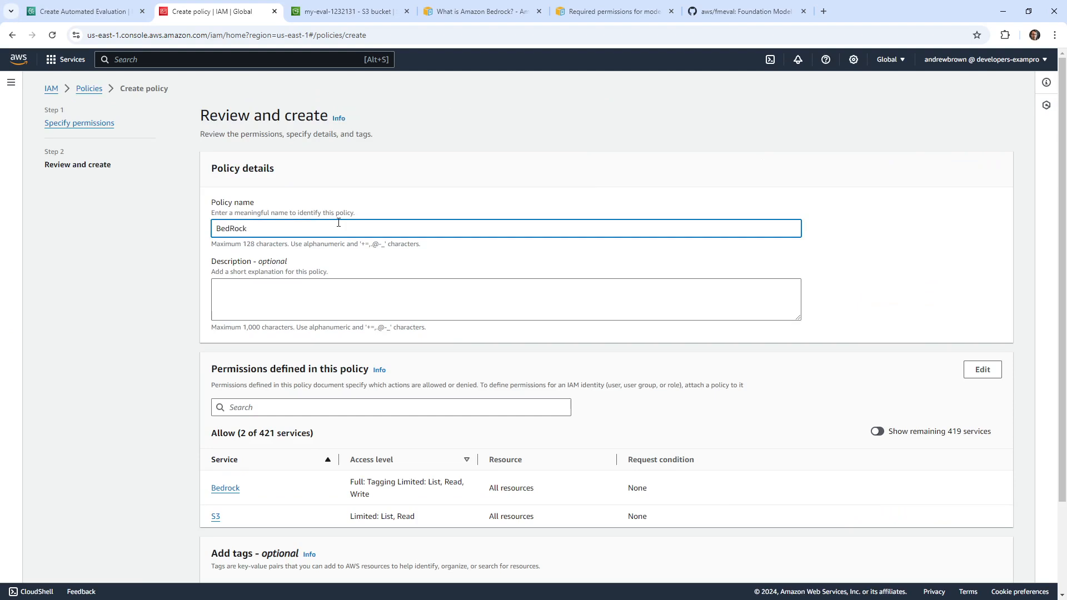
{"action": "type", "text": "Evan"}
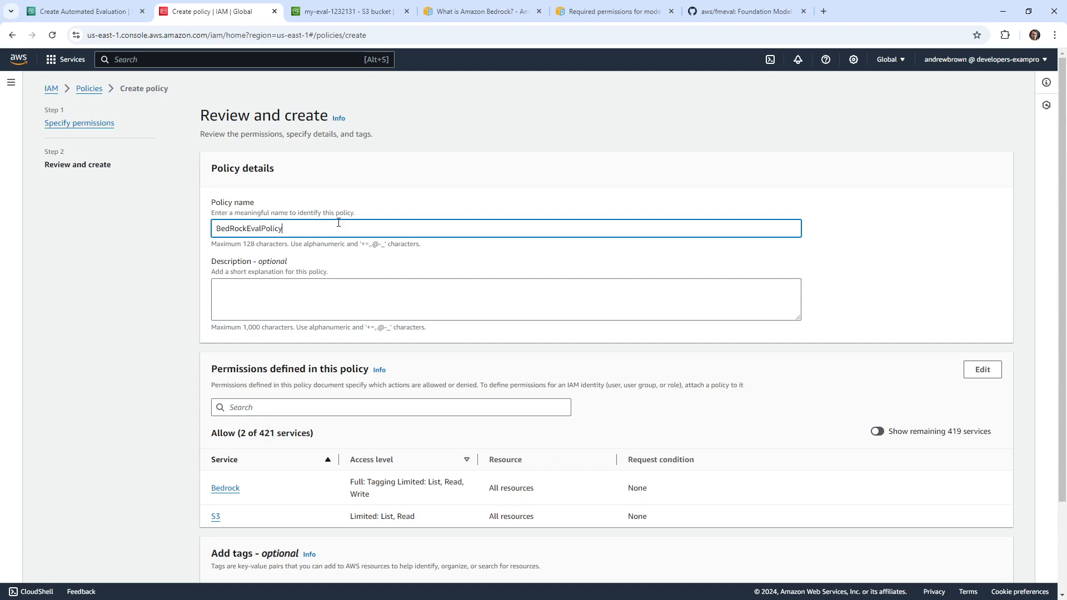
{"action": "left_click", "coordinate": [975, 573]}
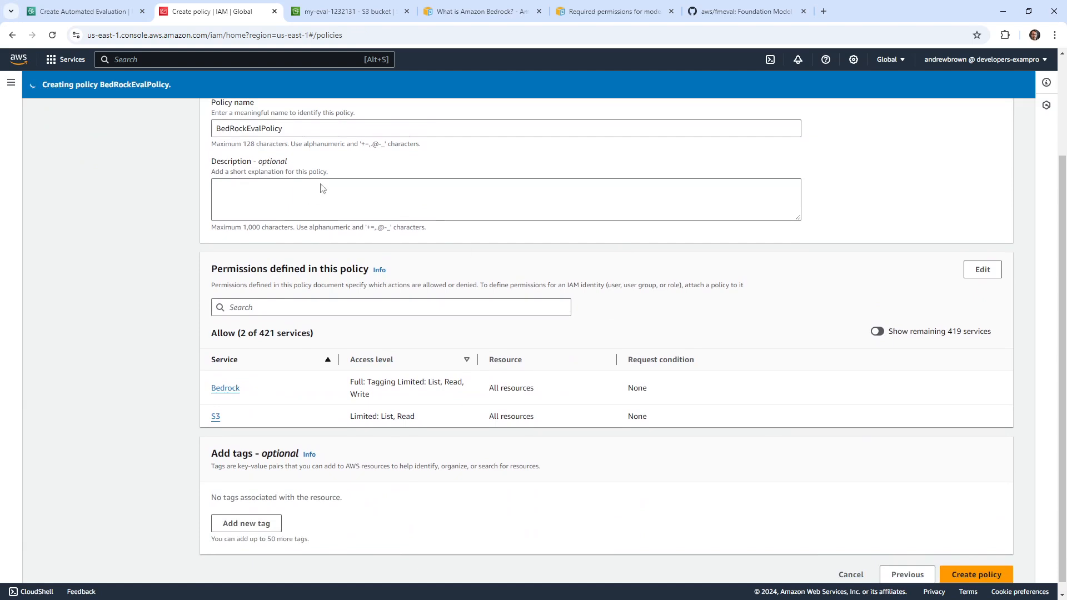
{"action": "left_click", "coordinate": [976, 573]}
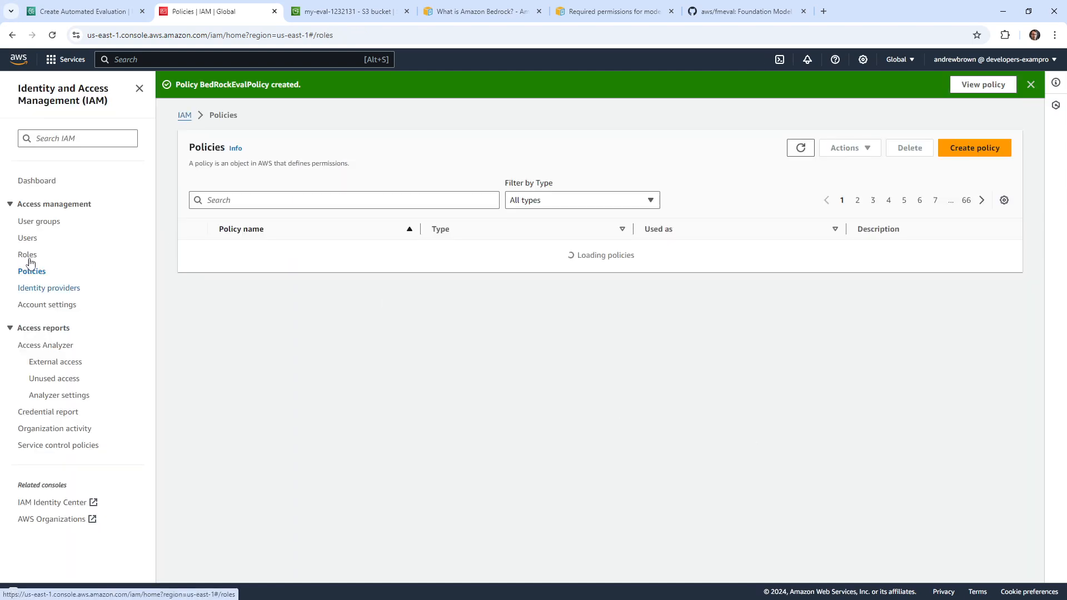
Start a new role trusted by an AWS service and search 'bed' for the use case.
{"action": "left_click", "coordinate": [28, 254]}
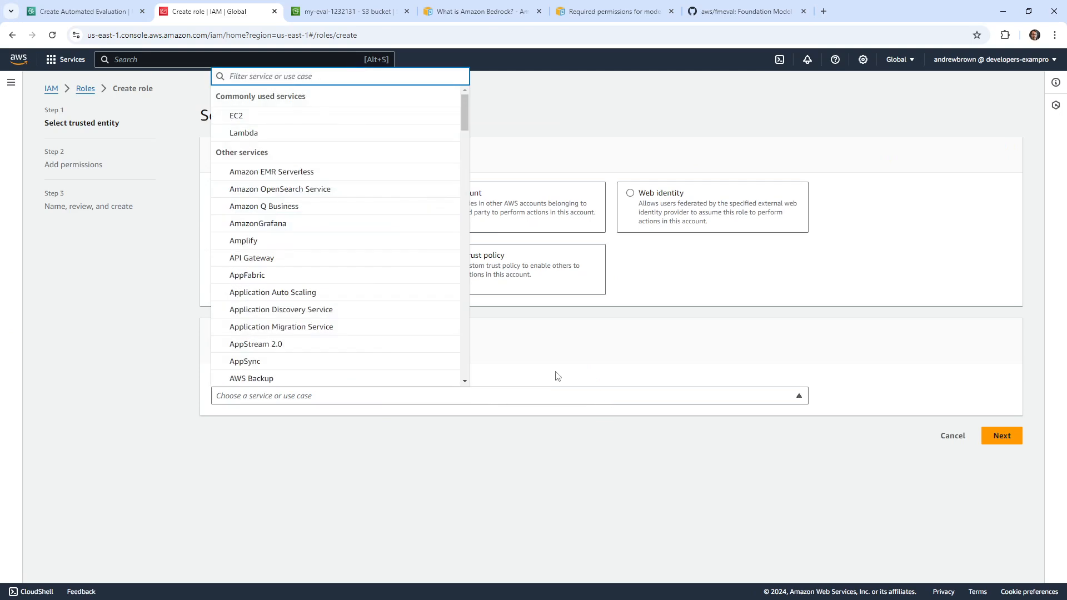
{"action": "type", "text": "b"}
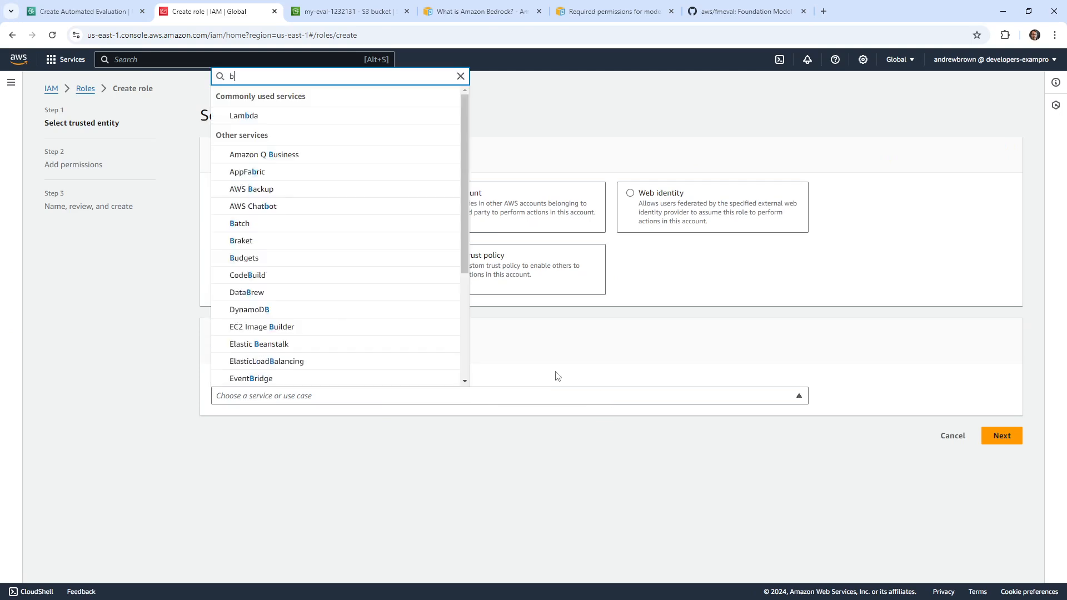
{"action": "type", "text": "ed"}
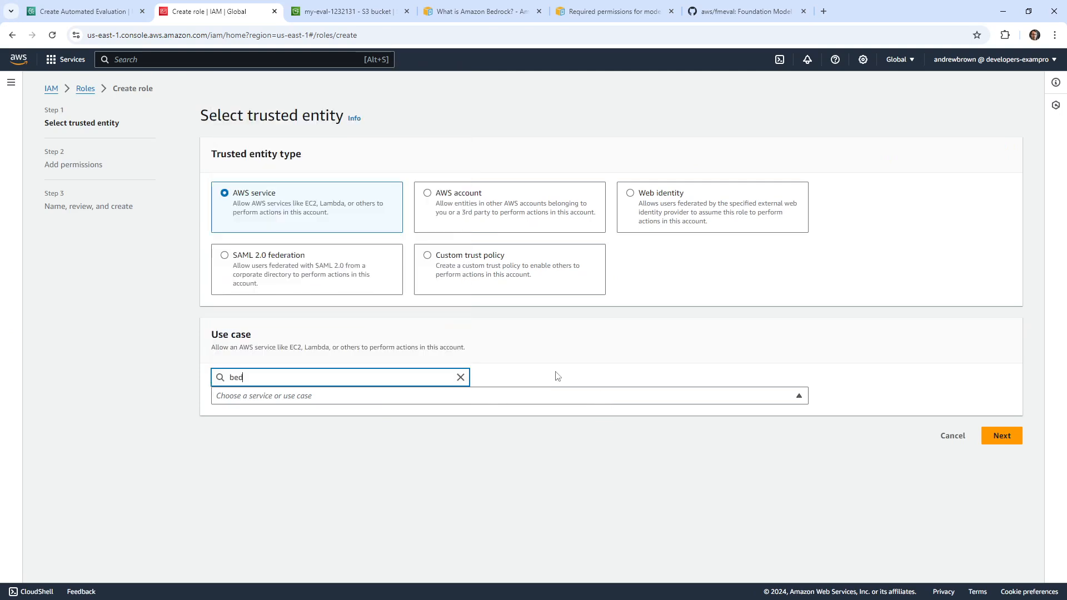
{"action": "left_click", "coordinate": [427, 255]}
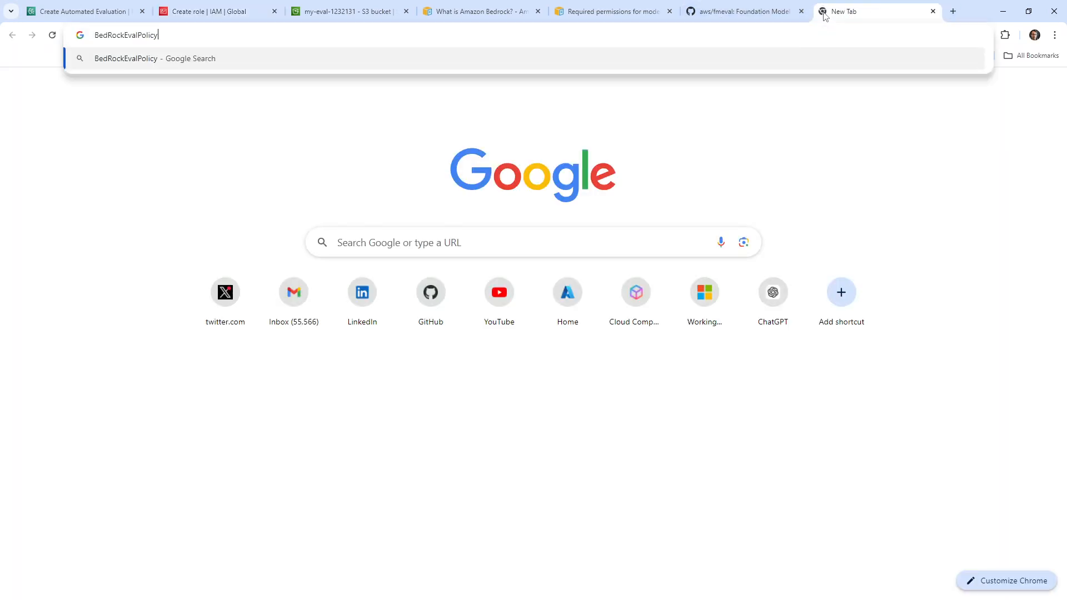
Read the docs page 'Service role requirements for automatic model evaluation jobs'.
{"action": "left_click", "coordinate": [741, 11]}
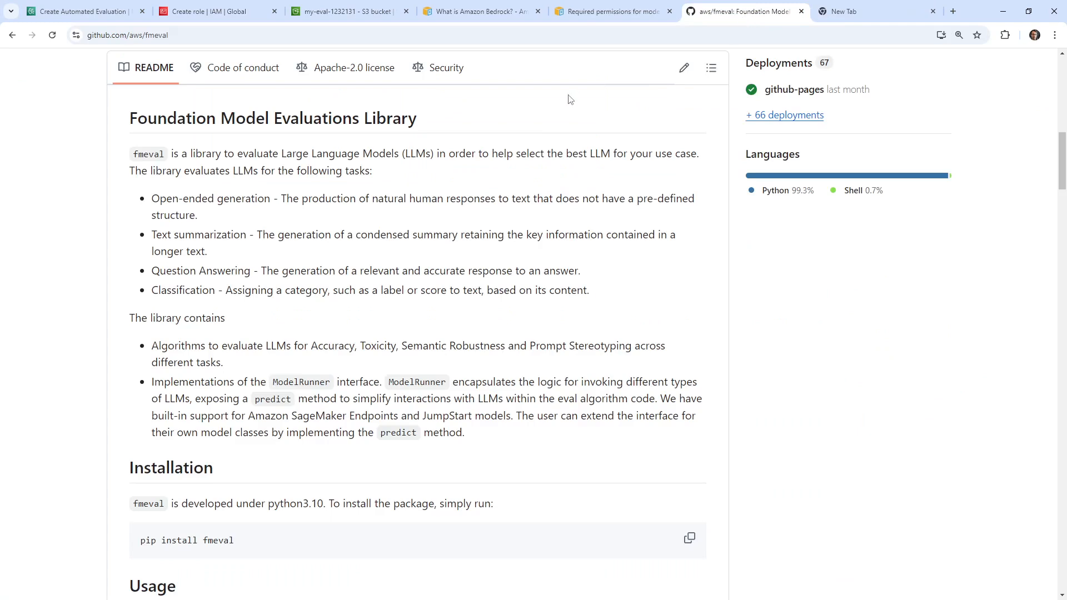
{"action": "left_click", "coordinate": [611, 11]}
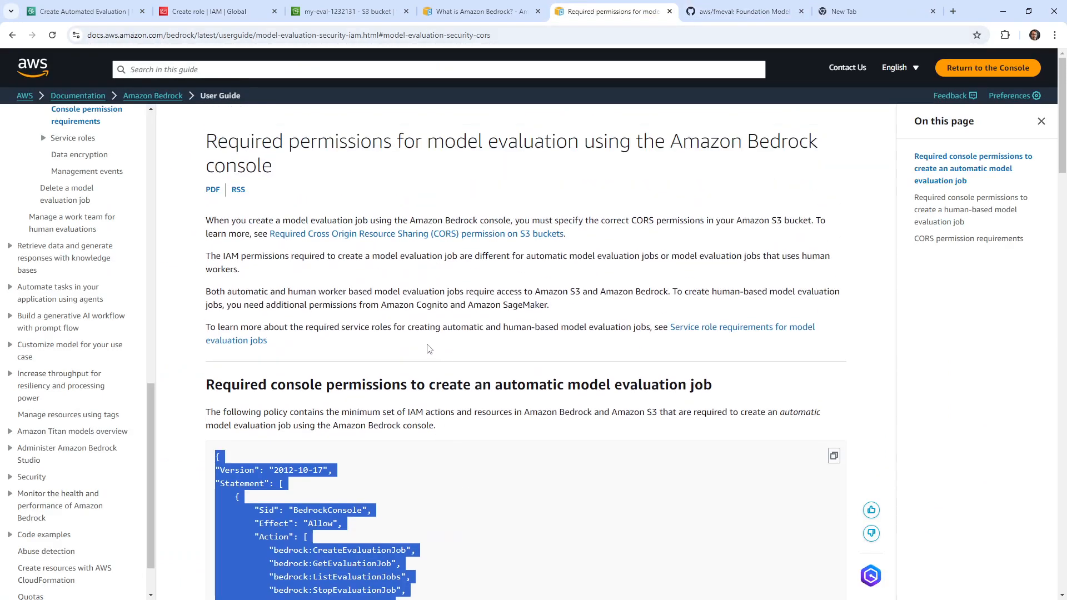
{"action": "mouse_move", "coordinate": [822, 322]}
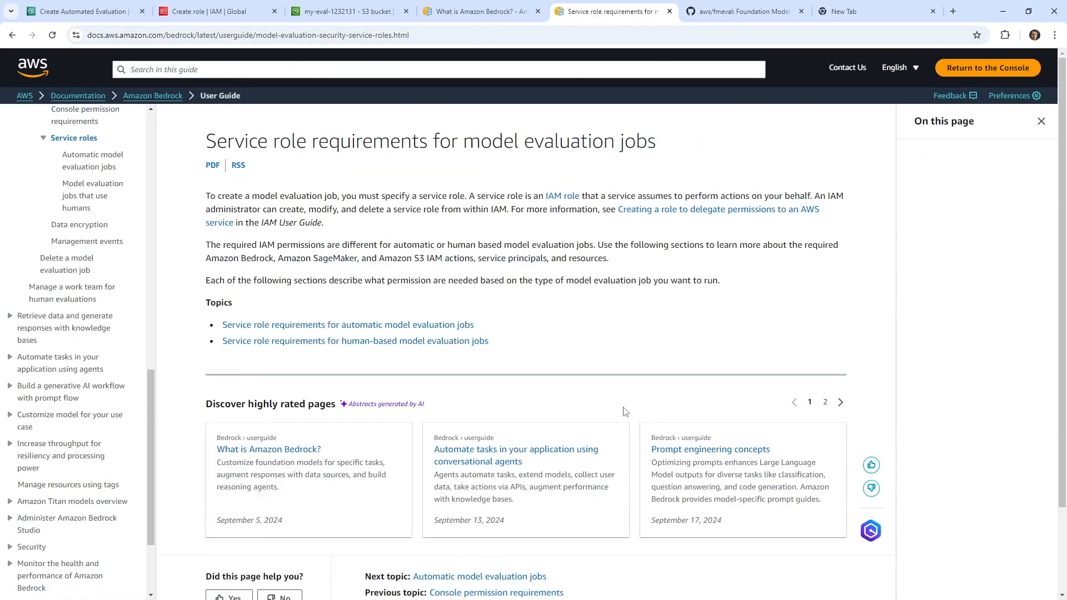
{"action": "mouse_move", "coordinate": [266, 325]}
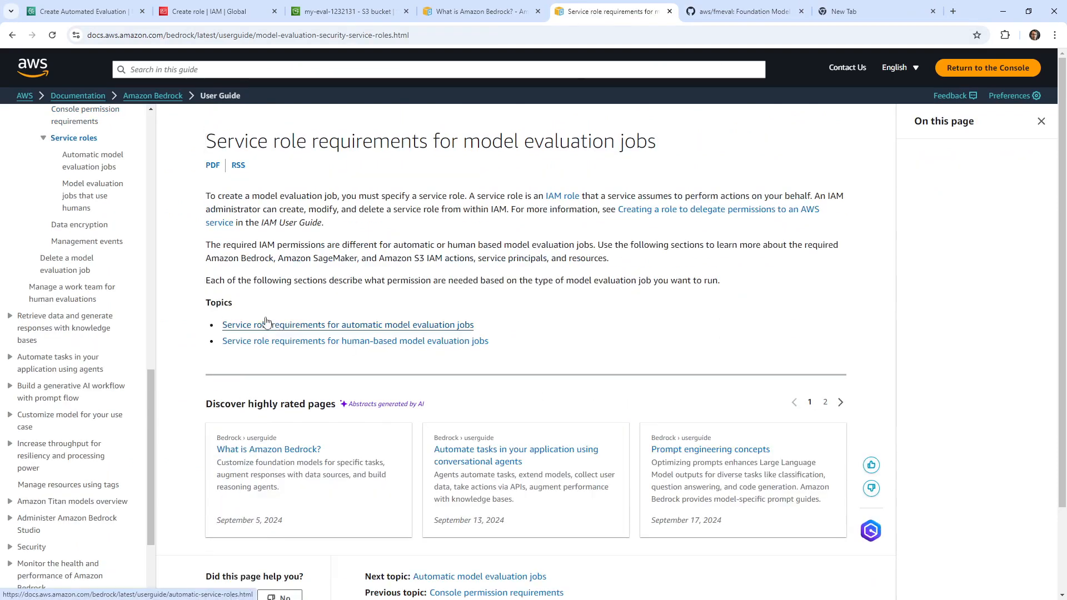
{"action": "left_click", "coordinate": [347, 325]}
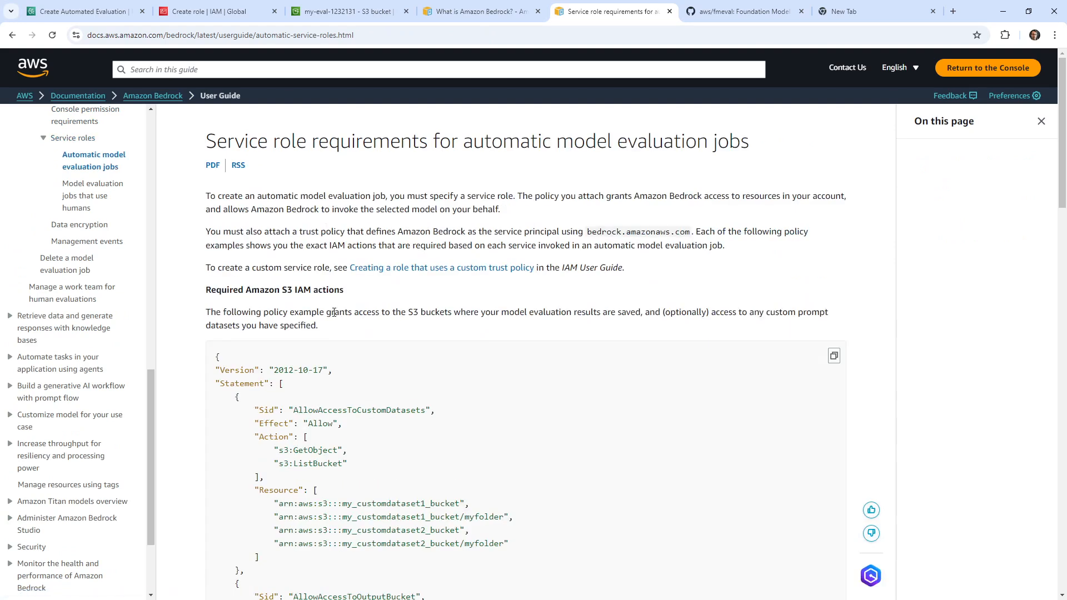
{"action": "scroll", "scroll_direction": "down", "scroll_amount": 3}
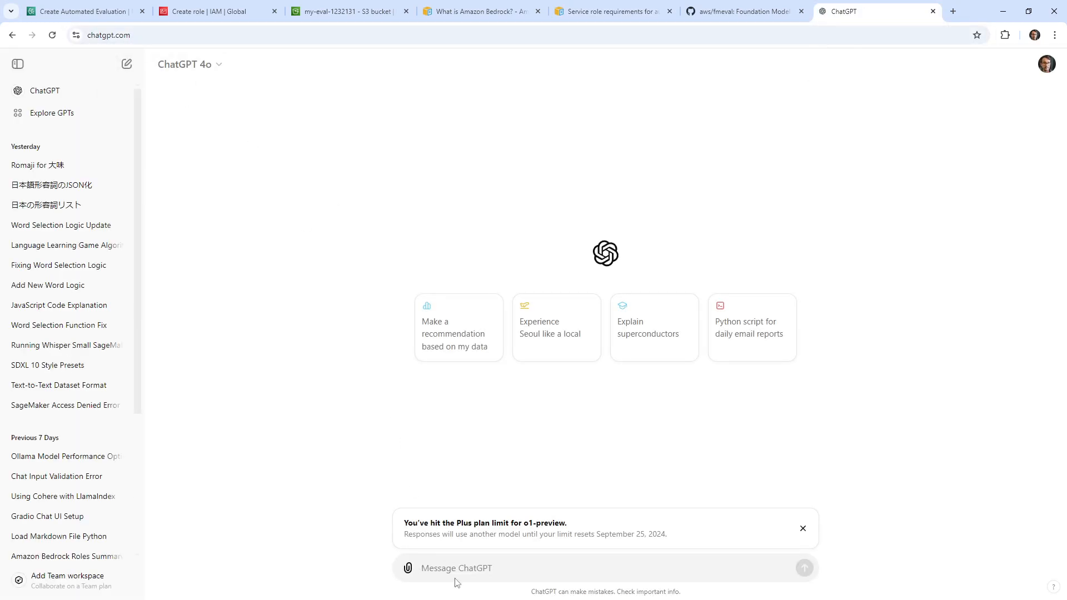
Ask ChatGPT how to create an IAM role and policy letting Bedrock Evaluations access S3.
{"action": "type", "text": "I need to c"}
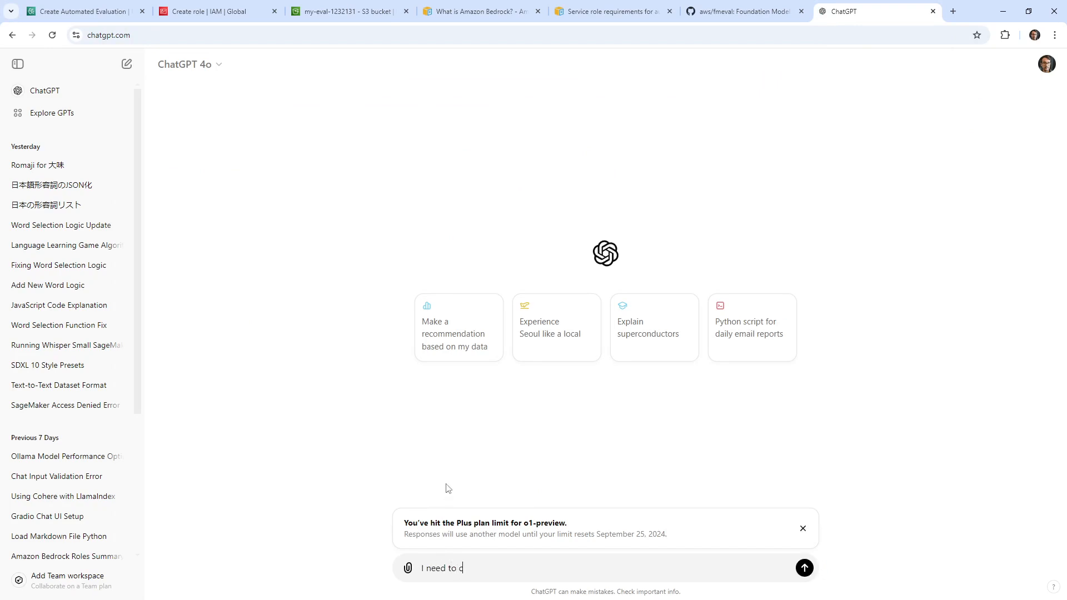
{"action": "type", "text": "reate permissions in"}
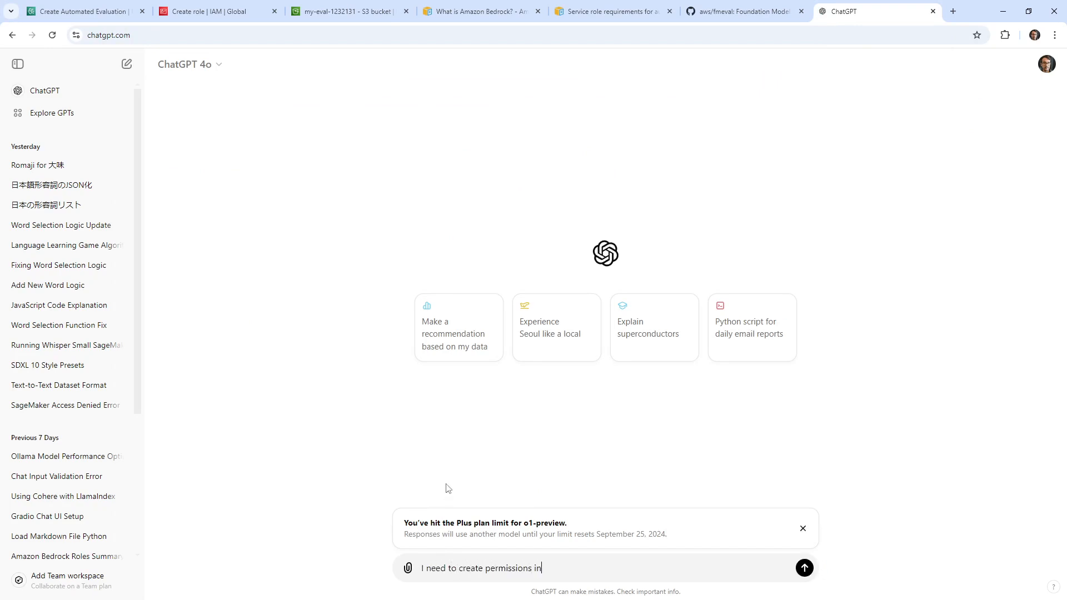
{"action": "type", "text": "order to acces"}
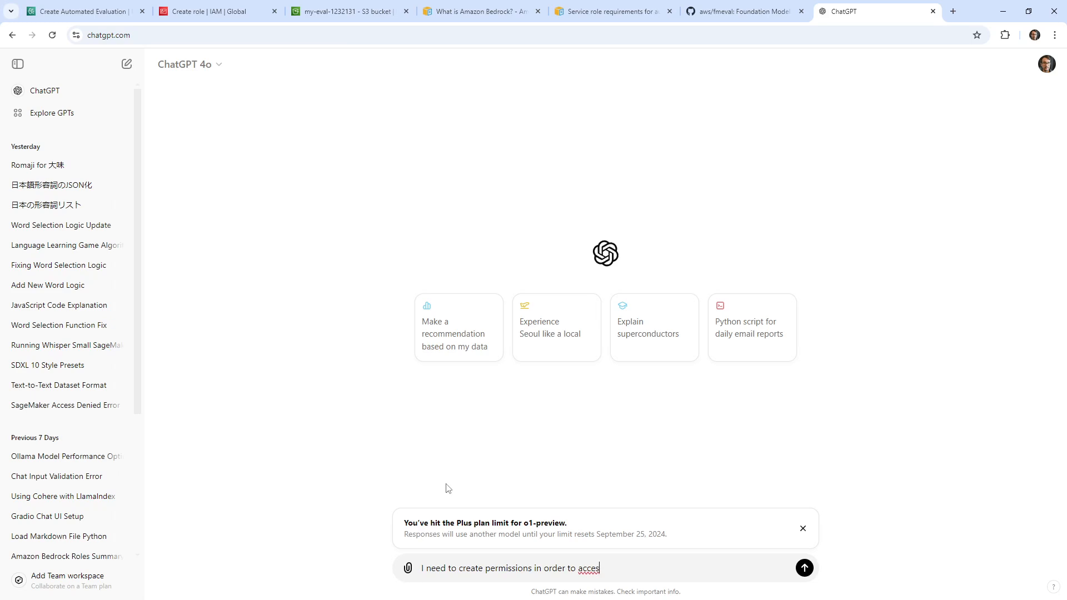
{"action": "type", "text": "s"}
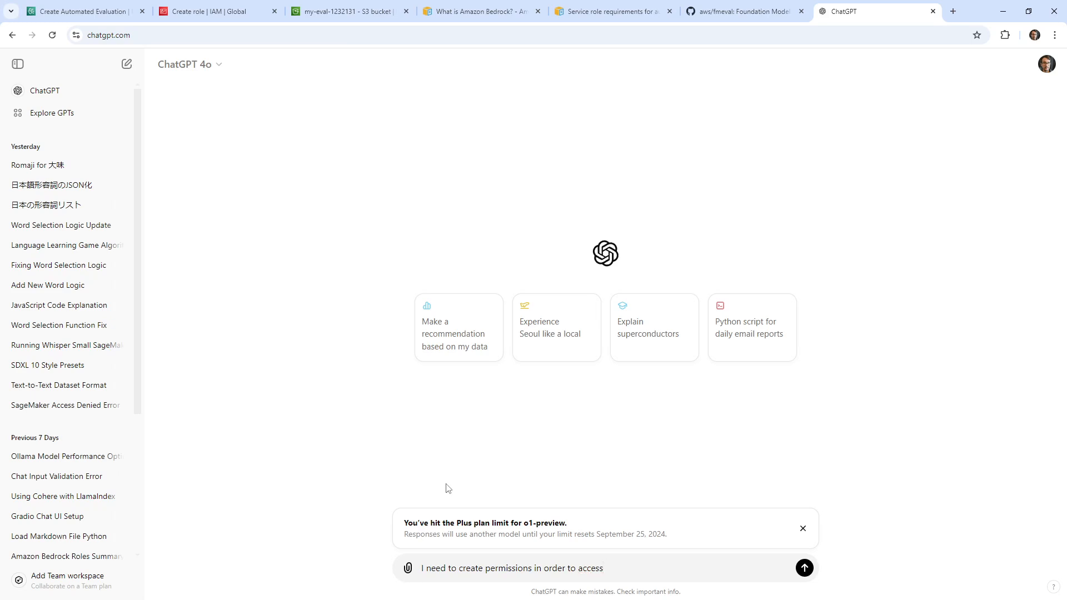
{"action": "triple_click", "coordinate": [515, 567]}
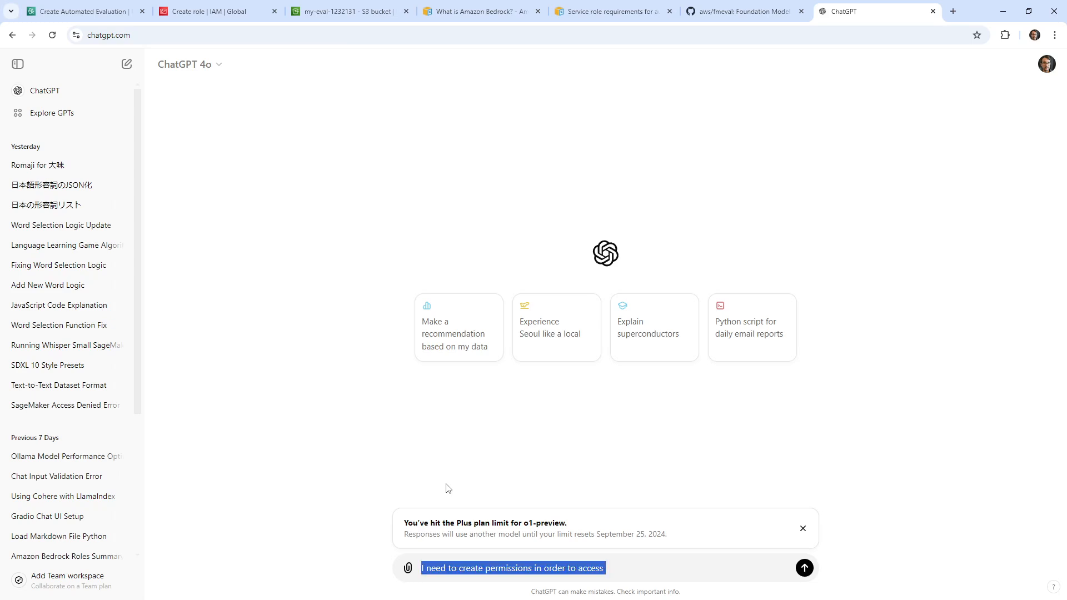
{"action": "type", "text": "I need t"}
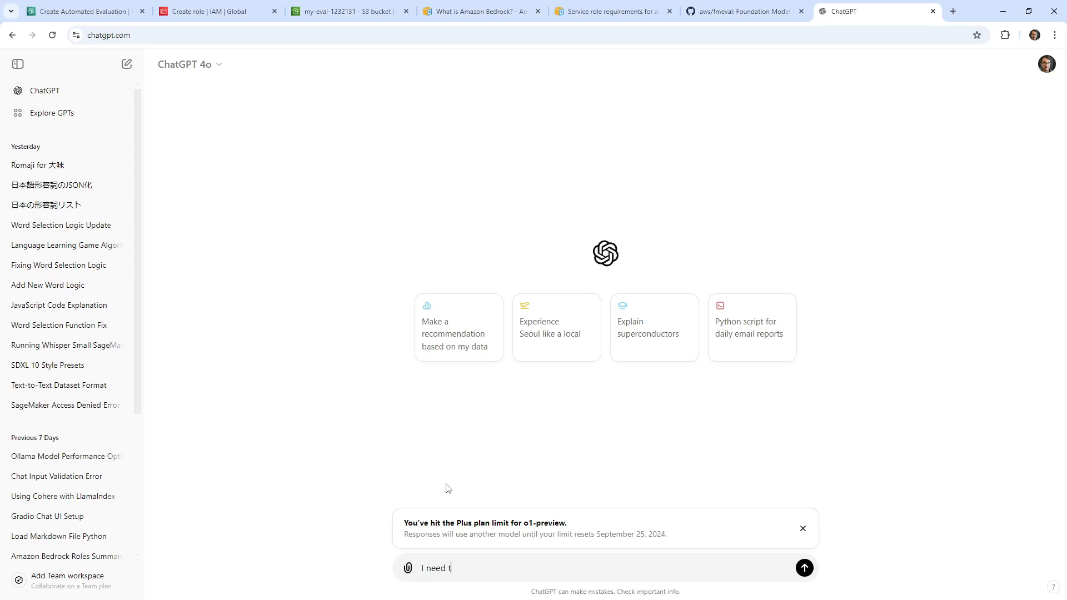
{"action": "type", "text": "o creat"}
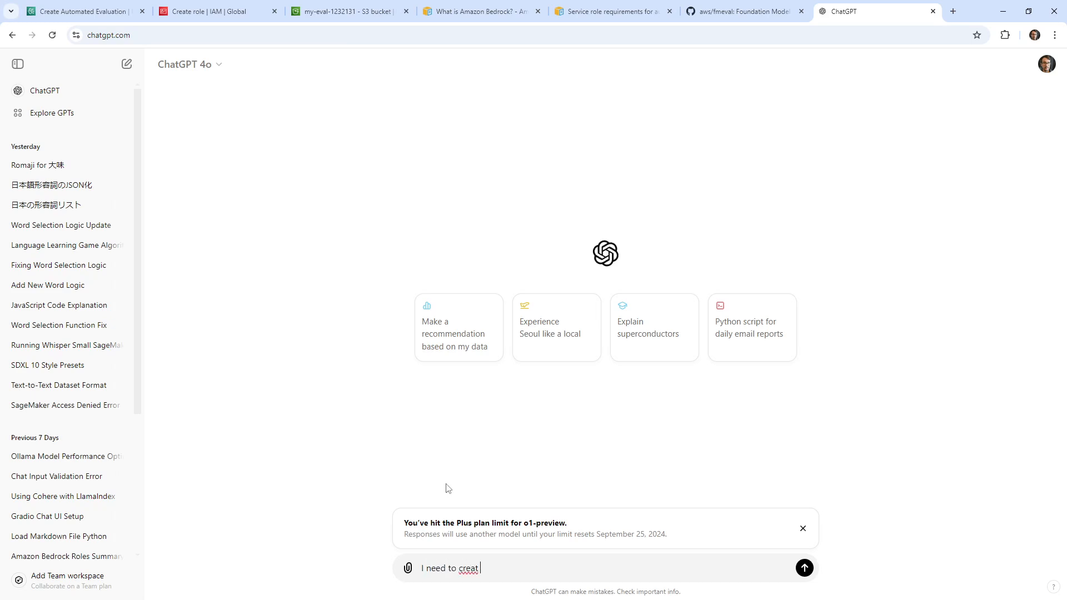
{"action": "type", "text": "e an IAM R"}
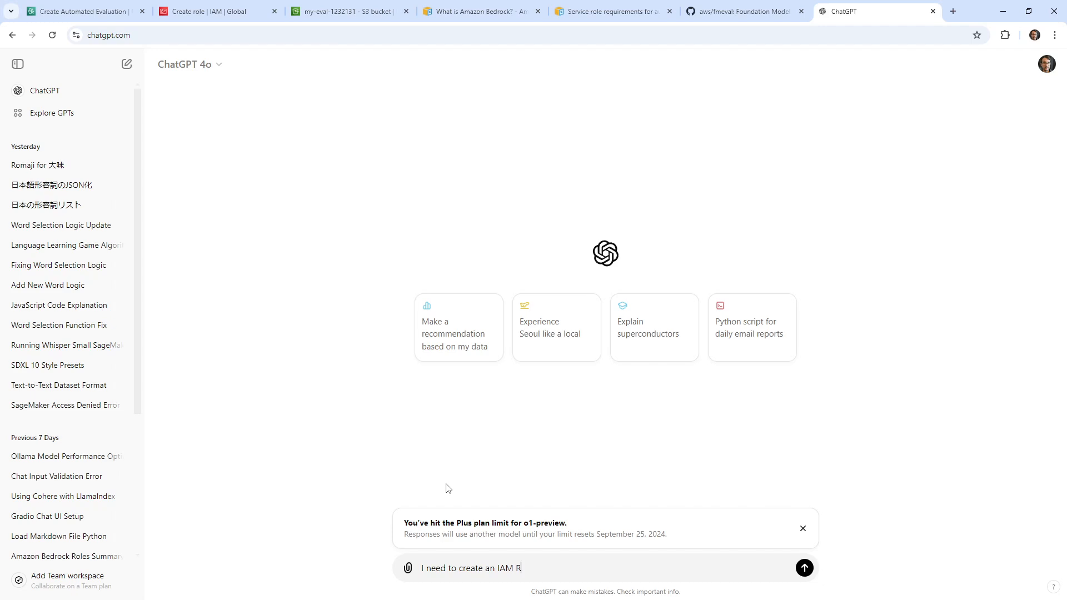
{"action": "type", "text": "ole and policy"}
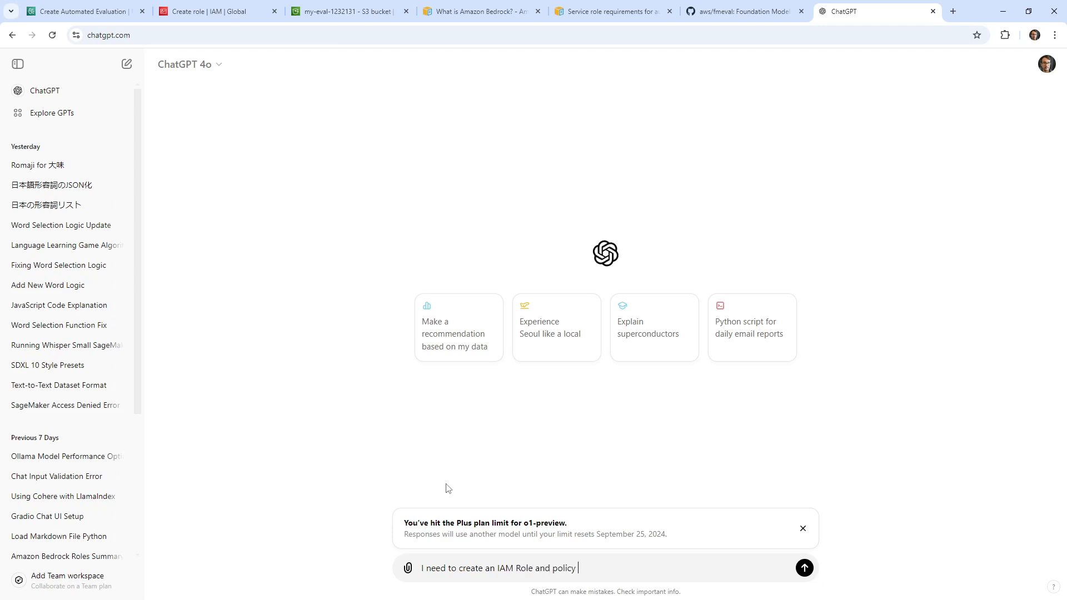
{"action": "type", "text": "for Amazon B"}
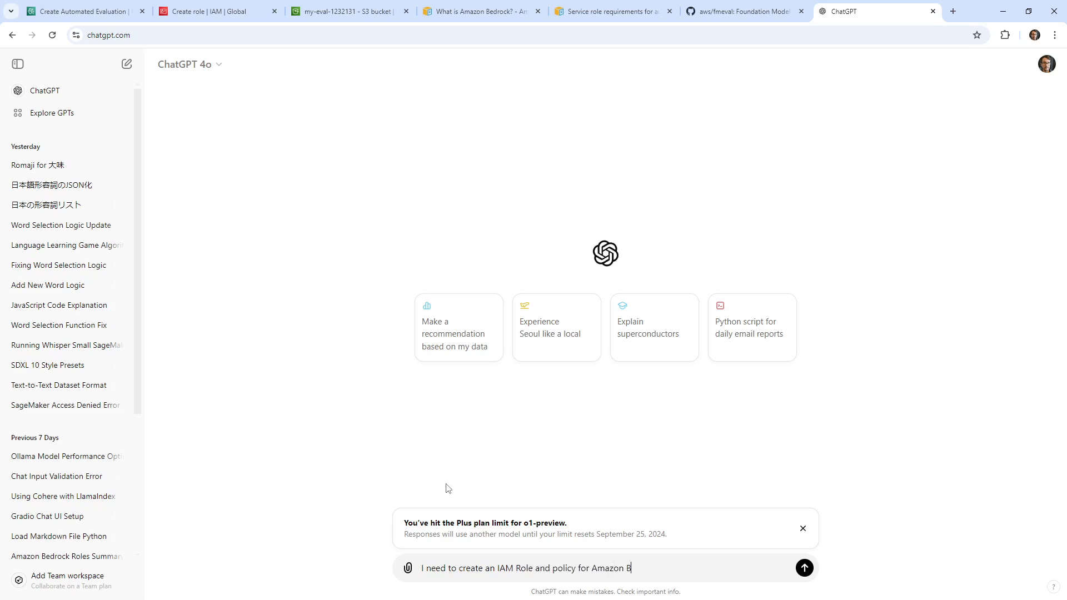
{"action": "type", "text": "edrock Evaluations to access an s3"}
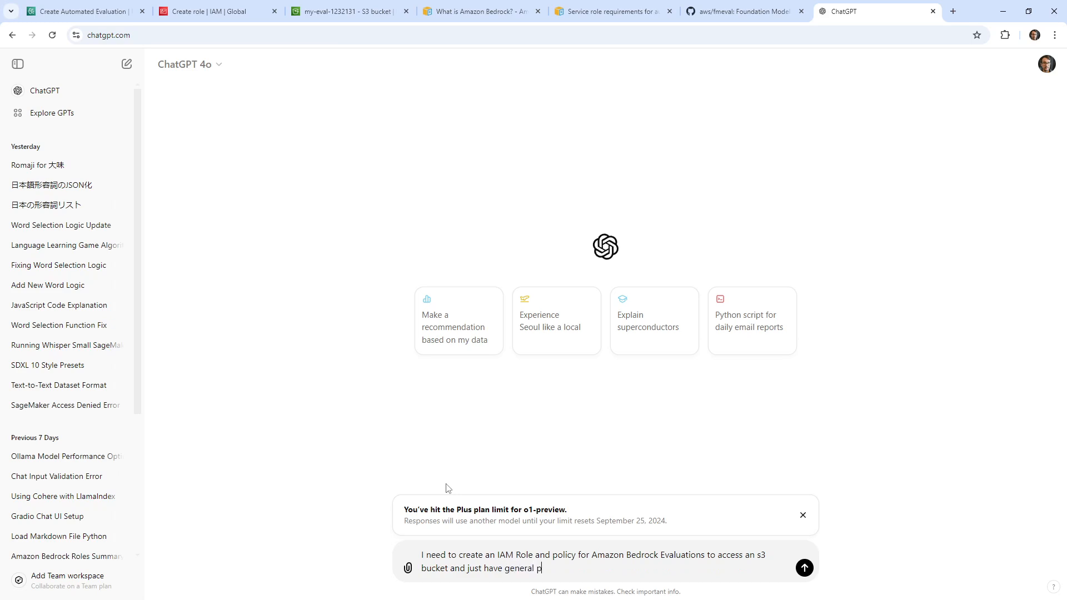
{"action": "type", "text": "ermissions its ex"}
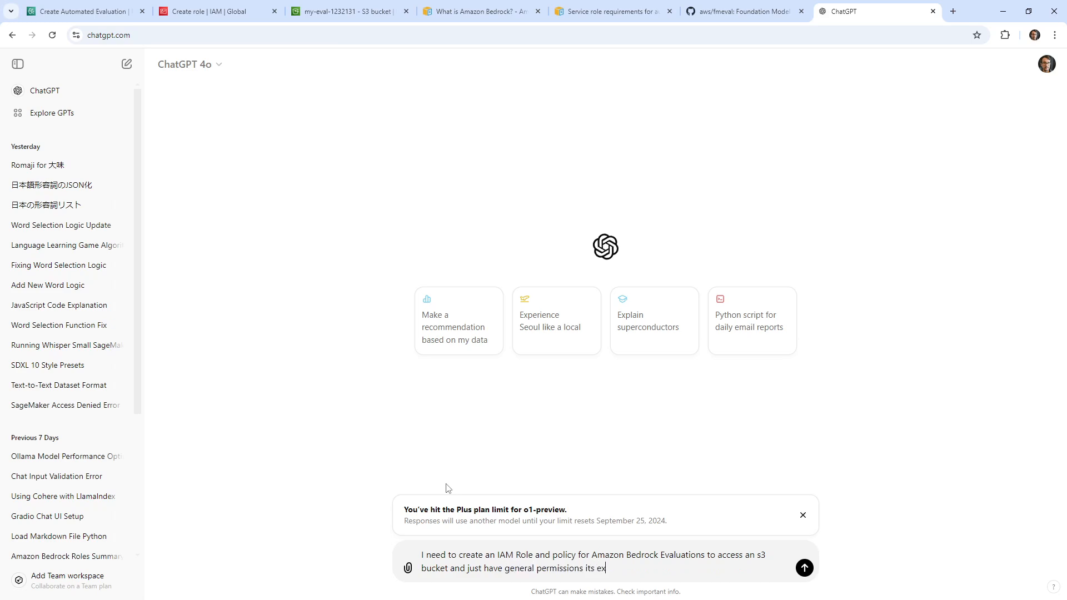
{"action": "left_click", "coordinate": [804, 568]}
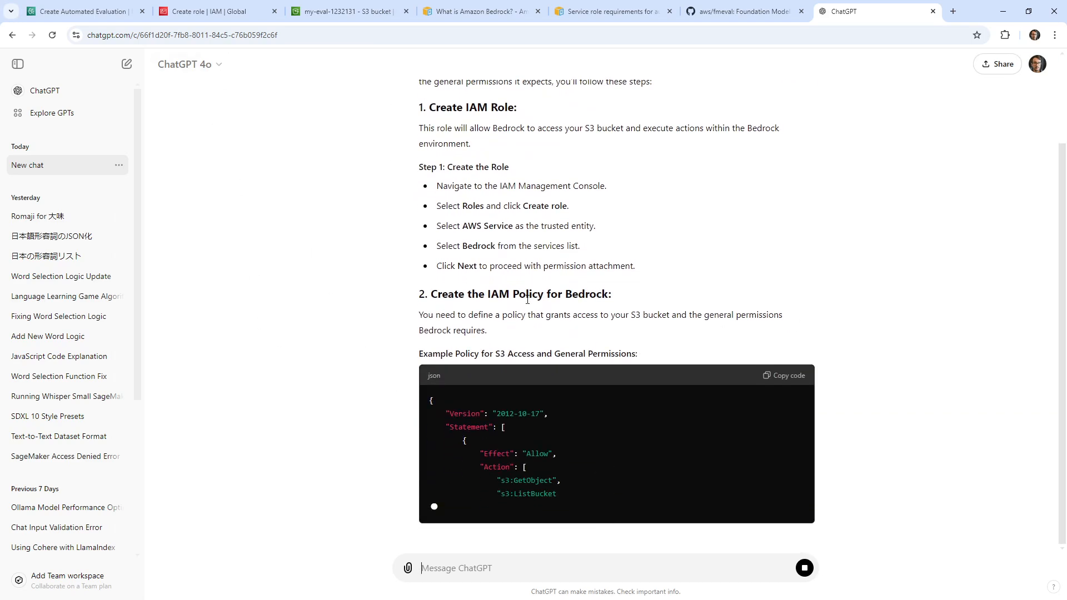
Ask ChatGPT which principal the trust policy needs, getting bedrock.amazonaws.com.
{"action": "scroll", "scroll_direction": "down", "scroll_amount": 3}
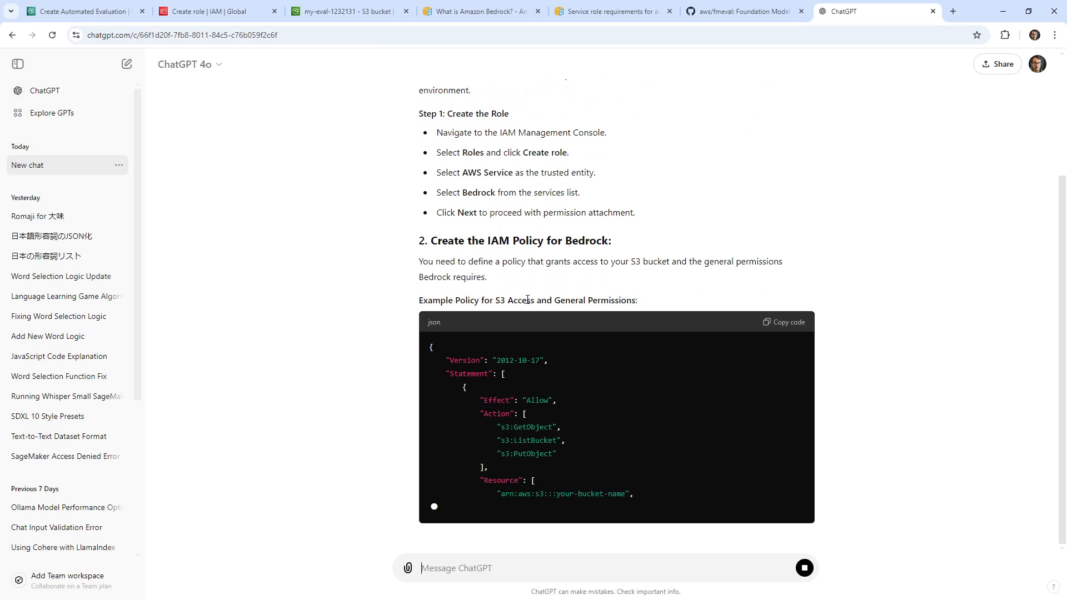
{"action": "scroll", "scroll_direction": "down", "scroll_amount": 3}
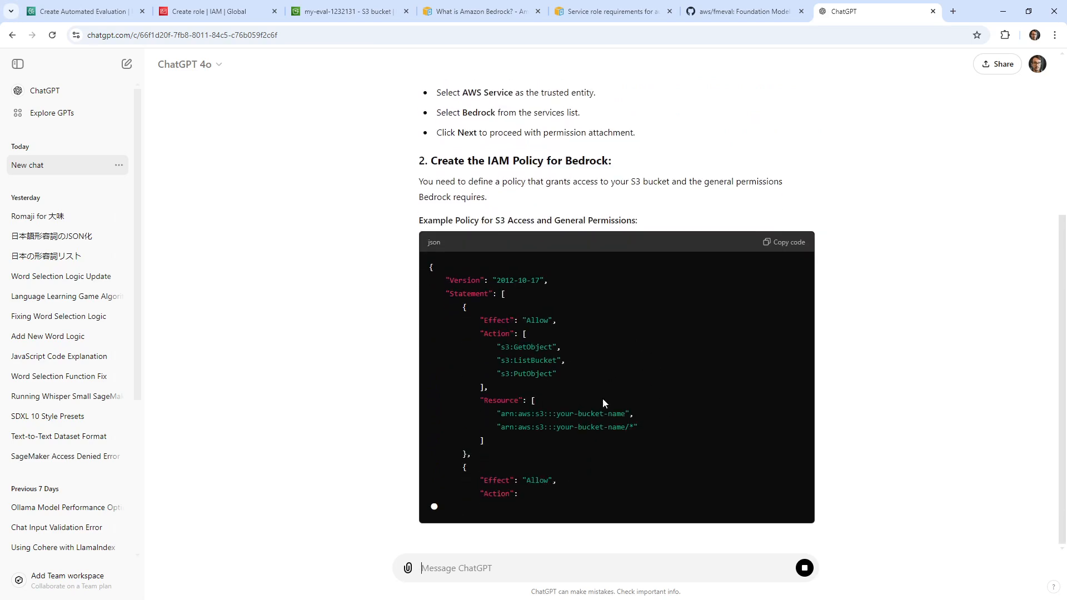
{"action": "scroll", "scroll_direction": "down", "scroll_amount": 3}
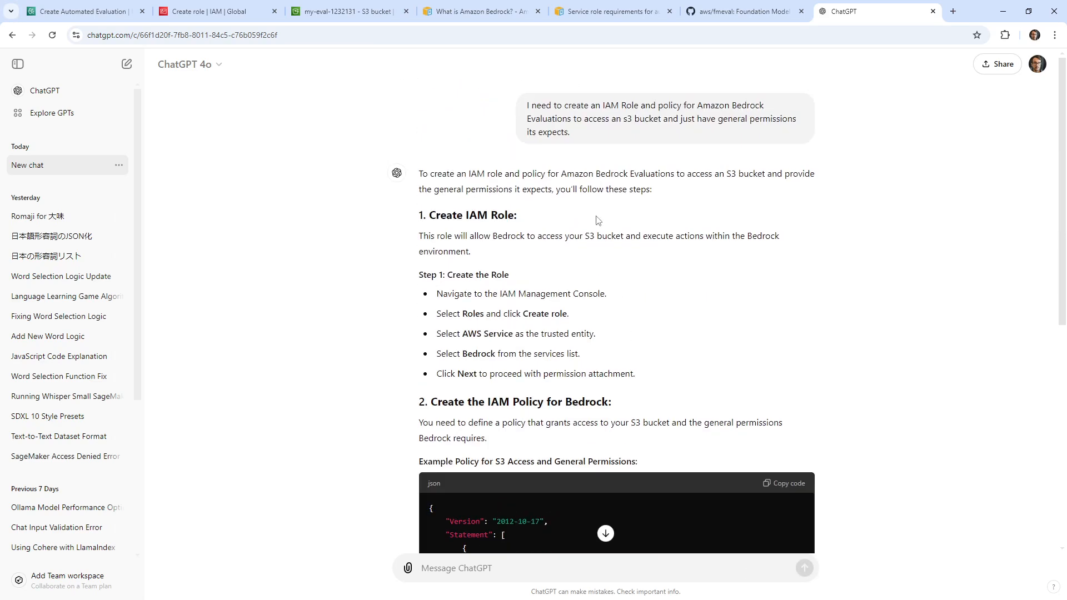
{"action": "scroll", "scroll_direction": "down", "scroll_amount": 3}
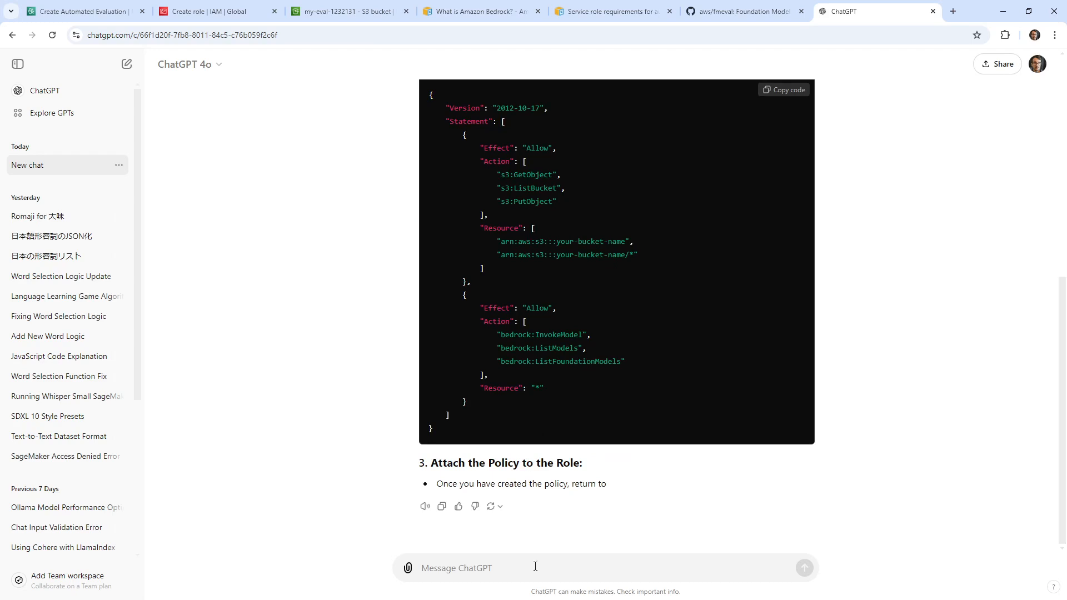
{"action": "type", "text": "I need to create an IAM Role and policy for Amazon Bedrock Evaluations to access an s3 bucket and just have general permissions its expects."}
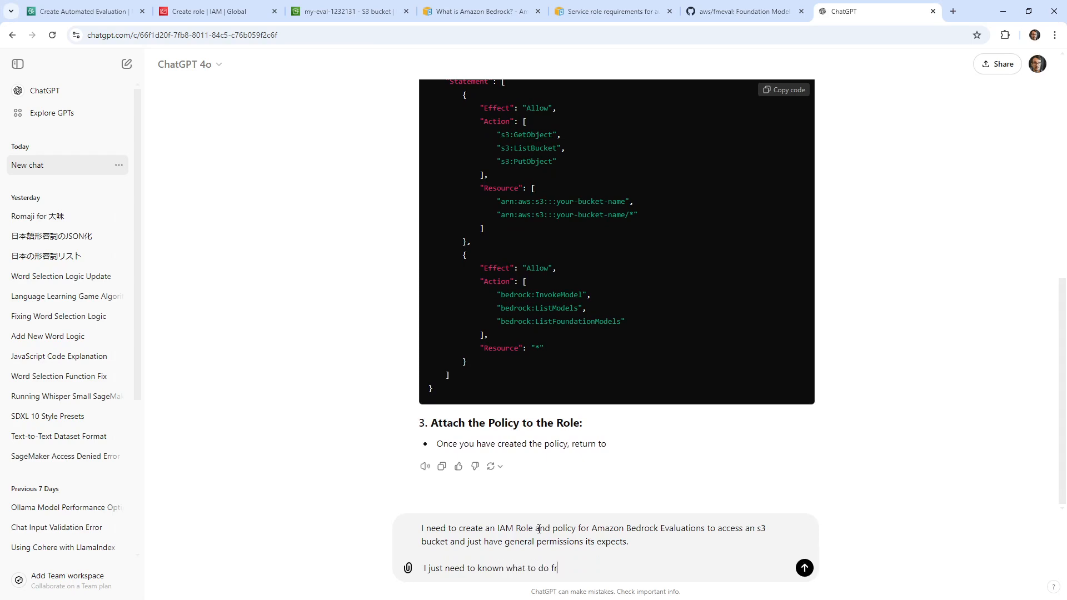
{"action": "type", "text": "or the assum"}
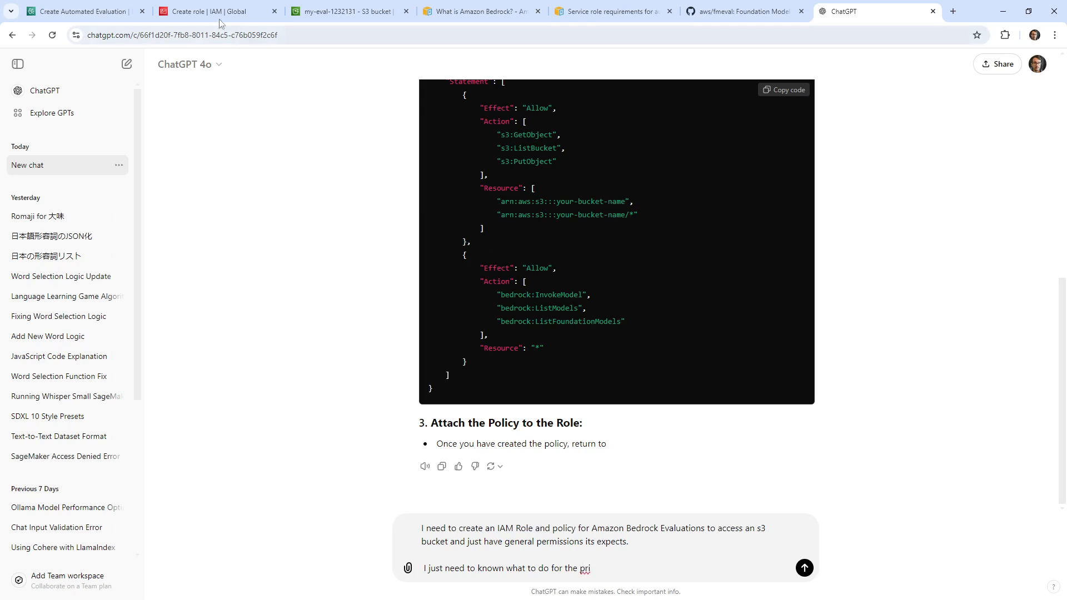
{"action": "left_click", "coordinate": [206, 11]}
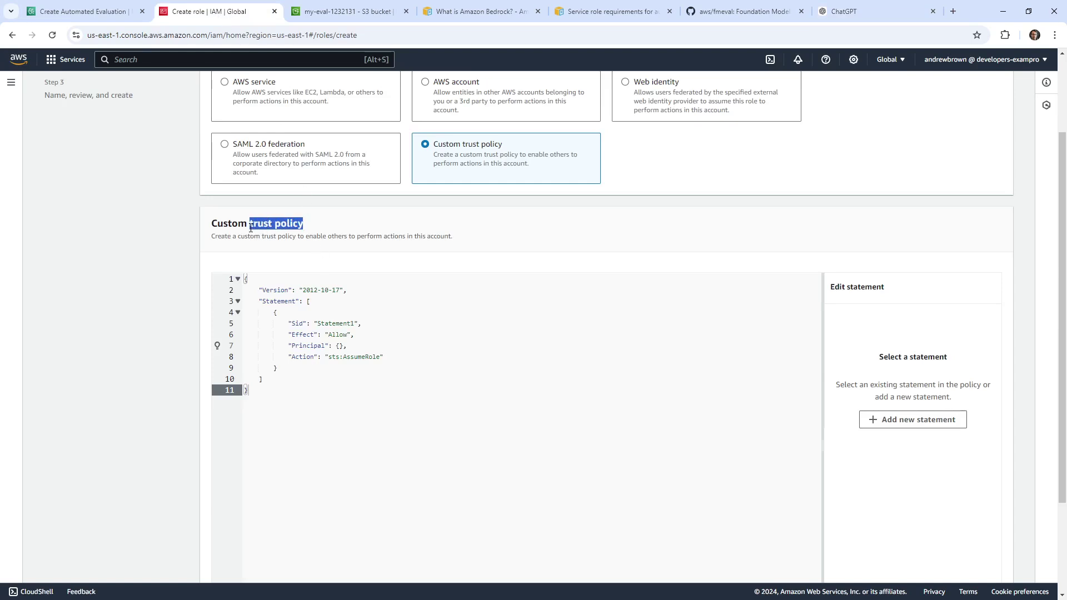
{"action": "left_click", "coordinate": [847, 11]}
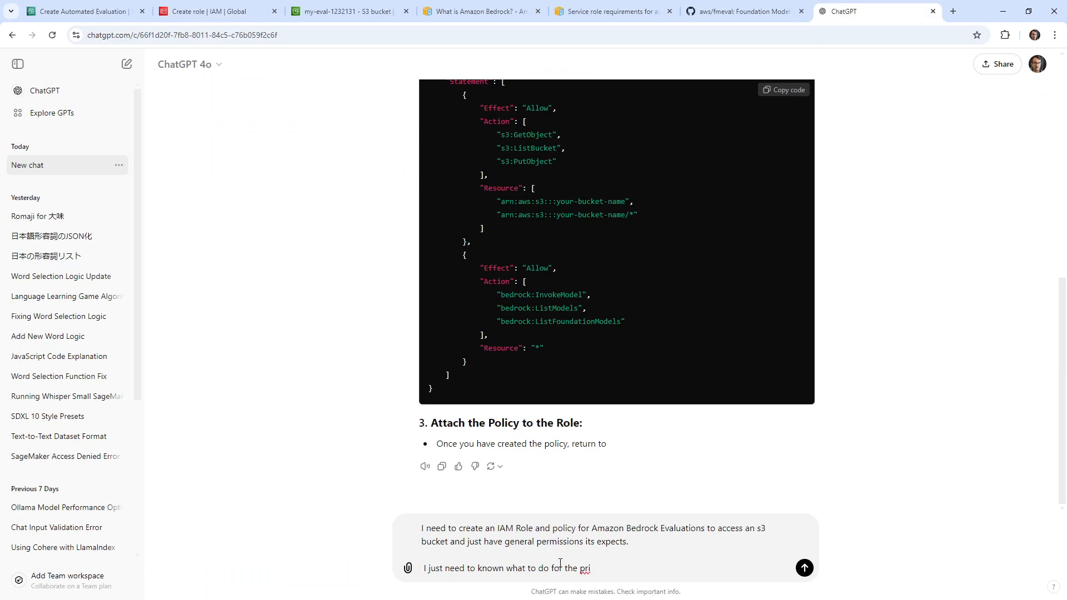
{"action": "key", "text": "Backspace"}
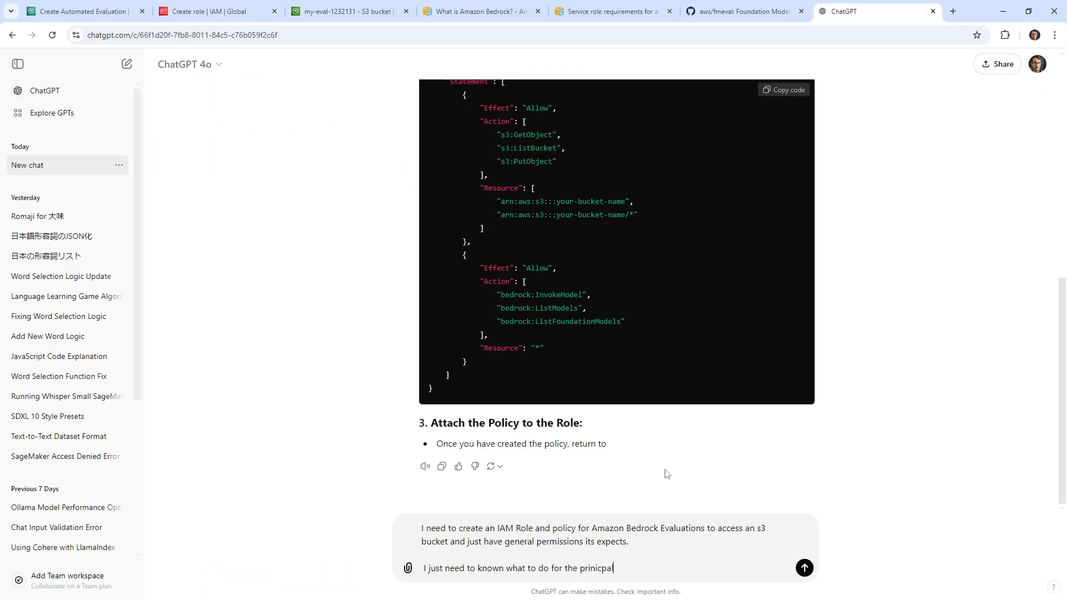
{"action": "type", "text": "for the  trust policy"}
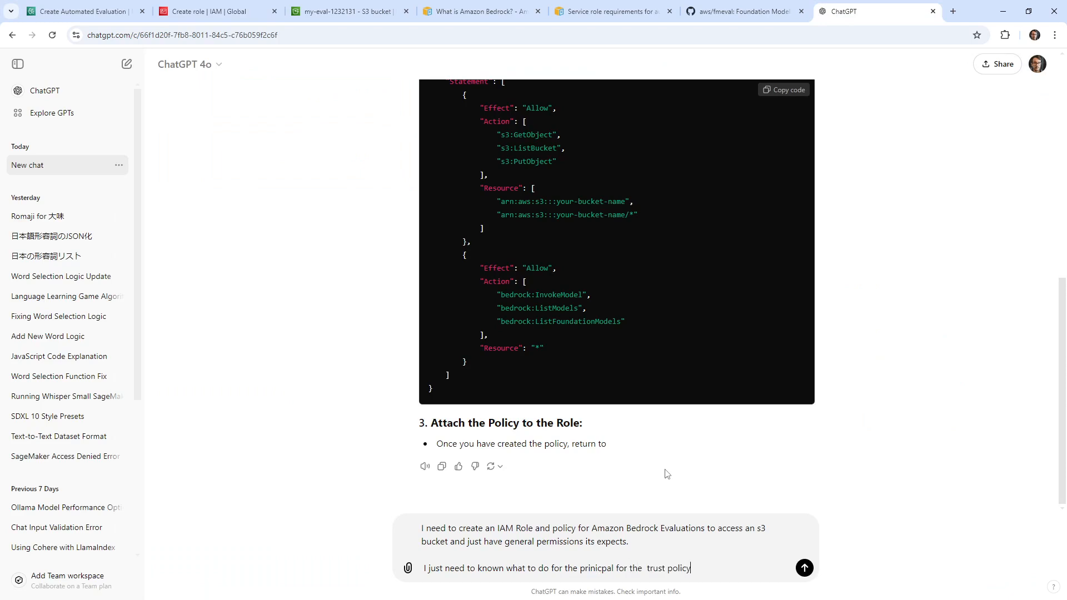
{"action": "left_click", "coordinate": [804, 568]}
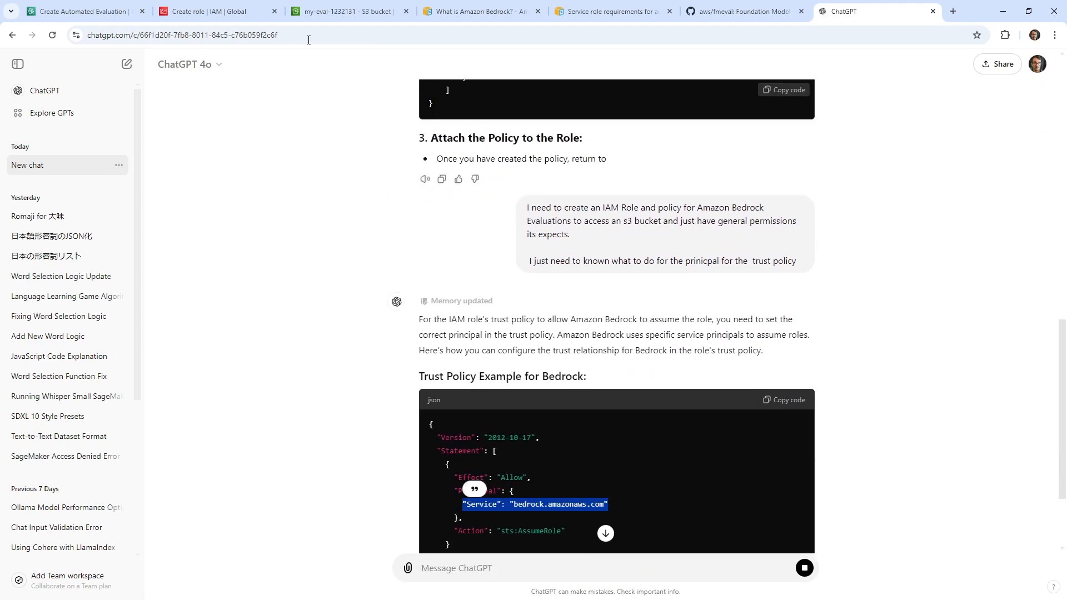
{"action": "left_click", "coordinate": [212, 11]}
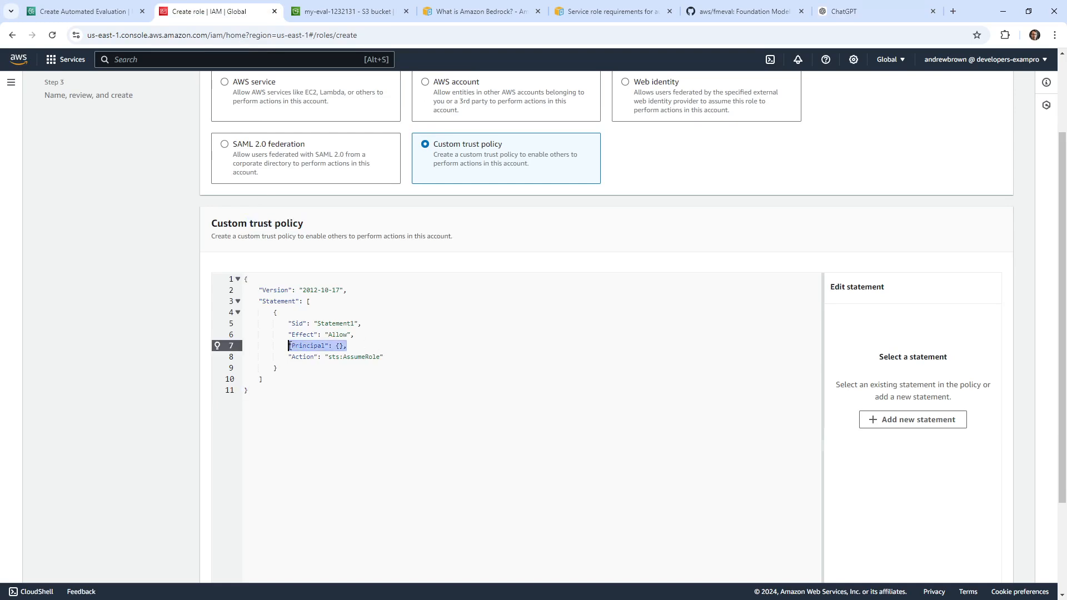
Set bedrock.amazonaws.com as the trust policy principal and continue to permissions.
{"action": "left_click", "coordinate": [337, 346]}
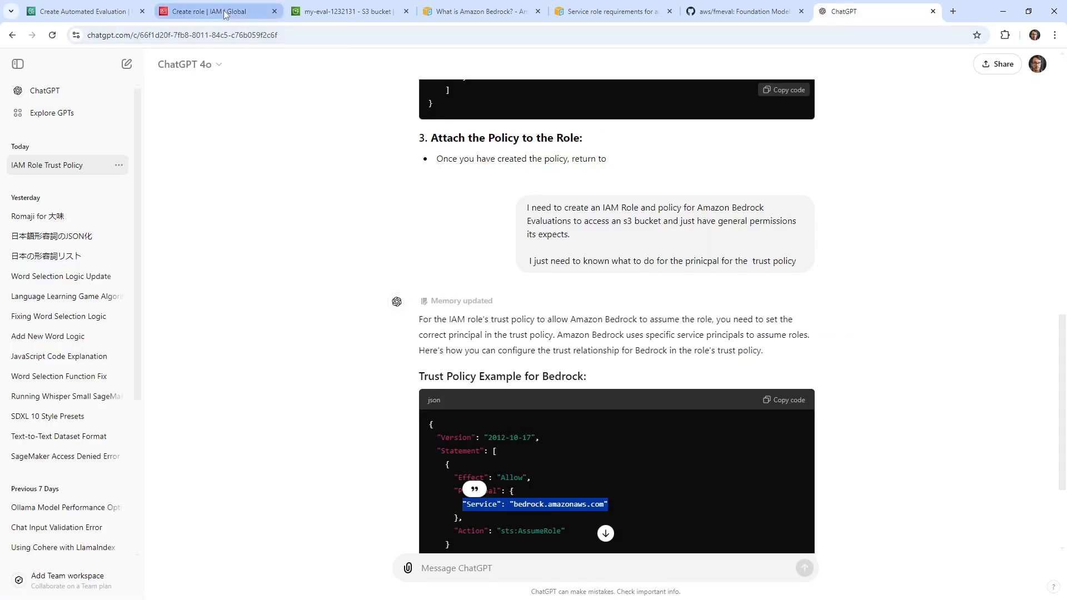
{"action": "left_click", "coordinate": [206, 11]}
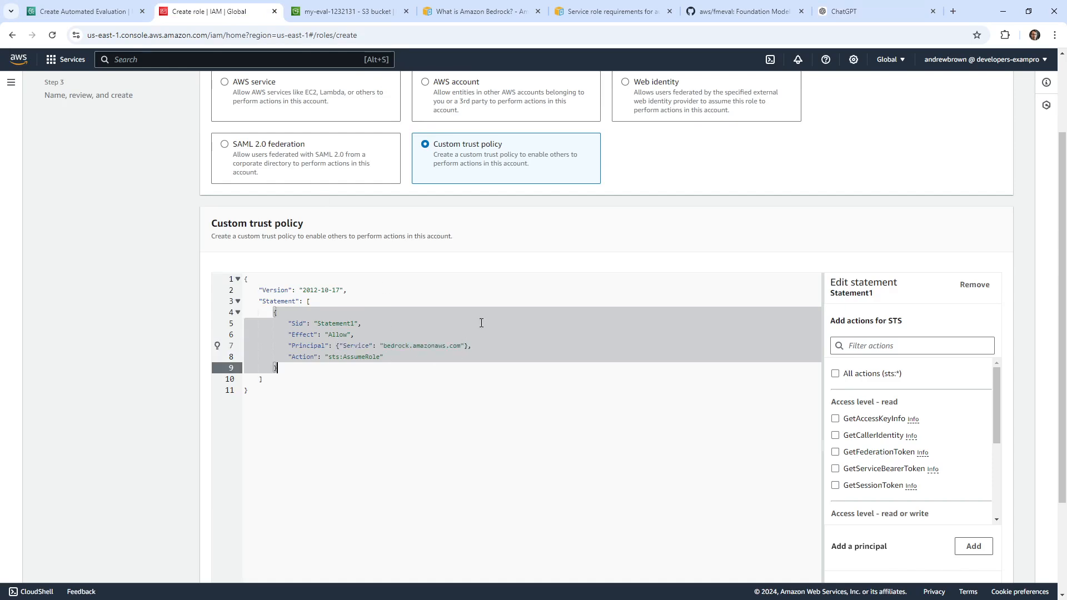
{"action": "scroll", "scroll_direction": "down", "scroll_amount": 3}
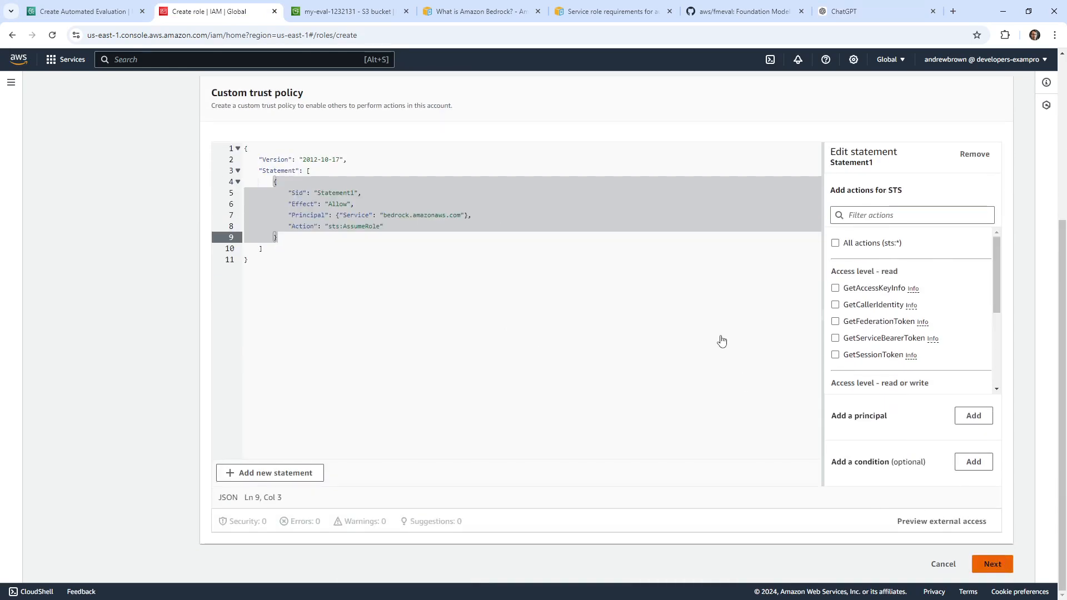
{"action": "left_click", "coordinate": [992, 563]}
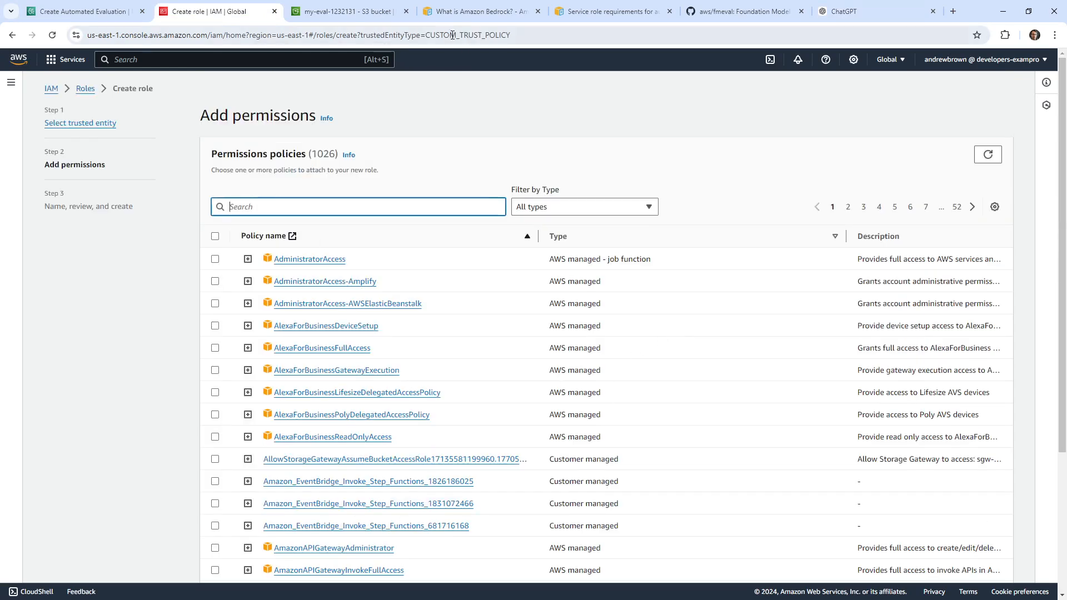
Search 'bedrock', select BedRockEvalPolicy for the role, and begin typing the role name.
{"action": "left_click", "coordinate": [735, 11]}
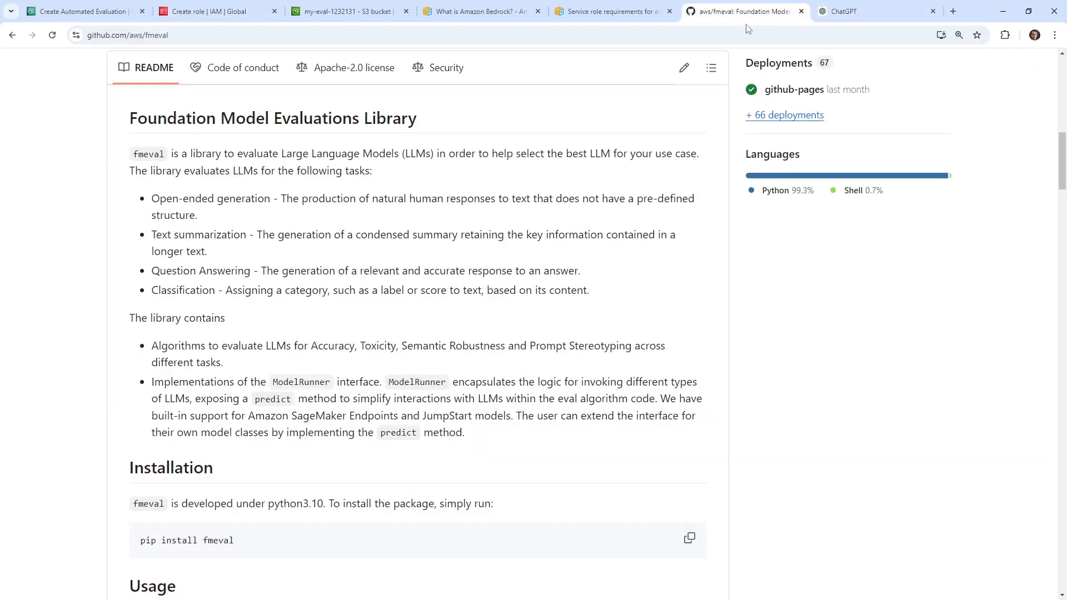
{"action": "left_click", "coordinate": [843, 11]}
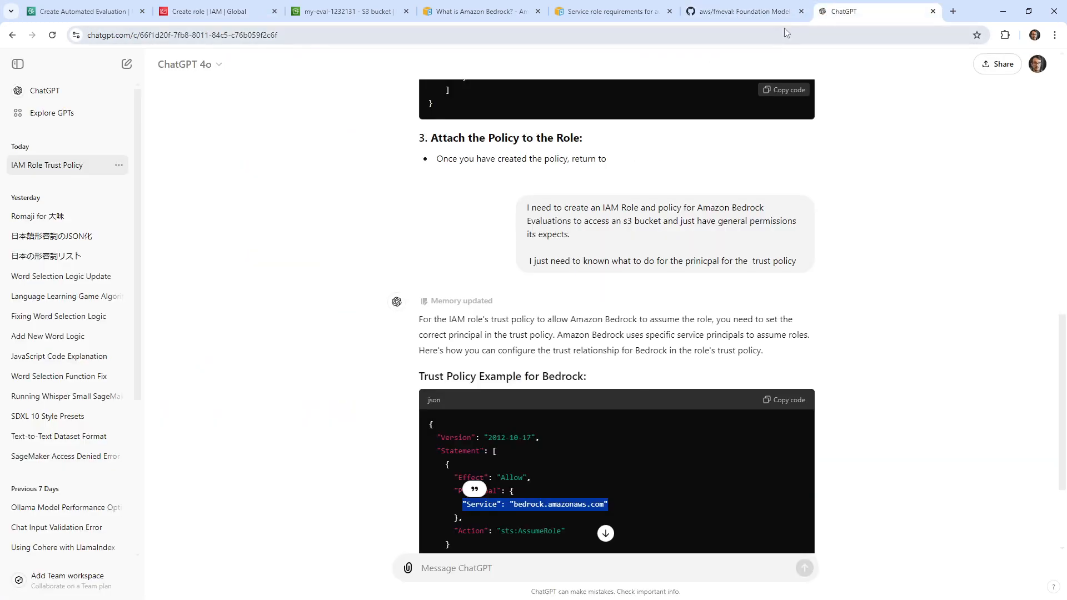
{"action": "left_click", "coordinate": [212, 11]}
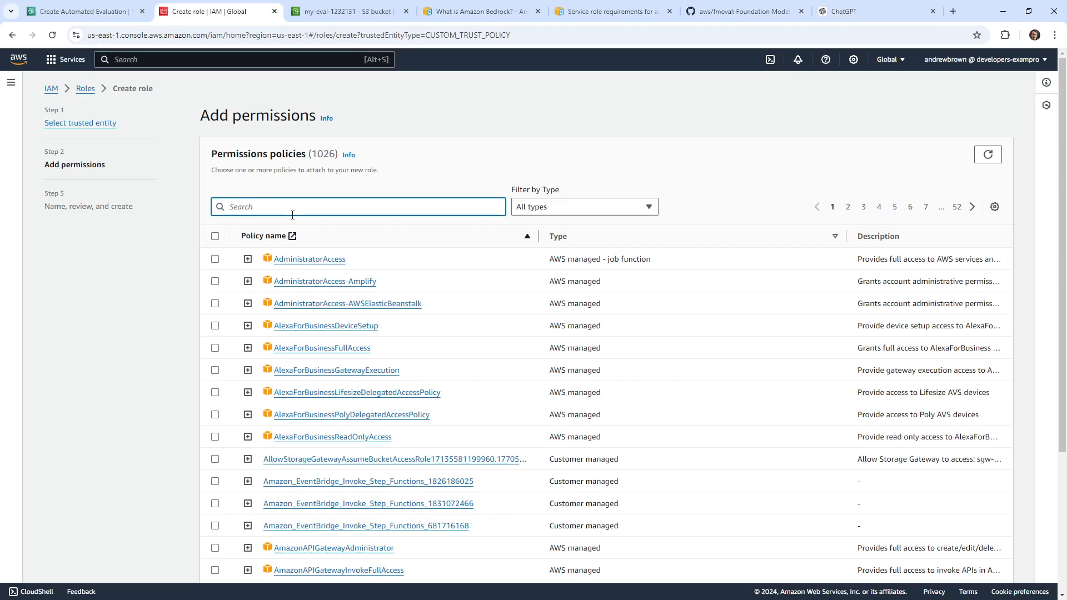
{"action": "type", "text": "bedrock"}
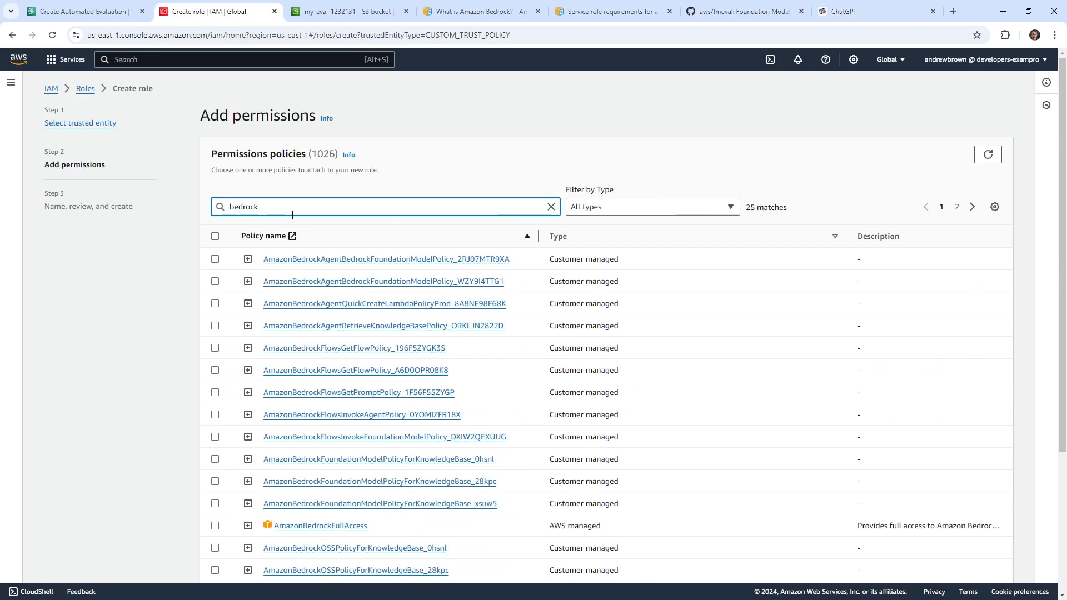
{"action": "left_click", "coordinate": [652, 207]}
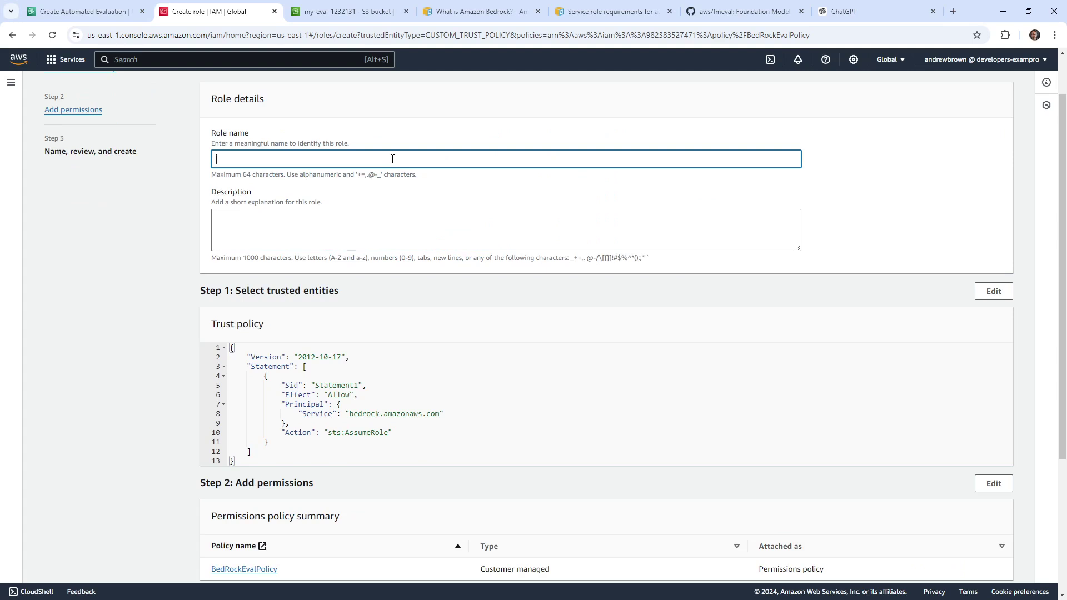
{"action": "type", "text": "Be"}
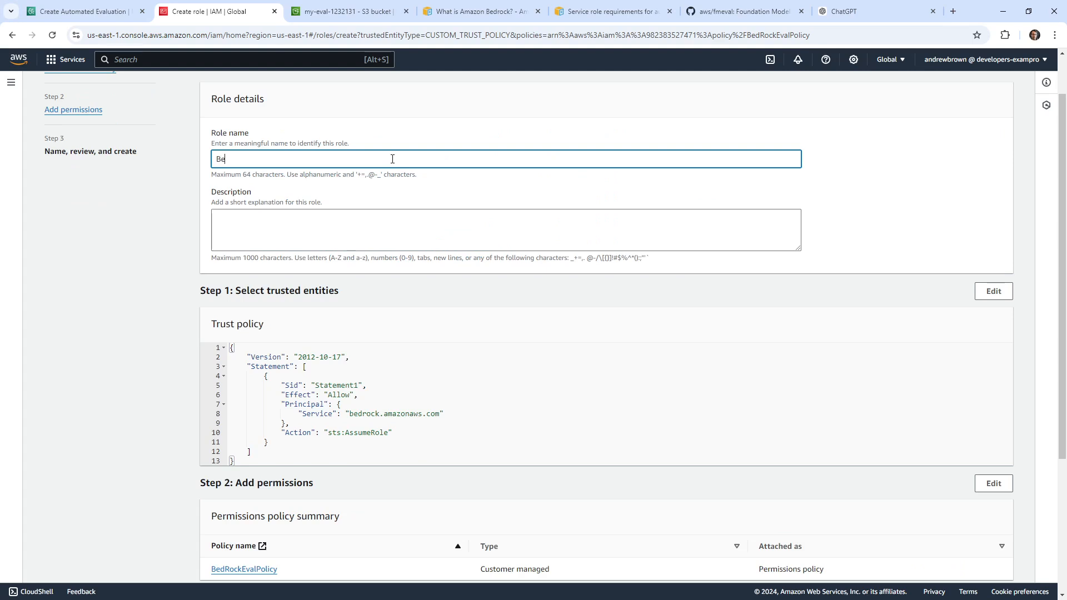
{"action": "type", "text": "dr"}
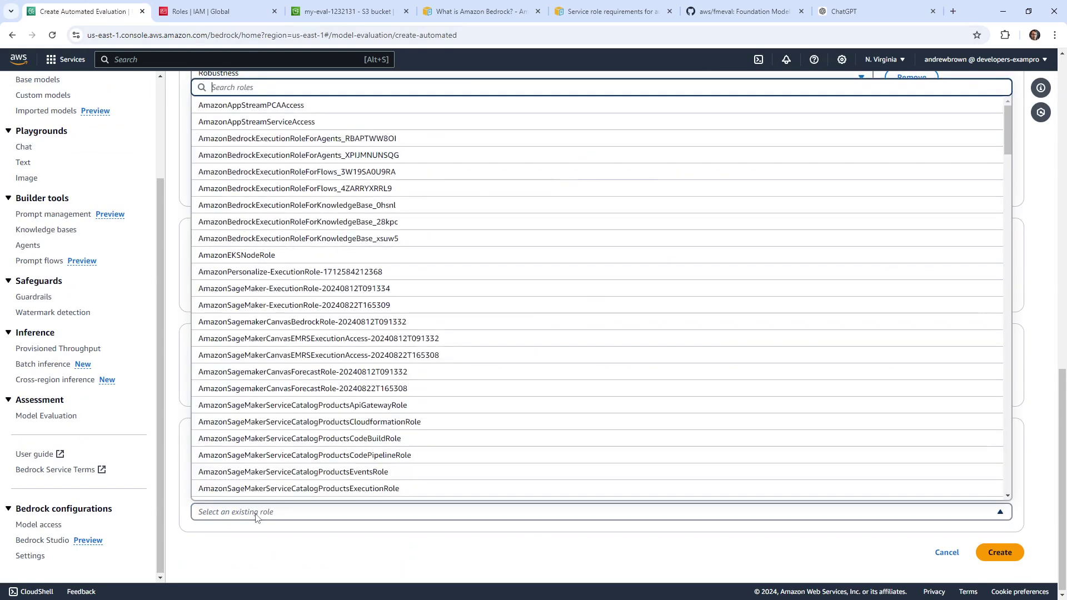
Search the evaluation service role dropdown for 'bedr'.
{"action": "type", "text": "bedr"}
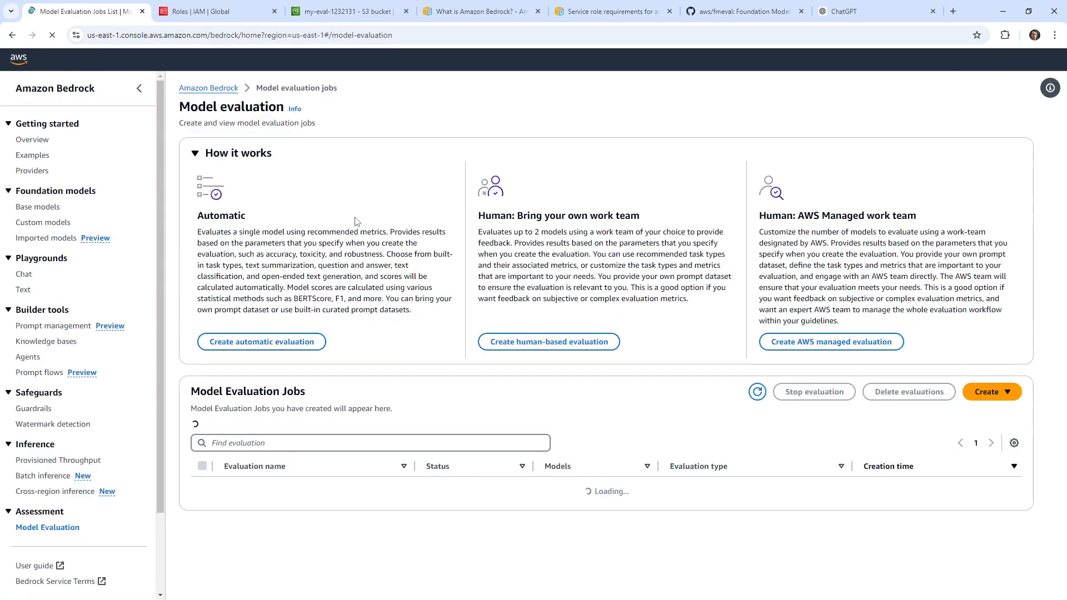
Start a new automatic evaluation named mygeneval and pick the Cohere model provider.
{"action": "left_click", "coordinate": [261, 342]}
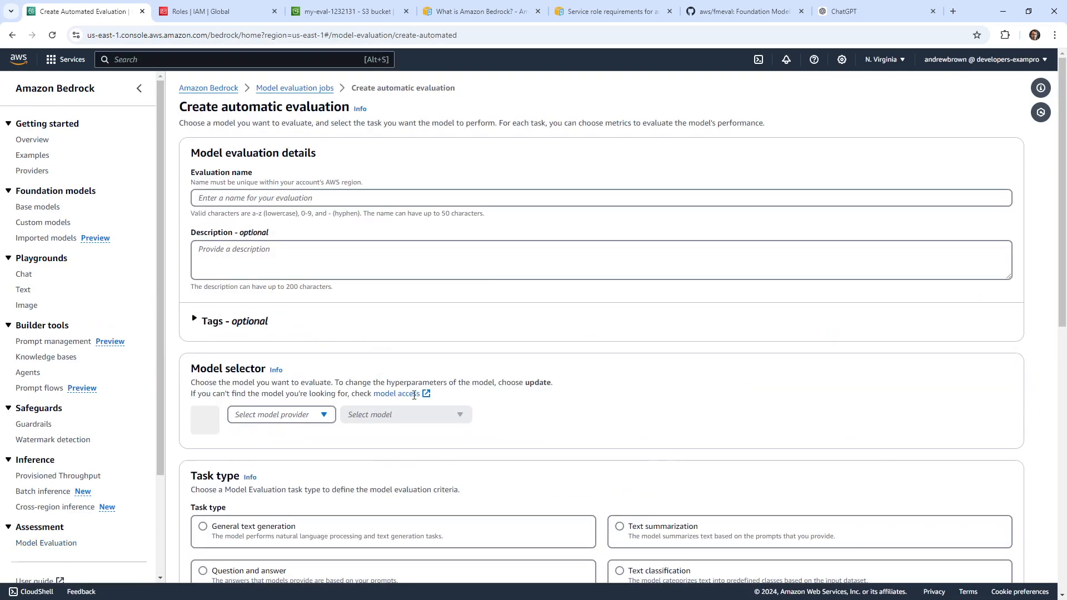
{"action": "type", "text": "mygen"}
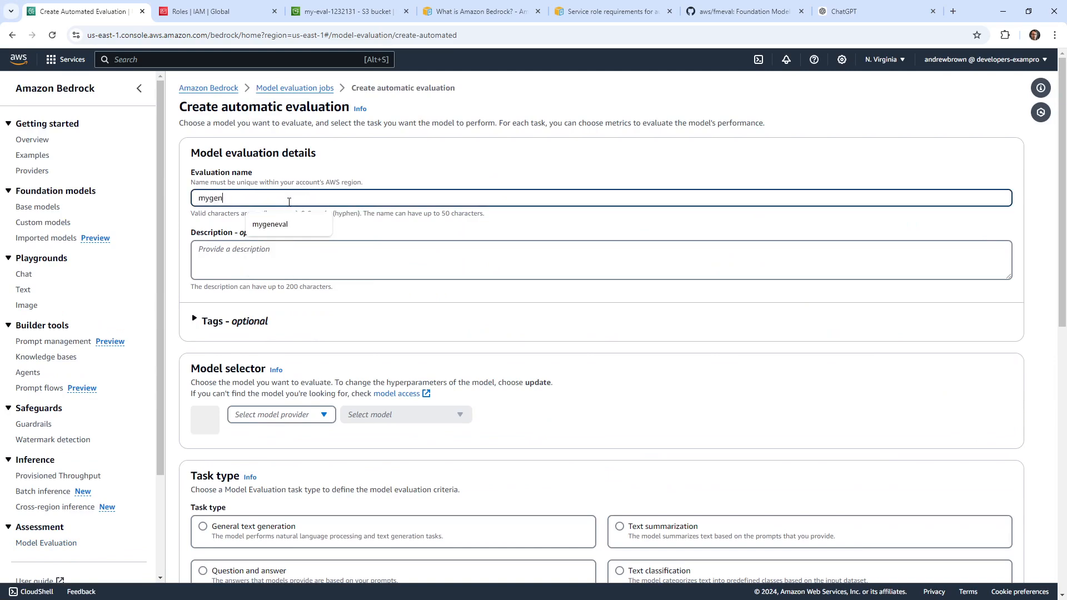
{"action": "left_click", "coordinate": [270, 224]}
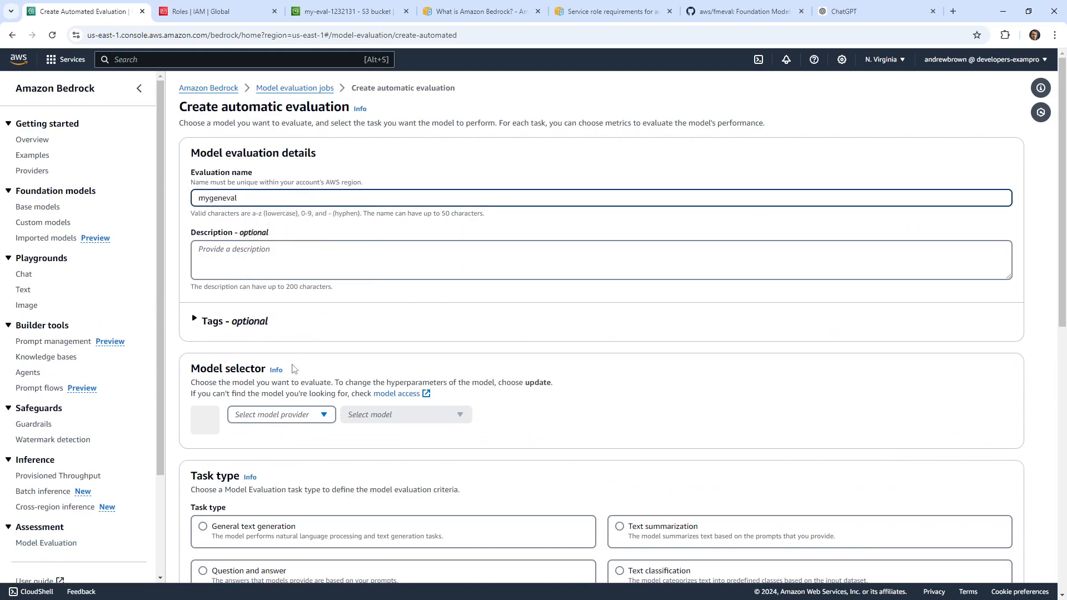
{"action": "left_click", "coordinate": [281, 414]}
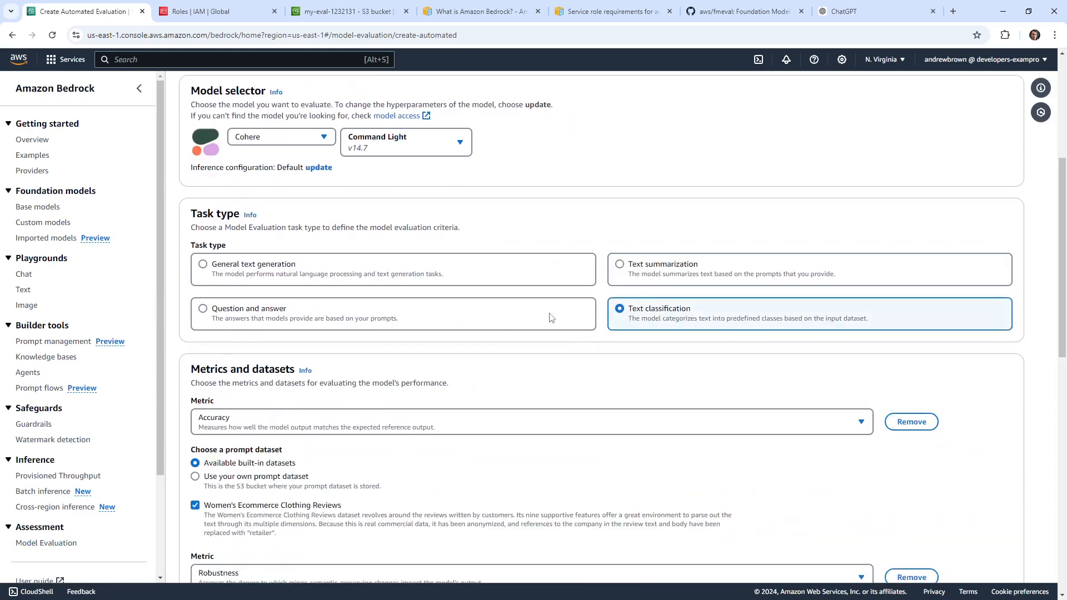
{"action": "scroll", "scroll_direction": "down", "scroll_amount": 3}
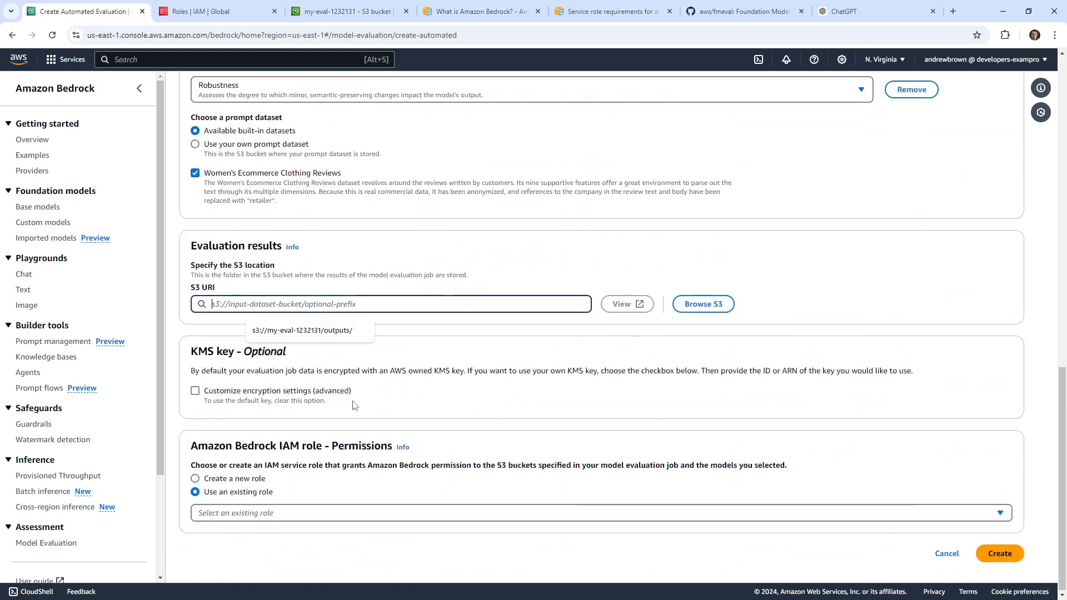
Set BedrockEvalRole as service role and store results in s3://my-eval-1232131/outputs/.
{"action": "type", "text": "BedrockEvalRole"}
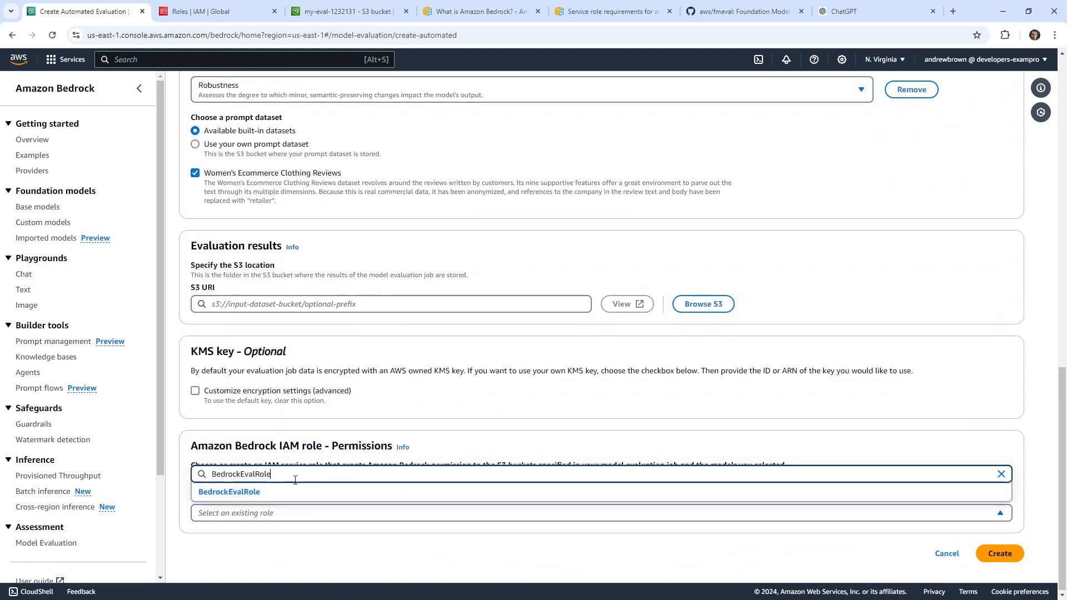
{"action": "left_click", "coordinate": [229, 492]}
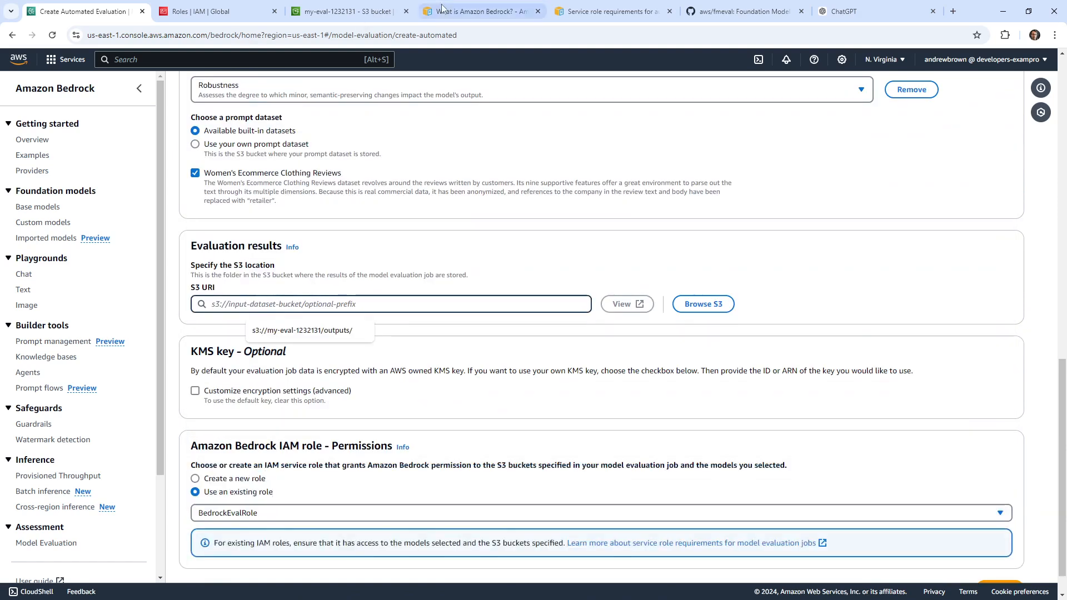
{"action": "left_click", "coordinate": [343, 10]}
{"action": "type", "text": "s3://"}
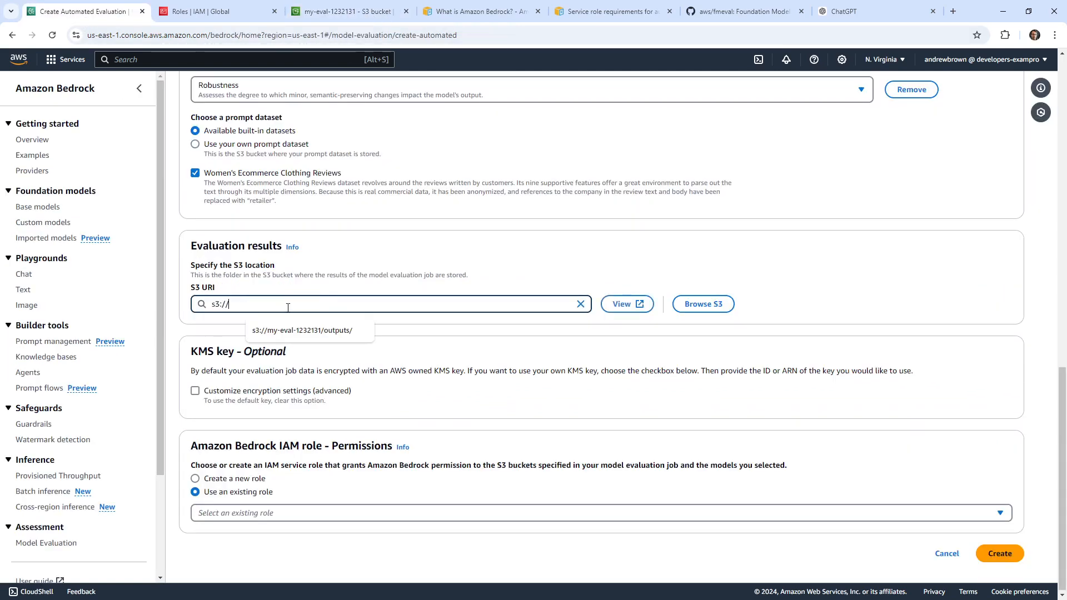
{"action": "left_click", "coordinate": [300, 330]}
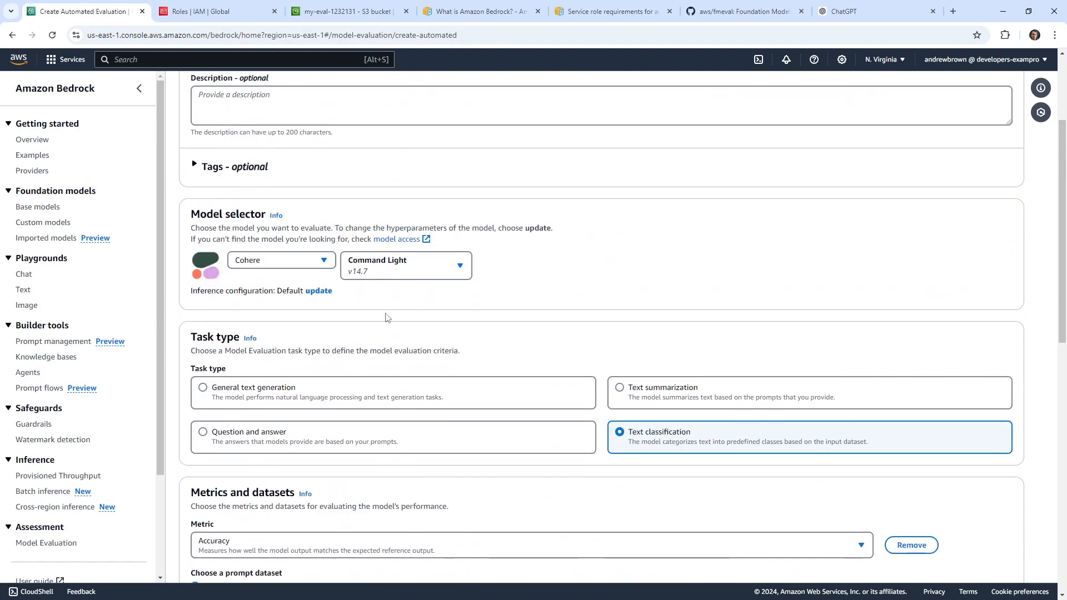
{"action": "scroll", "scroll_direction": "down", "scroll_amount": 3}
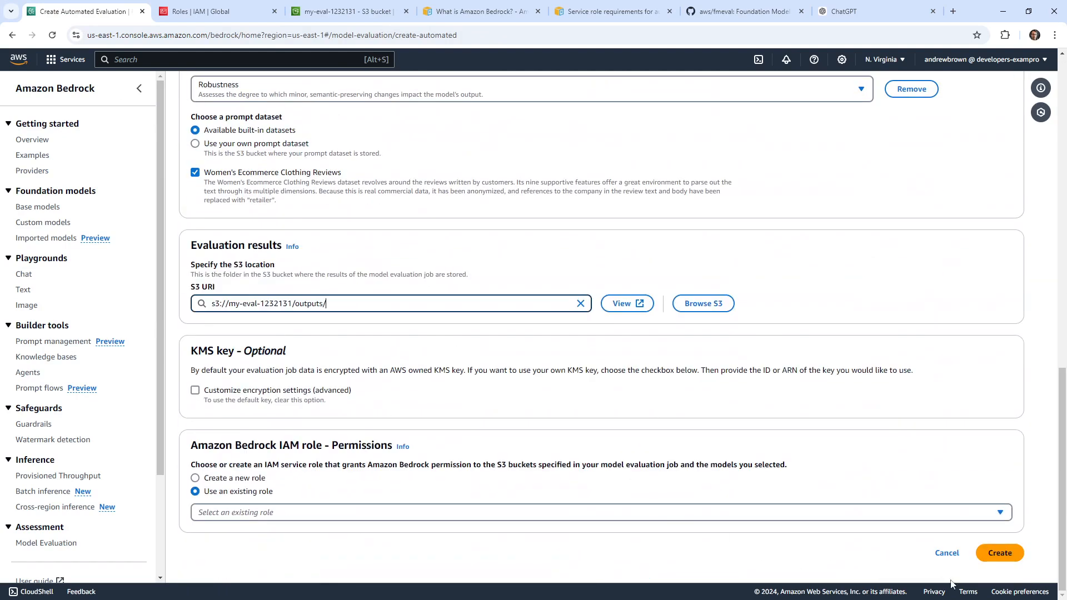
{"action": "left_click", "coordinate": [999, 552]}
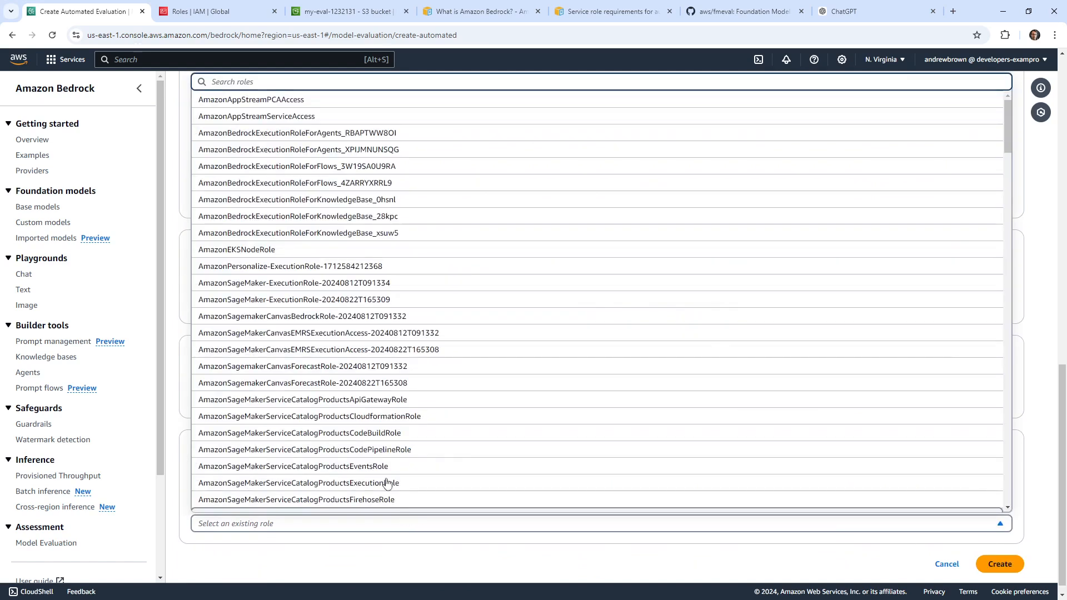
{"action": "scroll", "scroll_direction": "down", "scroll_amount": 3}
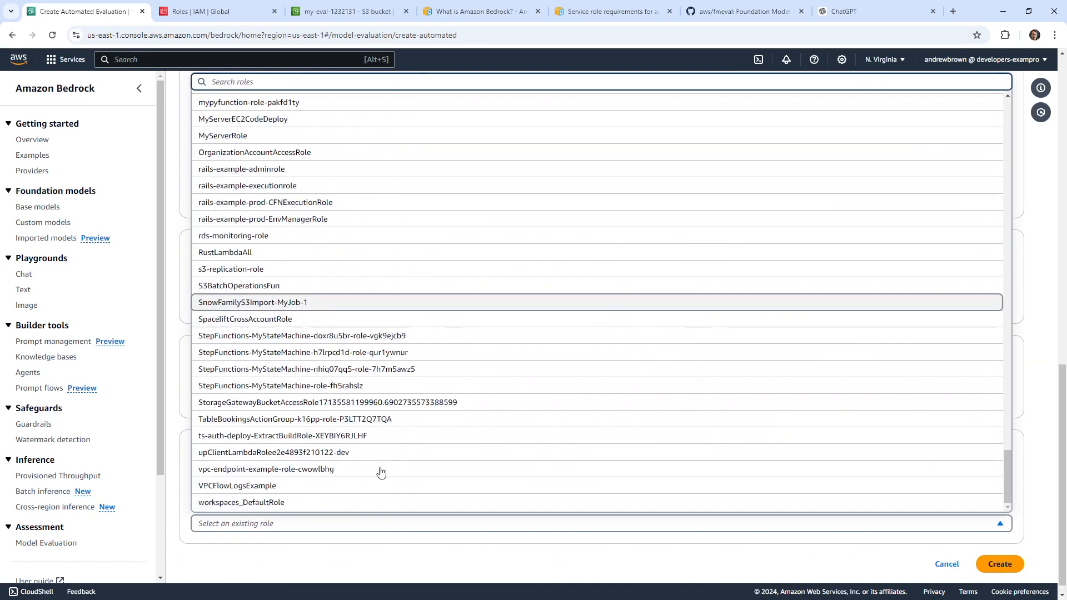
{"action": "type", "text": "bedr"}
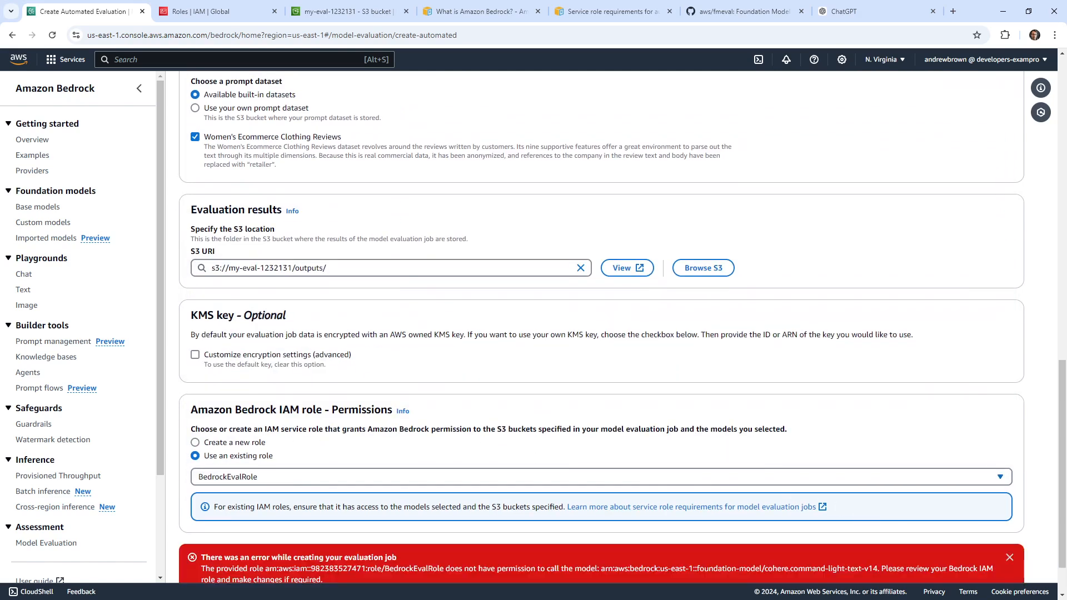
After the Cohere permission error, switch the model provider to Amazon.
{"action": "scroll", "scroll_direction": "down", "scroll_amount": 3}
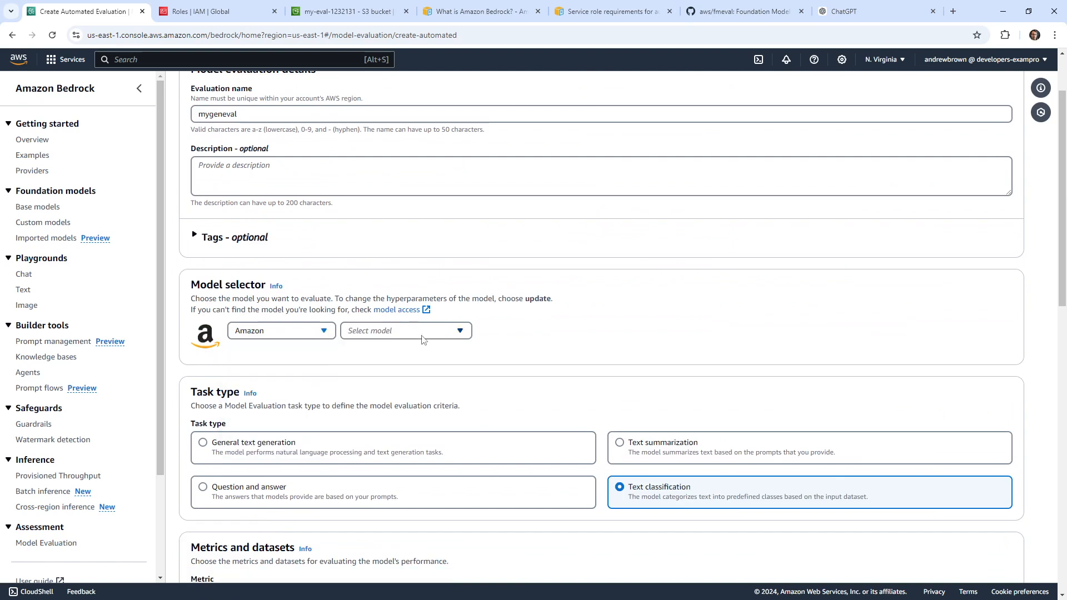
Change the evaluated model to Anthropic Claude 3 Haiku.
{"action": "left_click", "coordinate": [406, 331]}
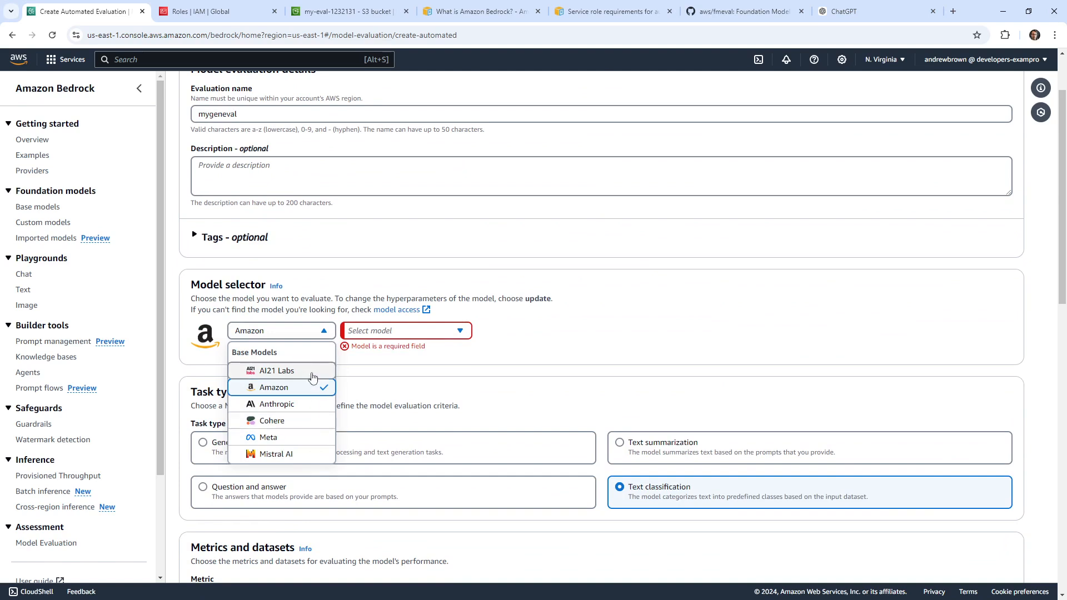
{"action": "left_click", "coordinate": [276, 404]}
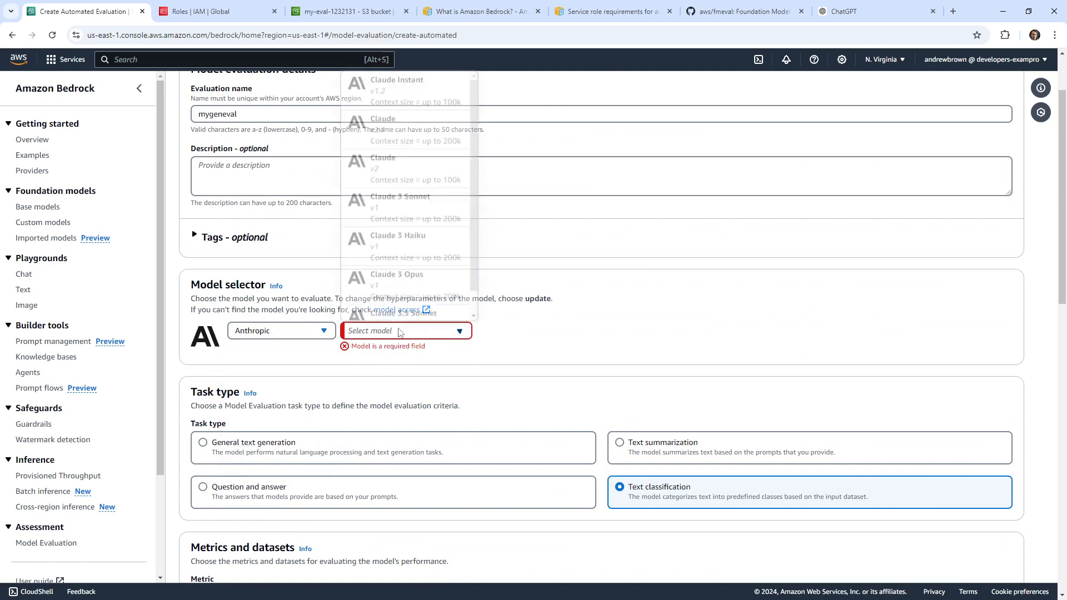
{"action": "left_click", "coordinate": [397, 236]}
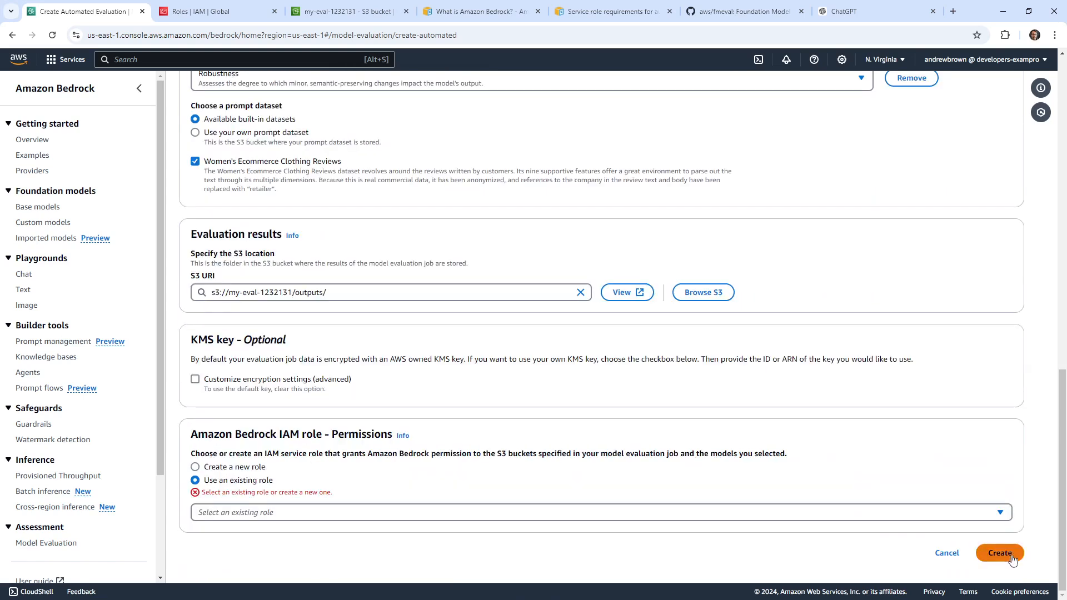
Search existing roles for 'bed' and select BedrockEvalRole as the service role.
{"action": "left_click", "coordinate": [599, 504]}
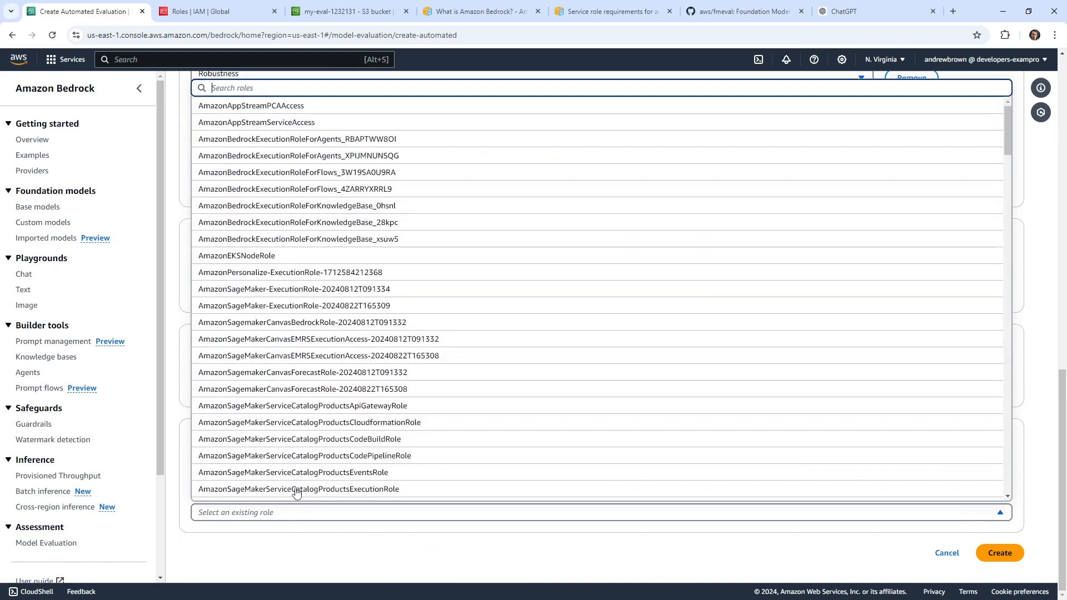
{"action": "scroll", "scroll_direction": "down", "scroll_amount": 3}
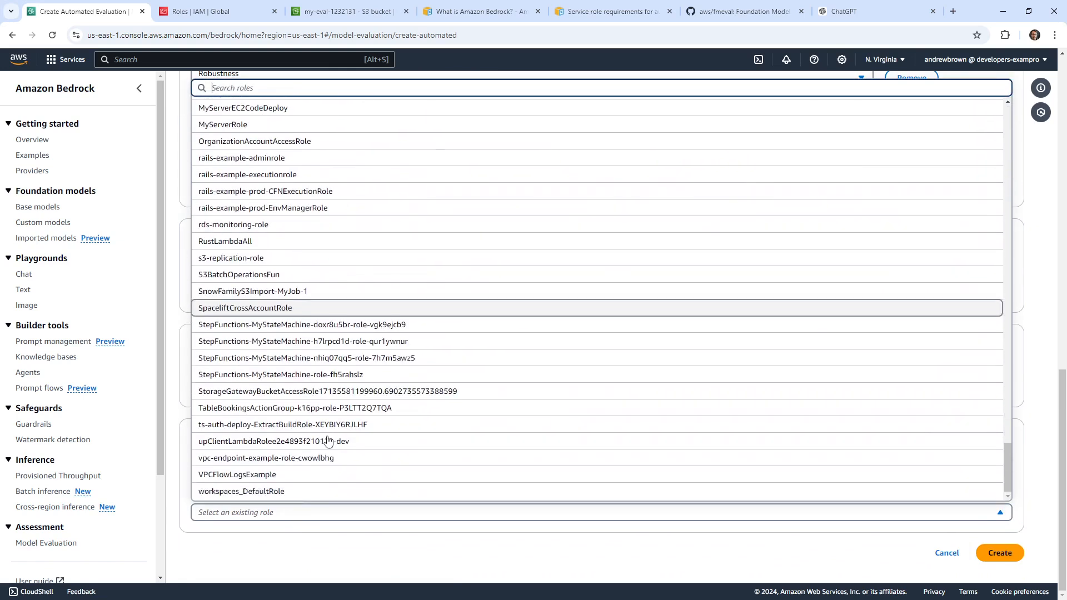
{"action": "type", "text": "bed"}
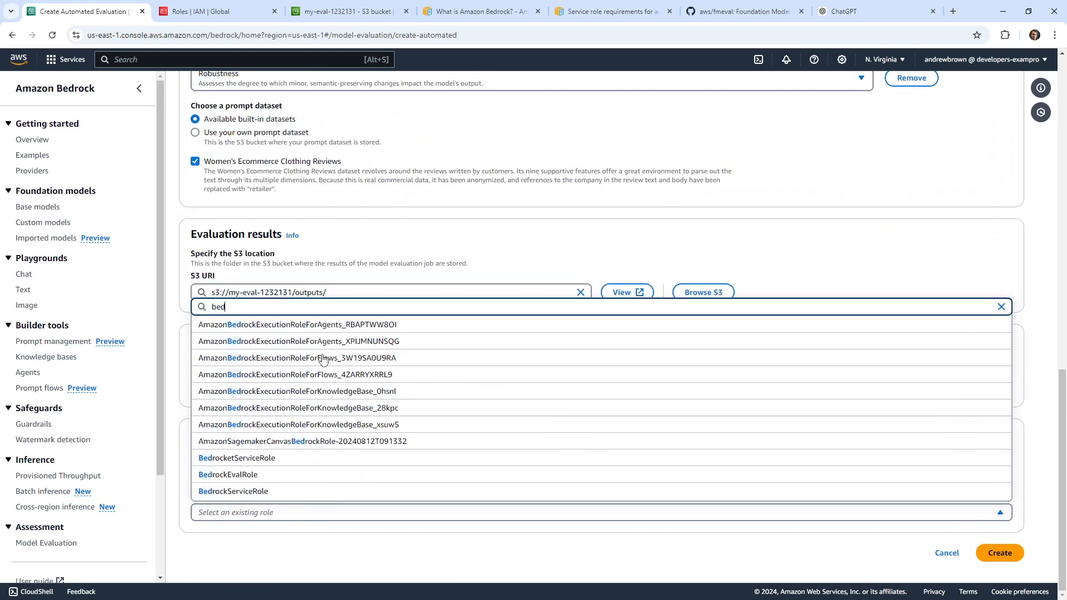
{"action": "left_click", "coordinate": [227, 475]}
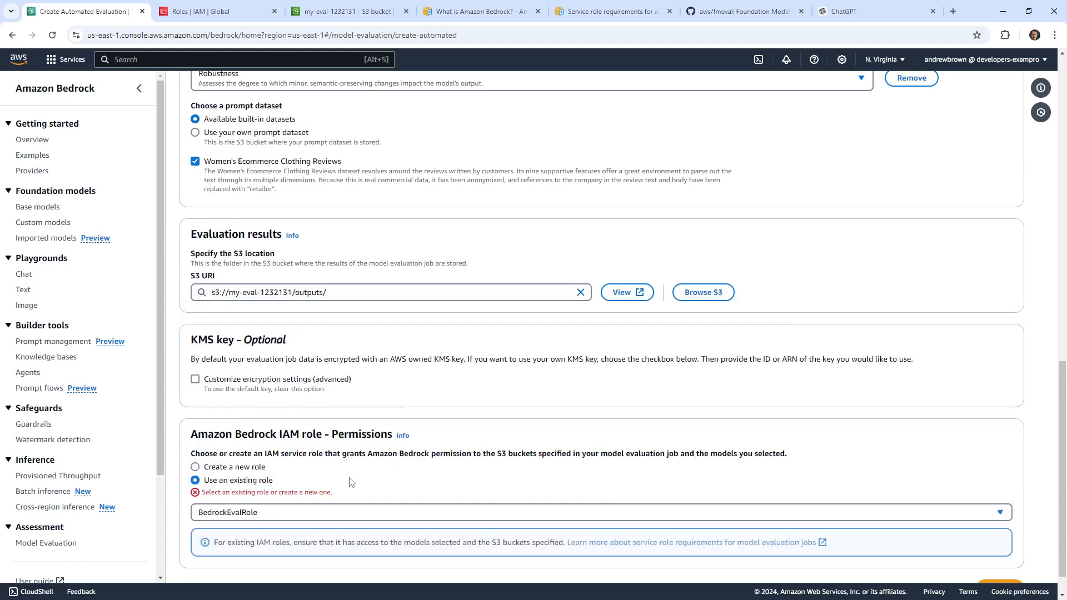
{"action": "scroll", "scroll_direction": "down", "scroll_amount": 3}
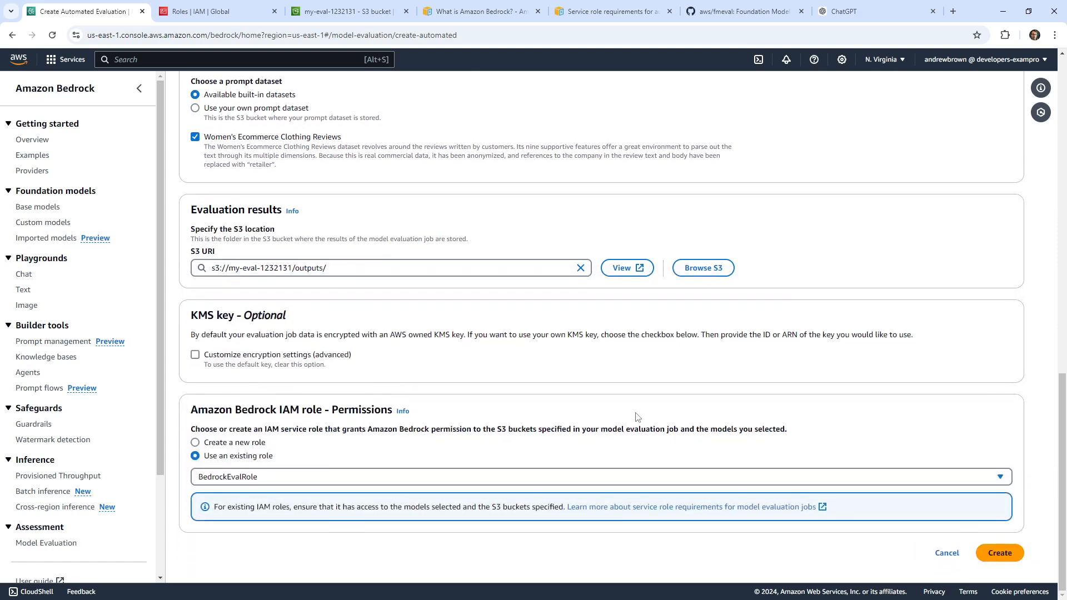
Retry job creation, hit the Claude 3 Haiku permission error, and review service role docs.
{"action": "left_click", "coordinate": [1000, 553]}
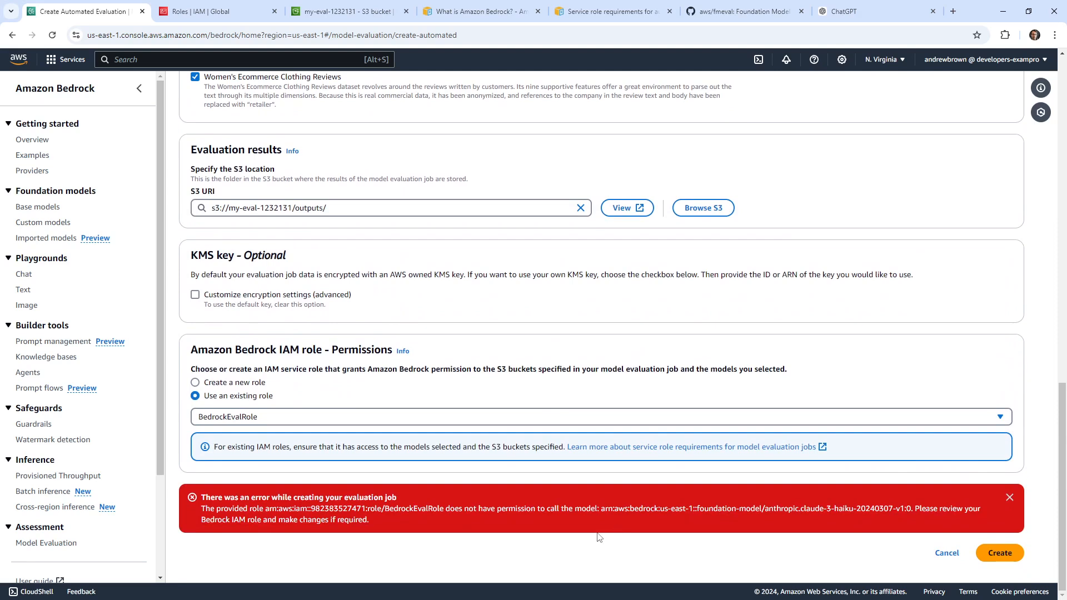
{"action": "mouse_move", "coordinate": [595, 537]}
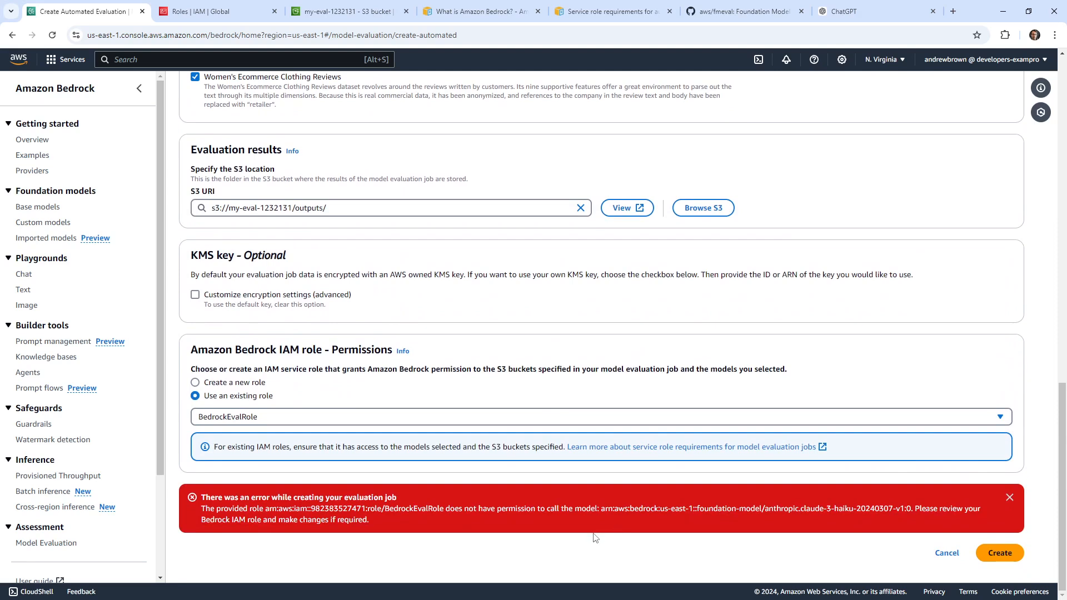
{"action": "mouse_move", "coordinate": [289, 371]}
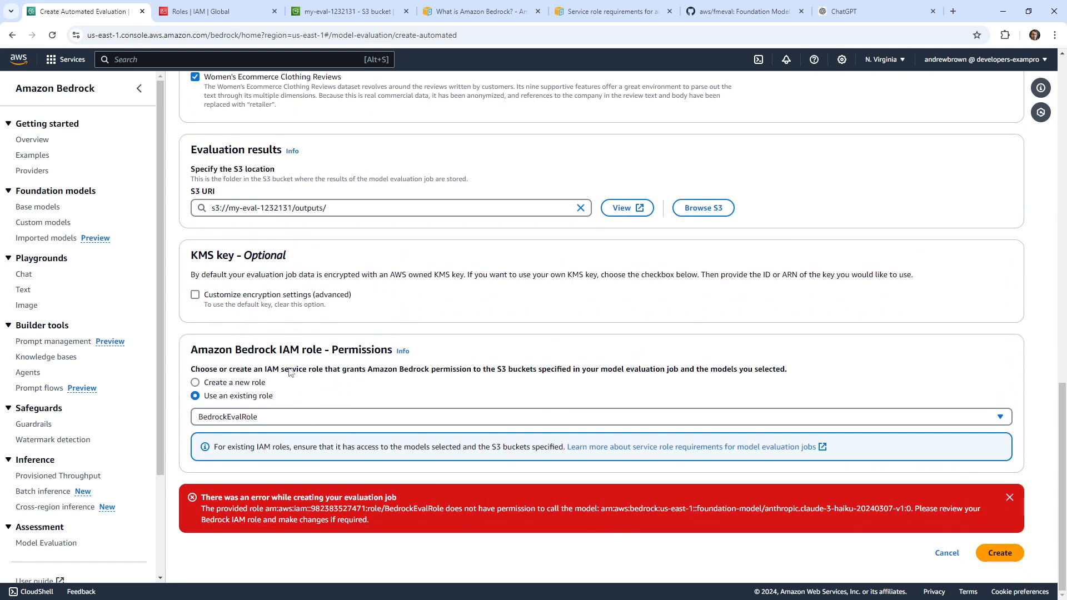
{"action": "mouse_move", "coordinate": [386, 380]}
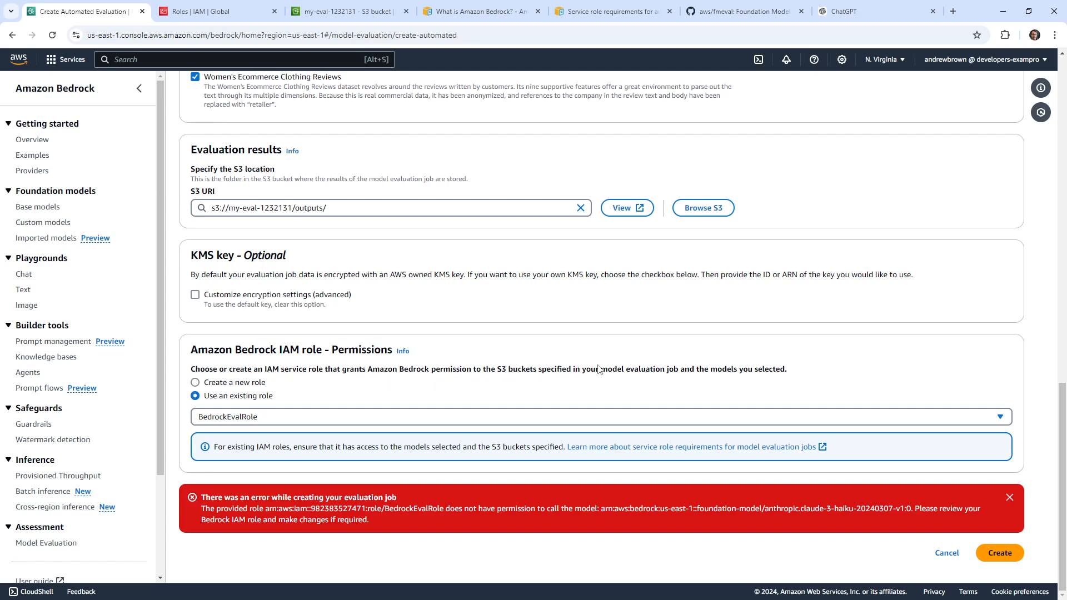
{"action": "mouse_move", "coordinate": [801, 393]}
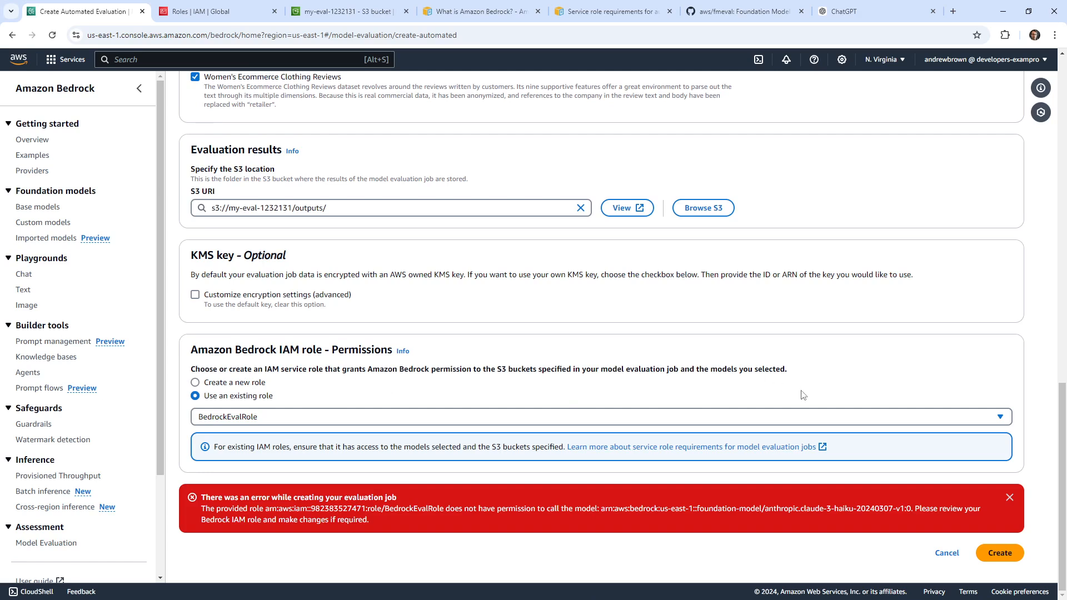
{"action": "mouse_move", "coordinate": [626, 27]}
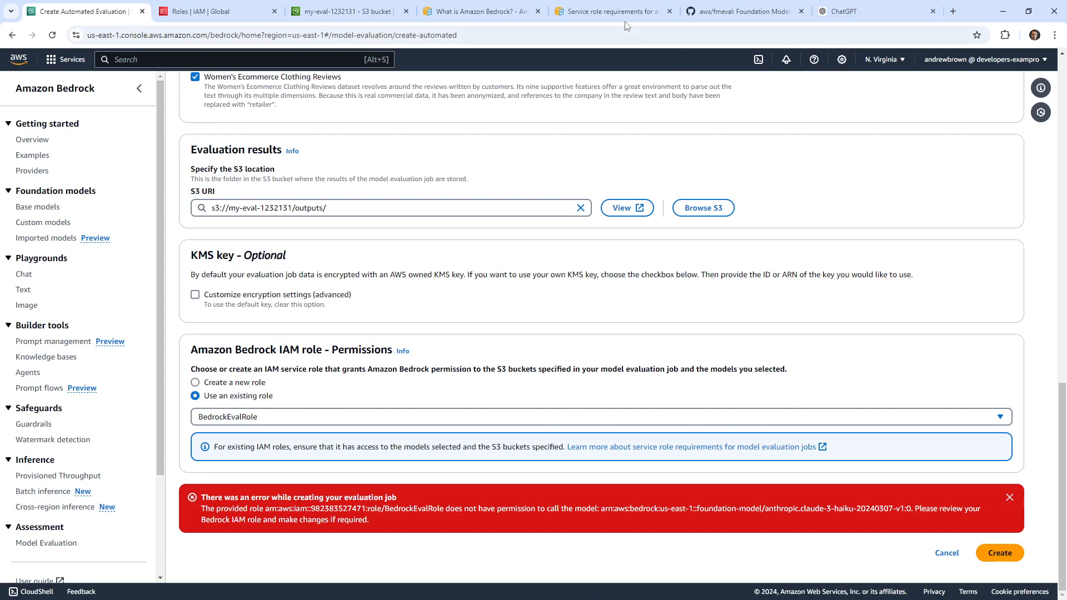
{"action": "left_click", "coordinate": [615, 11]}
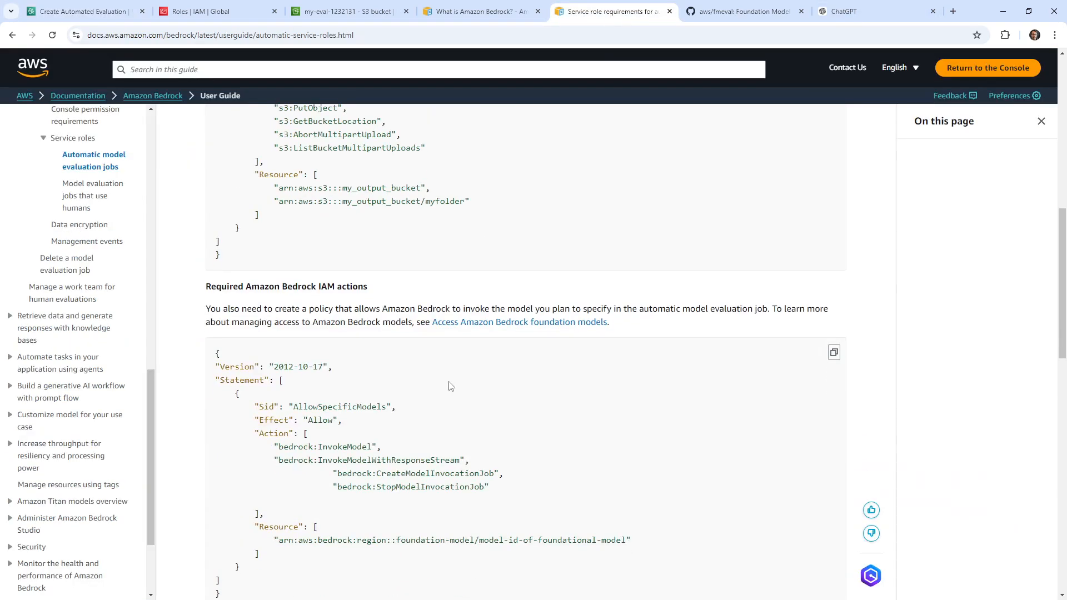
{"action": "scroll", "scroll_direction": "up", "scroll_amount": 3}
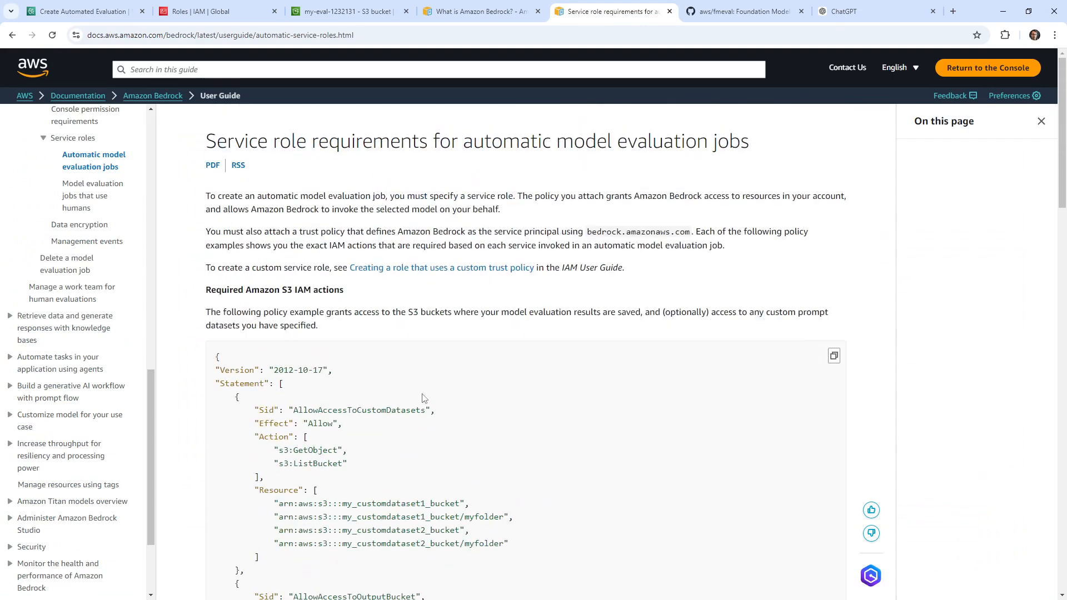
{"action": "left_click", "coordinate": [849, 10]}
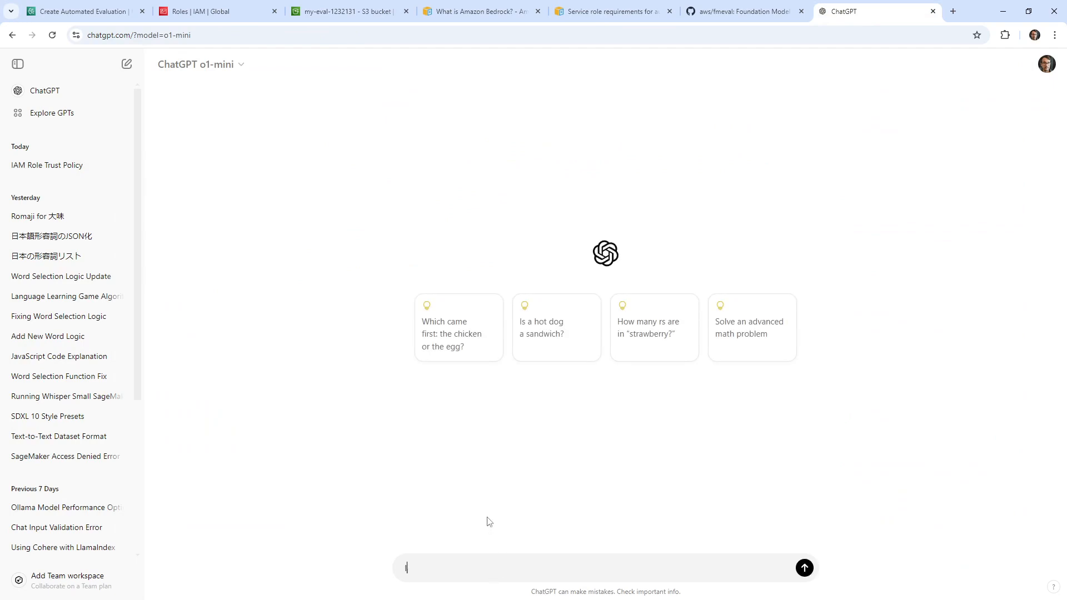
Ask ChatGPT for permissions letting a Bedrock role use Cohere Command Light, and read its policy.
{"action": "type", "text": "I need to add permission to access co"}
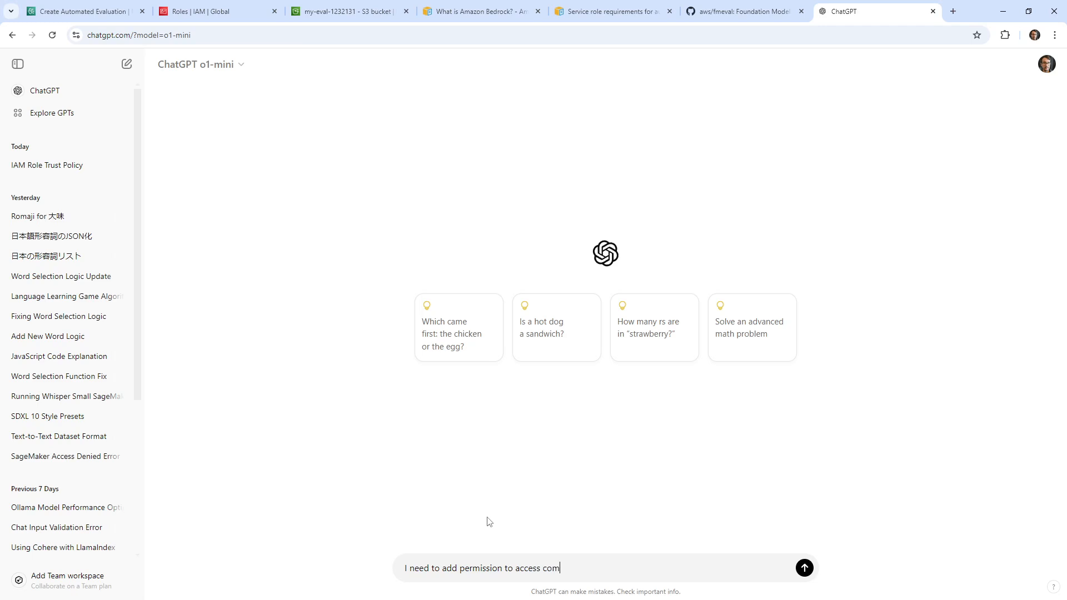
{"action": "type", "text": "mand light coher"}
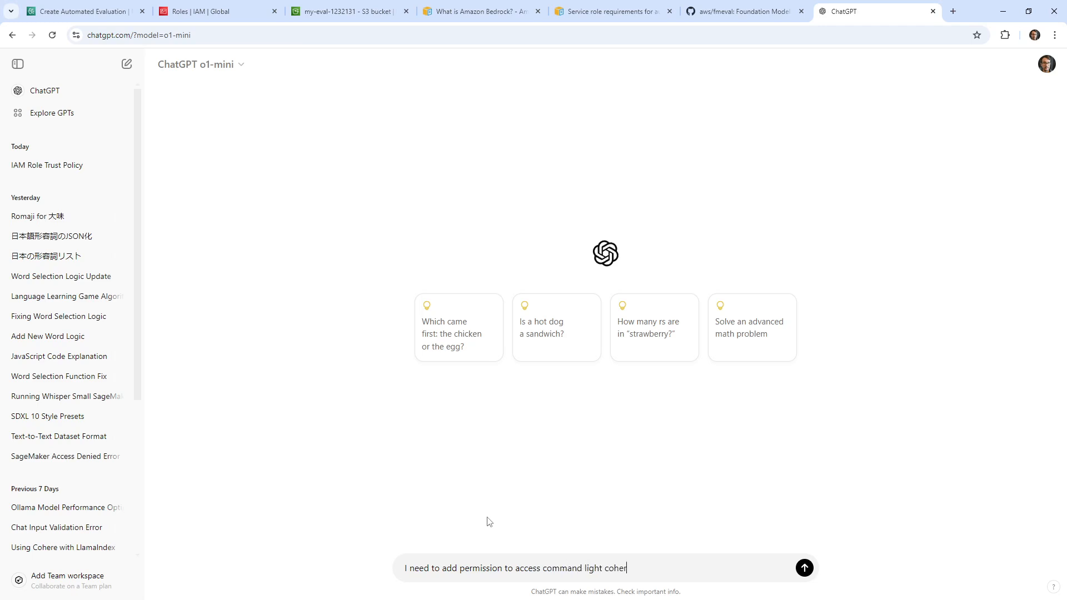
{"action": "type", "text": "model i"}
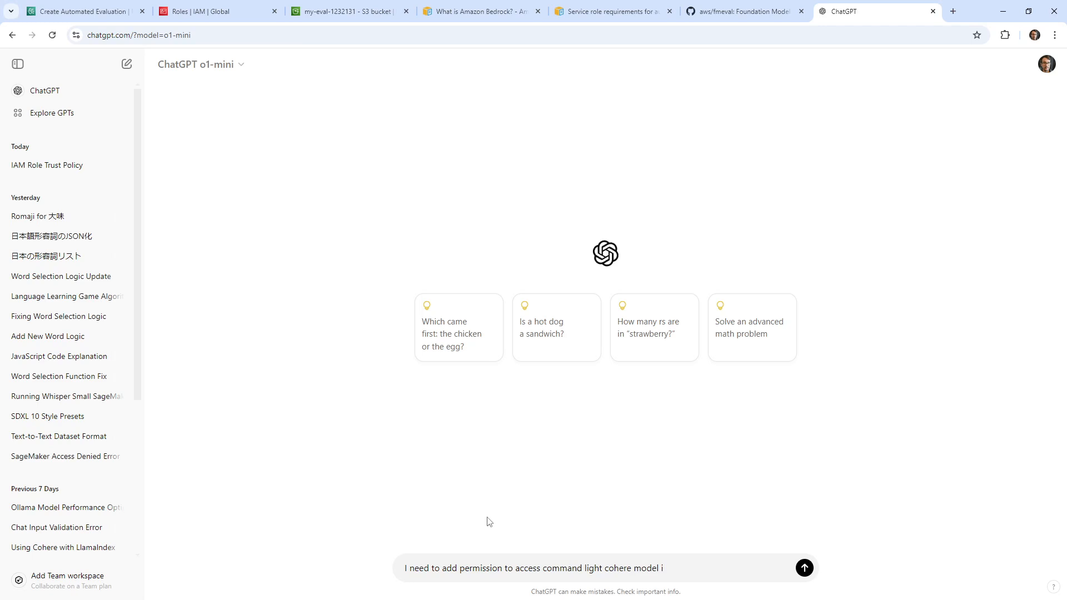
{"action": "type", "text": "for a role that i"}
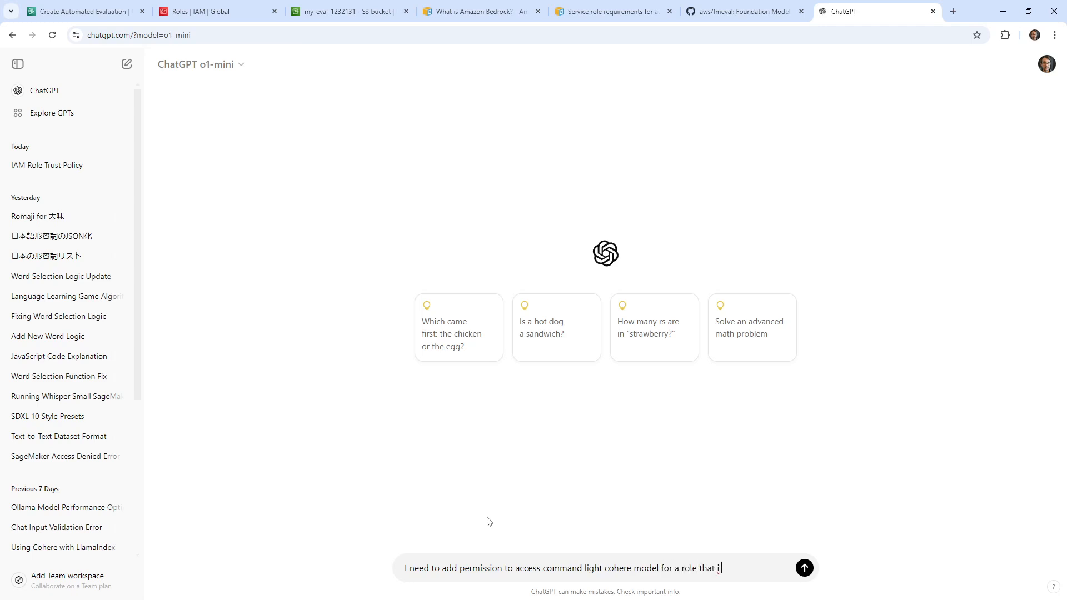
{"action": "type", "text": "s used"}
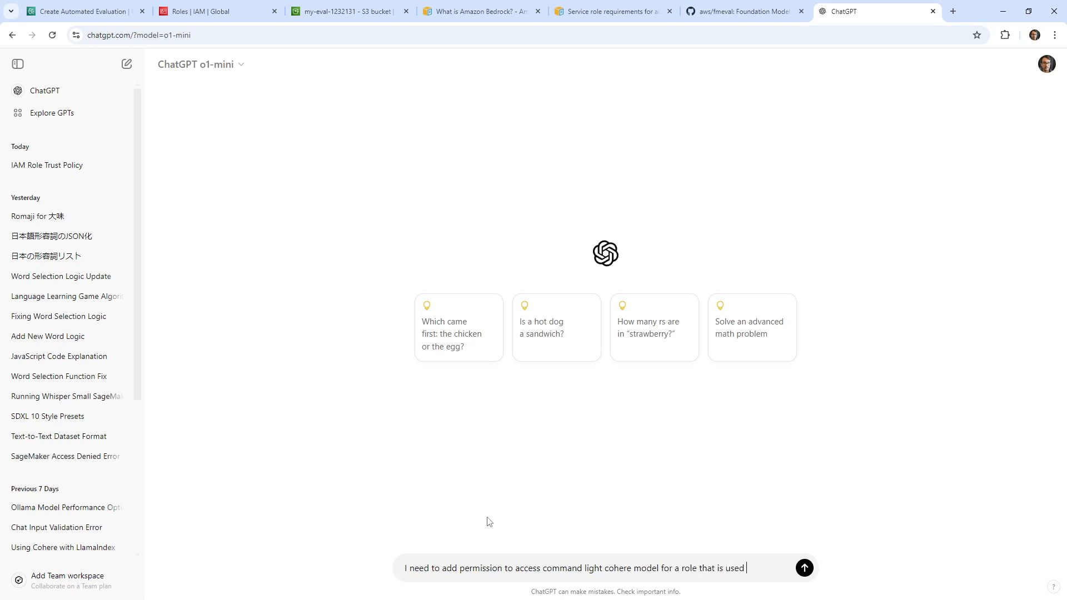
{"action": "type", "text": "by Amazon Bedk"}
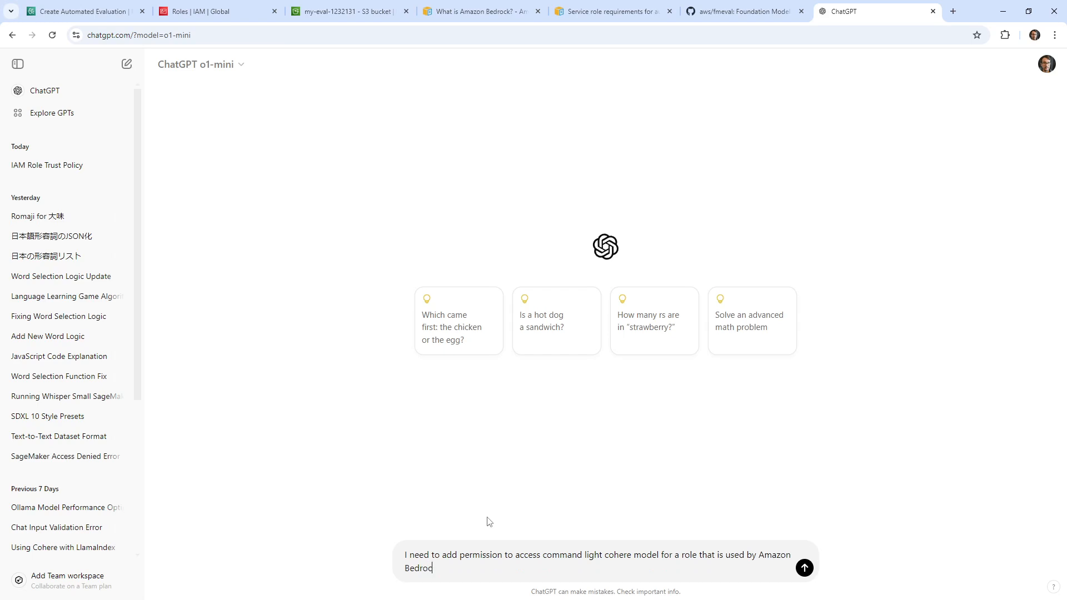
{"action": "left_click", "coordinate": [804, 568]}
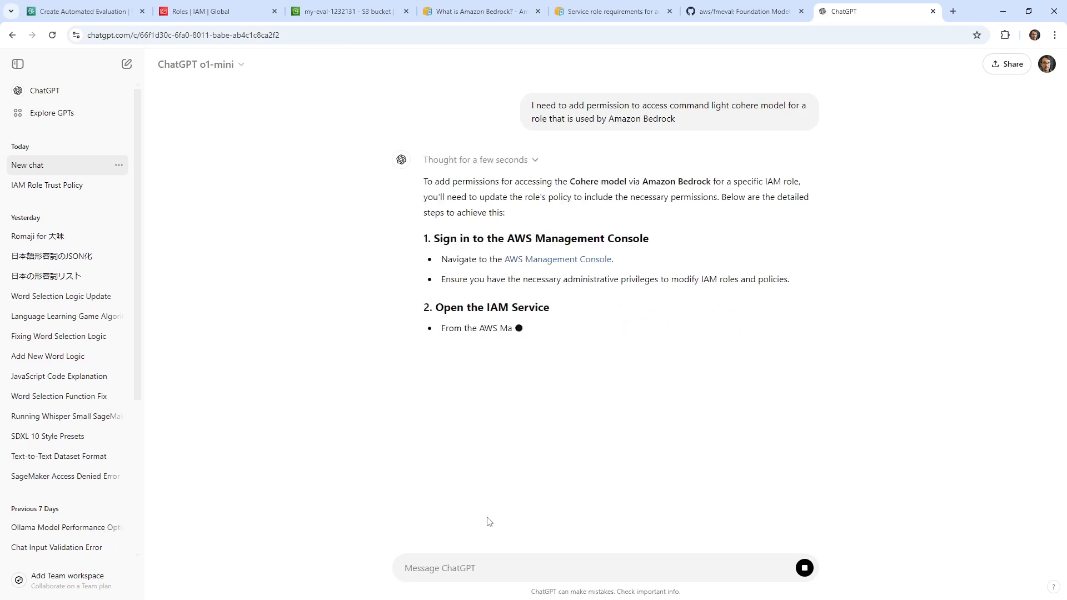
{"action": "scroll", "scroll_direction": "down", "scroll_amount": 3}
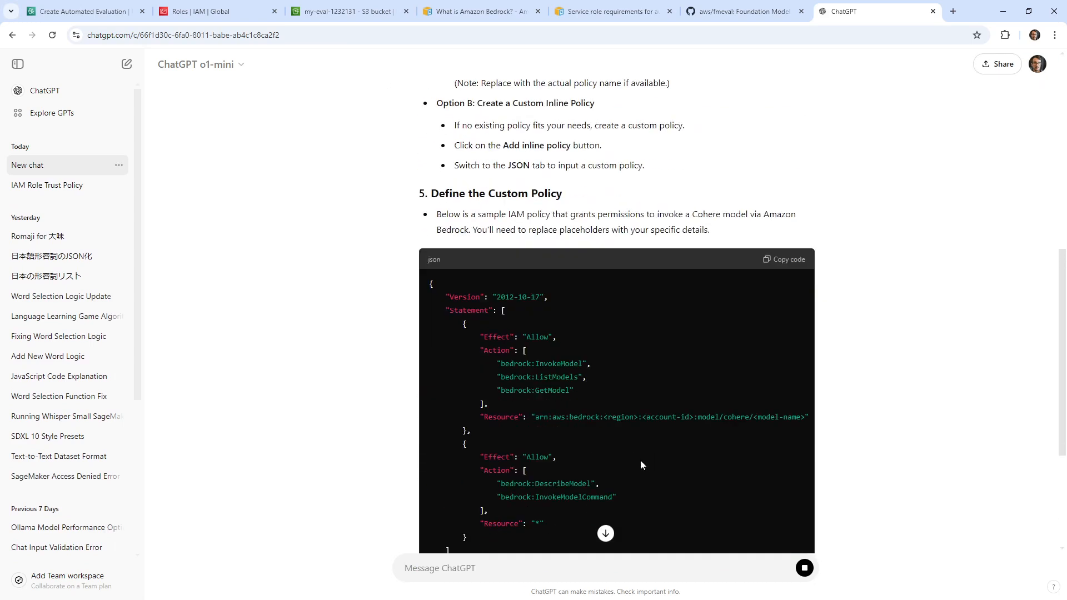
{"action": "scroll", "scroll_direction": "down", "scroll_amount": 3}
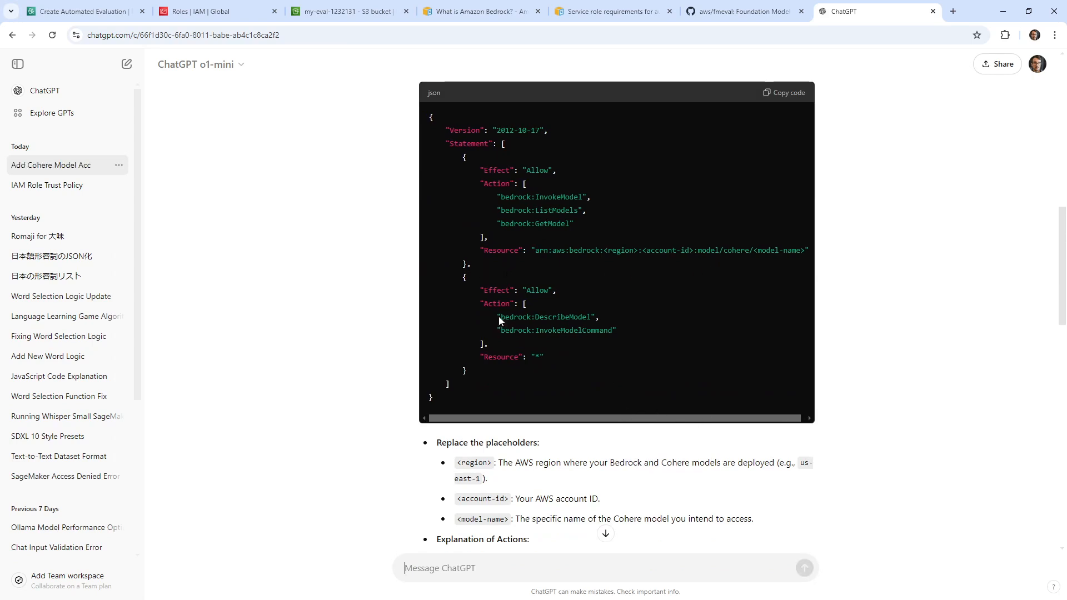
{"action": "left_click", "coordinate": [201, 12]}
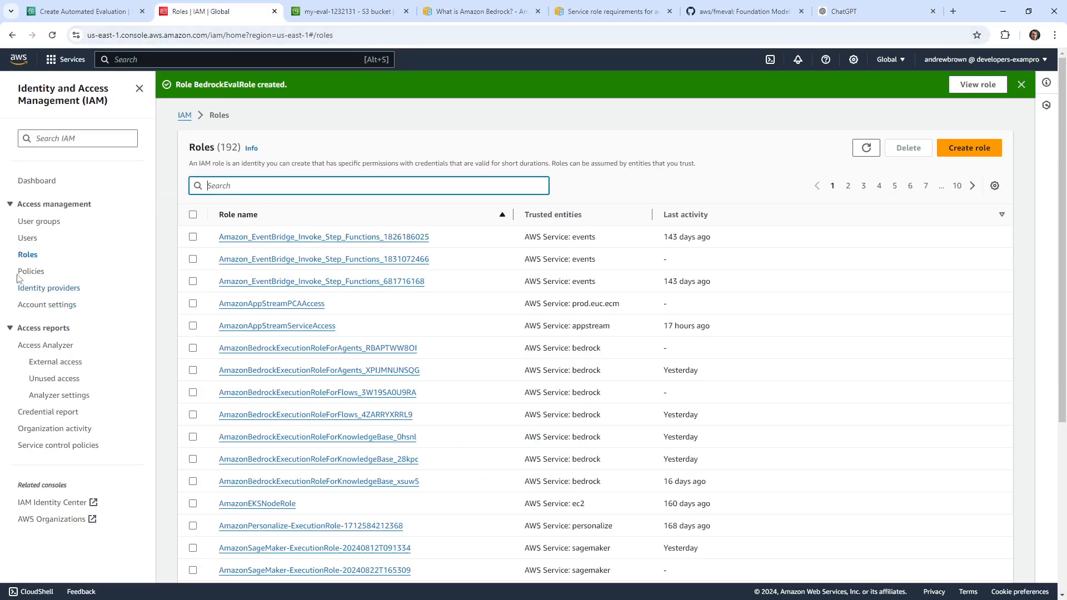
Edit BedRockEvalPolicy, paste ChatGPT's Bedrock statements, and inspect the flagged ListModels action.
{"action": "left_click", "coordinate": [31, 271]}
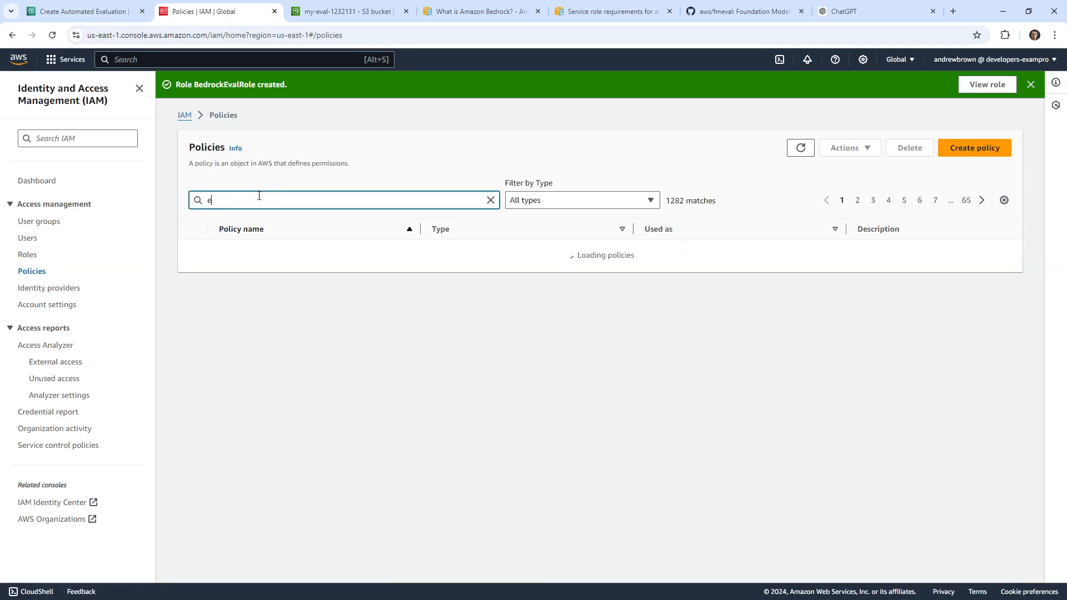
{"action": "type", "text": "val"}
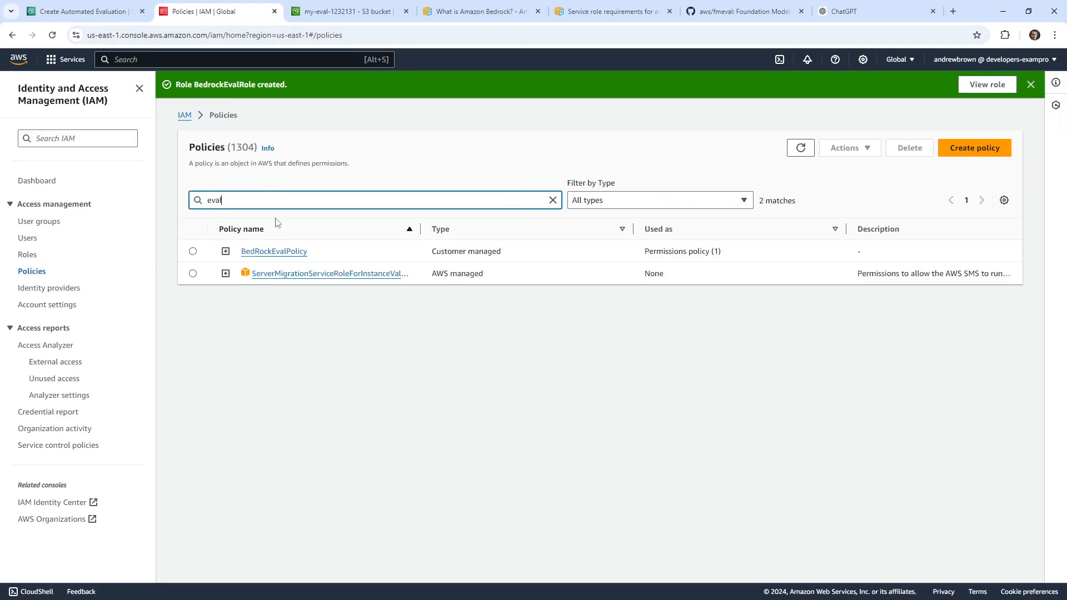
{"action": "left_click", "coordinate": [273, 252]}
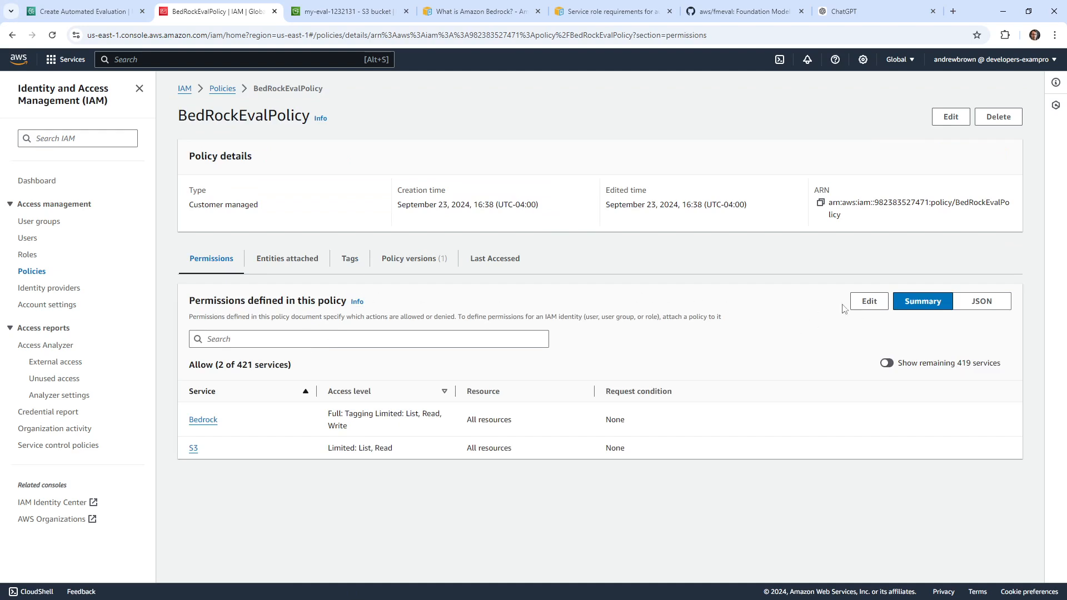
{"action": "left_click", "coordinate": [950, 116]}
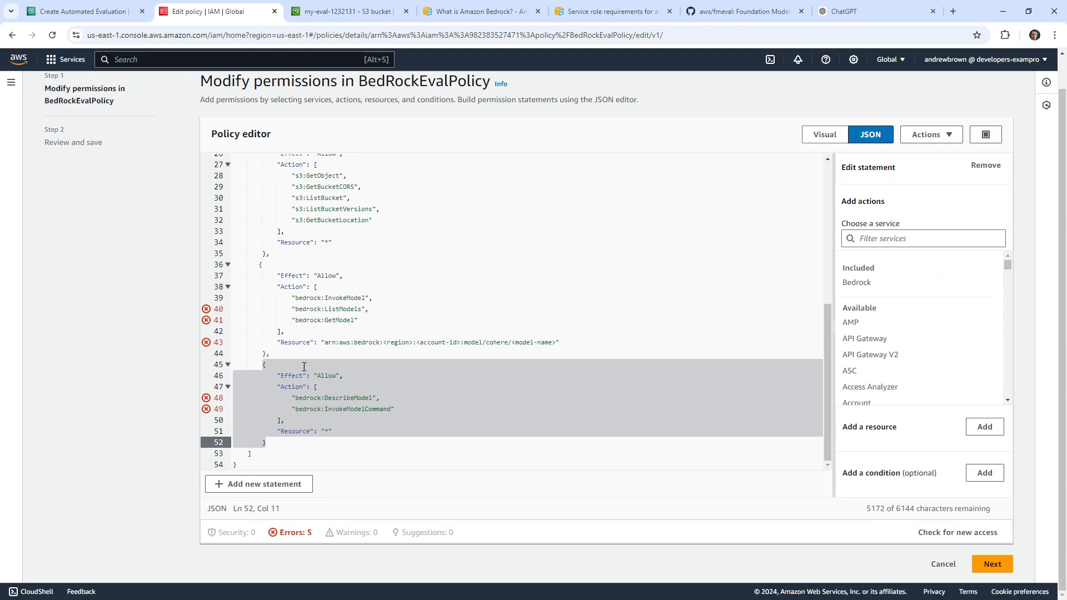
{"action": "mouse_move", "coordinate": [294, 347]}
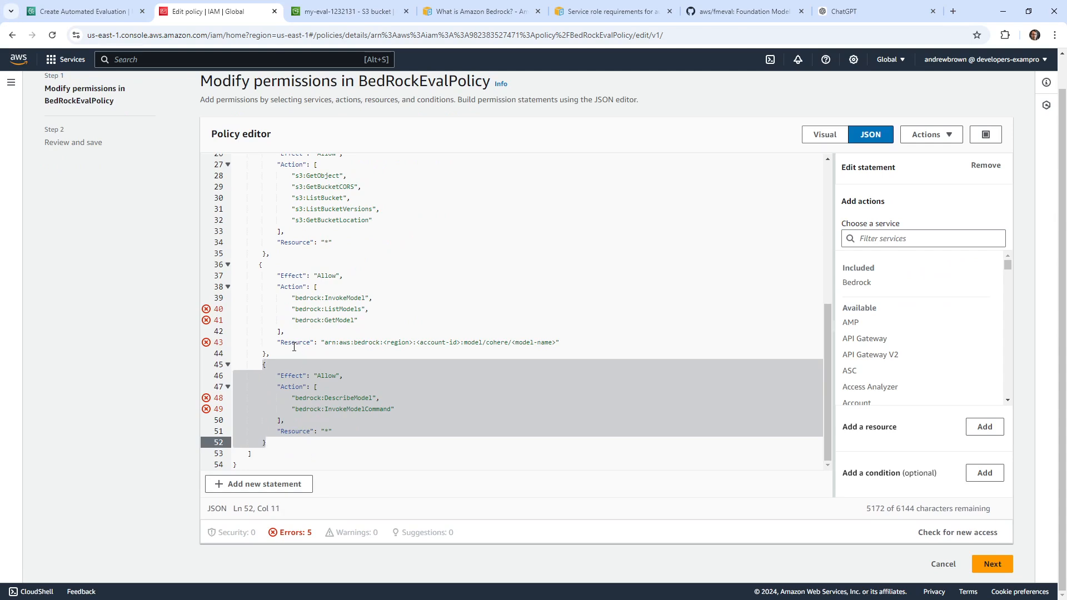
{"action": "mouse_move", "coordinate": [206, 309]}
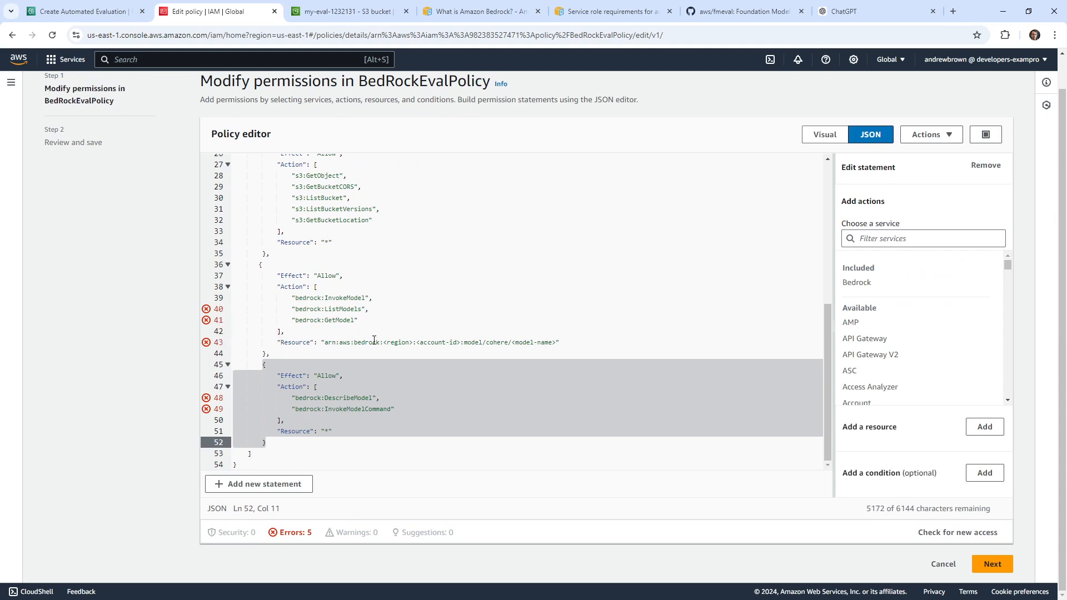
{"action": "mouse_move", "coordinate": [441, 357]}
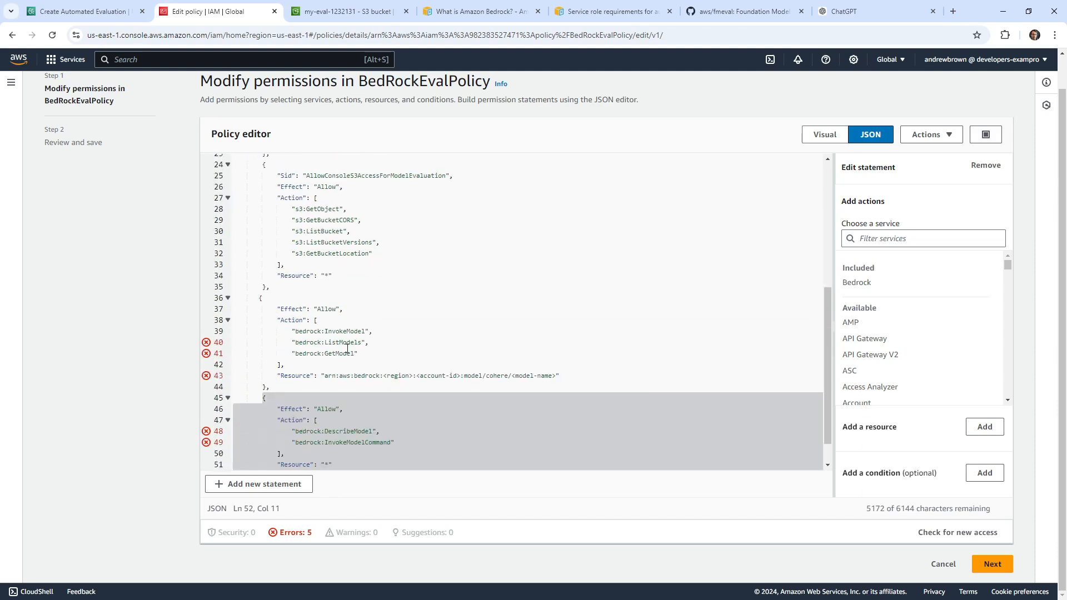
{"action": "double_click", "coordinate": [345, 331]}
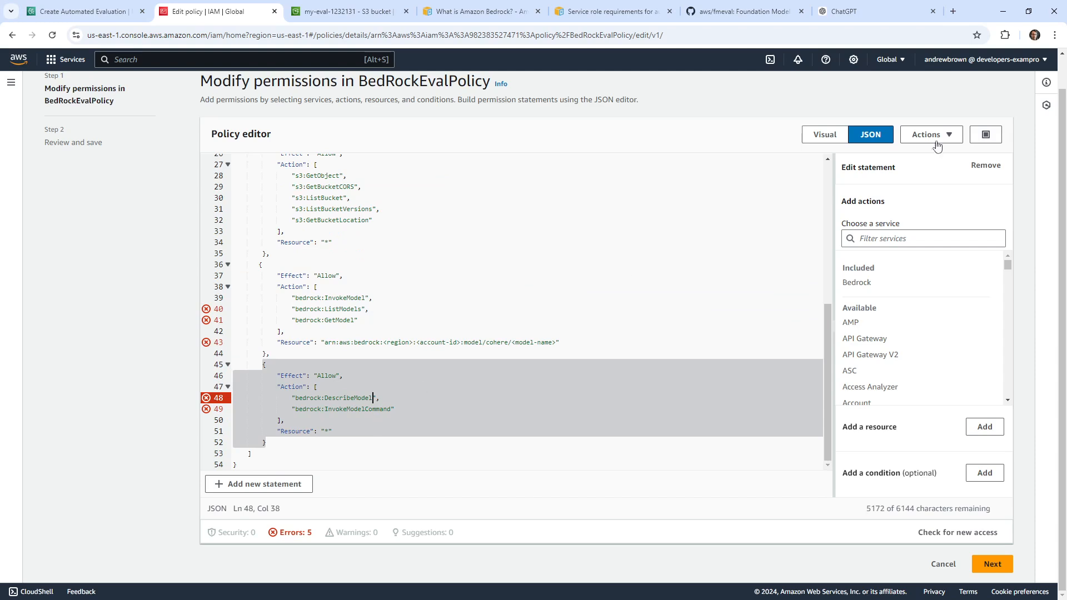
{"action": "left_click", "coordinate": [741, 11]}
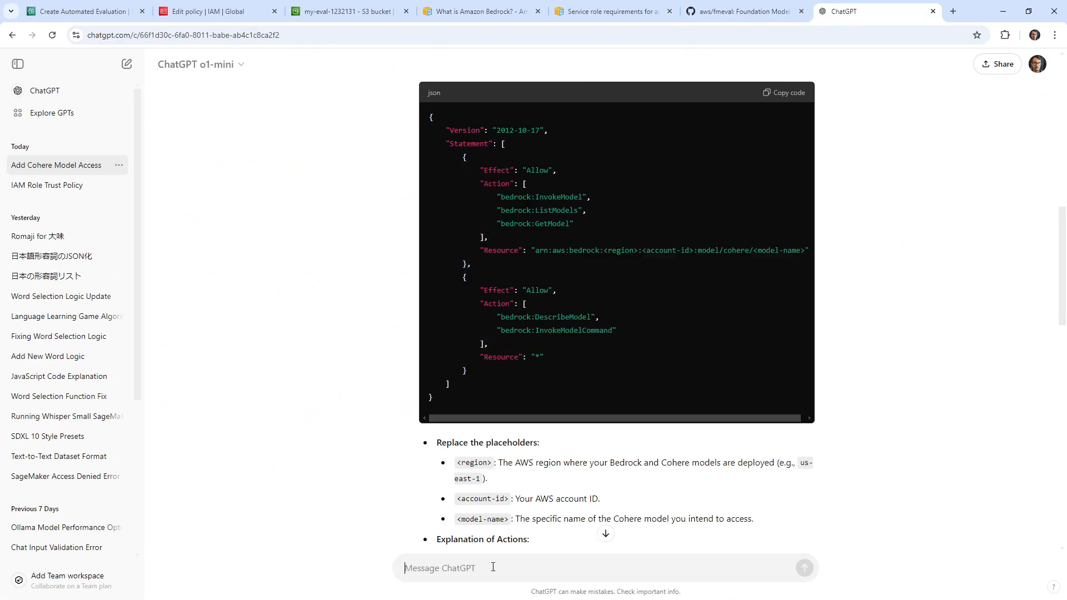
Tell ChatGPT 'Im getting invalid actions for most of the actions' and read the fix.
{"action": "type", "text": "lm"}
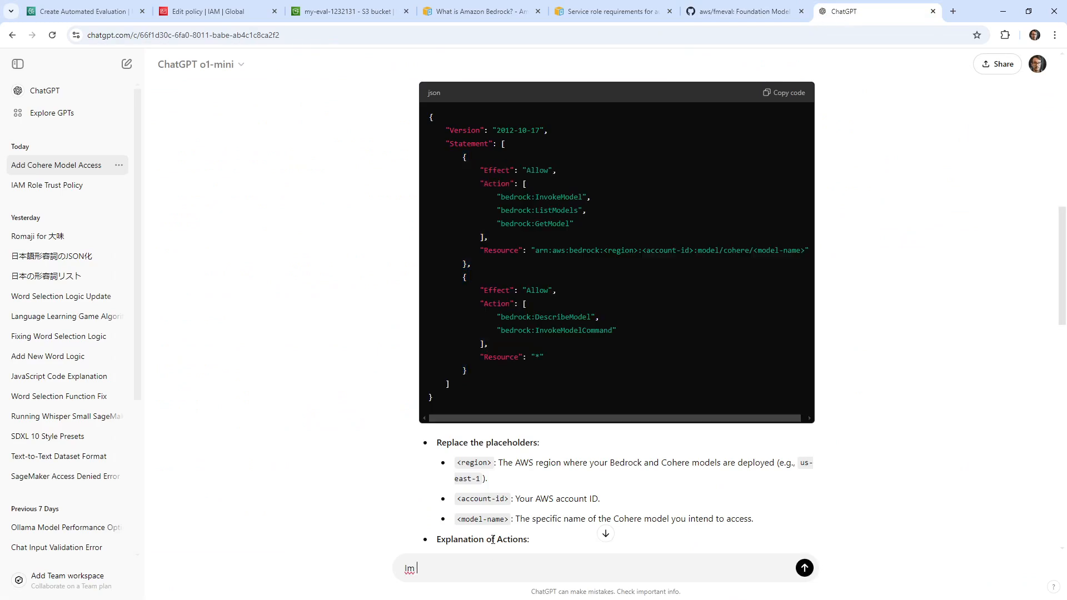
{"action": "type", "text": "getting invalid actions"}
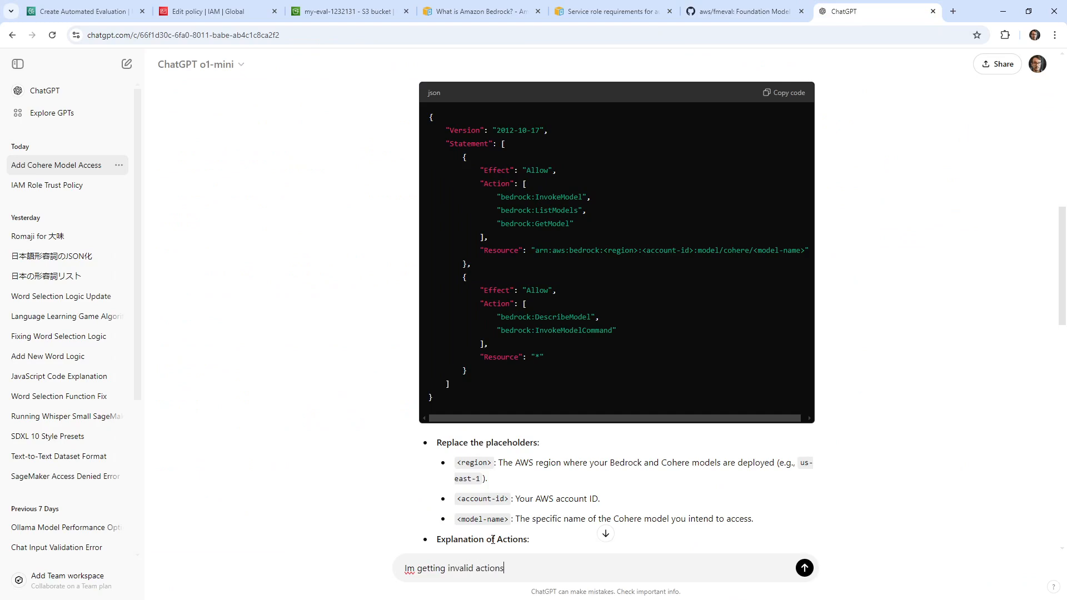
{"action": "type", "text": "f"}
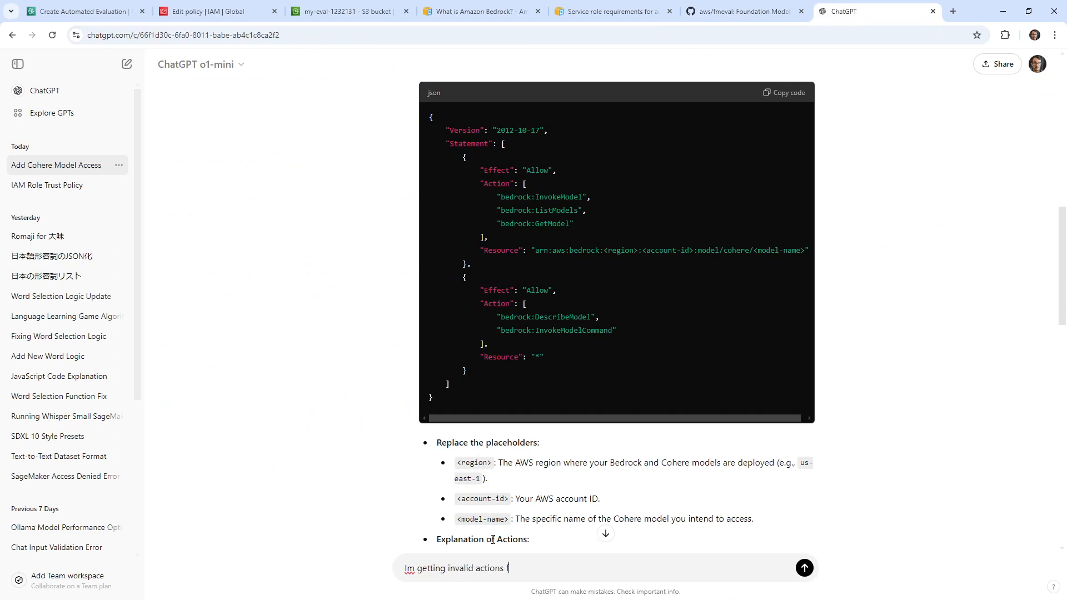
{"action": "left_click", "coordinate": [804, 568]}
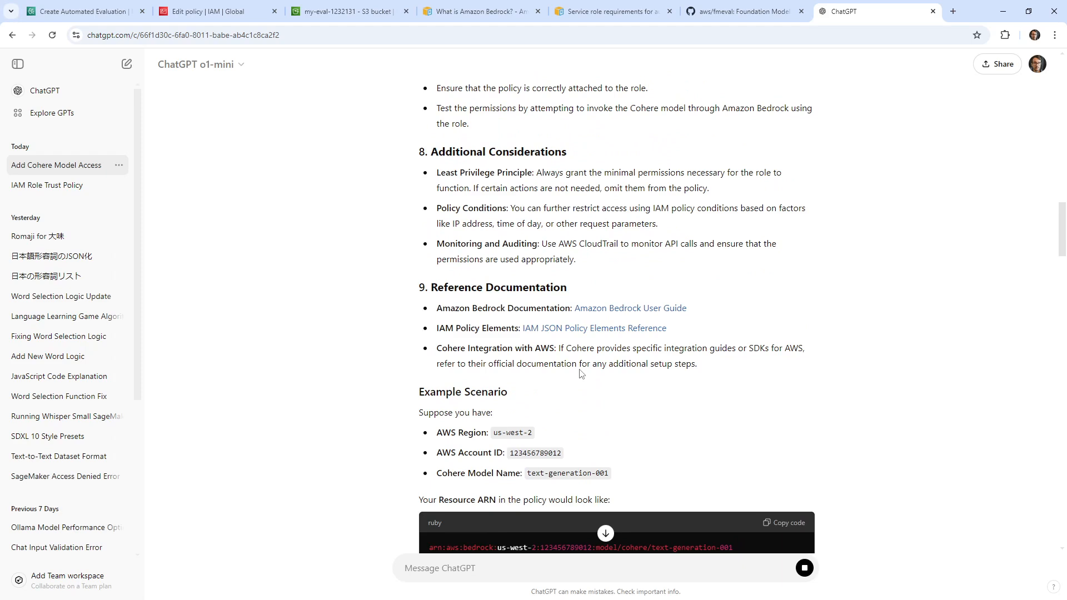
{"action": "scroll", "scroll_direction": "down", "scroll_amount": 3}
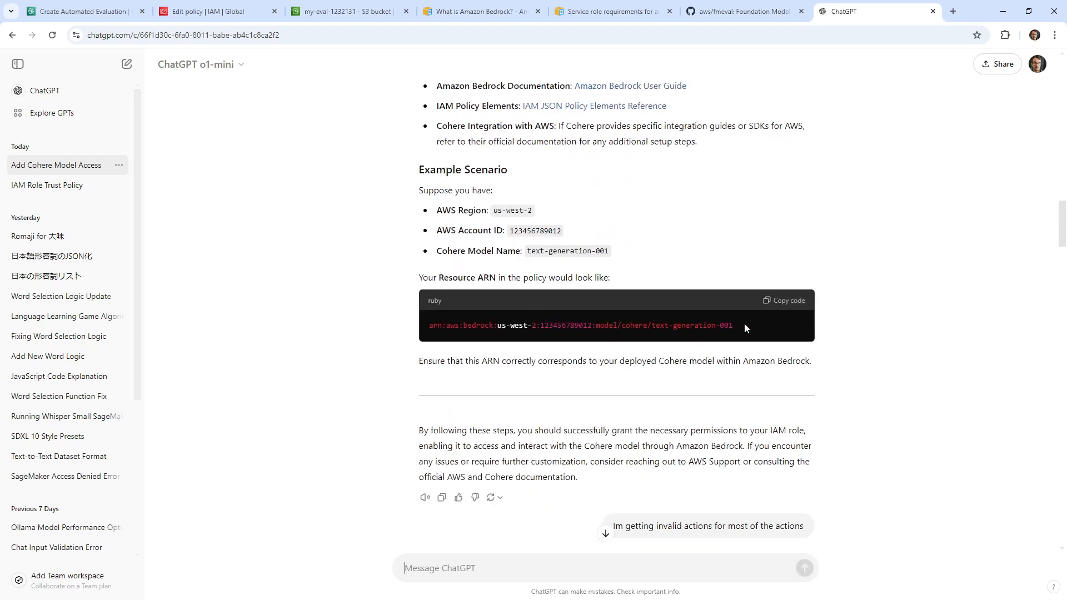
Check the policy's account-id placeholder, select ChatGPT's complete policy example, and start a follow-up.
{"action": "left_click", "coordinate": [353, 11]}
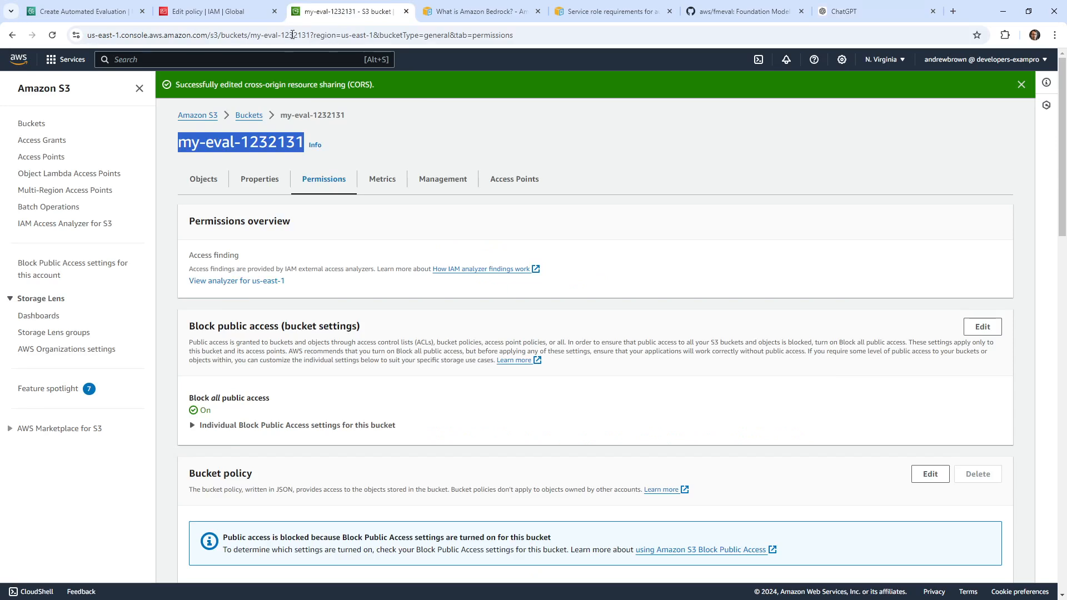
{"action": "left_click", "coordinate": [206, 12]}
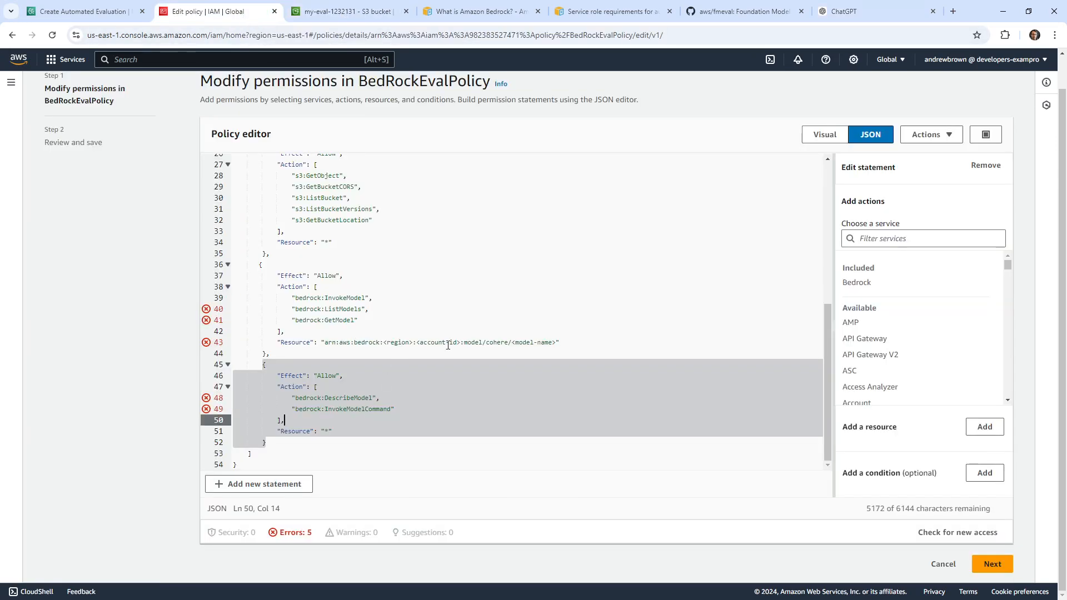
{"action": "double_click", "coordinate": [439, 342]}
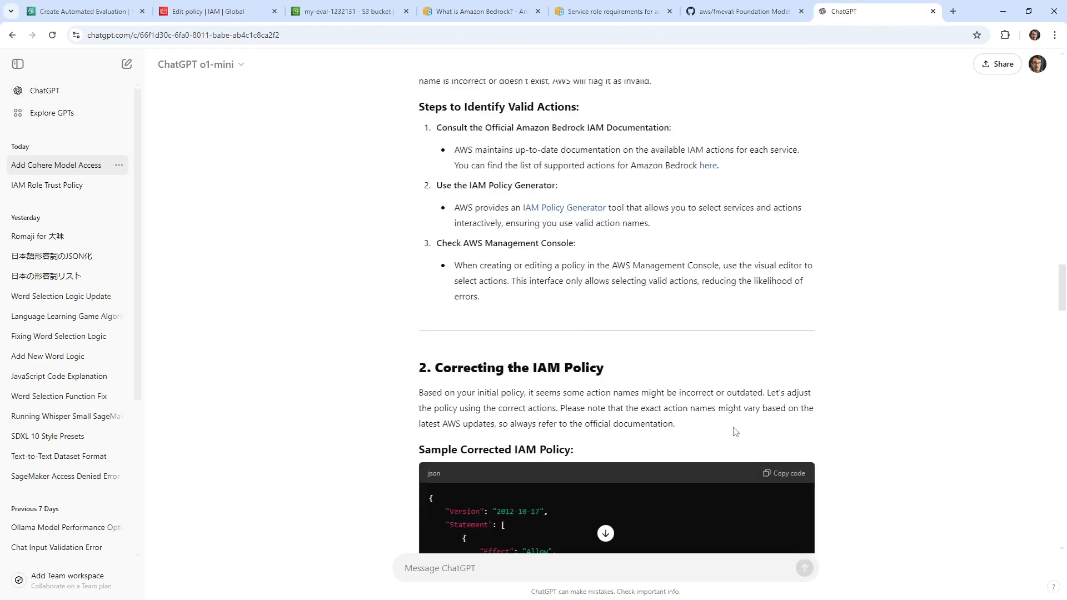
{"action": "scroll", "scroll_direction": "down", "scroll_amount": 3}
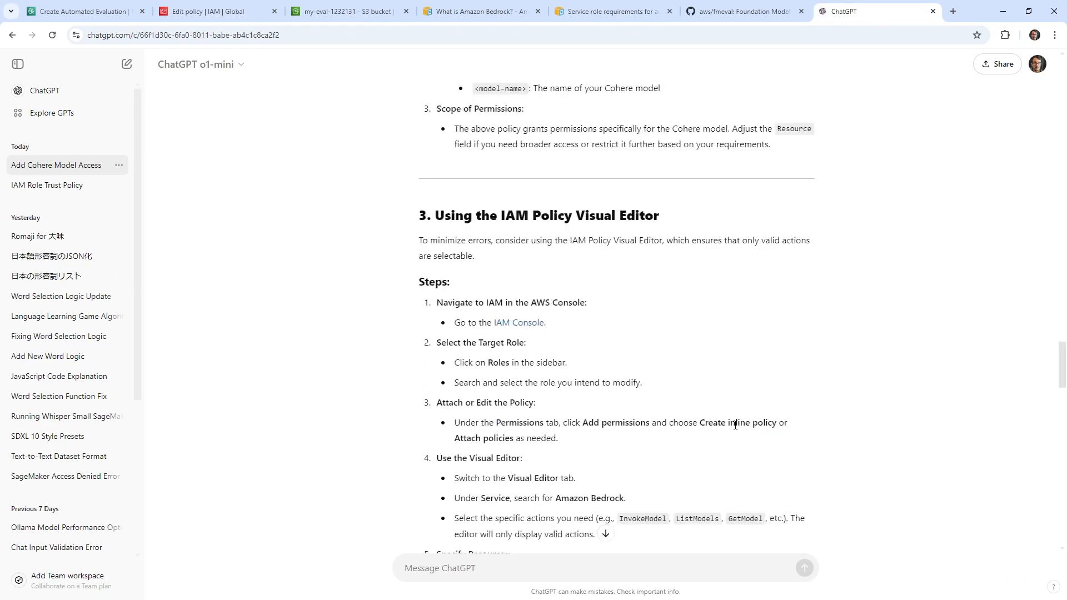
{"action": "scroll", "scroll_direction": "down", "scroll_amount": 3}
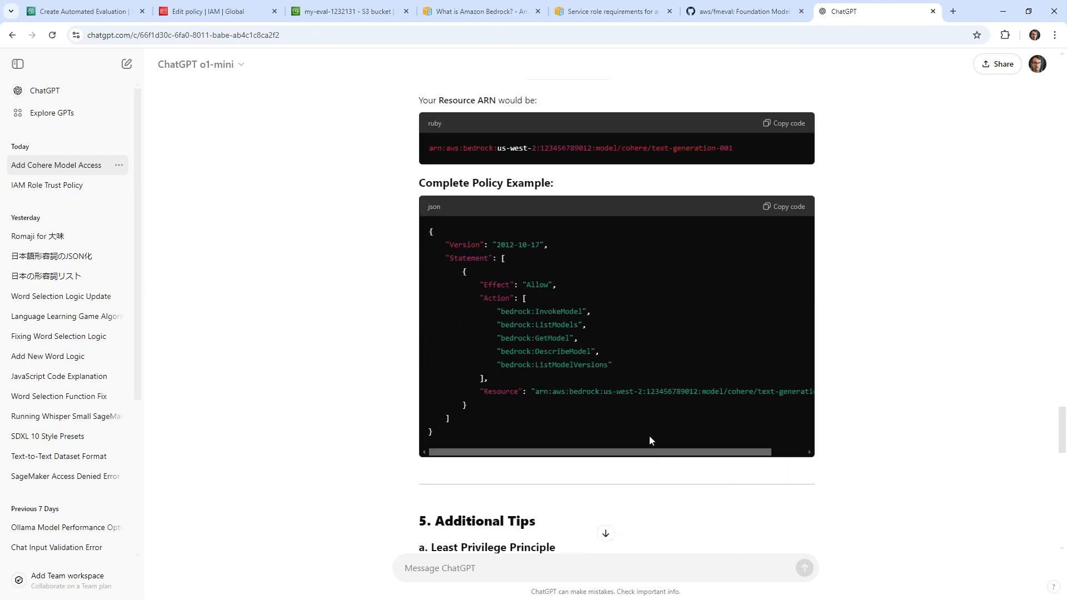
{"action": "mouse_move", "coordinate": [501, 403]}
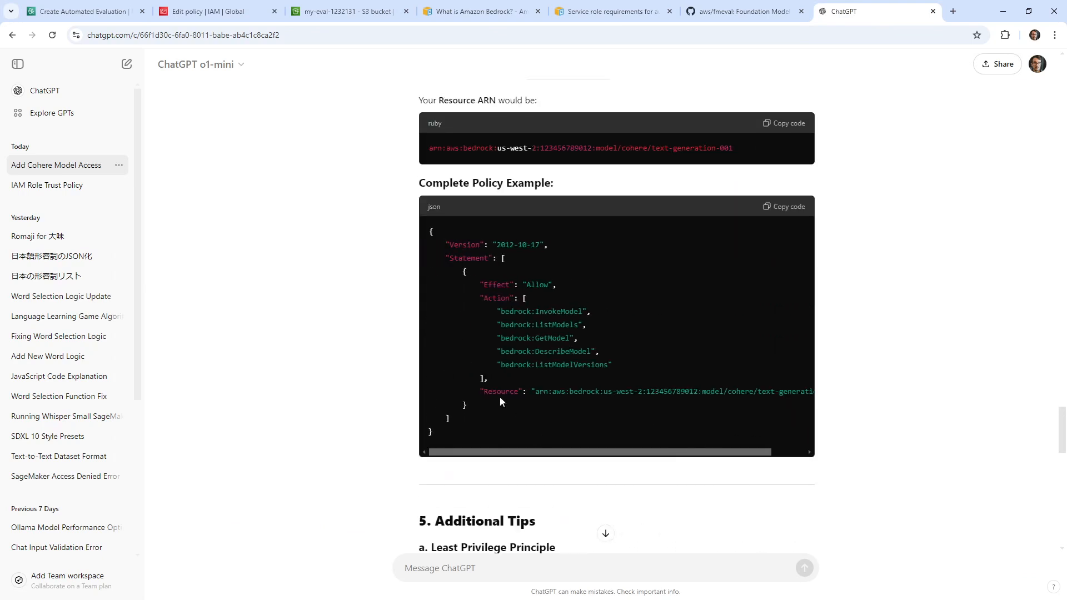
{"action": "left_click_drag", "start_coordinate": [482, 285], "coordinate": [467, 405]}
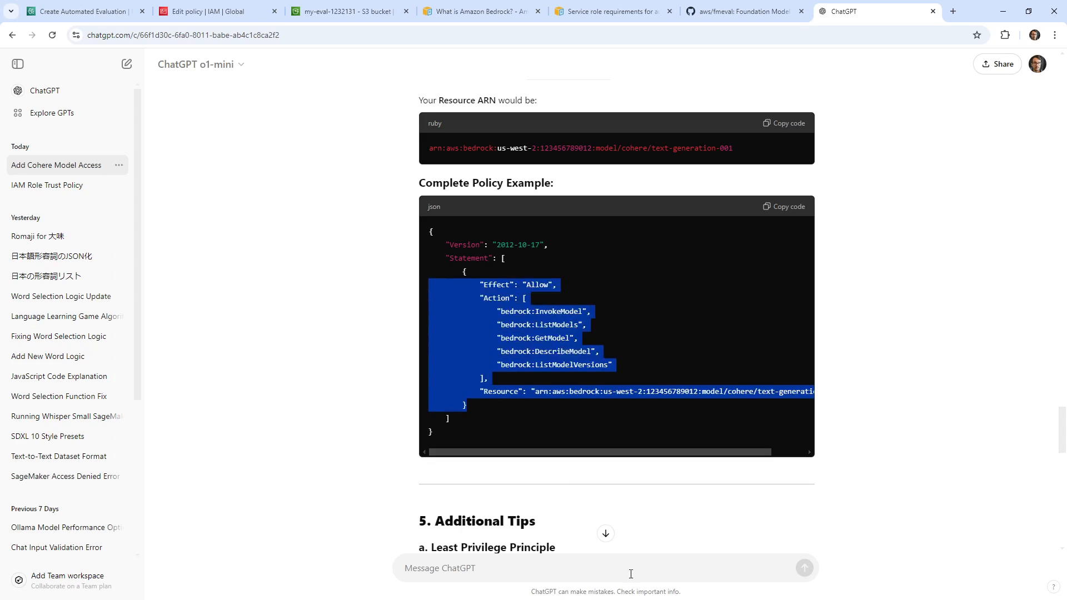
{"action": "type", "text": "I need a mode"}
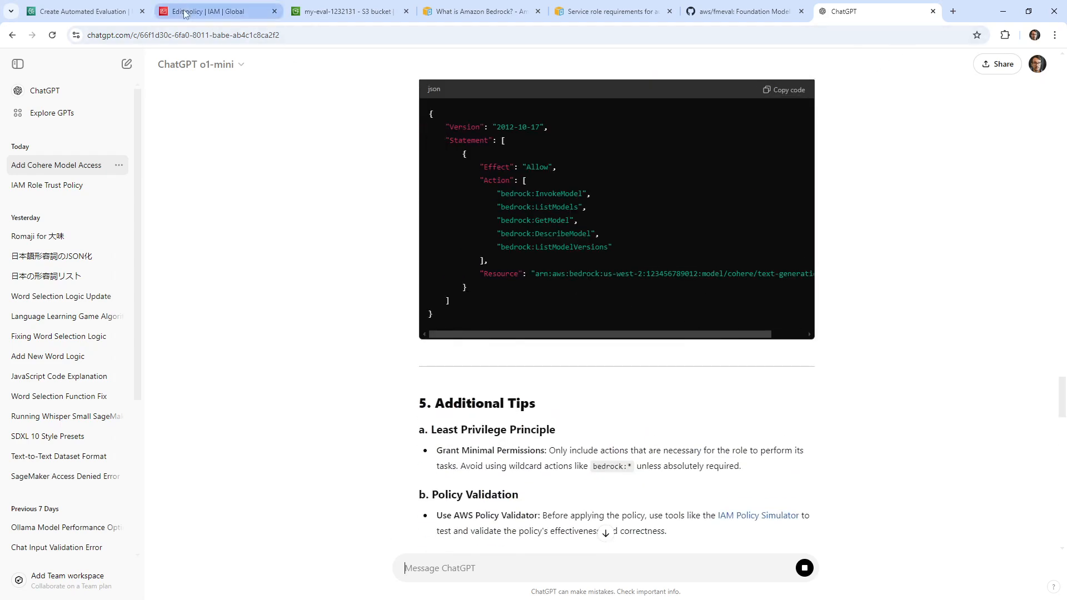
Search the Bedrock catalogue for 'cohere' and copy the command-text-v14 model ARN into the policy.
{"action": "left_click", "coordinate": [344, 11]}
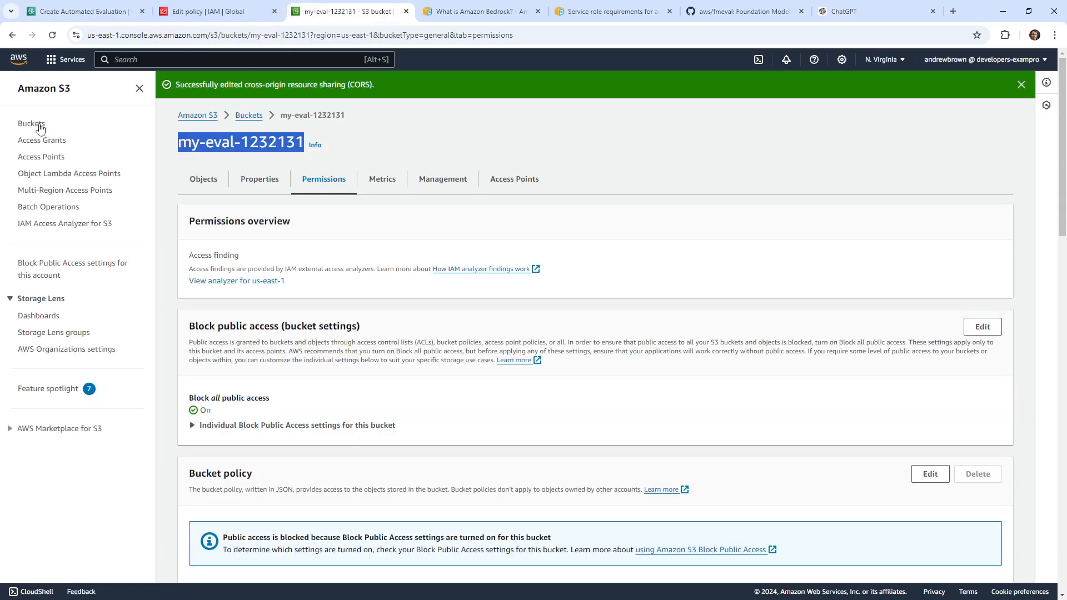
{"action": "mouse_move", "coordinate": [169, 188]}
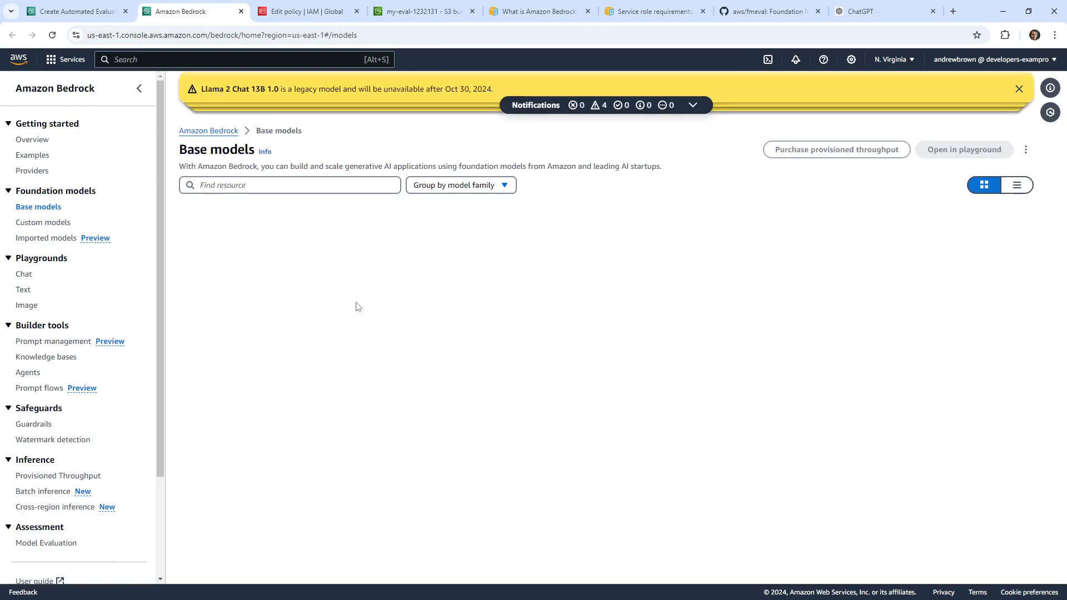
{"action": "left_click", "coordinate": [290, 184]}
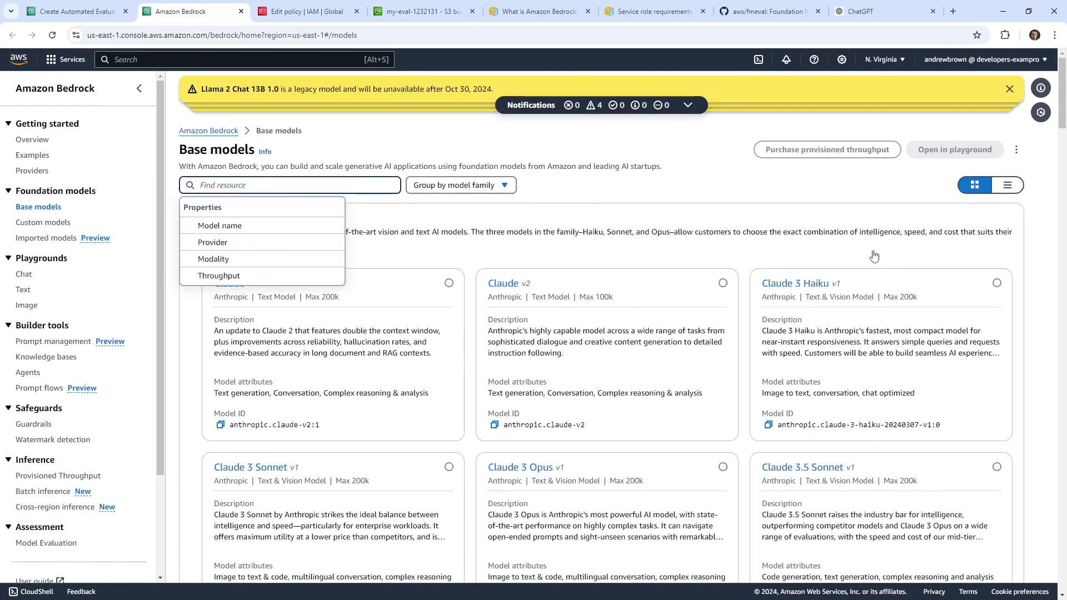
{"action": "type", "text": "cohere"}
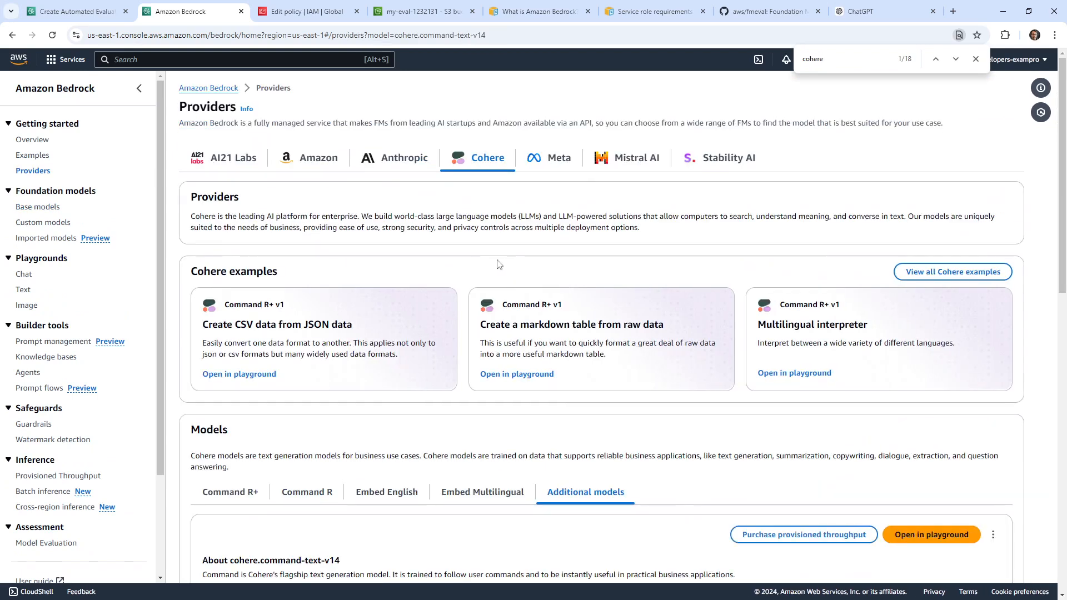
{"action": "scroll", "scroll_direction": "down", "scroll_amount": 3}
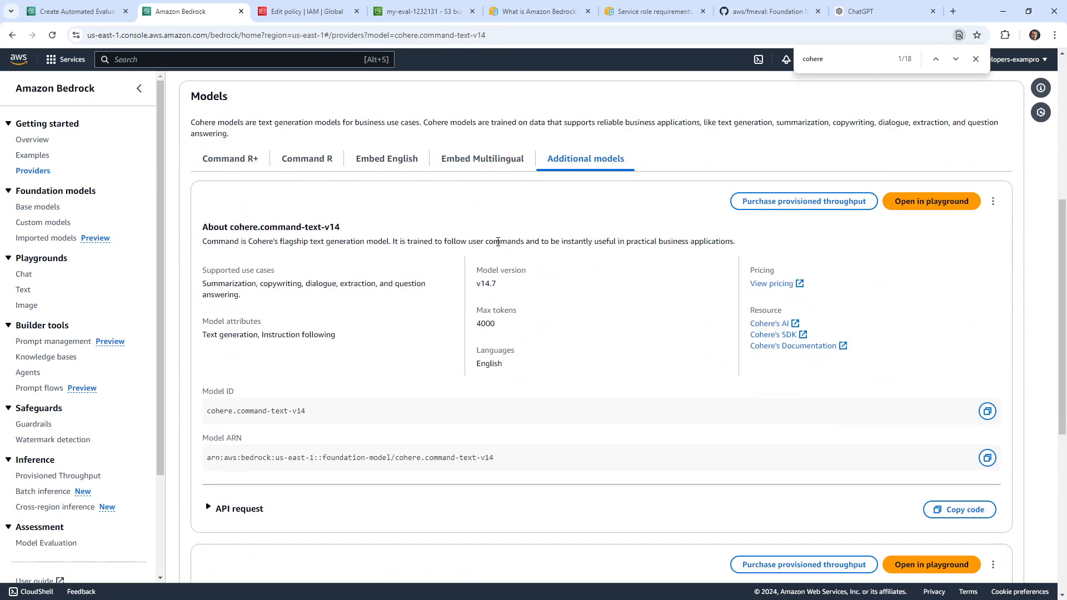
{"action": "left_click_drag", "start_coordinate": [215, 437], "coordinate": [494, 457]}
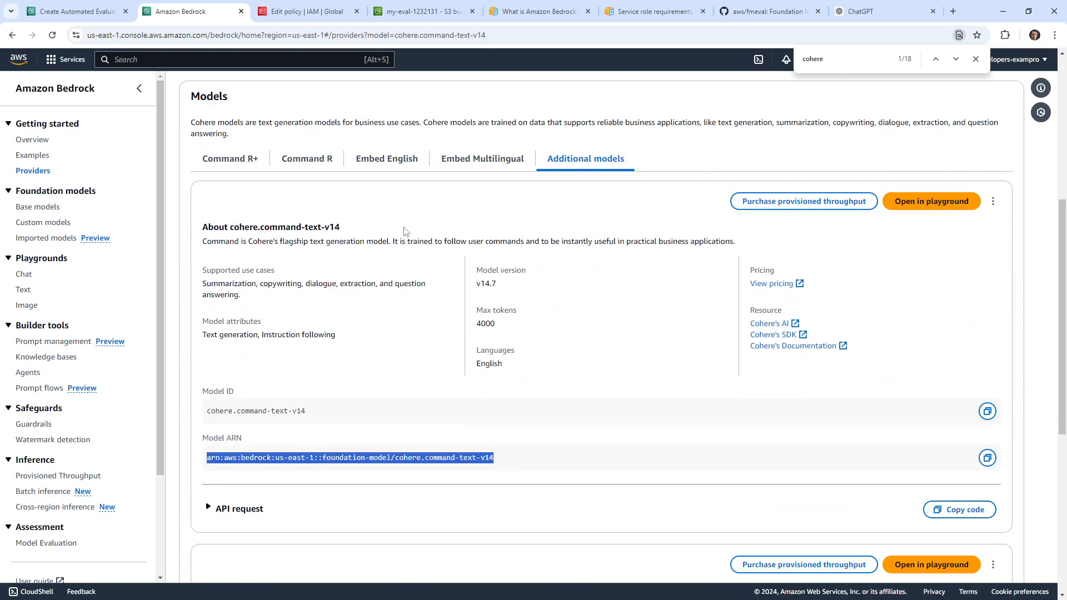
{"action": "left_click", "coordinate": [858, 12]}
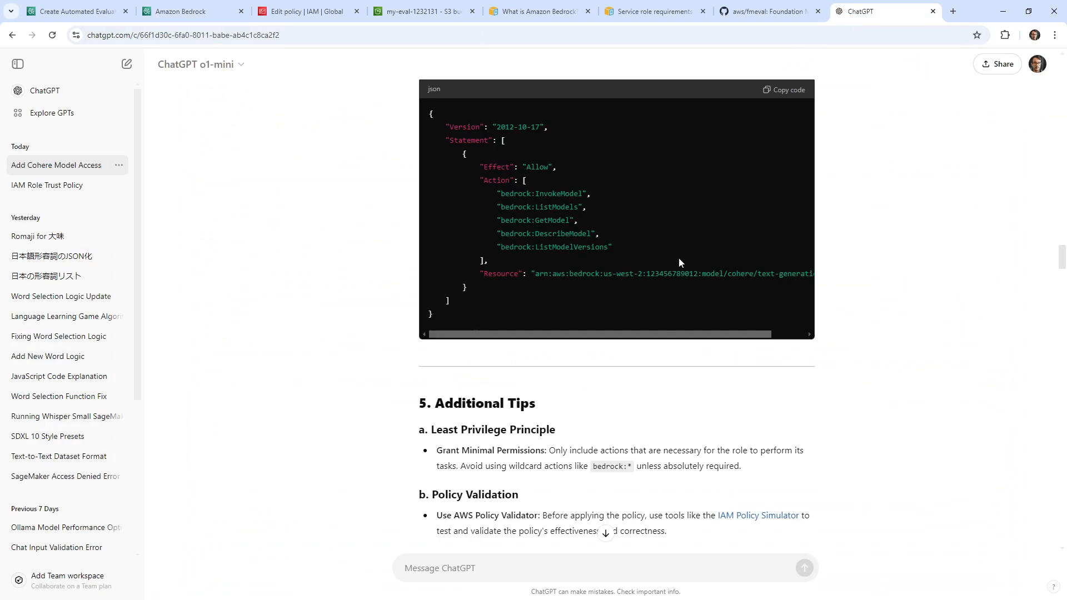
{"action": "left_click", "coordinate": [181, 12]}
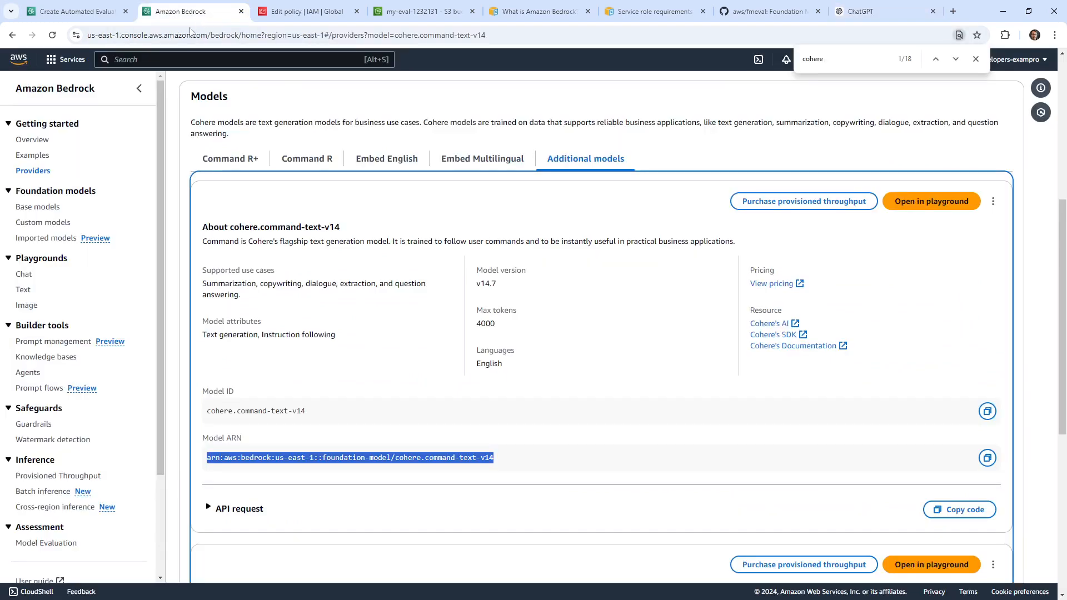
{"action": "left_click", "coordinate": [305, 11]}
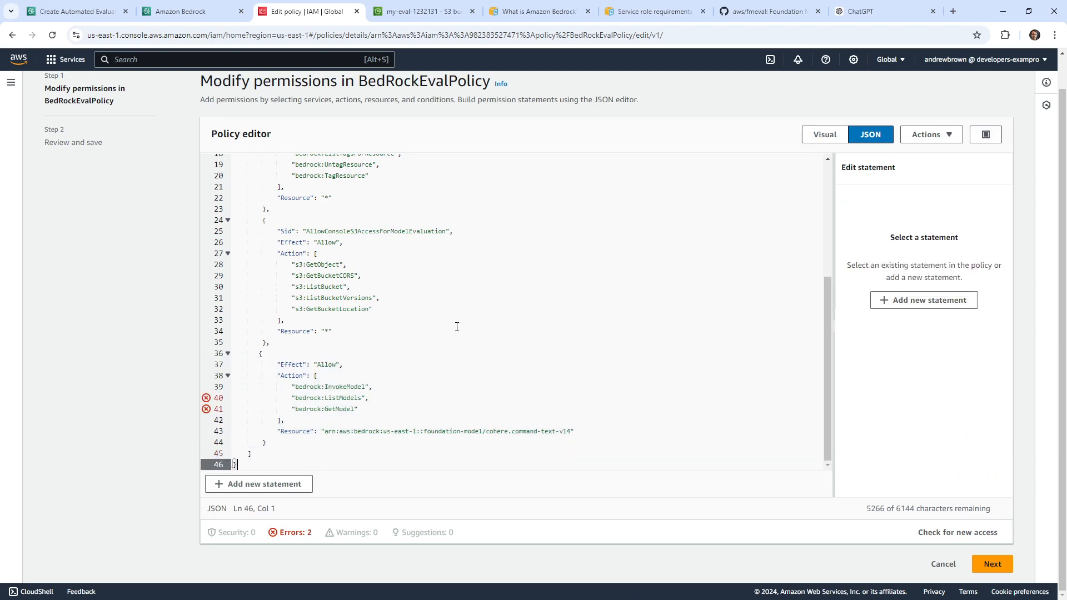
Copy ChatGPT's Bedrock action list into the Cohere statement, adding DescribeModel and ListModelVersions.
{"action": "left_click", "coordinate": [867, 11]}
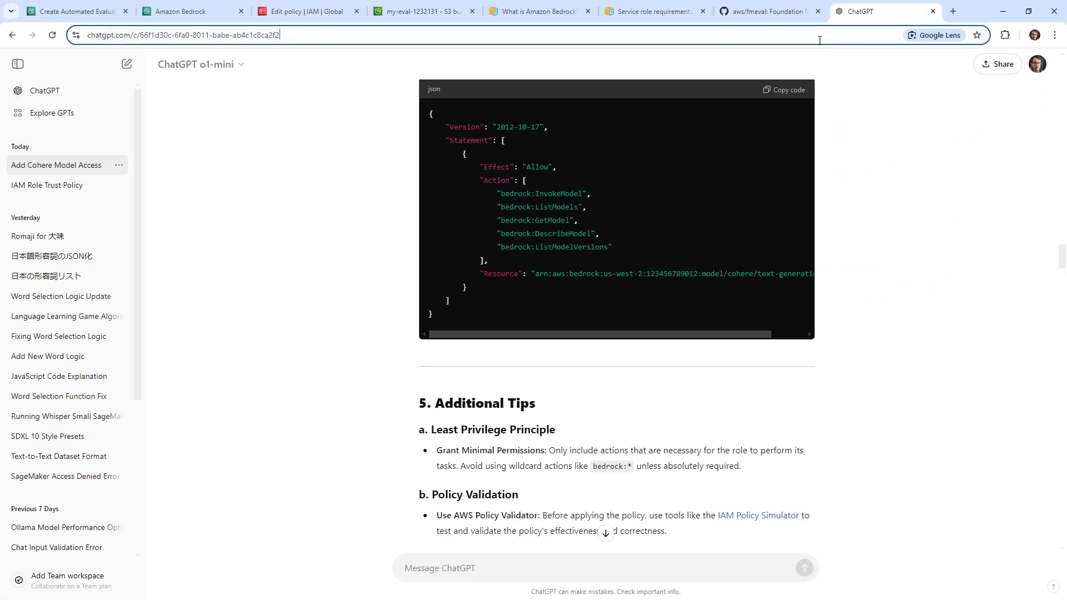
{"action": "left_click_drag", "start_coordinate": [497, 194], "coordinate": [612, 246]}
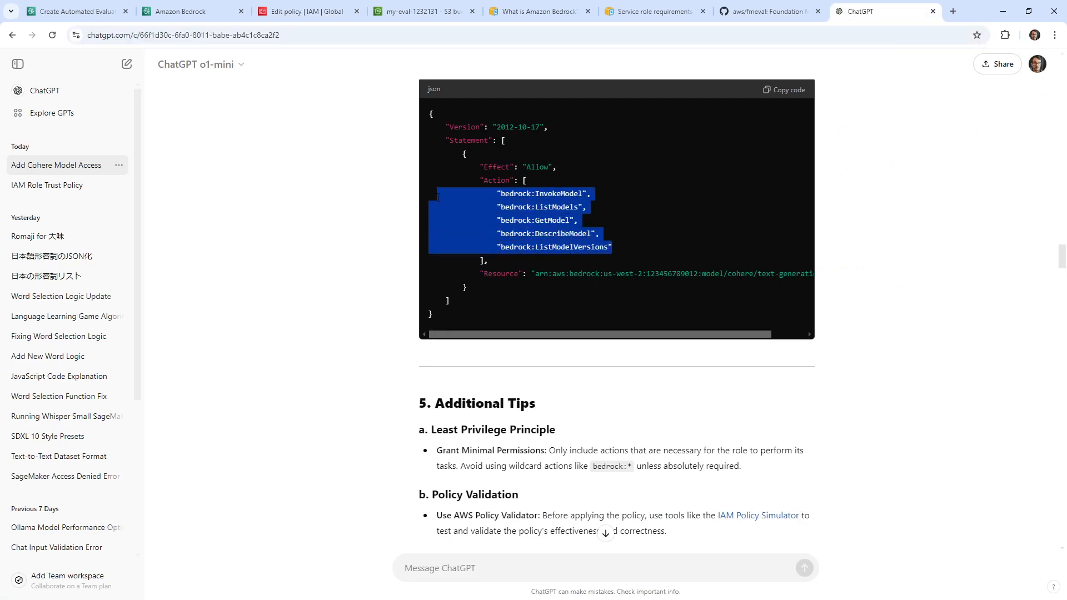
{"action": "left_click", "coordinate": [72, 10]}
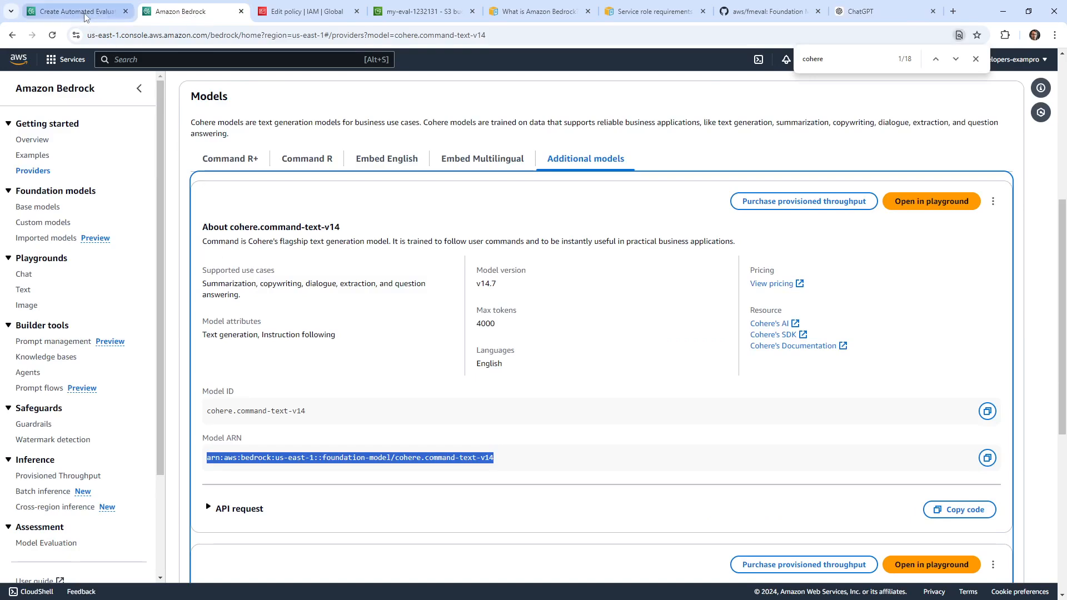
{"action": "left_click", "coordinate": [306, 11]}
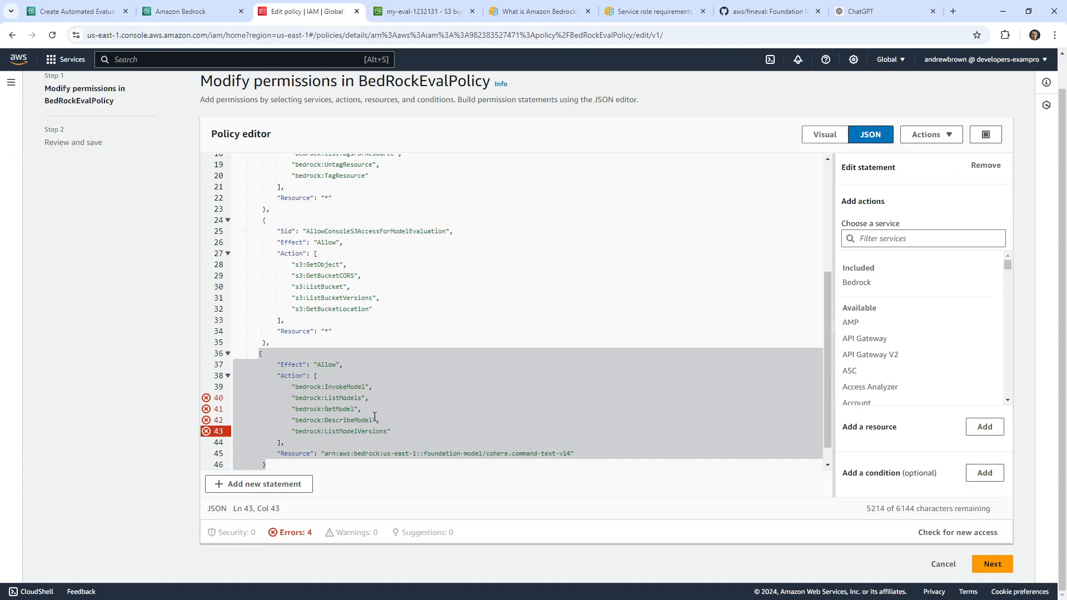
{"action": "mouse_move", "coordinate": [371, 409]}
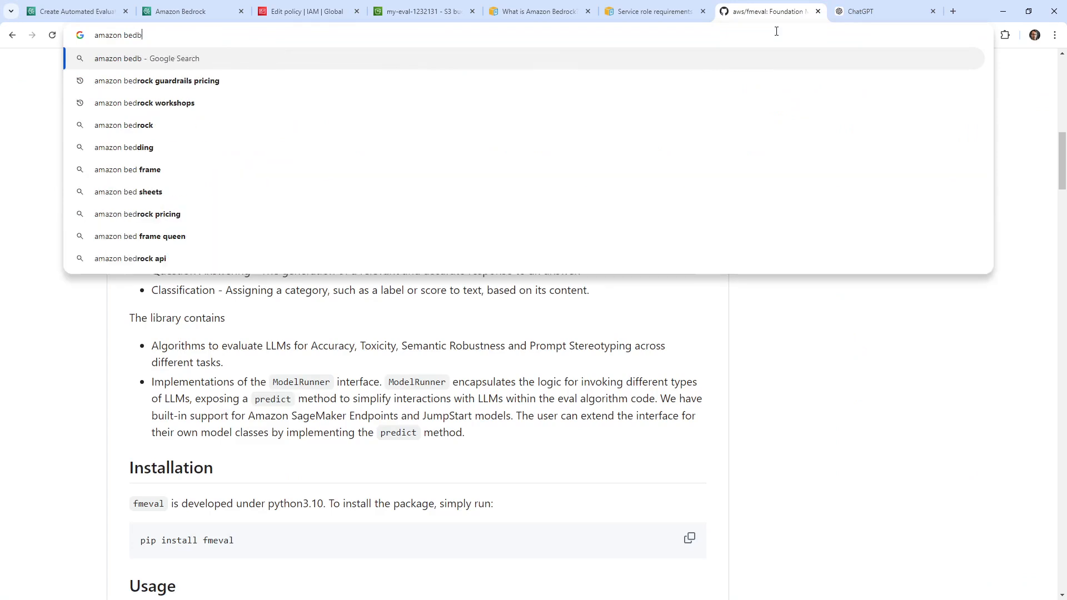
Search the Actions - Amazon Bedrock reference for 'Model' to find valid model actions.
{"action": "type", "text": "rock api actions"}
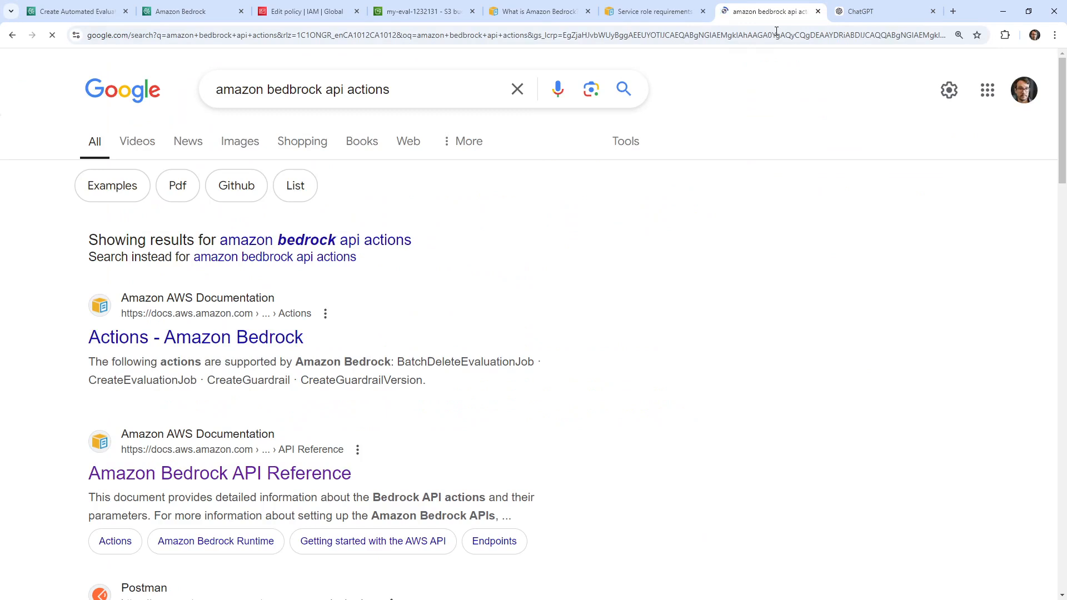
{"action": "left_click", "coordinate": [195, 337]}
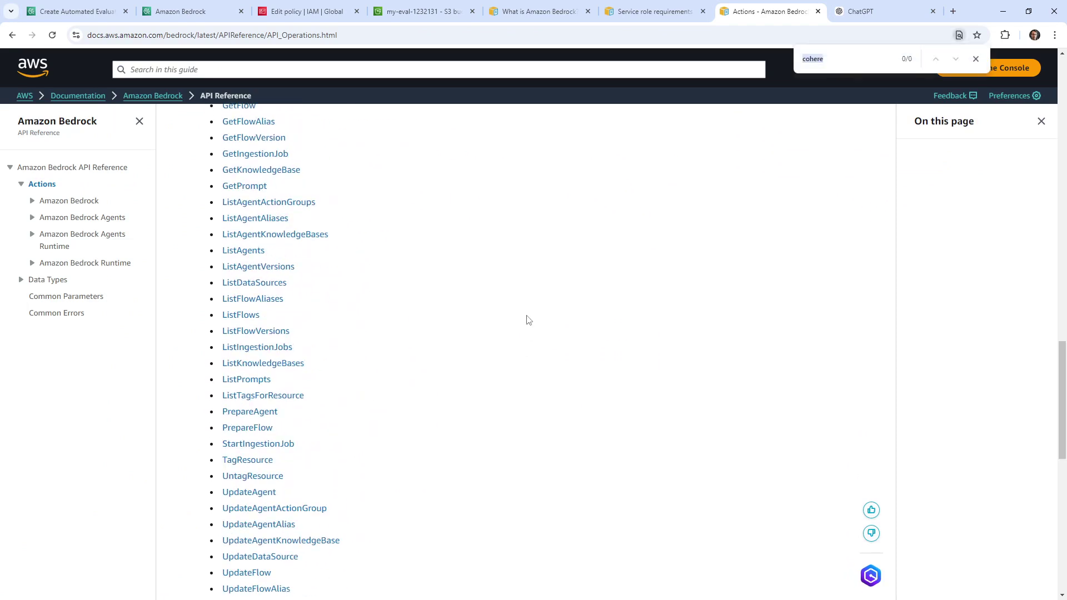
{"action": "type", "text": "Model"}
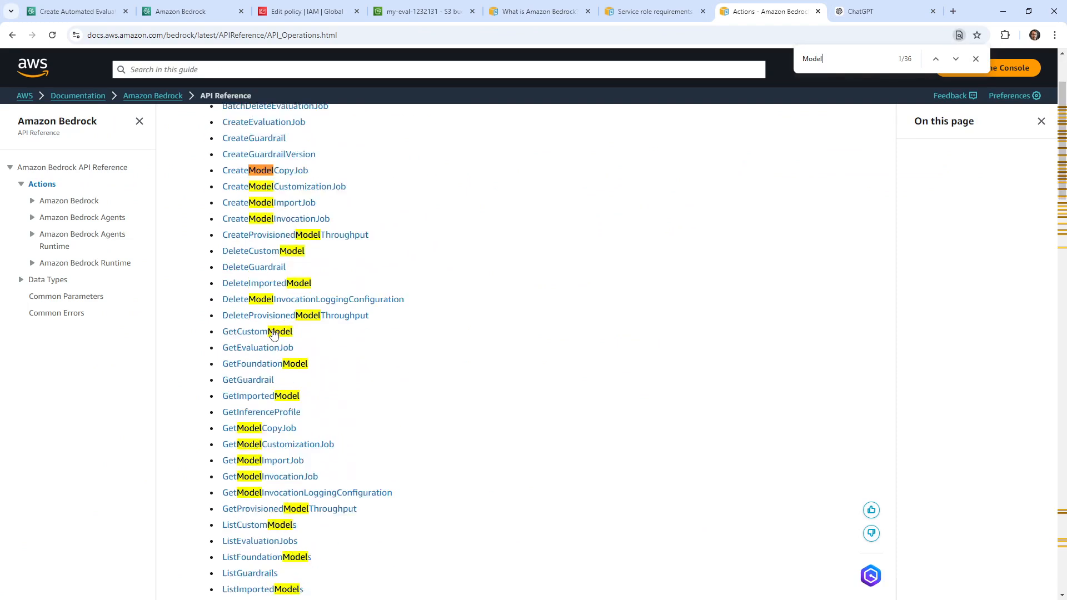
{"action": "scroll", "scroll_direction": "down", "scroll_amount": 3}
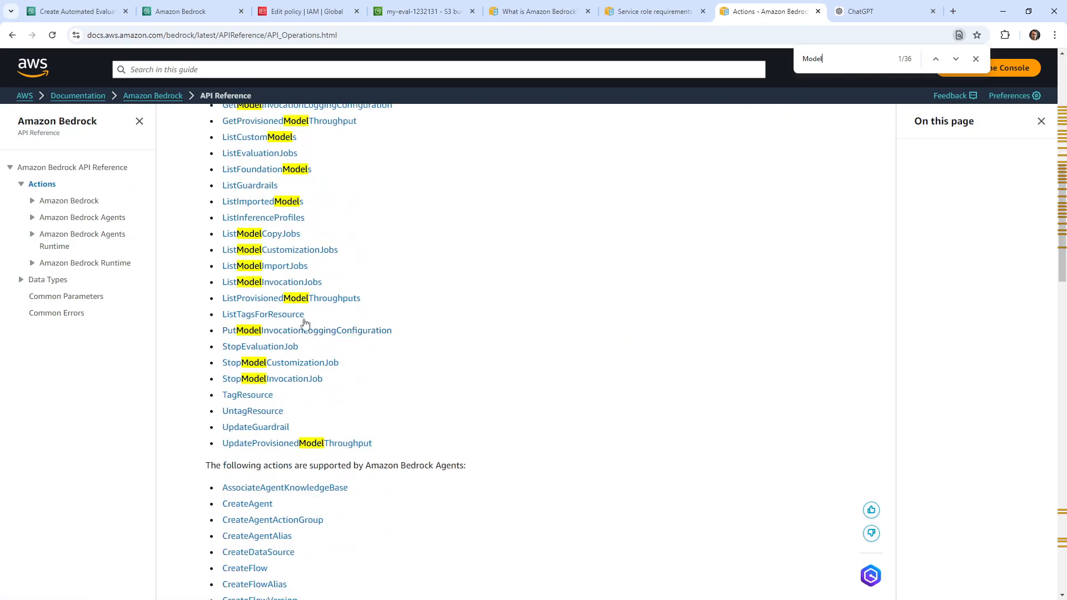
{"action": "scroll", "scroll_direction": "down", "scroll_amount": 3}
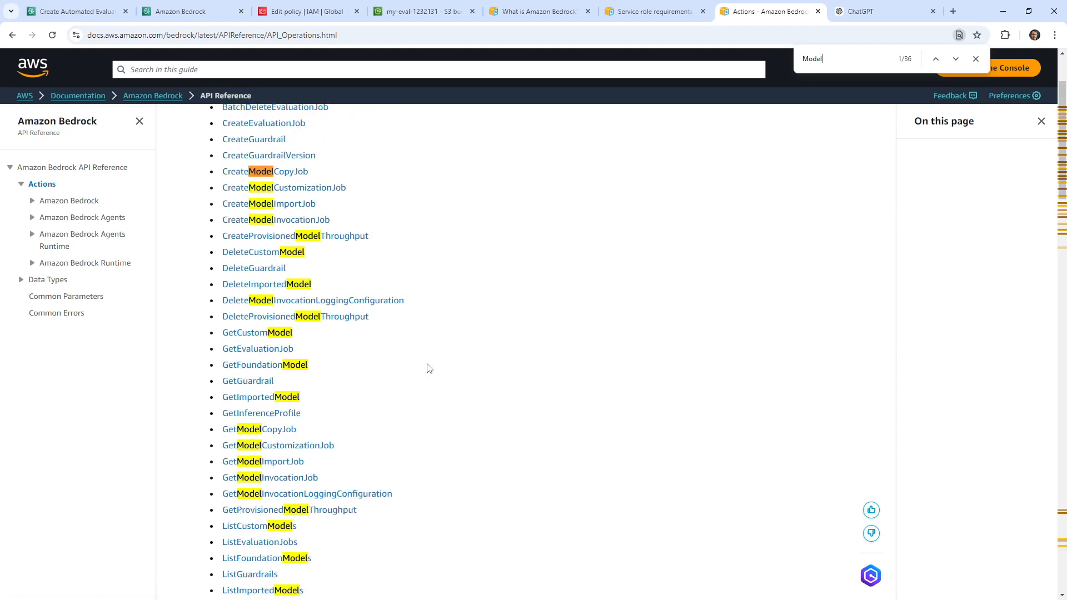
{"action": "scroll", "scroll_direction": "down", "scroll_amount": 3}
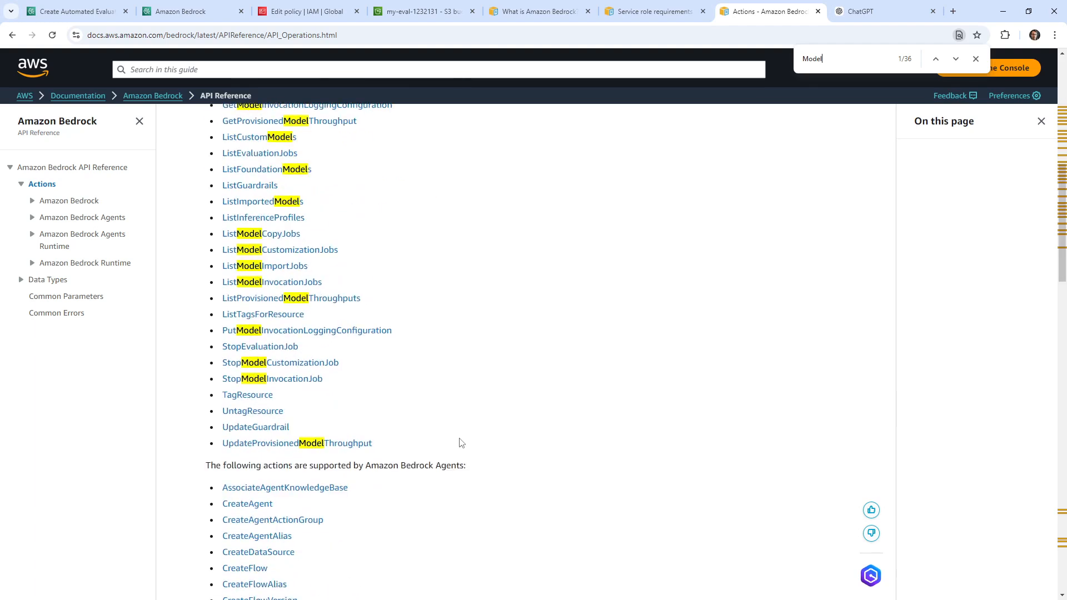
{"action": "scroll", "scroll_direction": "down", "scroll_amount": 3}
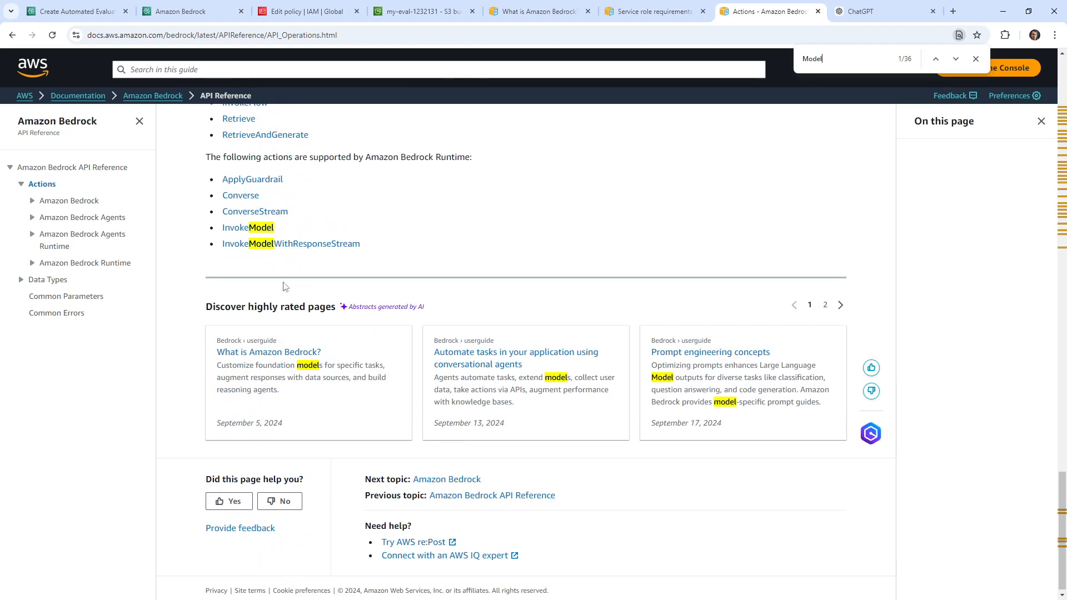
{"action": "left_click", "coordinate": [302, 11]}
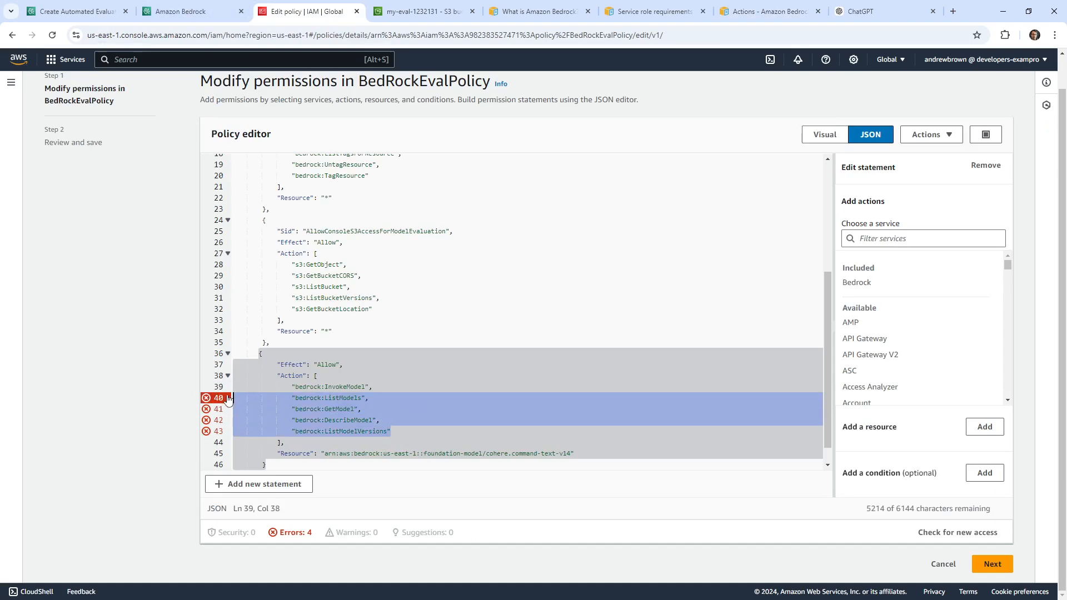
Delete the four flagged model actions on lines 40–43 and save the policy changes.
{"action": "key", "text": "Delete"}
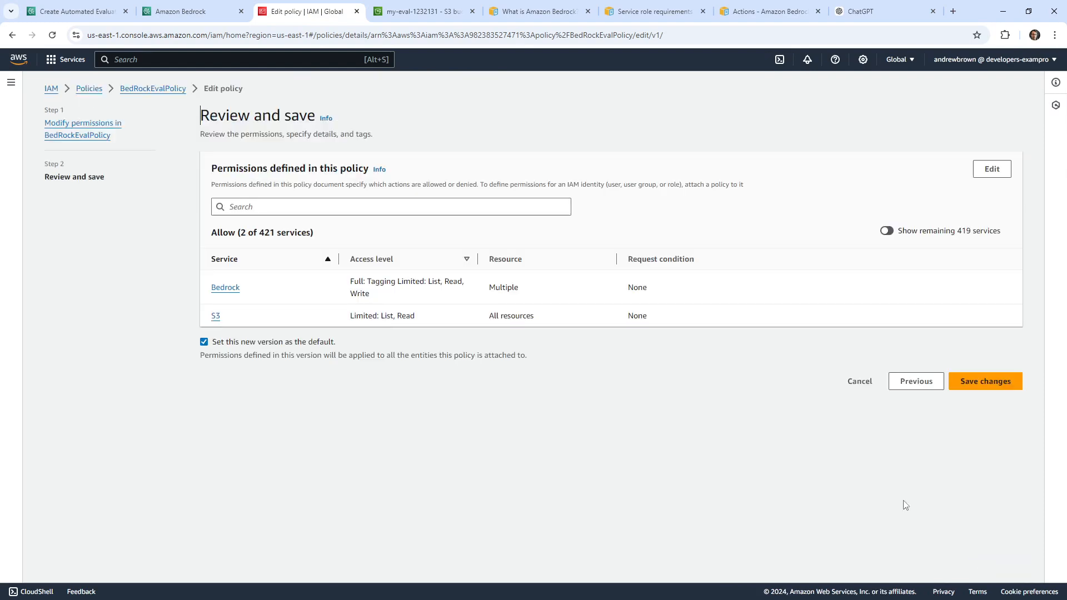
{"action": "left_click", "coordinate": [985, 382]}
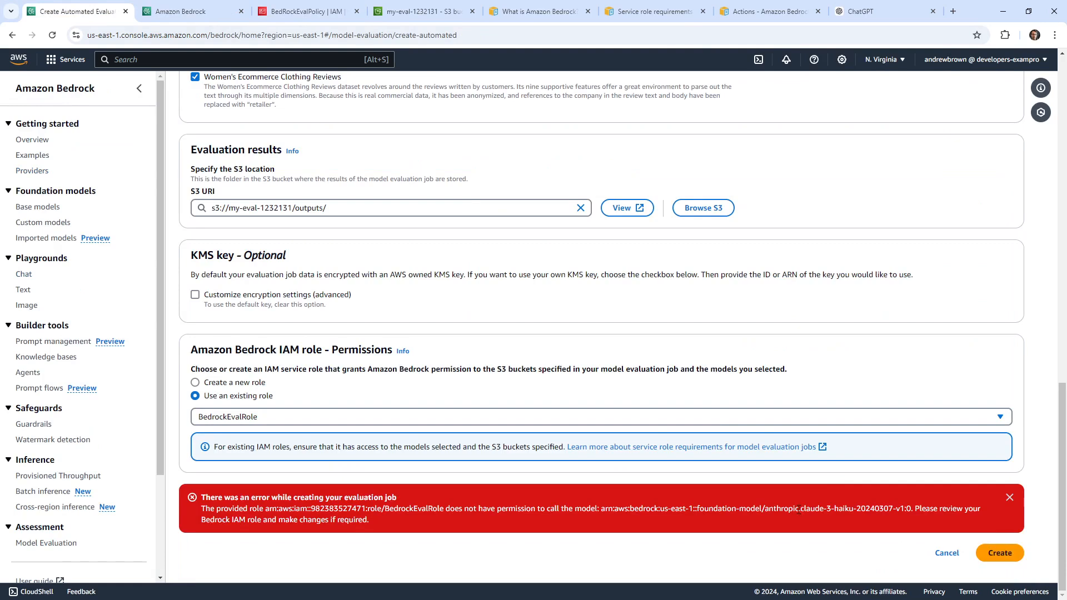
{"action": "mouse_move", "coordinate": [460, 375]}
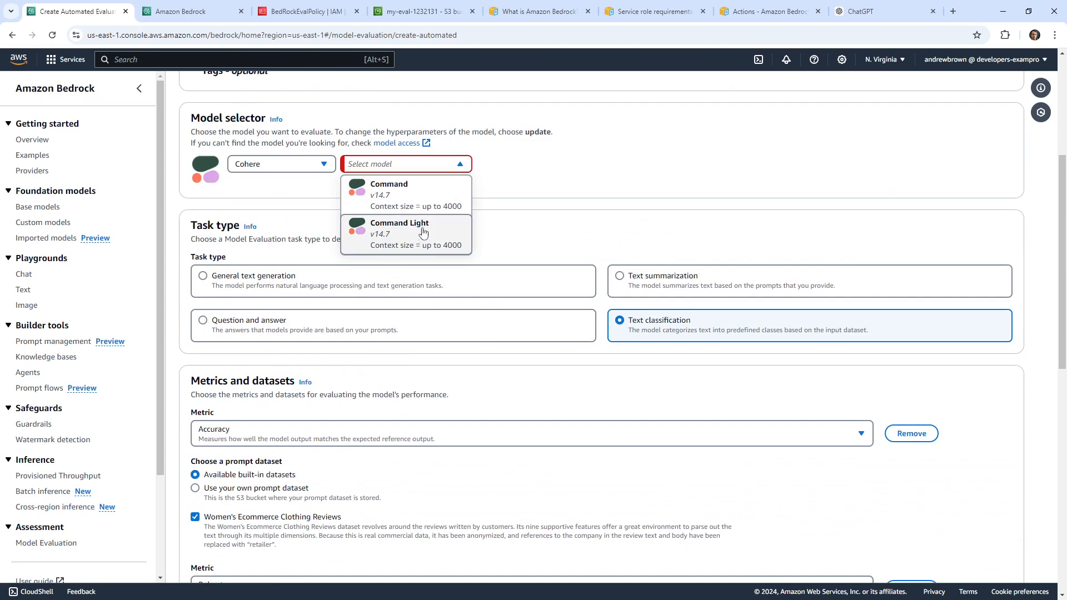
{"action": "mouse_move", "coordinate": [413, 252]}
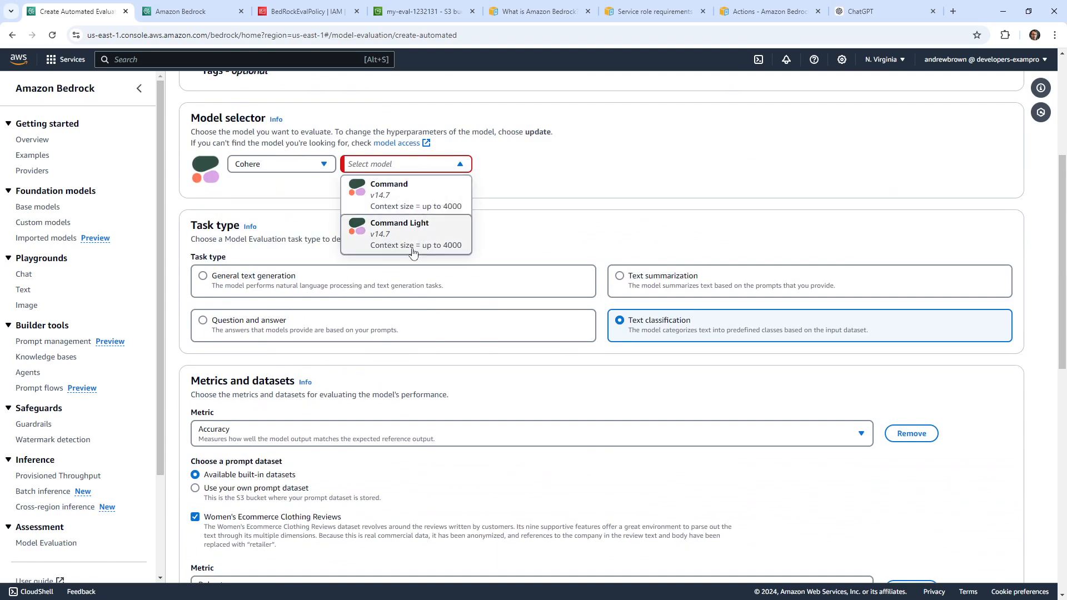
{"action": "mouse_move", "coordinate": [416, 204]}
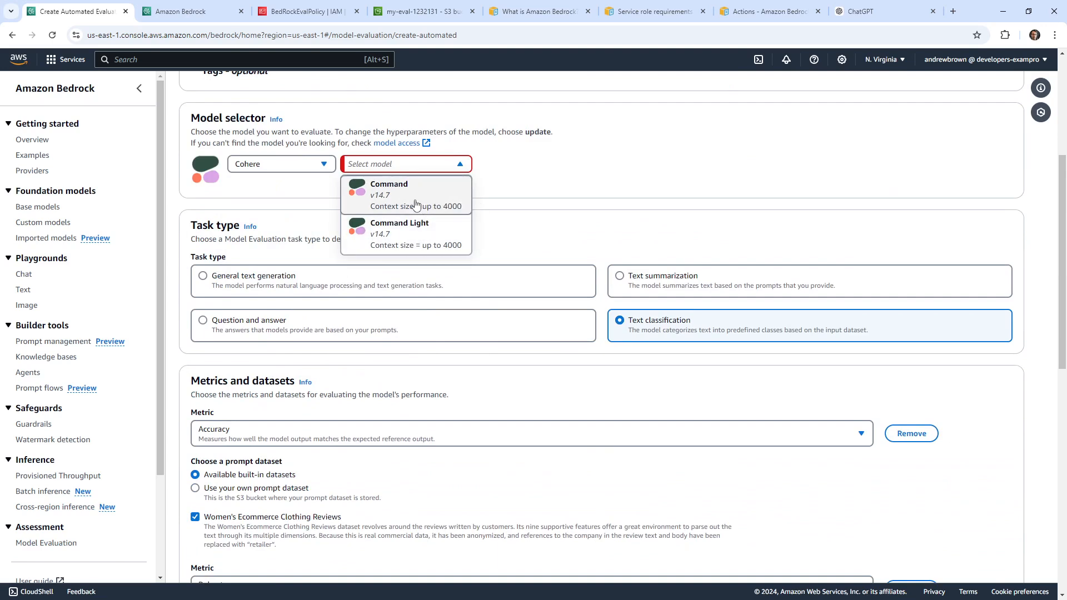
Confirm the saved policy, then review the Cohere Command R and command-light-text-v14 model IDs and ARNs.
{"action": "left_click", "coordinate": [304, 11]}
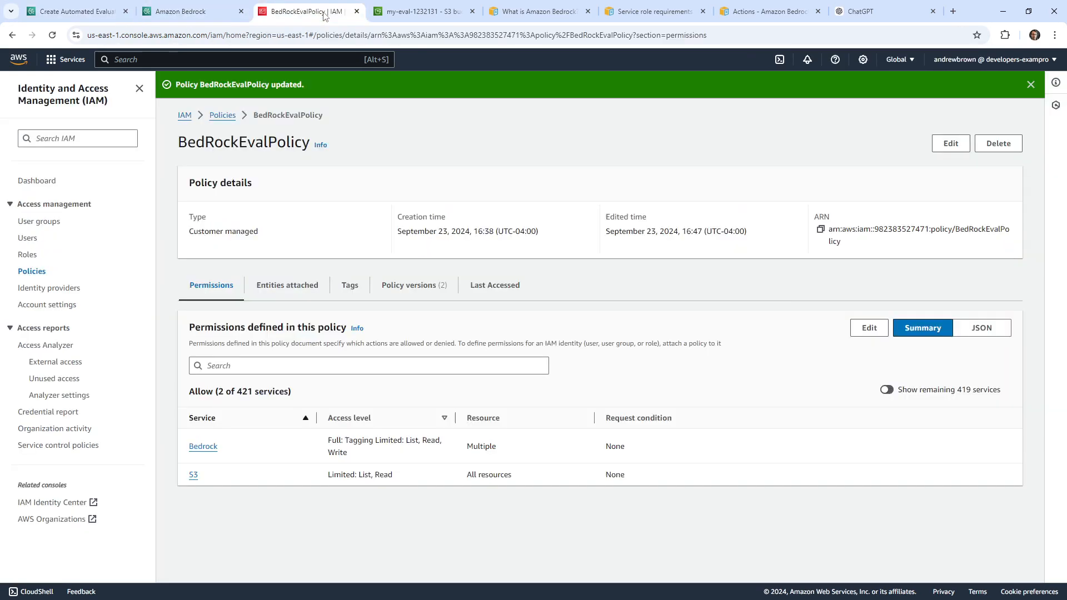
{"action": "left_click", "coordinate": [183, 11]}
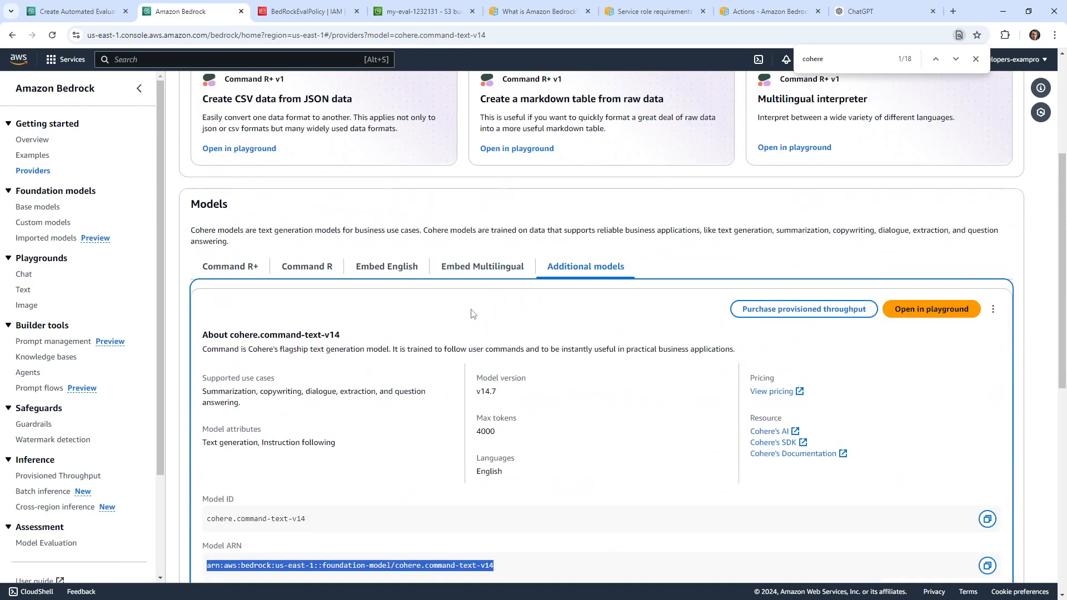
{"action": "scroll", "scroll_direction": "down", "scroll_amount": 3}
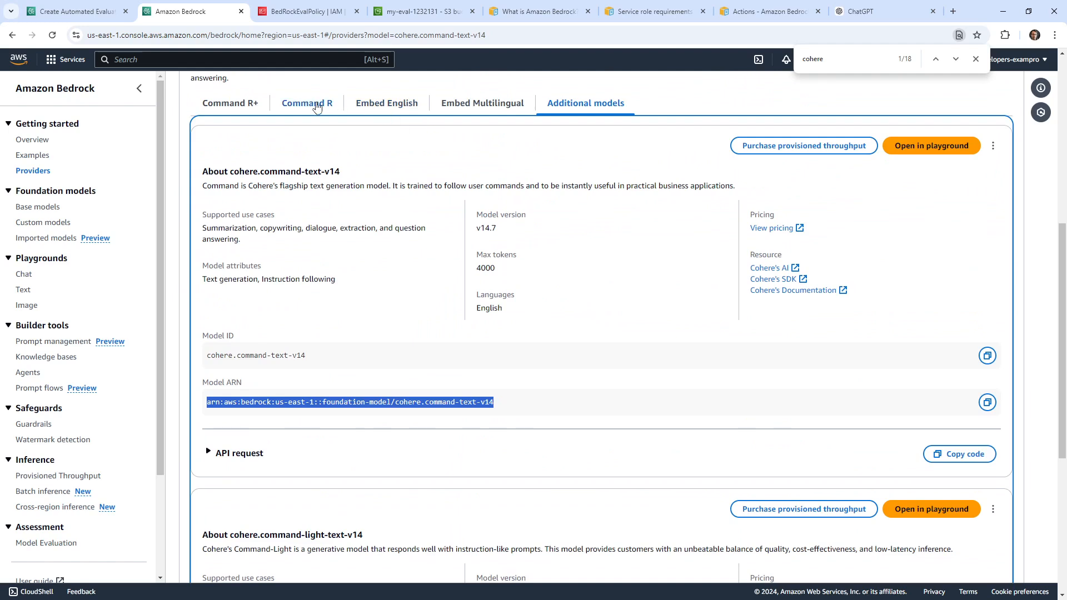
{"action": "left_click", "coordinate": [307, 102]}
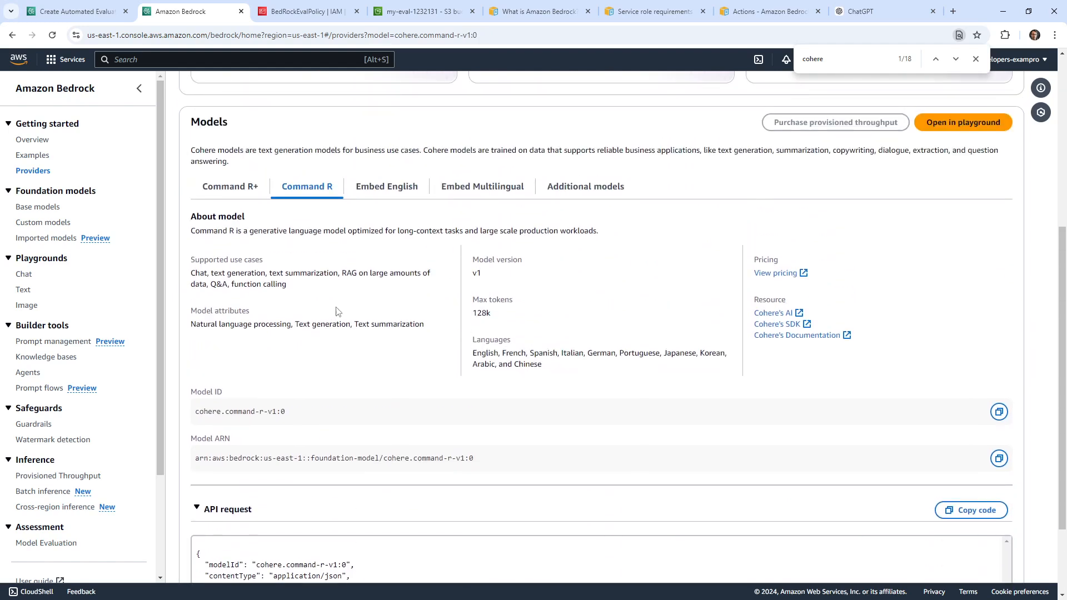
{"action": "left_click", "coordinate": [585, 186]}
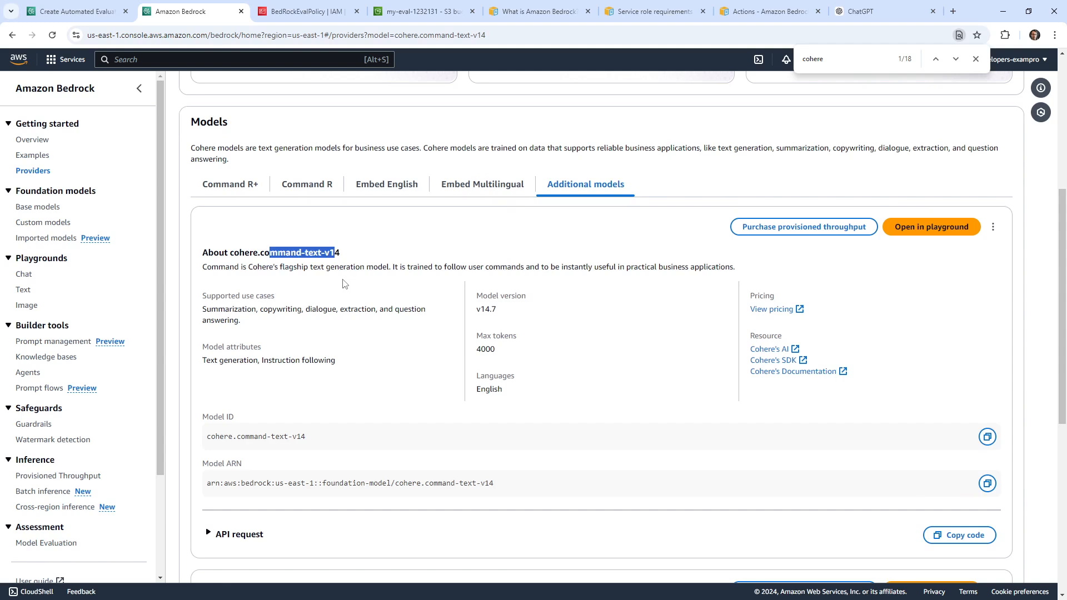
{"action": "scroll", "scroll_direction": "down", "scroll_amount": 3}
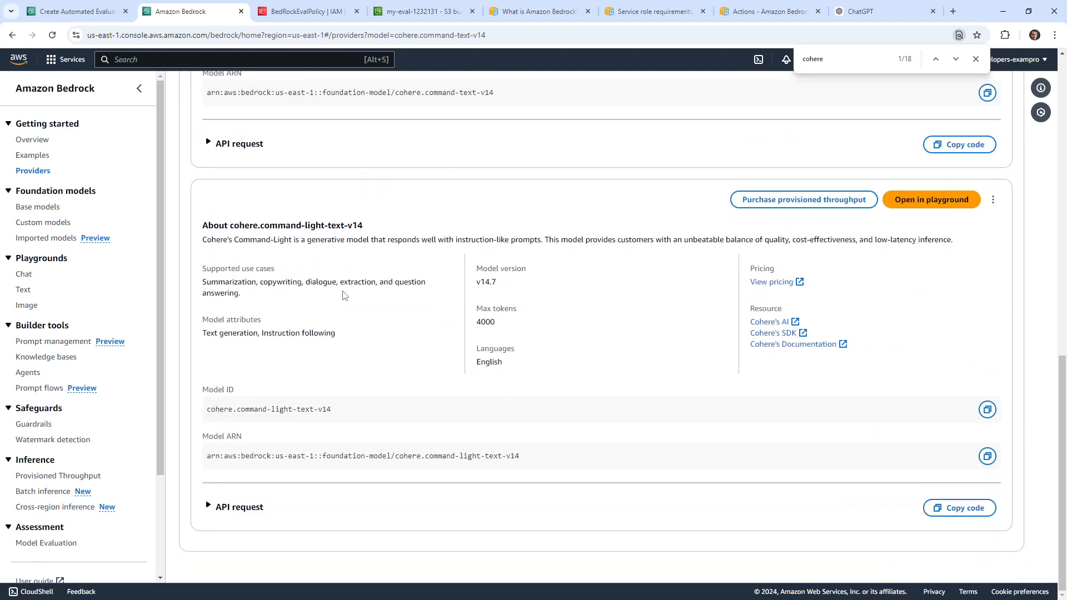
{"action": "mouse_move", "coordinate": [281, 217]}
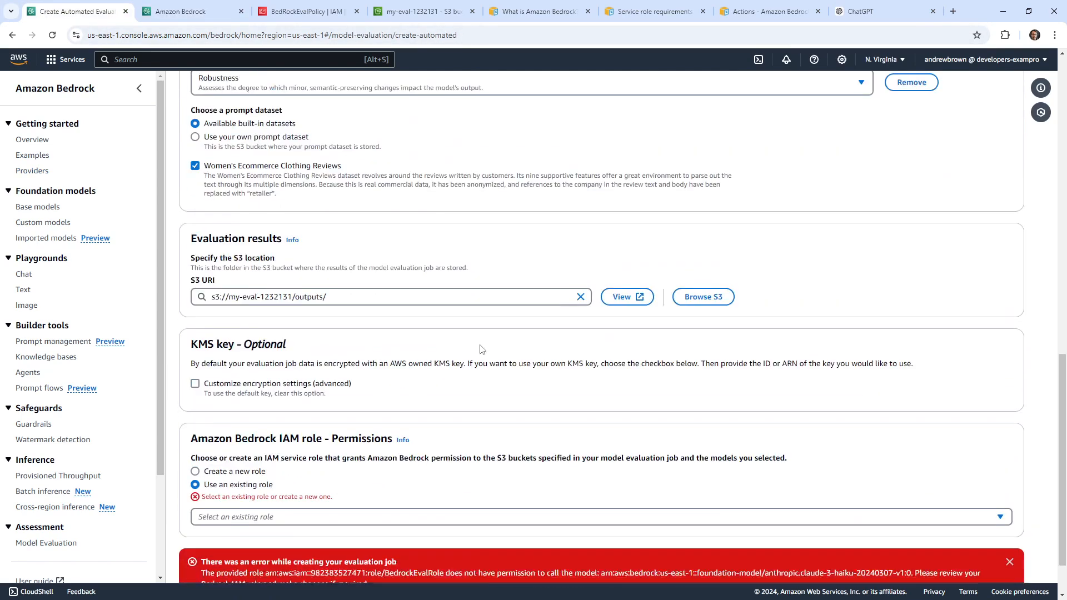
Submit the job with BedrockEvalRole; it fails on missing cohere.command-light-text-v14 permission.
{"action": "scroll", "scroll_direction": "down", "scroll_amount": 3}
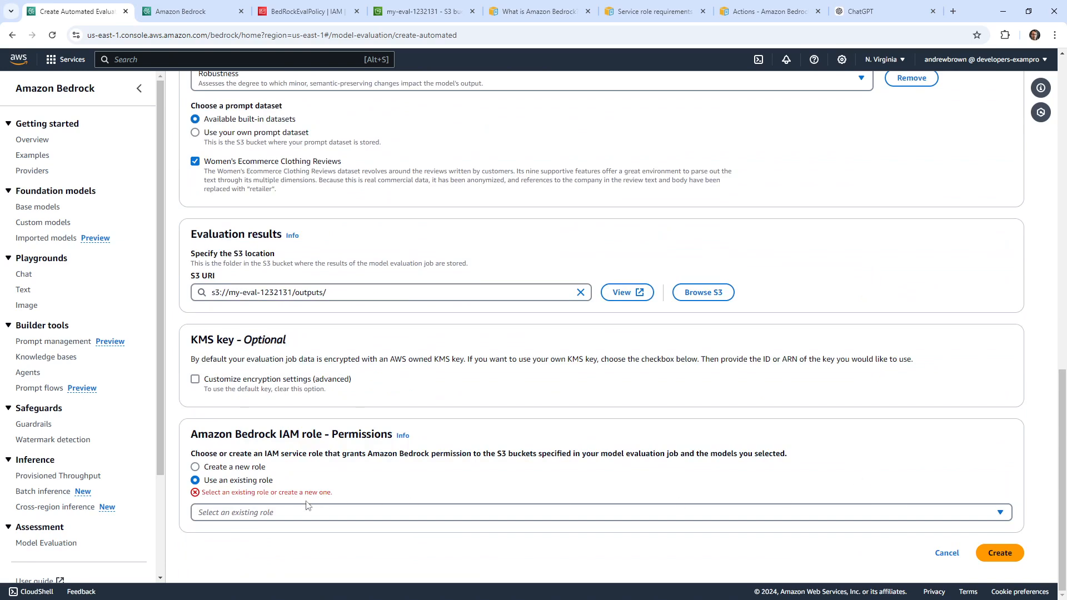
{"action": "left_click", "coordinate": [598, 521]}
{"action": "type", "text": "bed"}
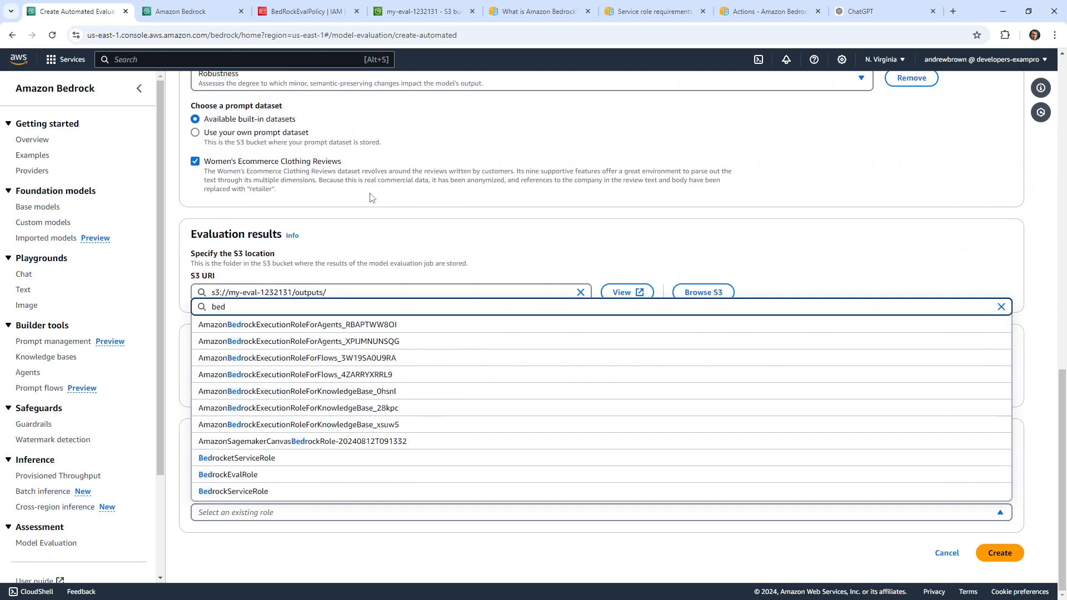
{"action": "left_click", "coordinate": [228, 475]}
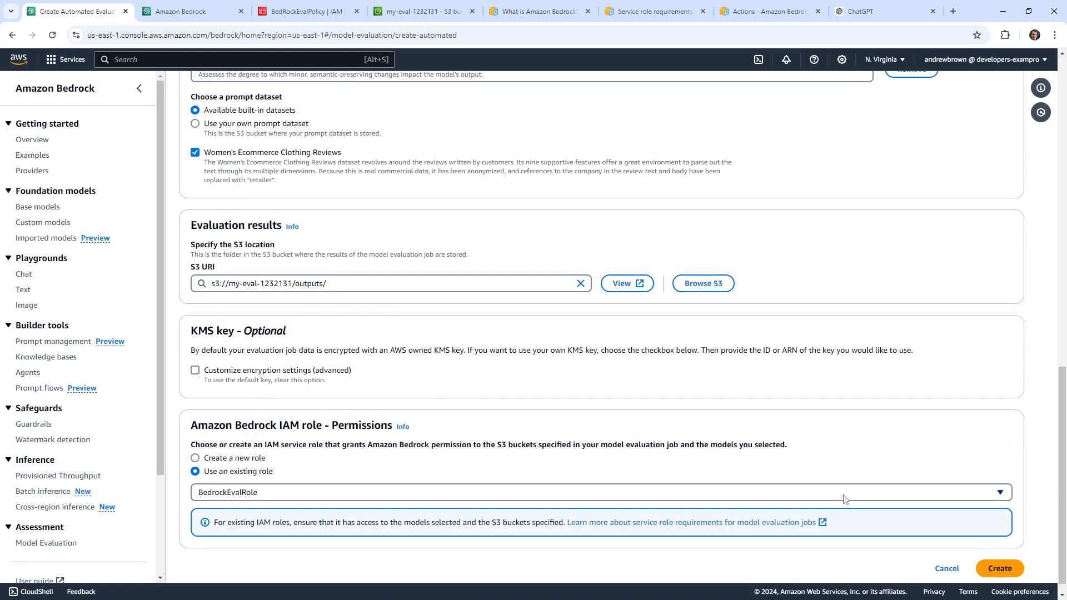
{"action": "left_click", "coordinate": [1001, 568]}
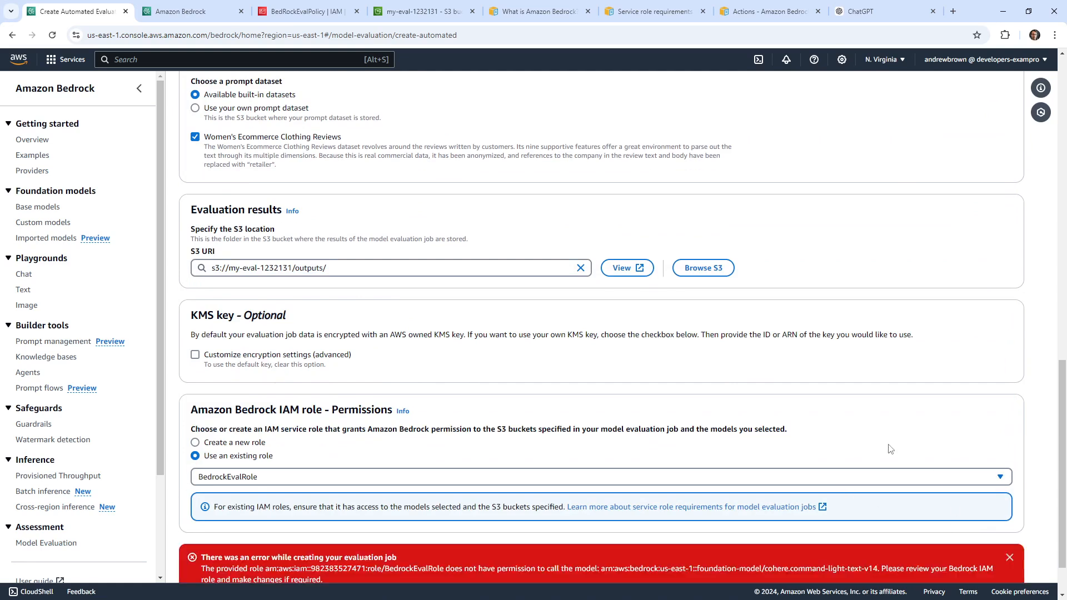
{"action": "scroll", "scroll_direction": "down", "scroll_amount": 3}
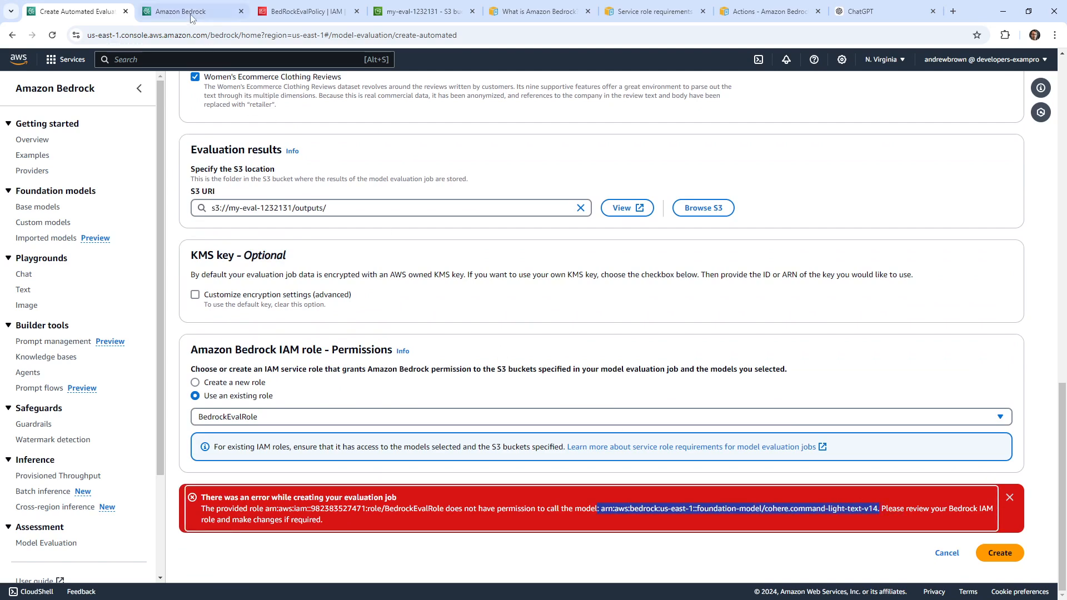
{"action": "left_click", "coordinate": [306, 10]}
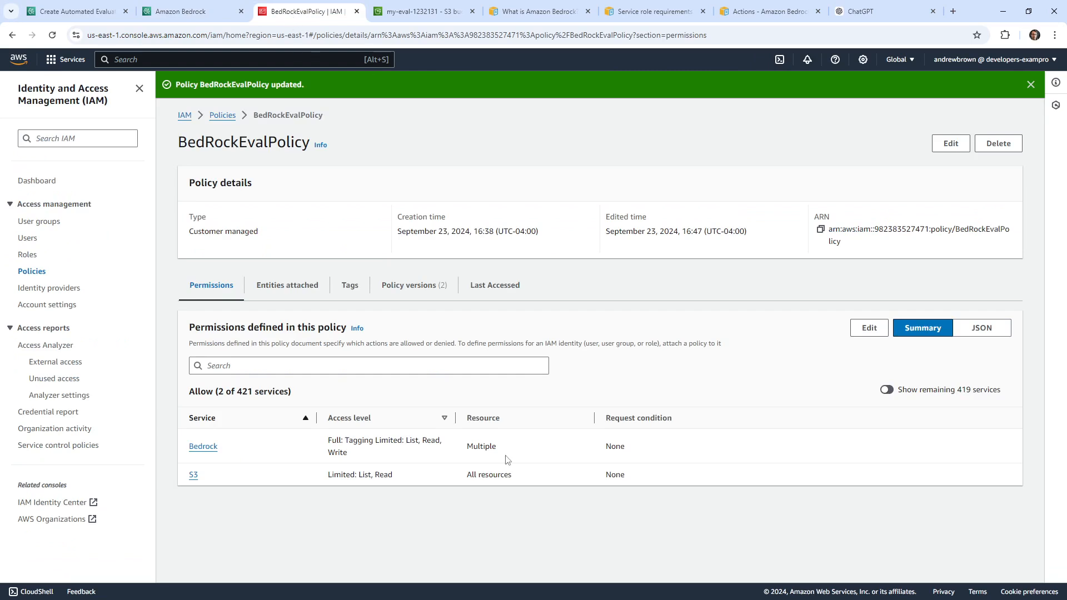
Add the cohere.command-light-text-v14 foundation-model ARN to the InvokeModel resource and save the version.
{"action": "left_click", "coordinate": [950, 143]}
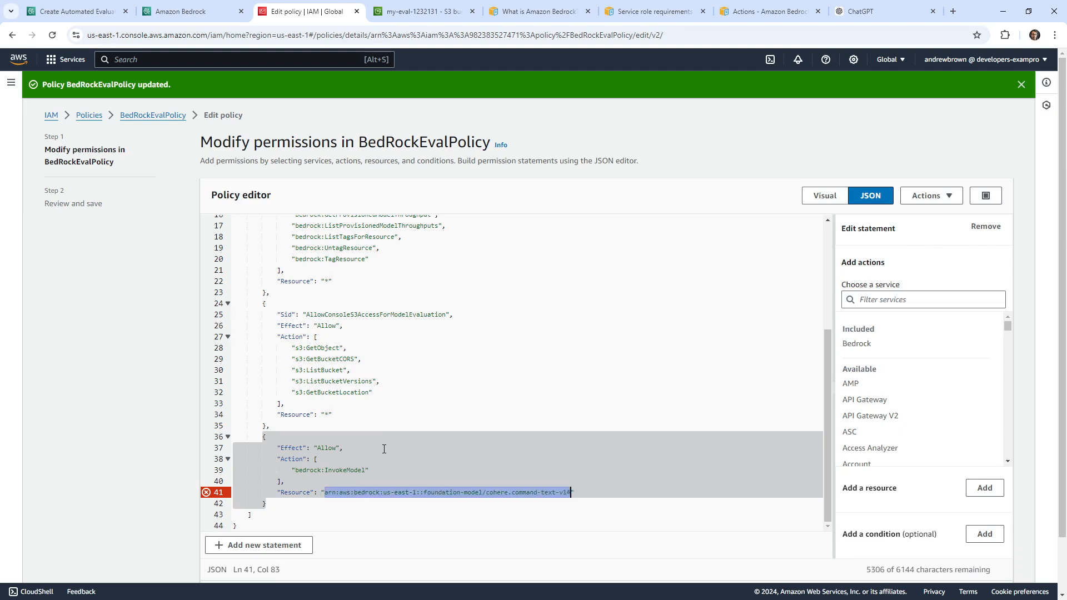
{"action": "mouse_move", "coordinate": [383, 453]}
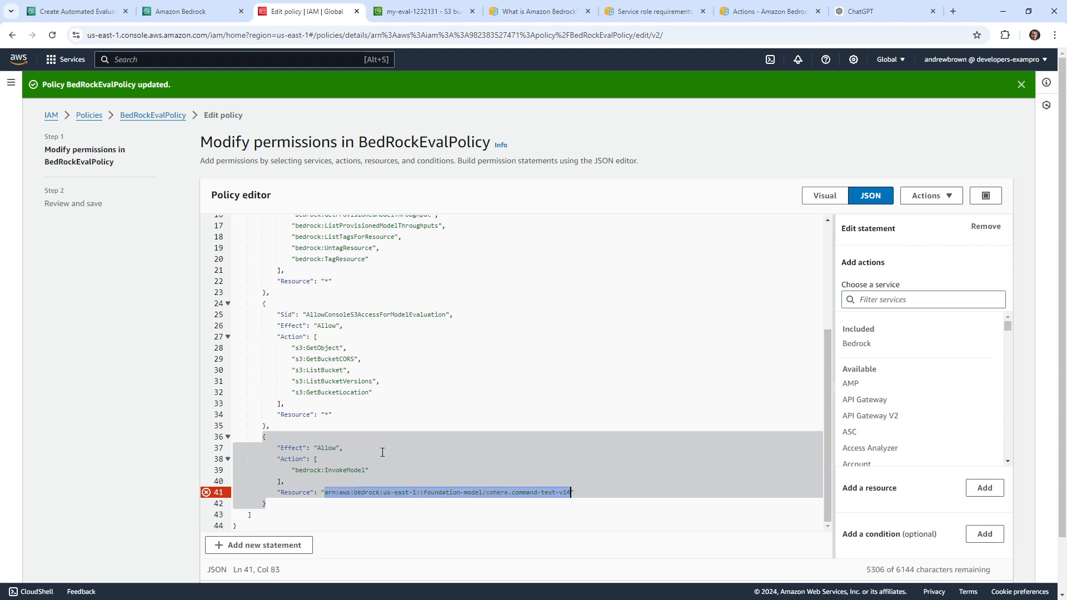
{"action": "left_click", "coordinate": [593, 416]}
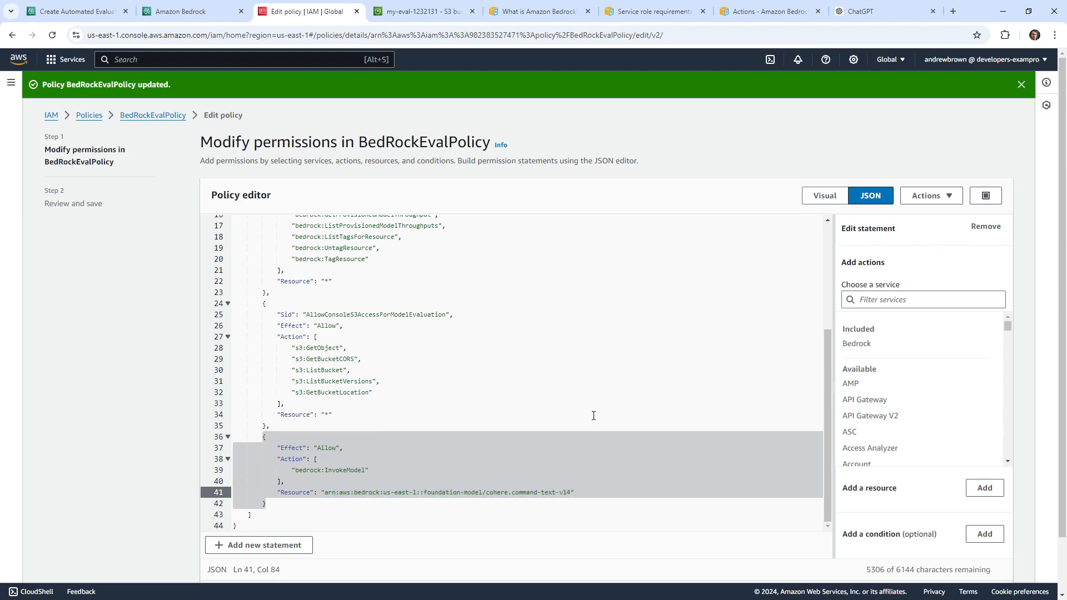
{"action": "type", "text": ": arn:aws:bedrock:us-east-1::foundation-model/cohere.command-light-text-v14"}
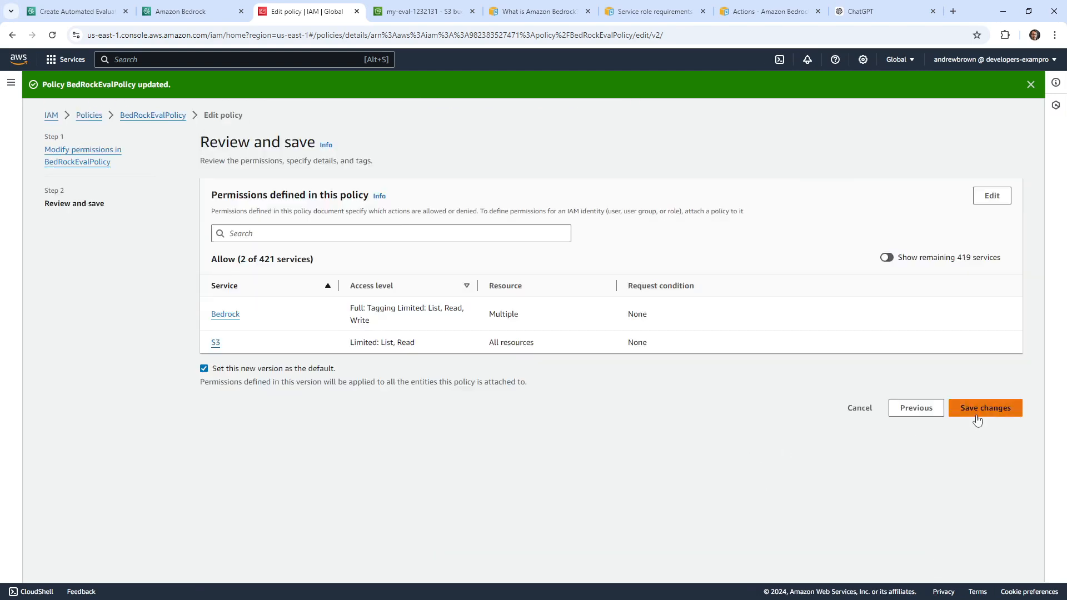
{"action": "left_click", "coordinate": [985, 407]}
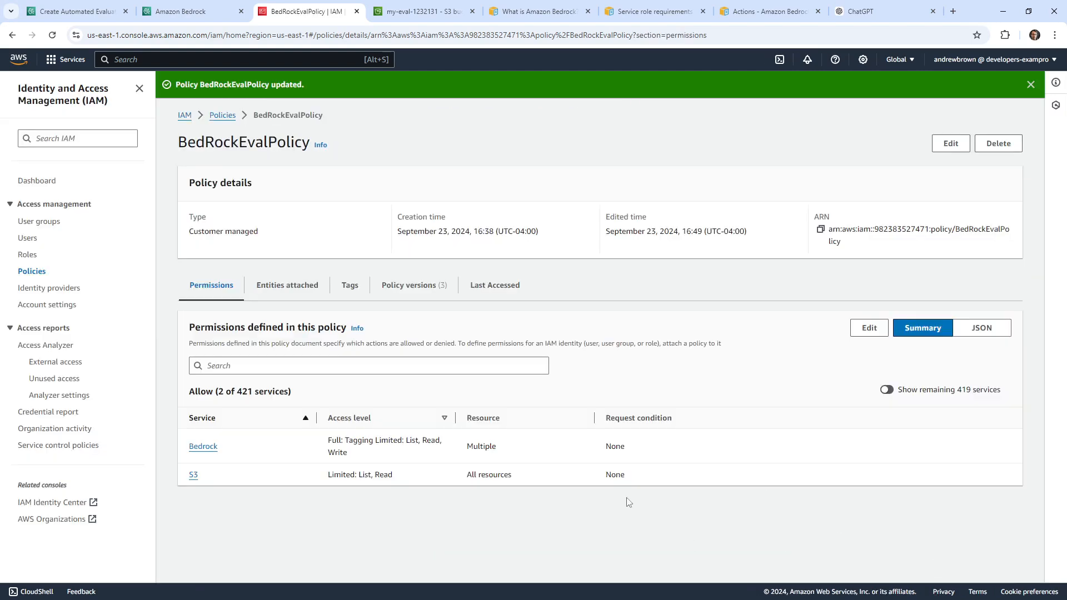
{"action": "left_click", "coordinate": [179, 11]}
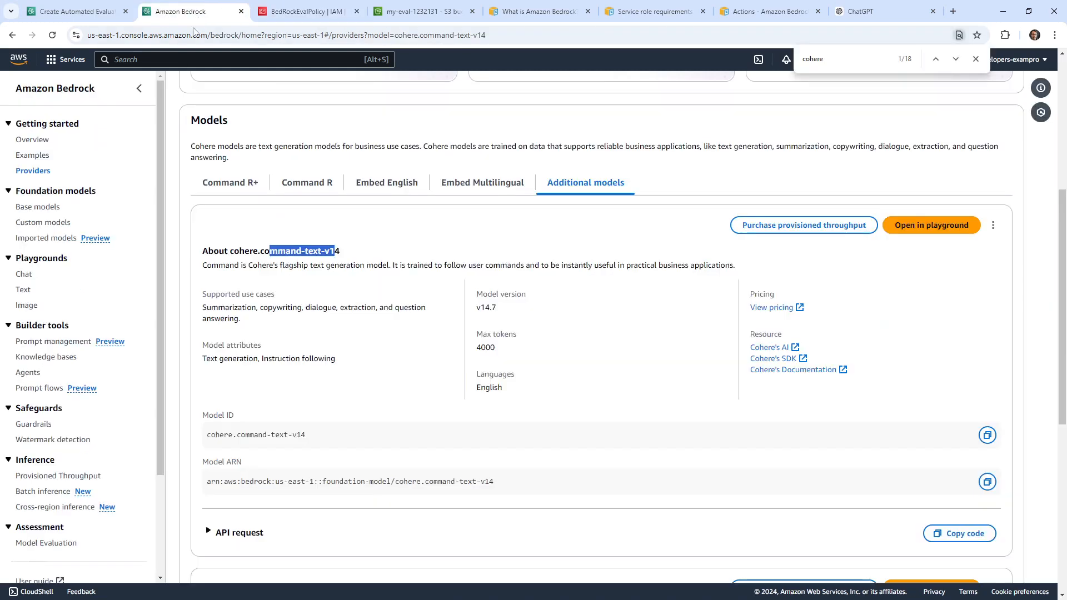
Resubmit the mygeneval evaluation job from the form so it starts running.
{"action": "left_click", "coordinate": [72, 11]}
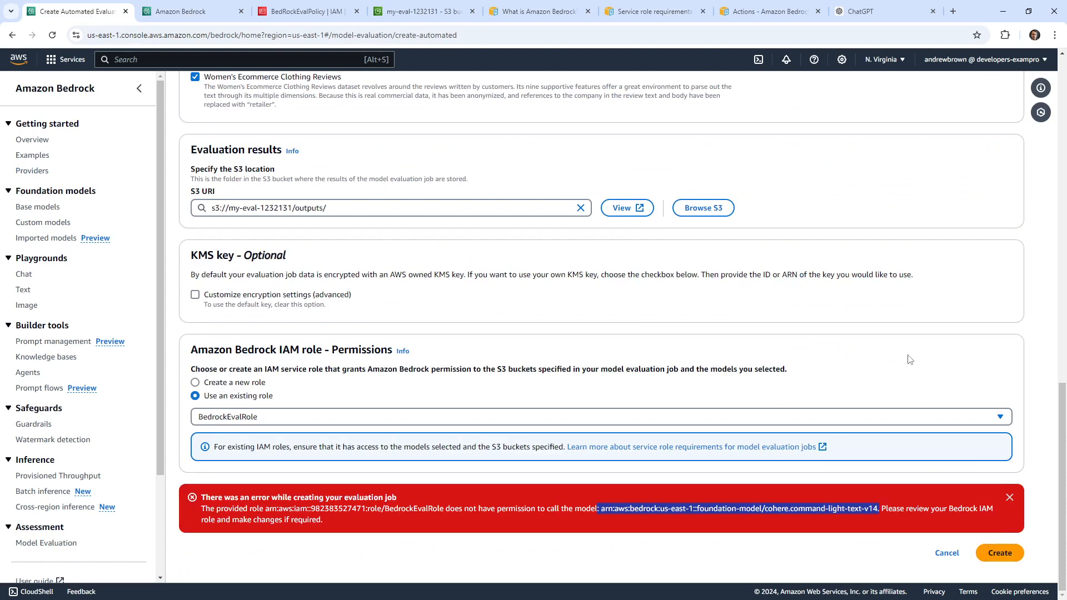
{"action": "left_click", "coordinate": [999, 552]}
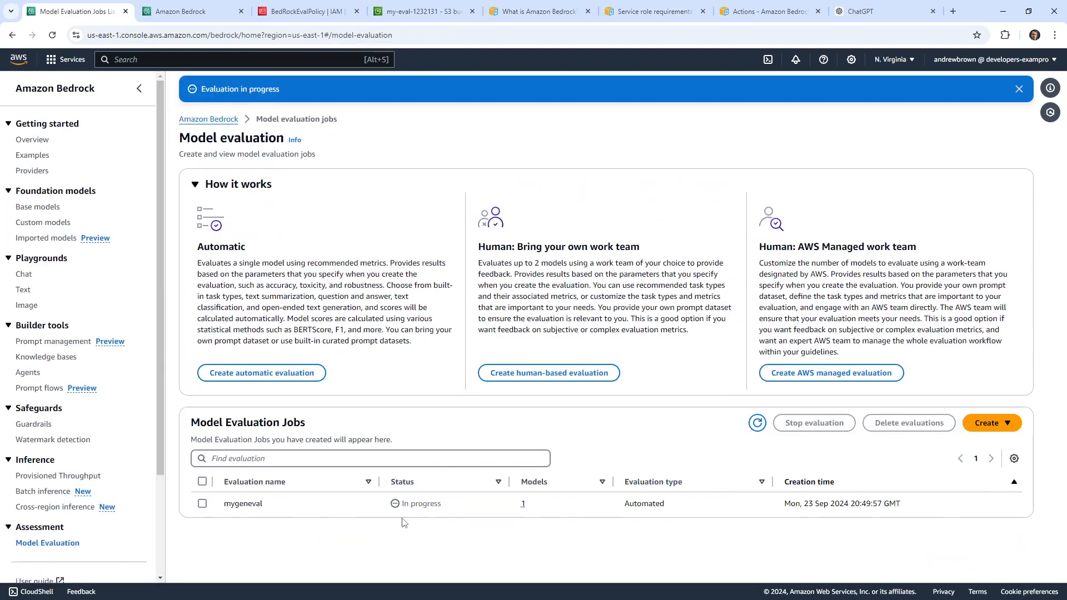
{"action": "mouse_move", "coordinate": [487, 436]}
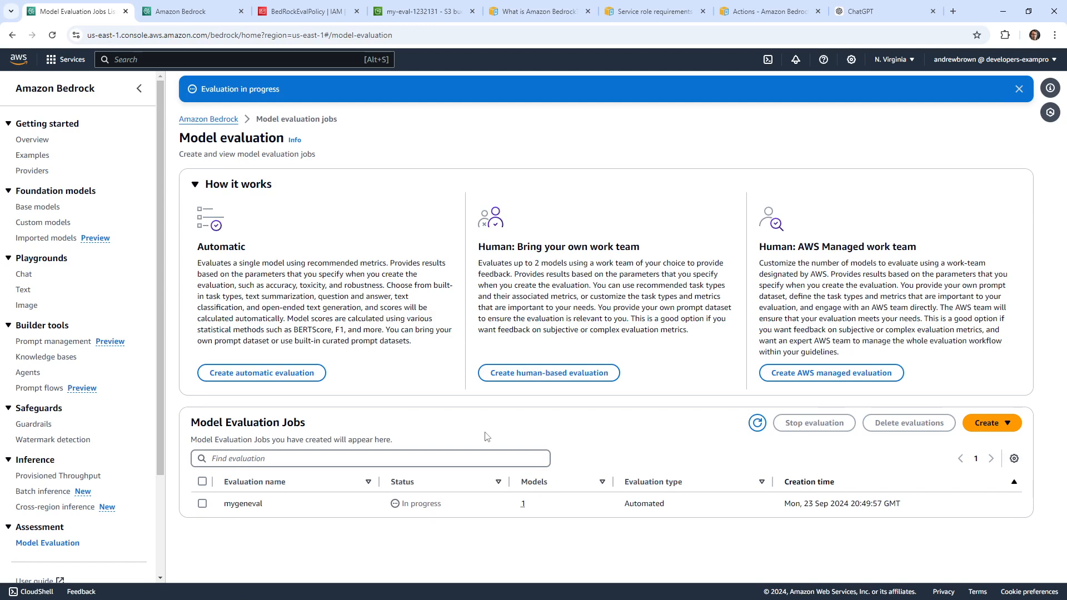
{"action": "mouse_move", "coordinate": [109, 578]}
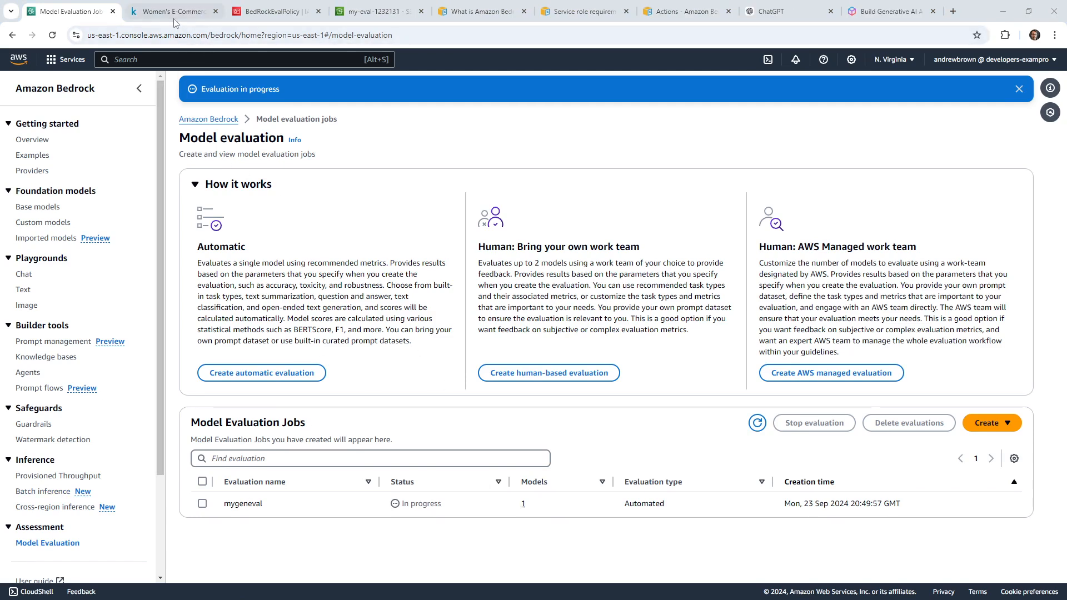
{"action": "left_click", "coordinate": [167, 11]}
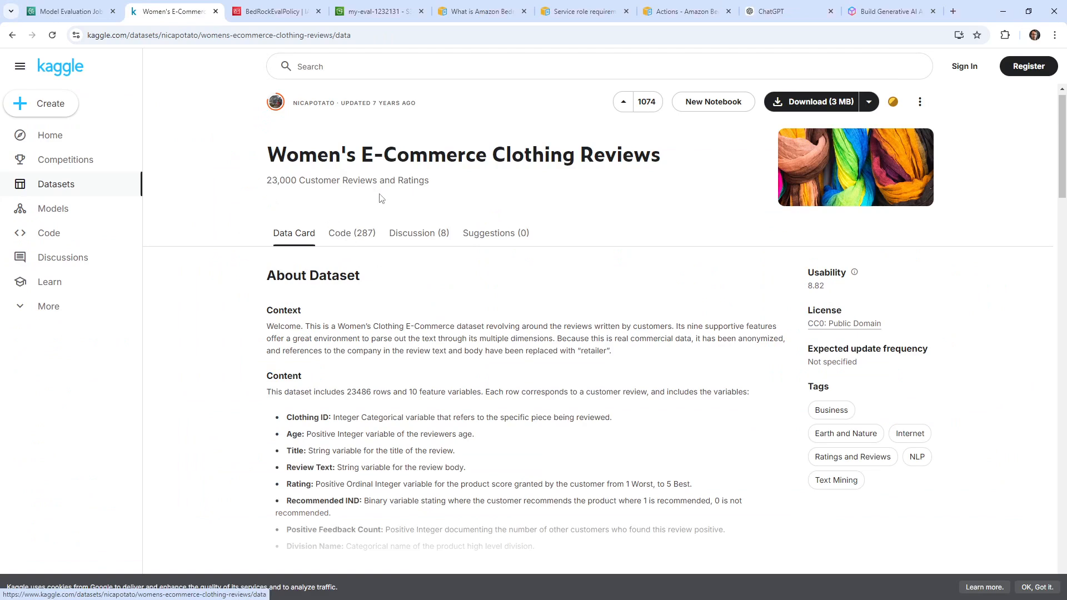
{"action": "scroll", "scroll_direction": "down", "scroll_amount": 3}
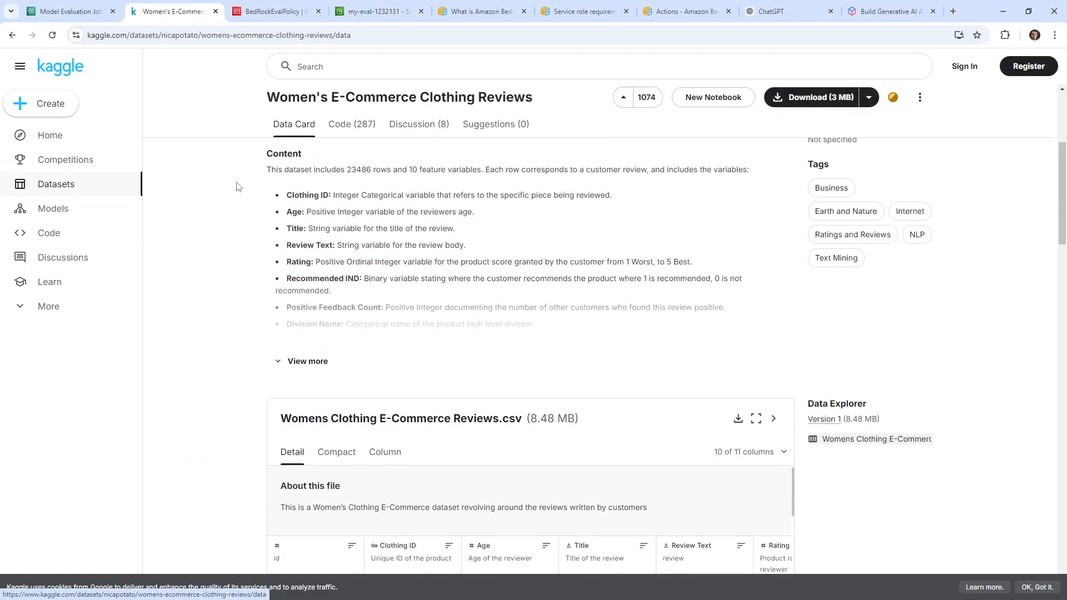
{"action": "left_click", "coordinate": [72, 12]}
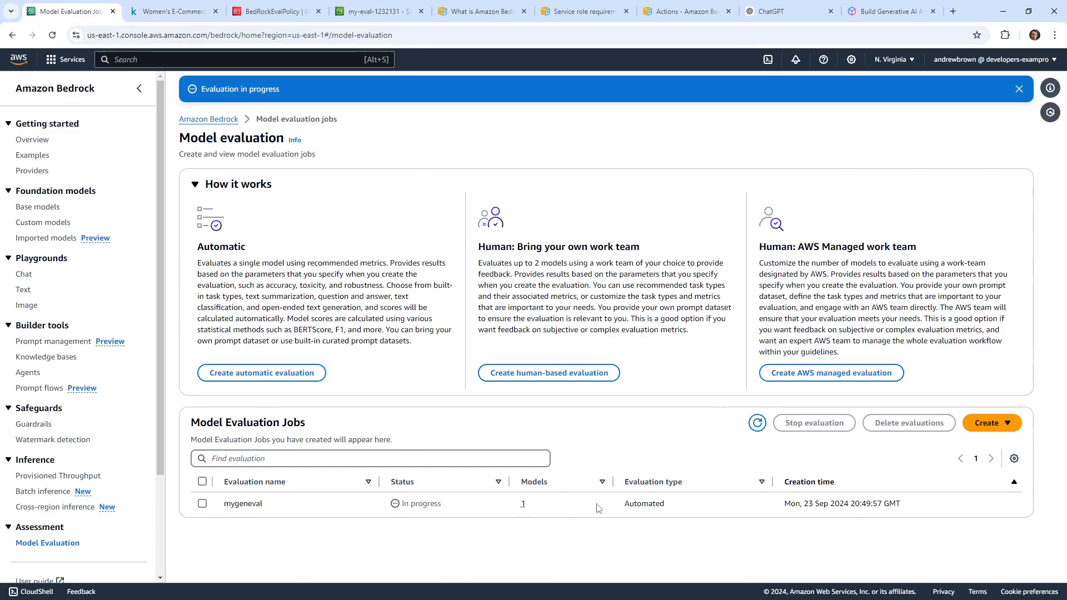
{"action": "mouse_move", "coordinate": [185, 503]}
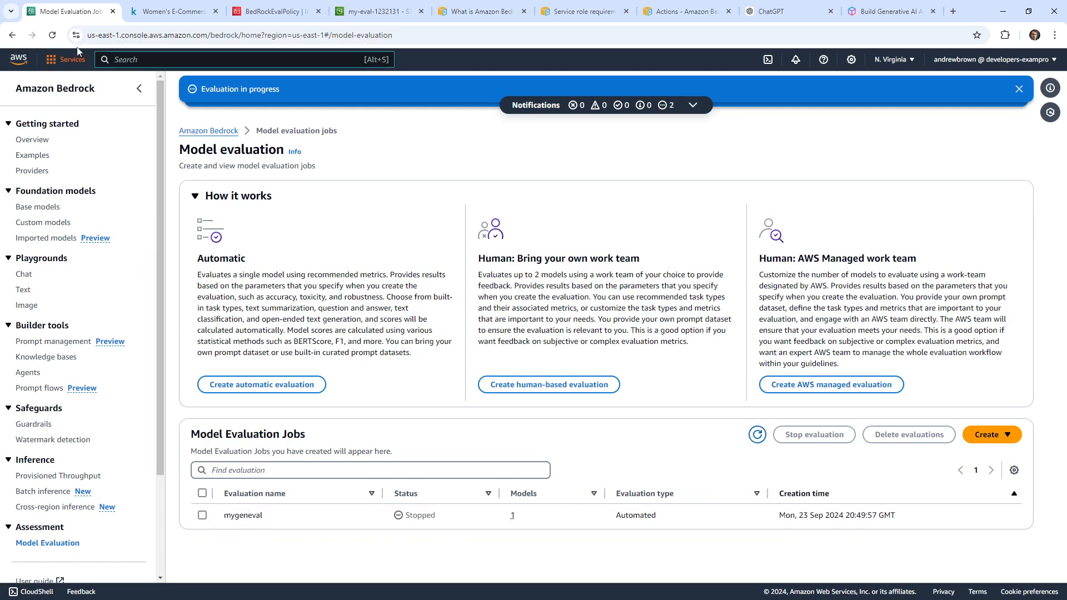
Search 's3' in the console search bar to reach Amazon S3.
{"action": "type", "text": "s3"}
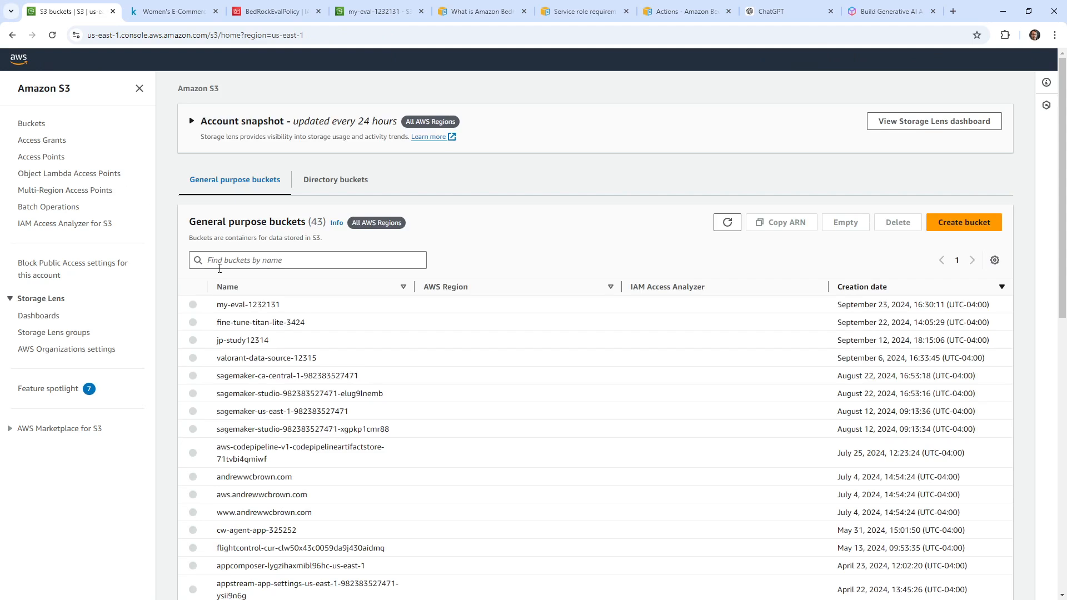
Open the empty my-eval-1232131 bucket from the General purpose buckets list.
{"action": "left_click", "coordinate": [248, 304]}
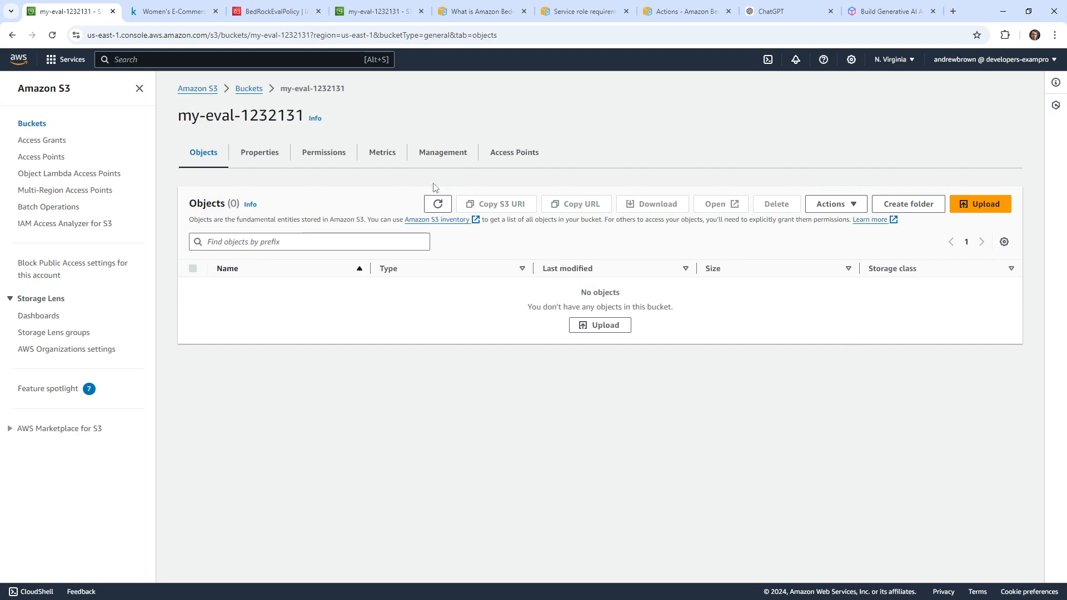
{"action": "mouse_move", "coordinate": [420, 267]}
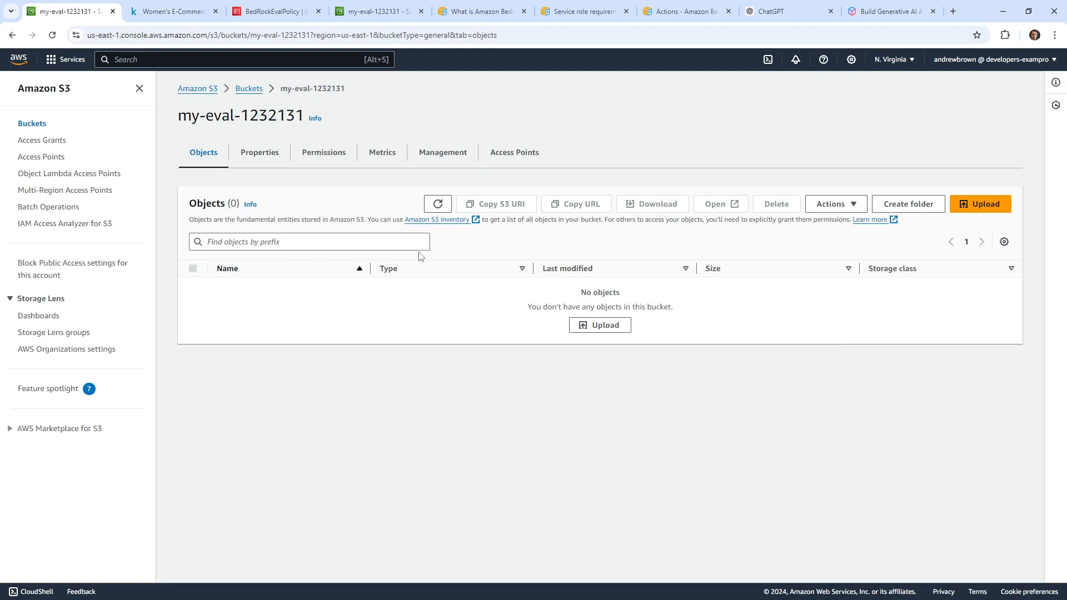
{"action": "mouse_move", "coordinate": [66, 506]}
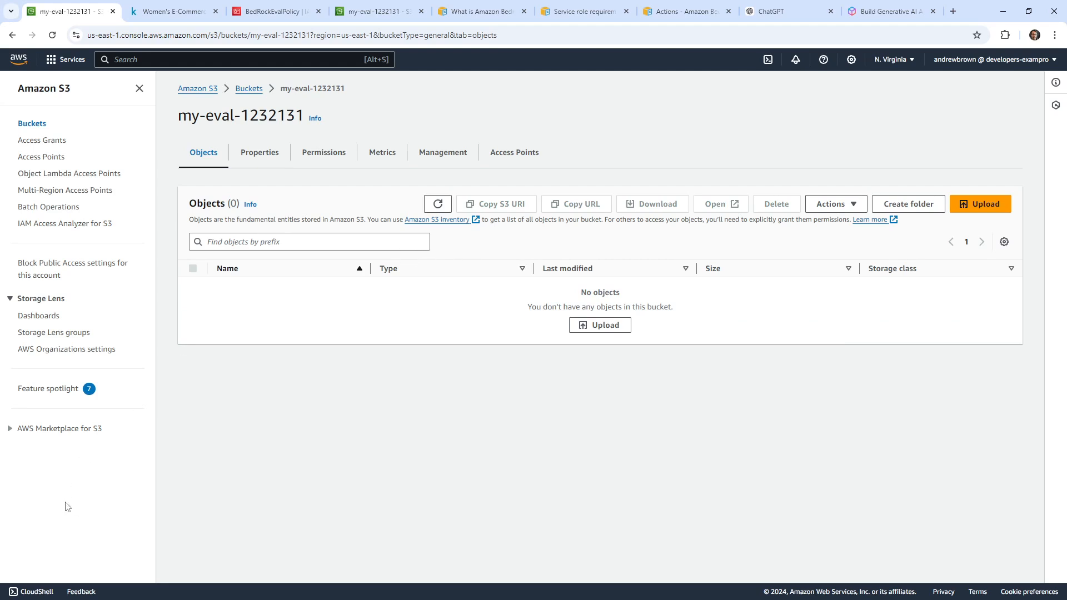
{"action": "mouse_move", "coordinate": [382, 155]}
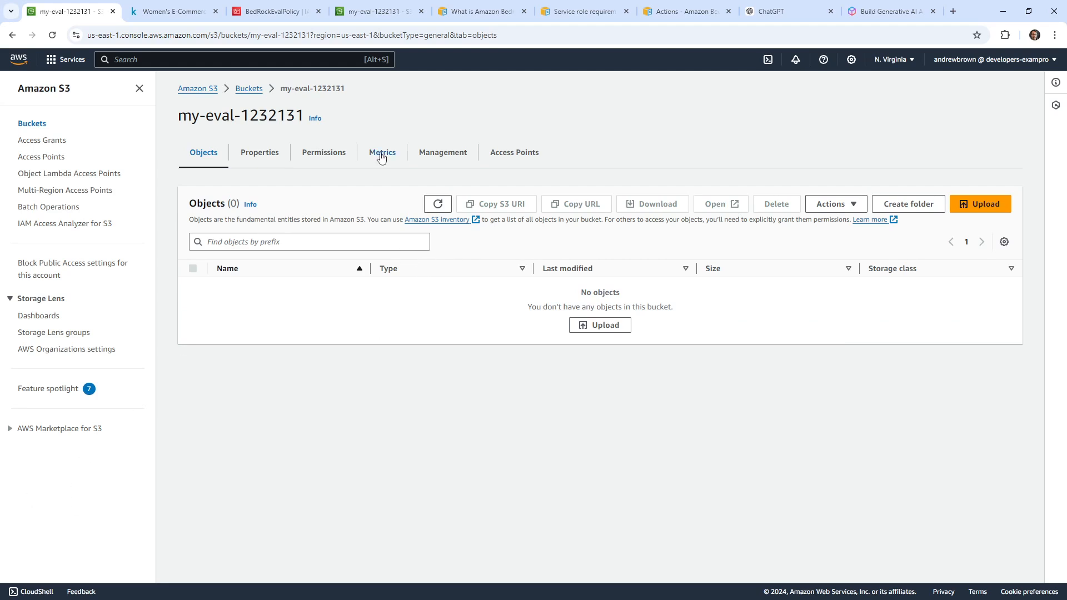